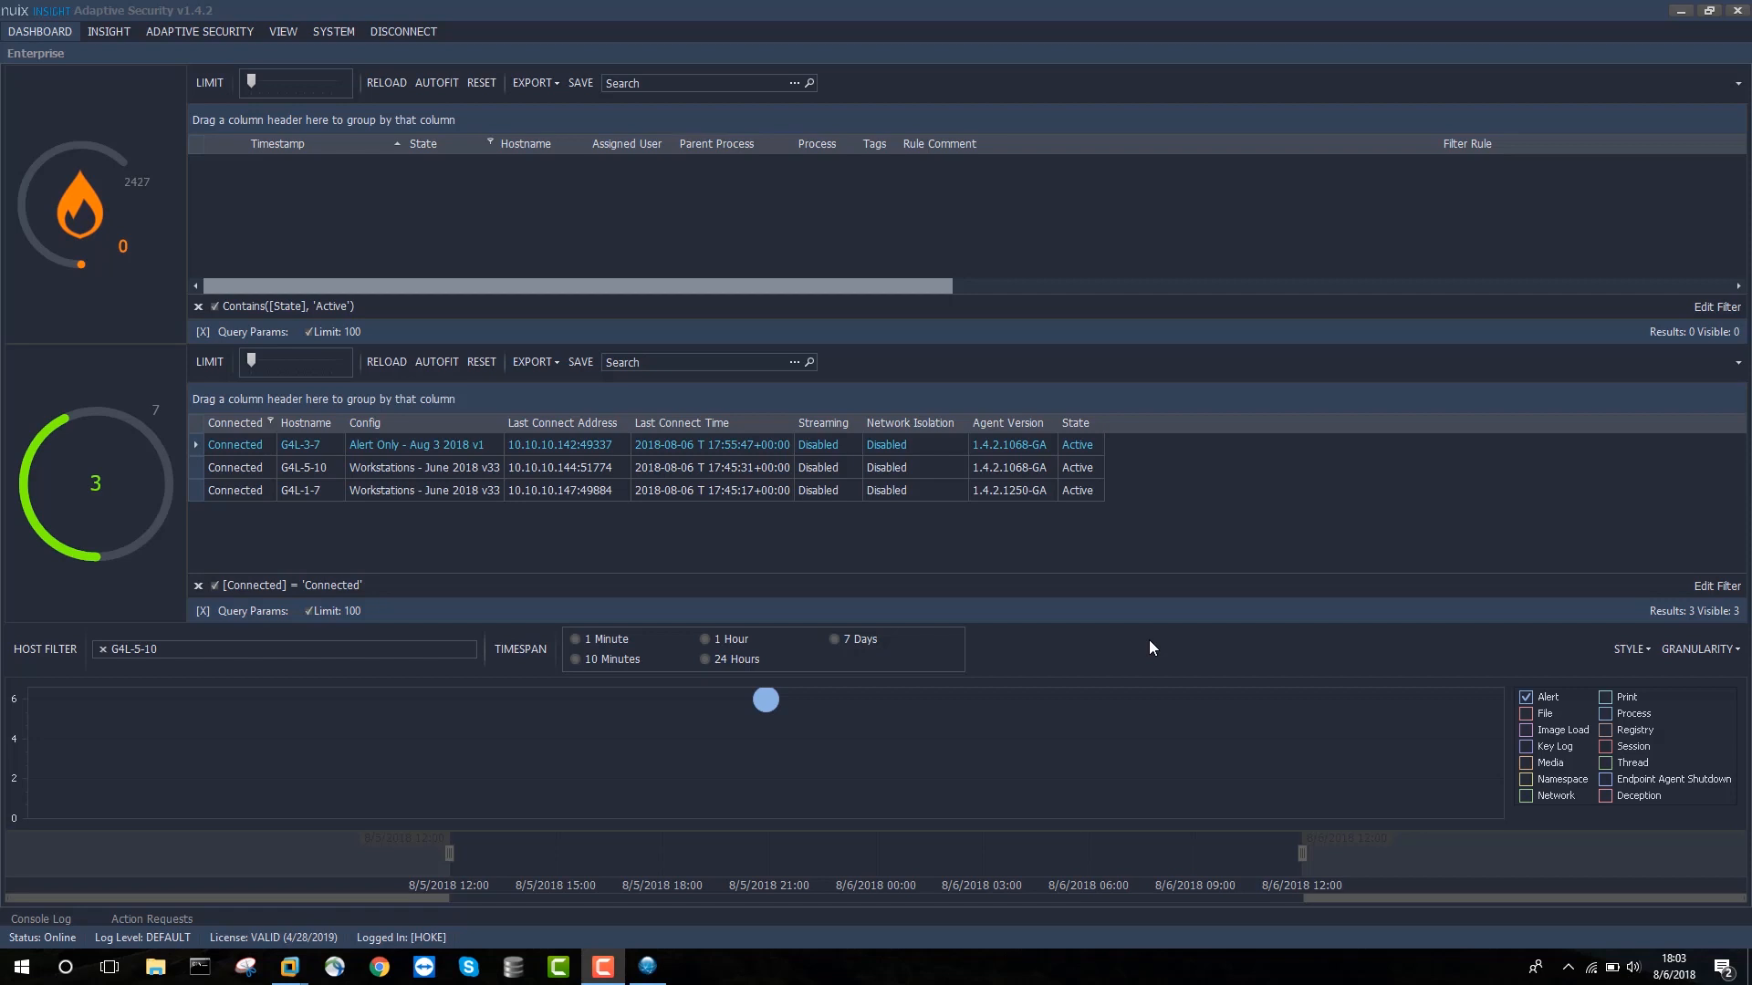
mouse_move(727, 707)
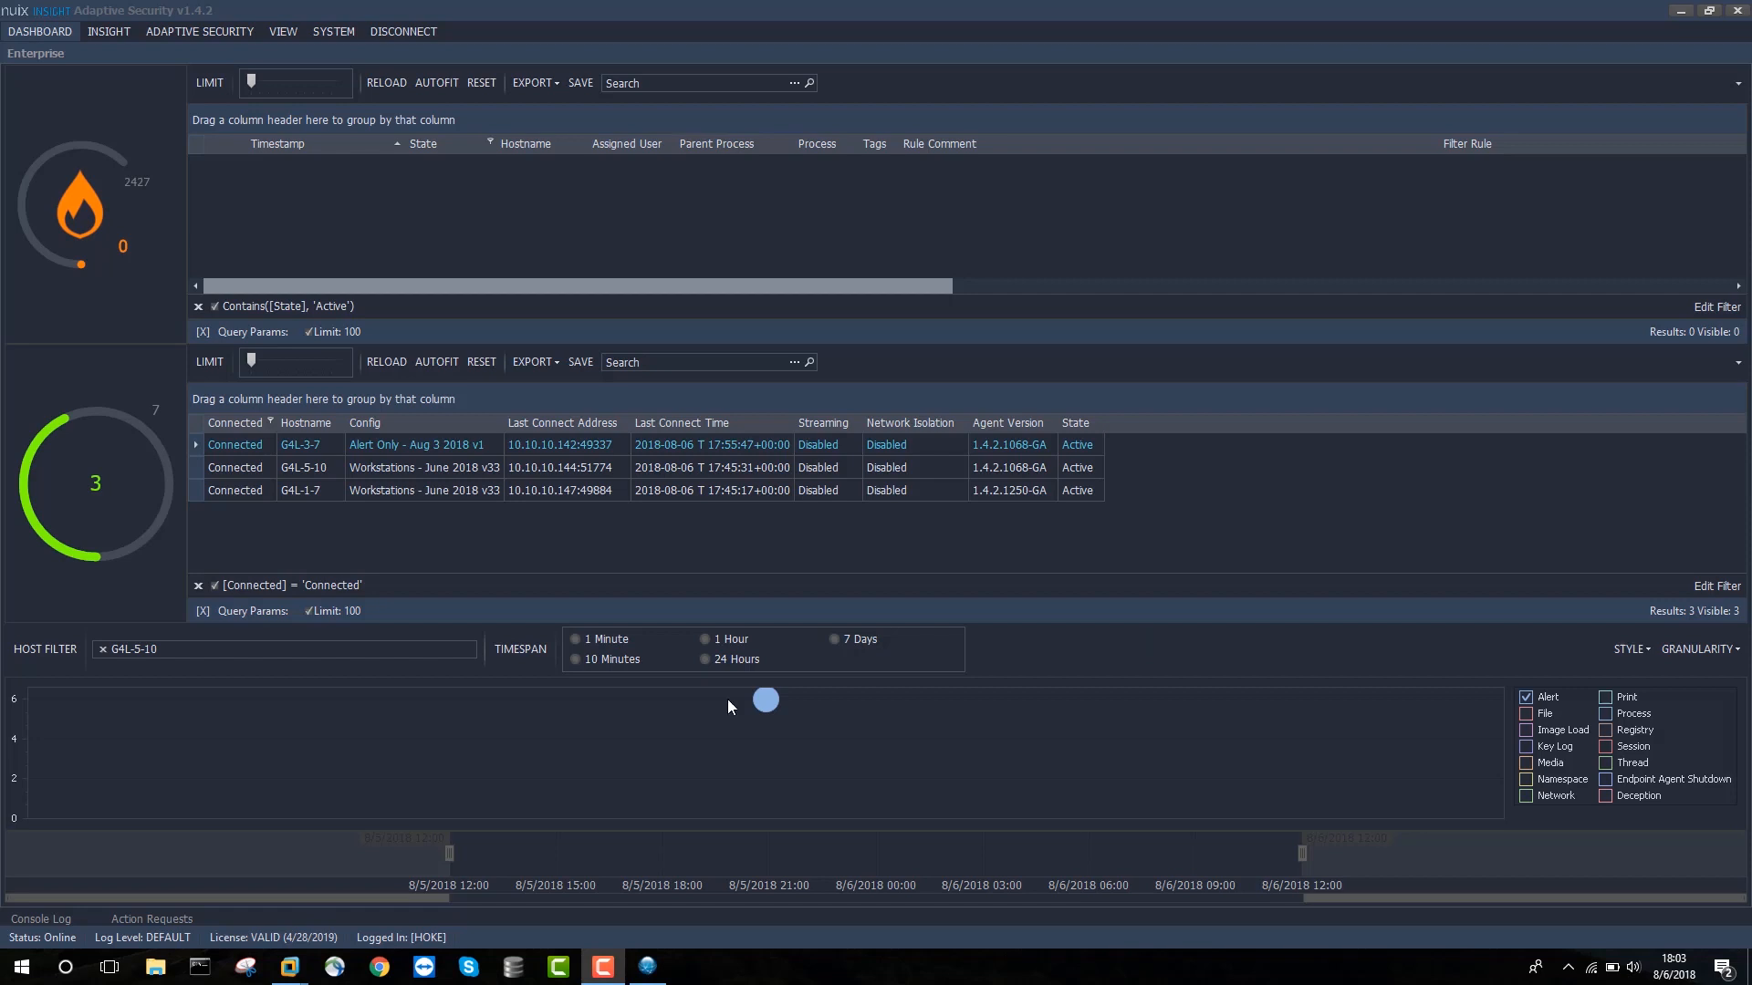
mouse_move(178, 217)
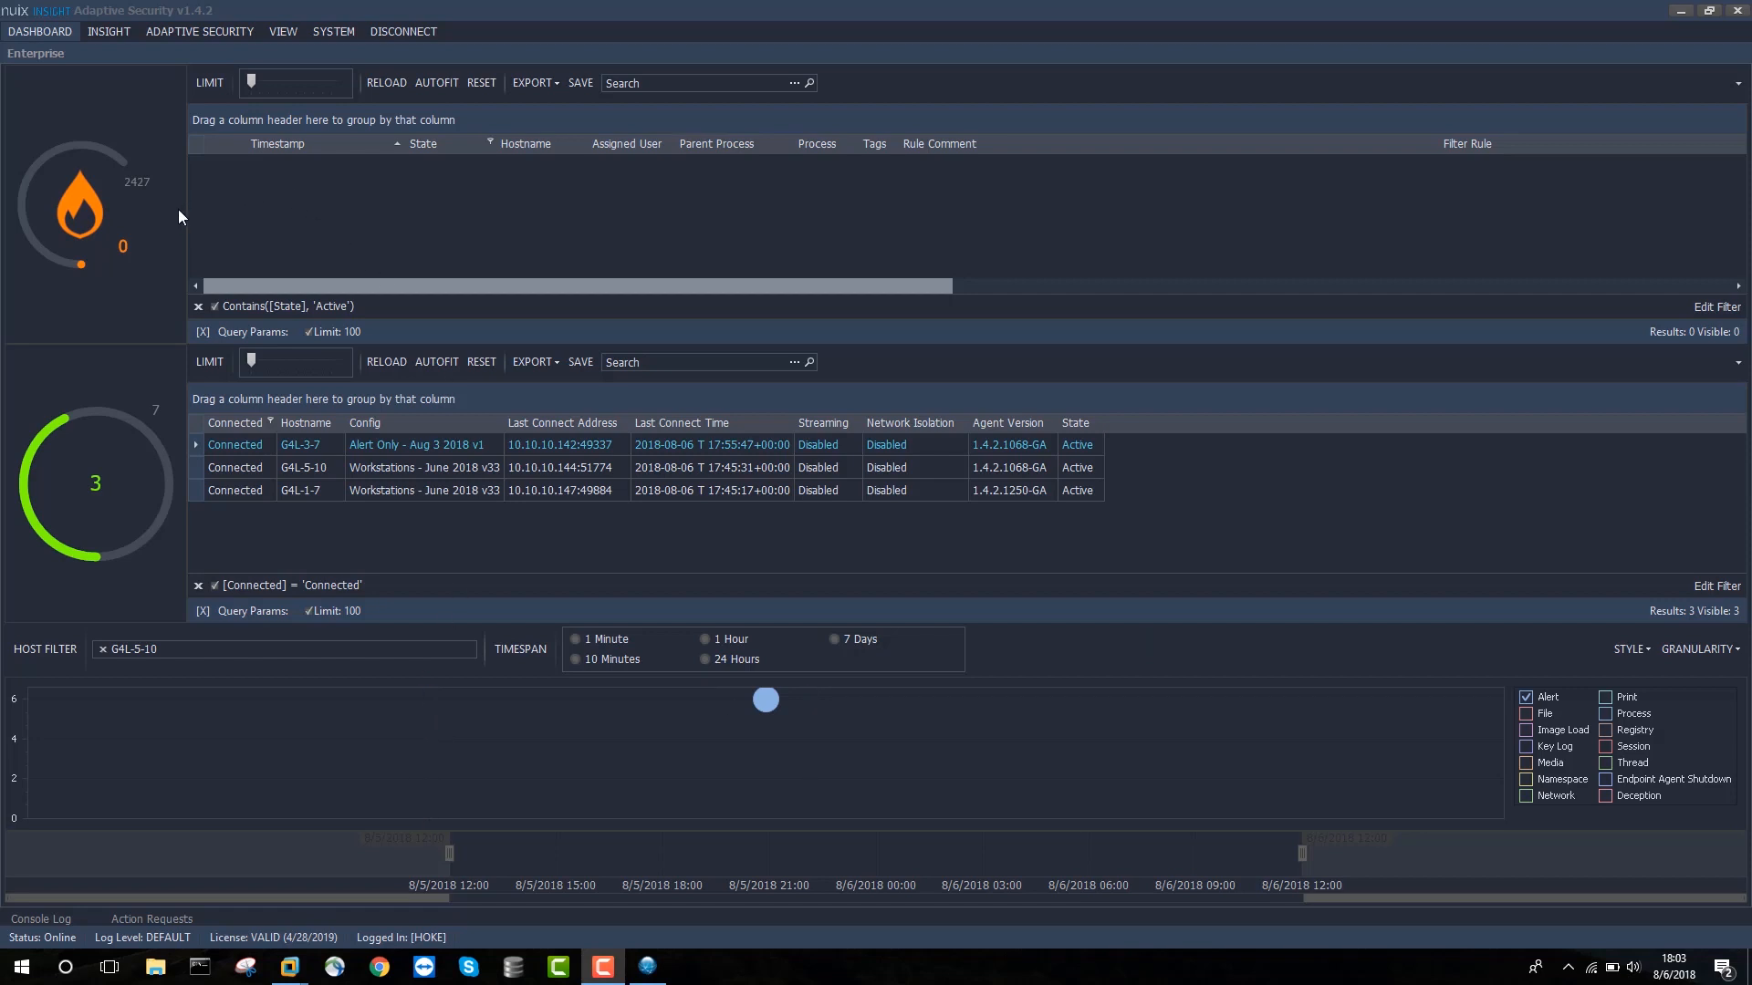
mouse_move(168, 303)
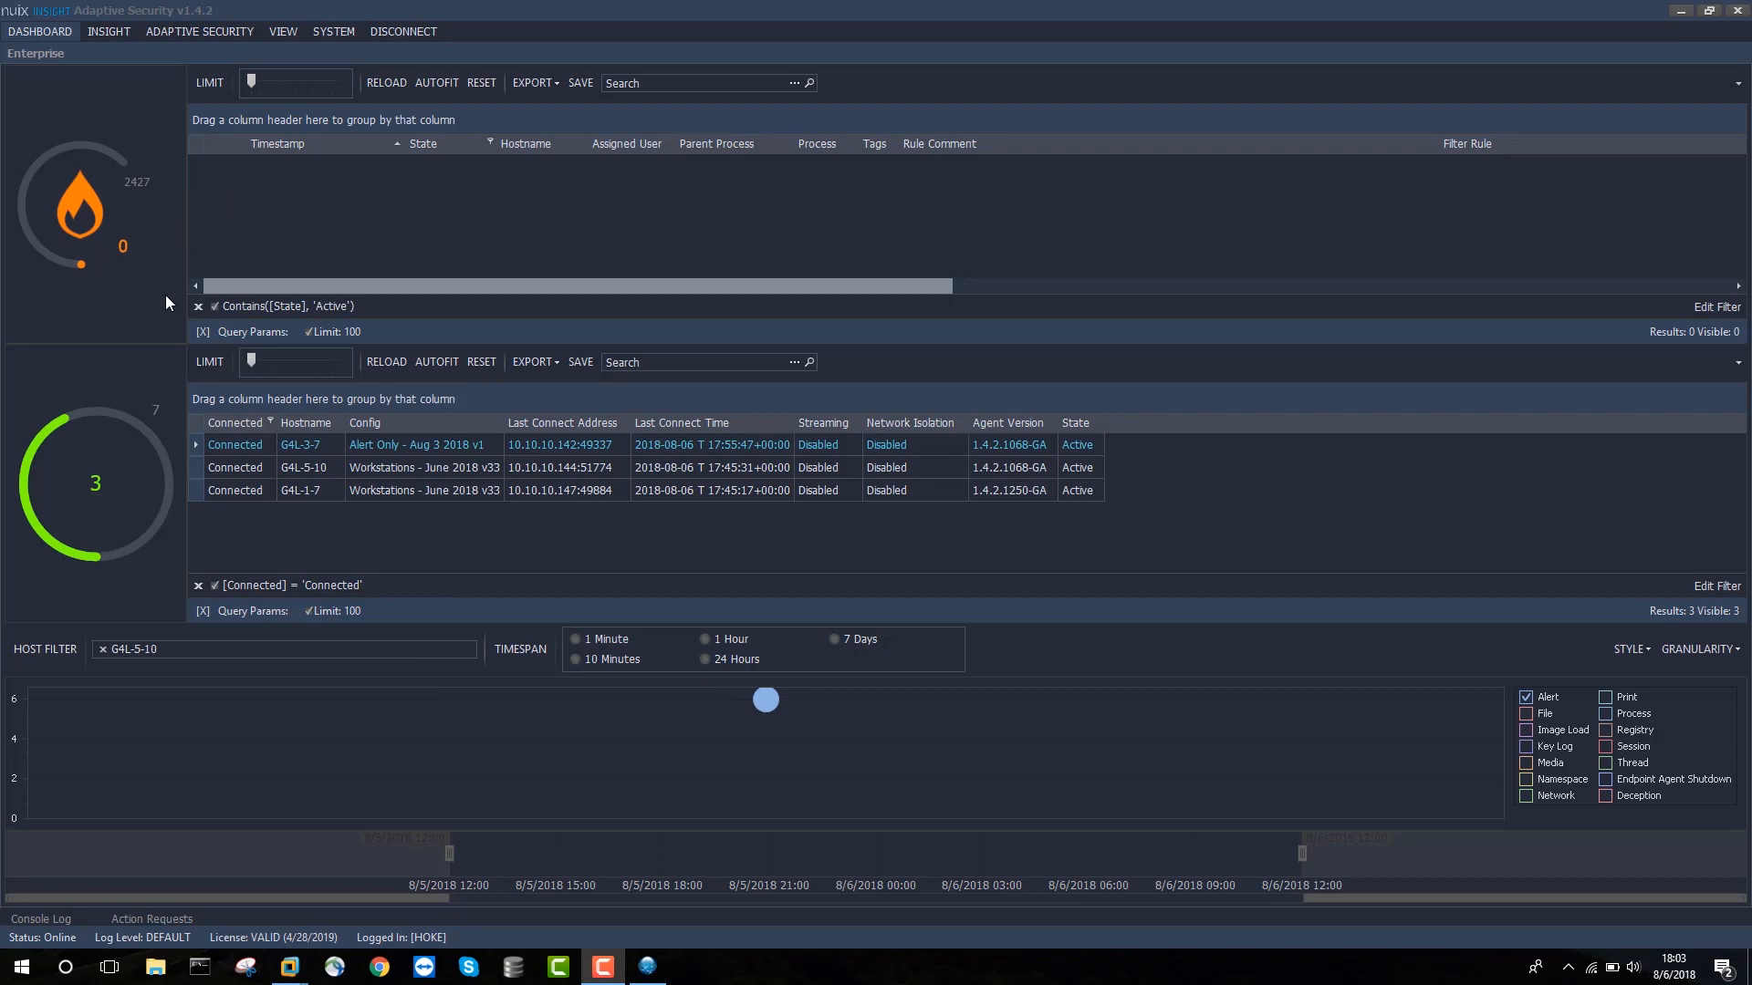
mouse_move(181, 288)
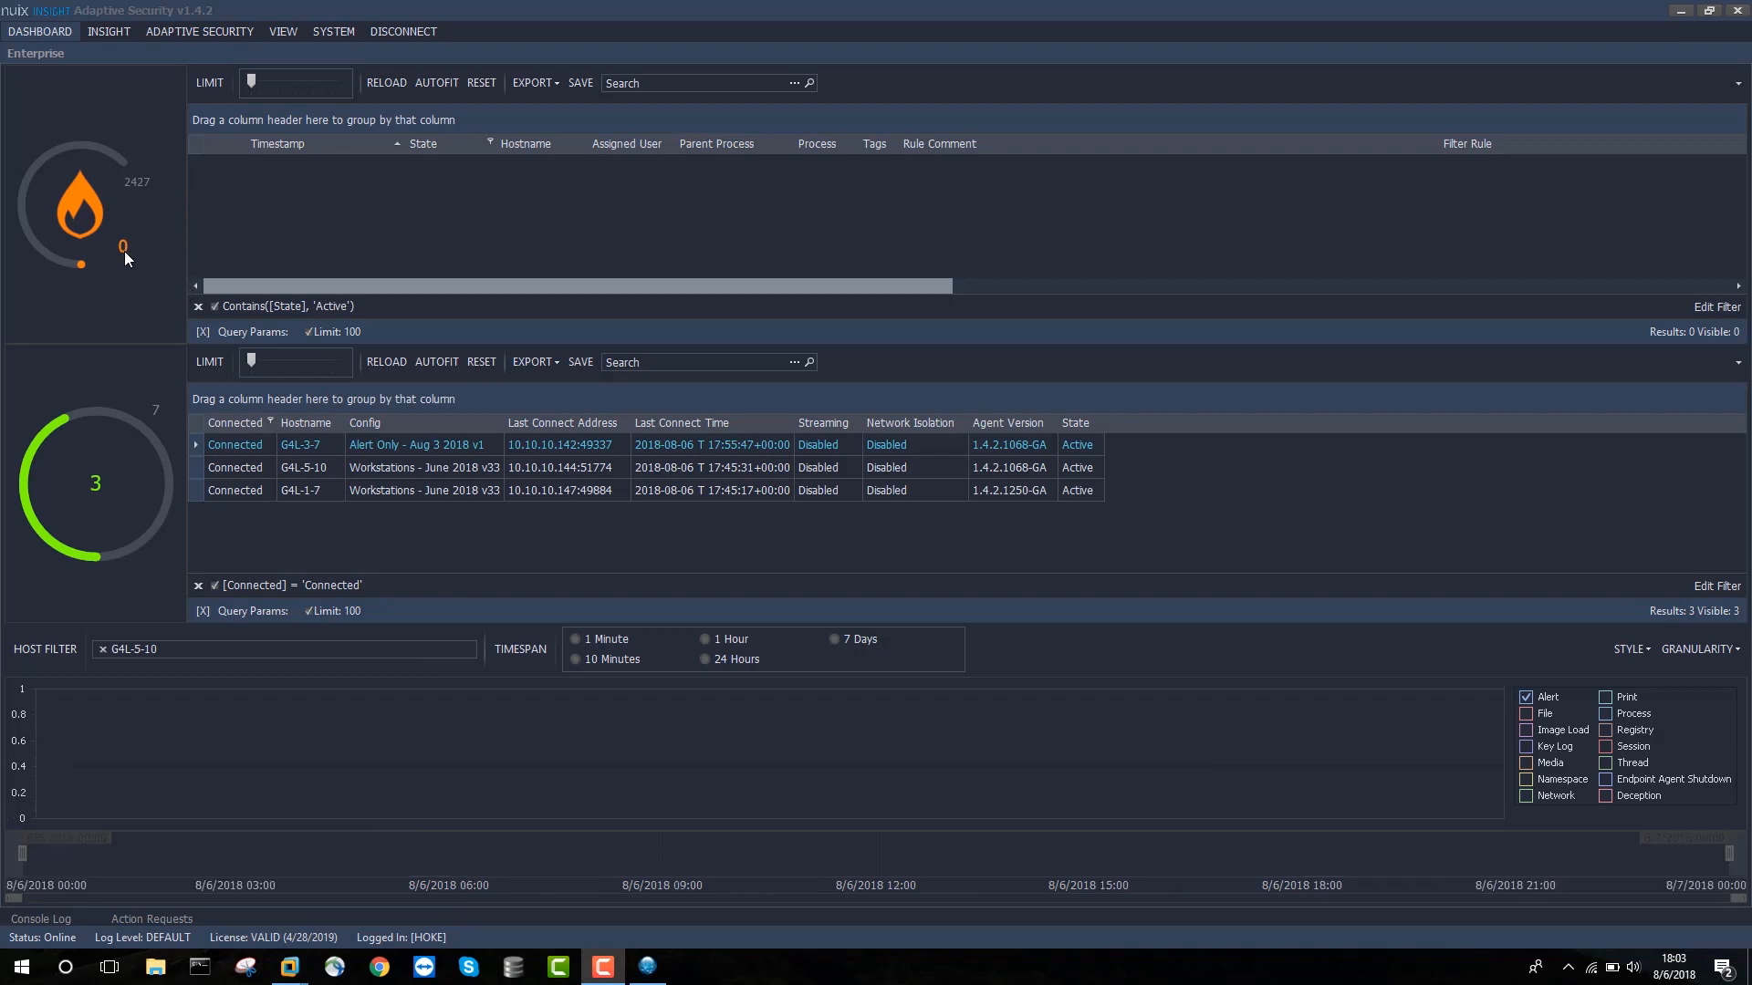
mouse_move(212, 493)
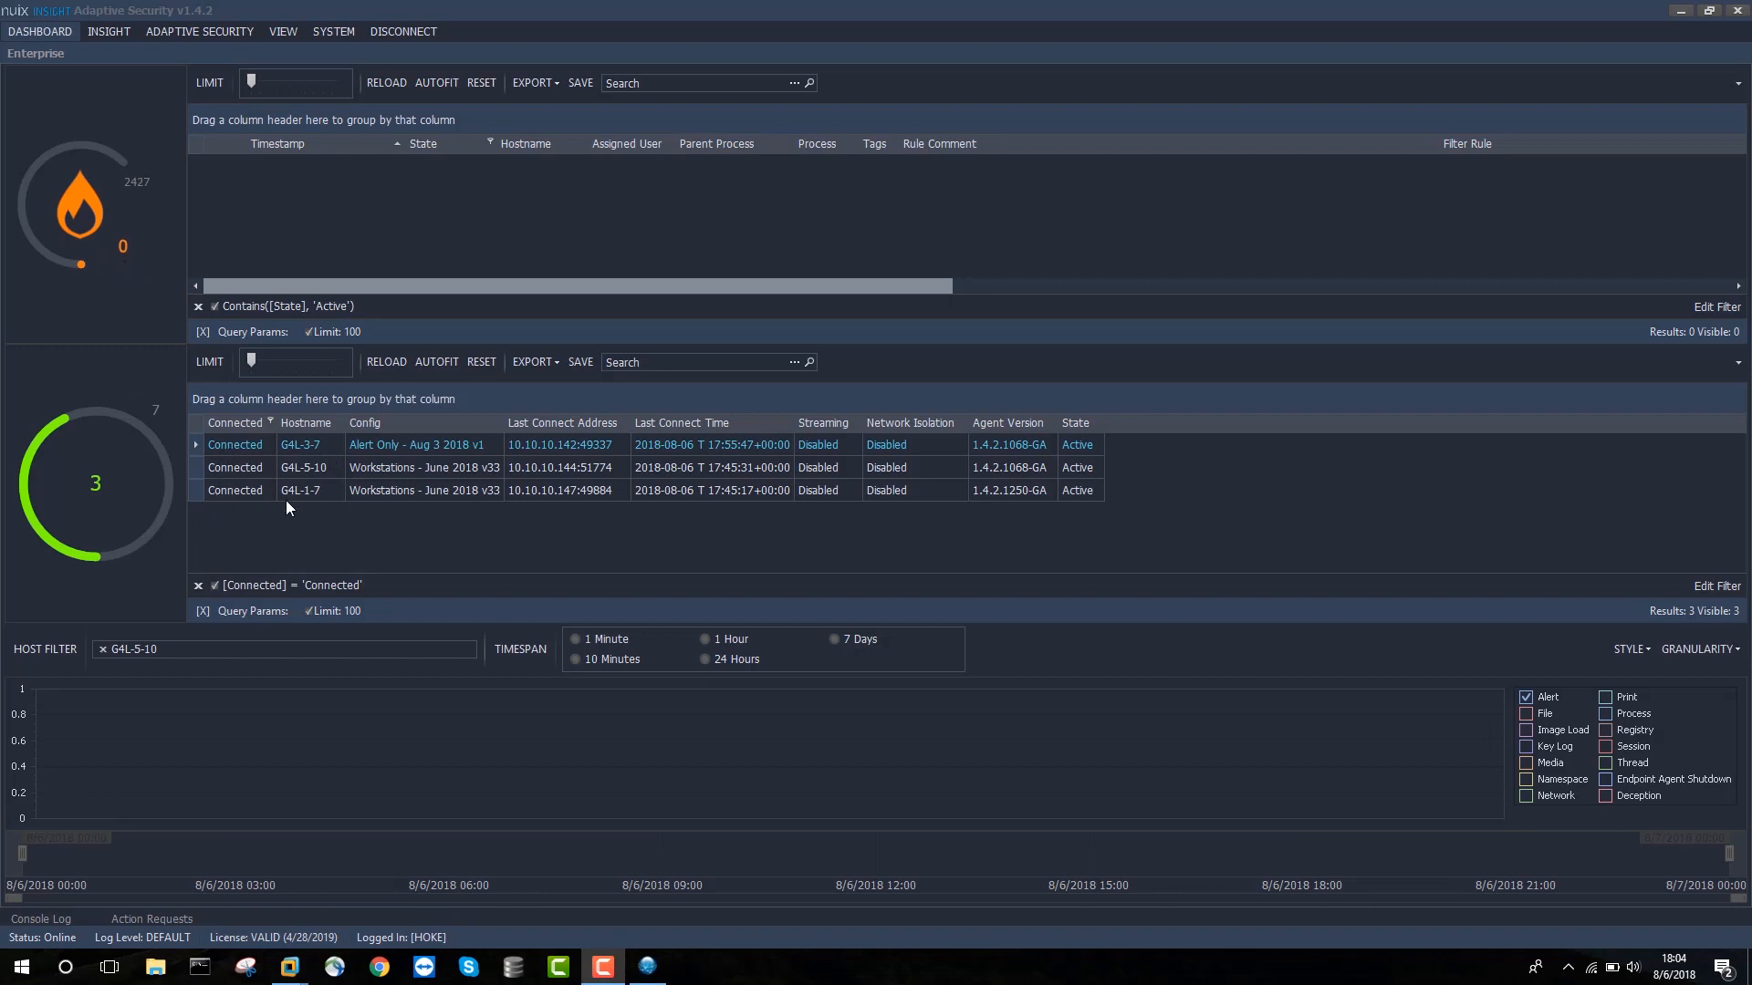
mouse_move(270, 512)
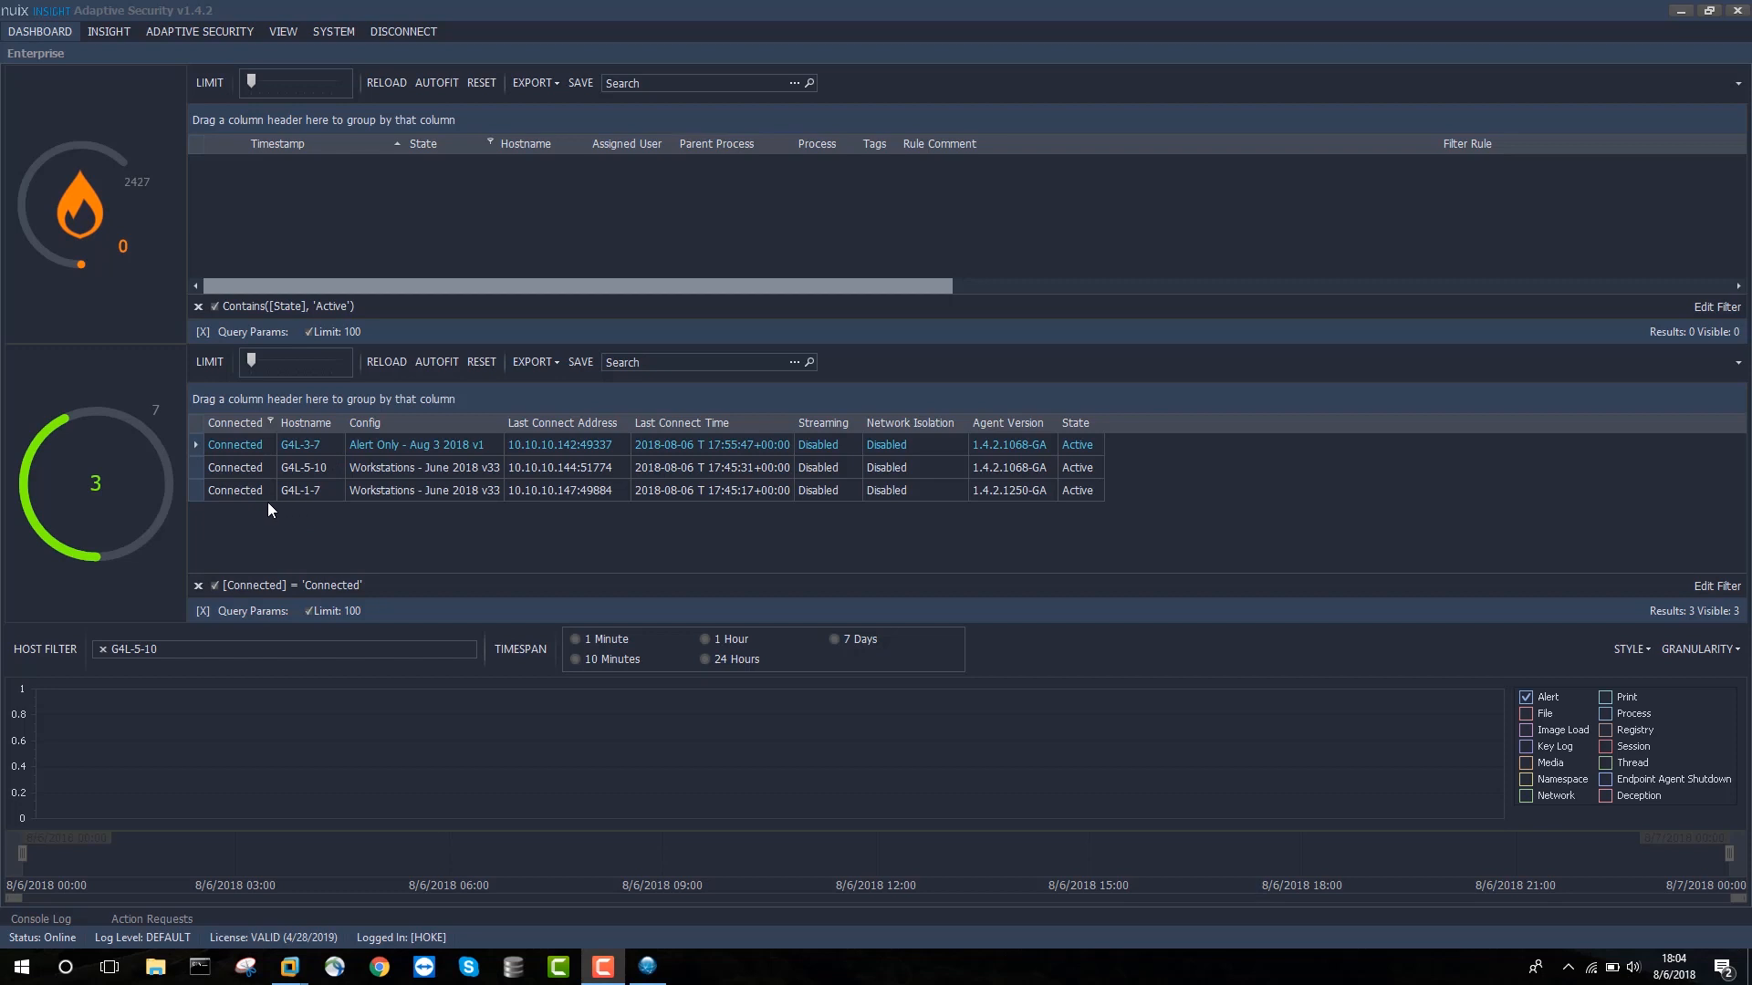
mouse_move(94, 504)
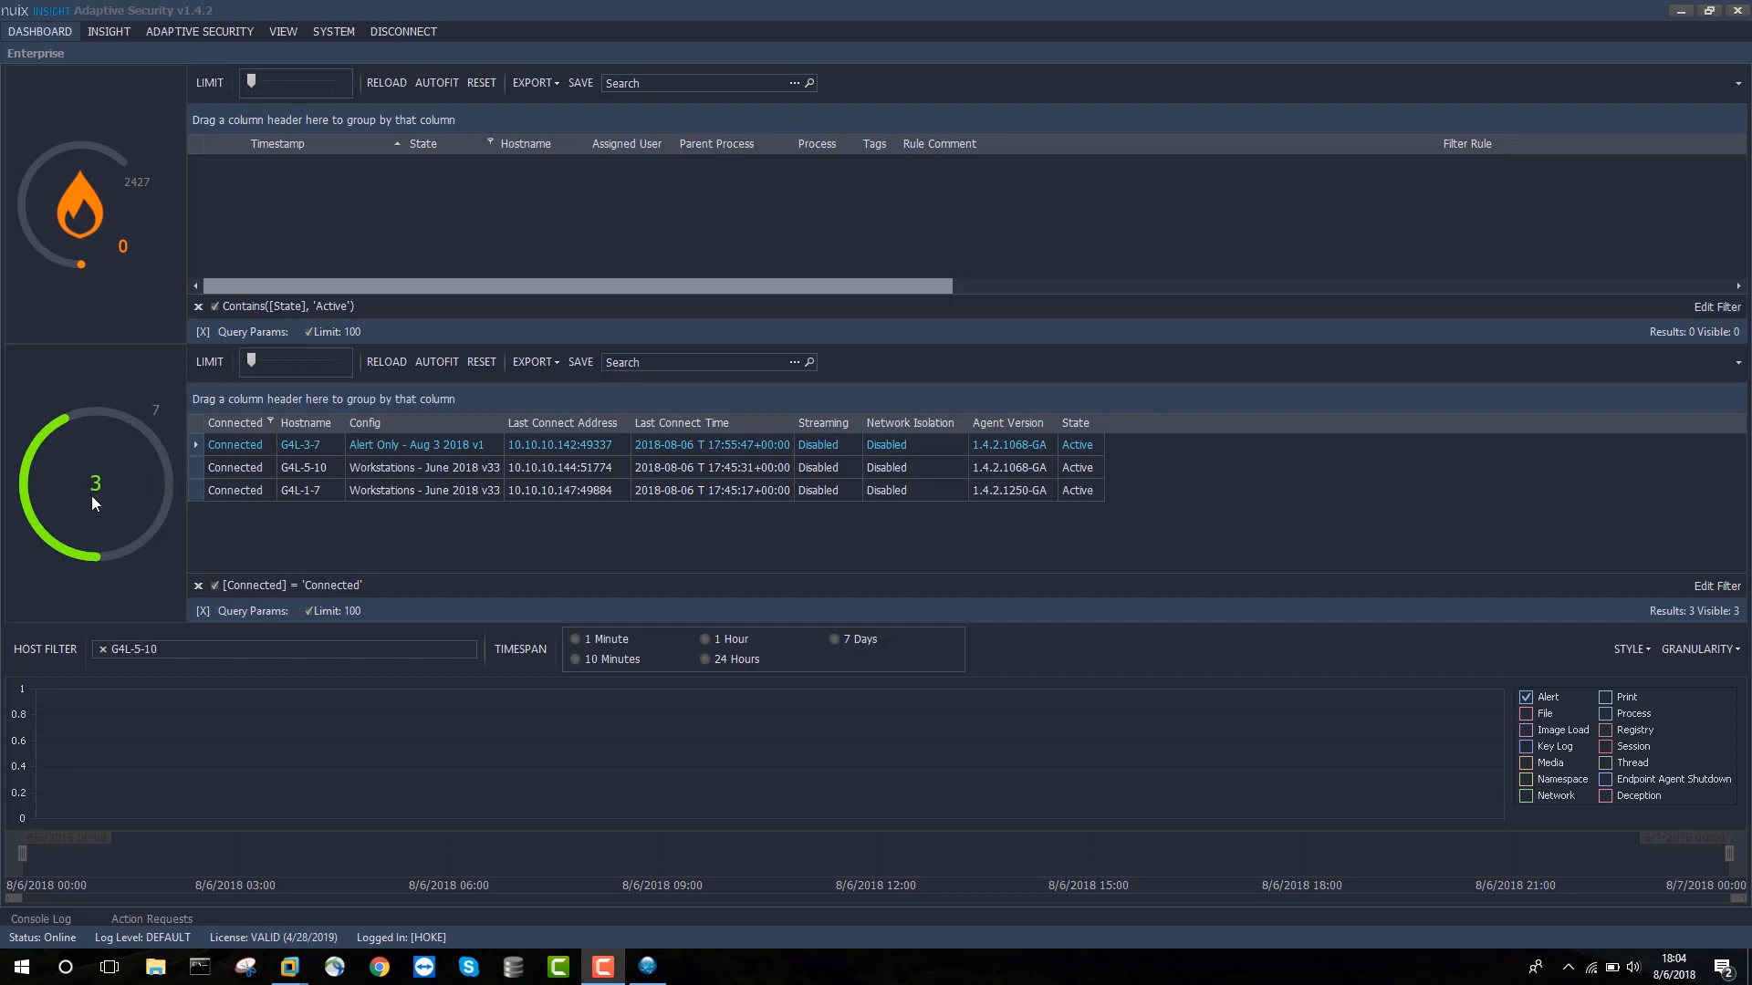
mouse_move(238, 503)
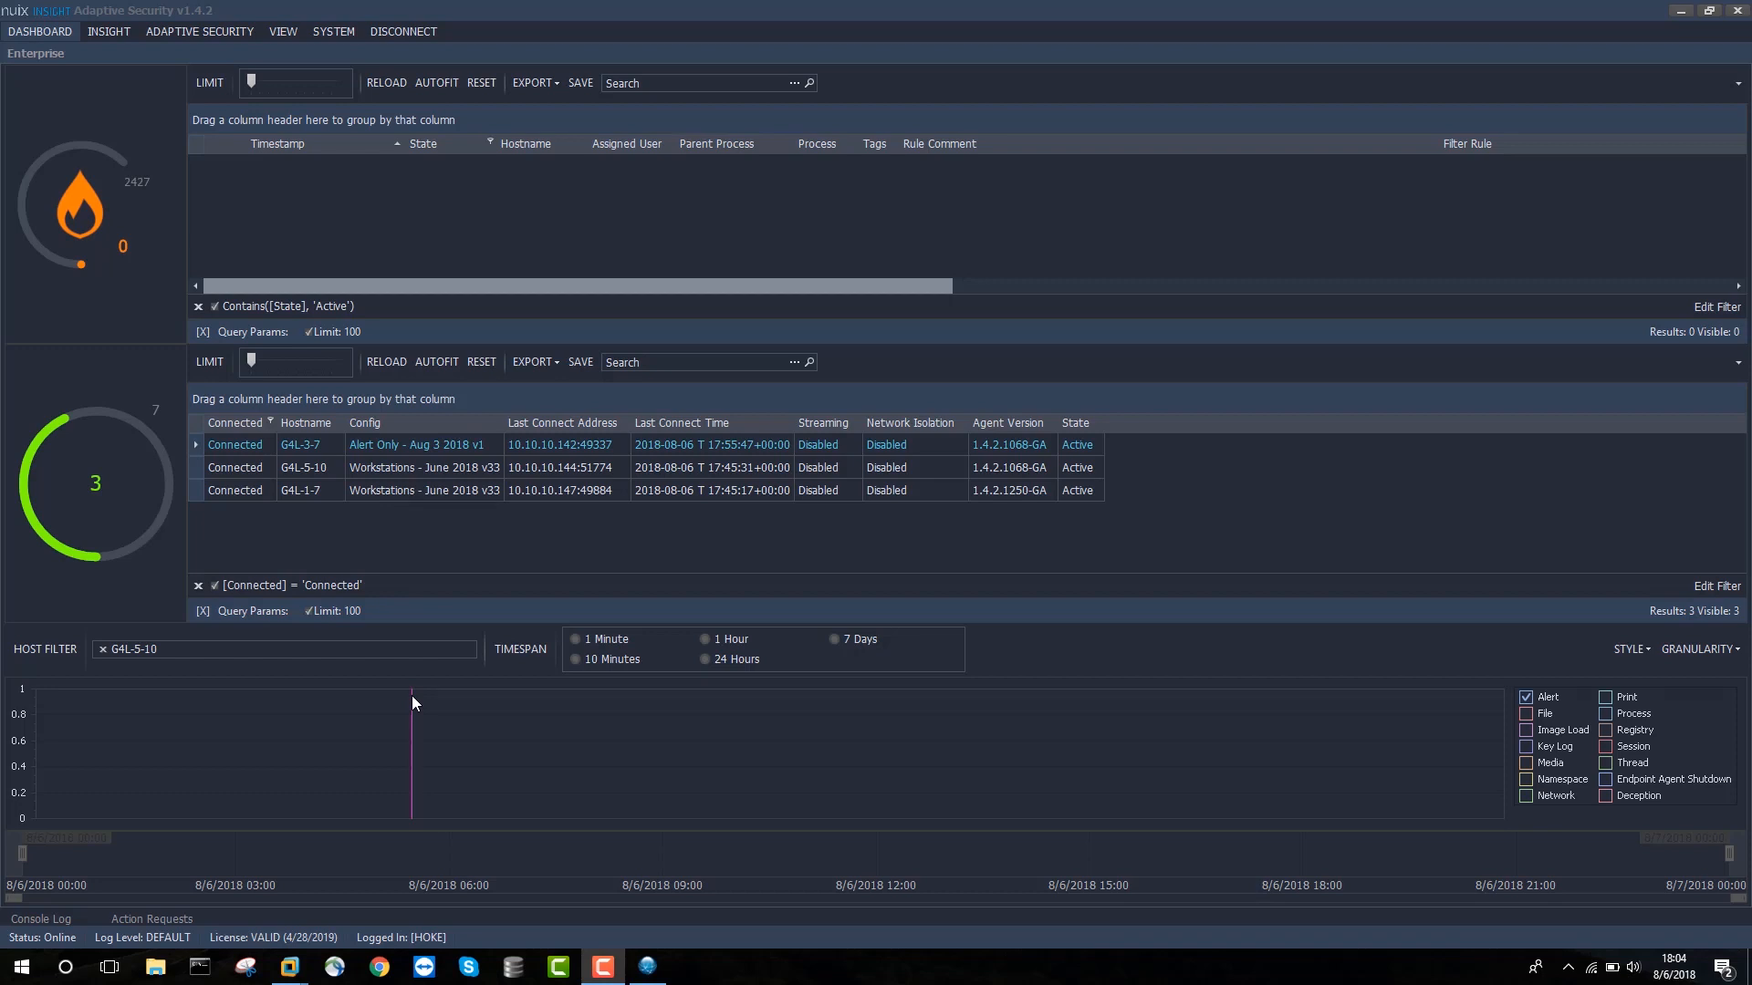
mouse_move(310, 481)
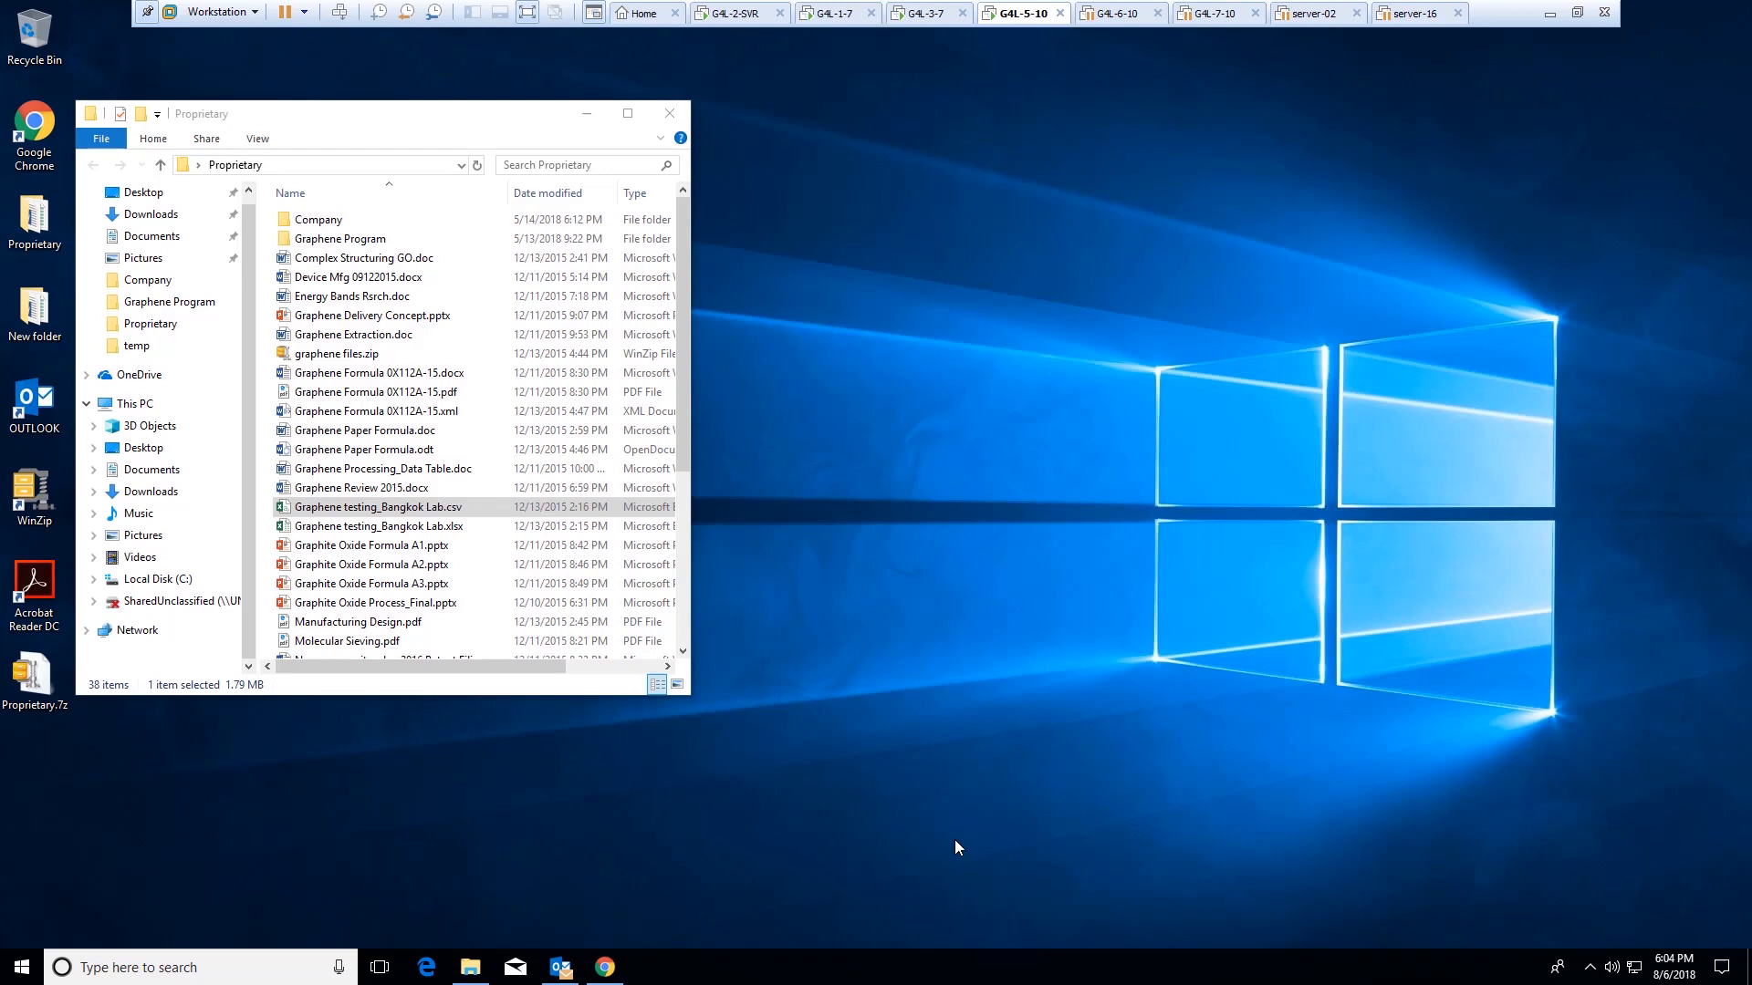
mouse_move(1027, 649)
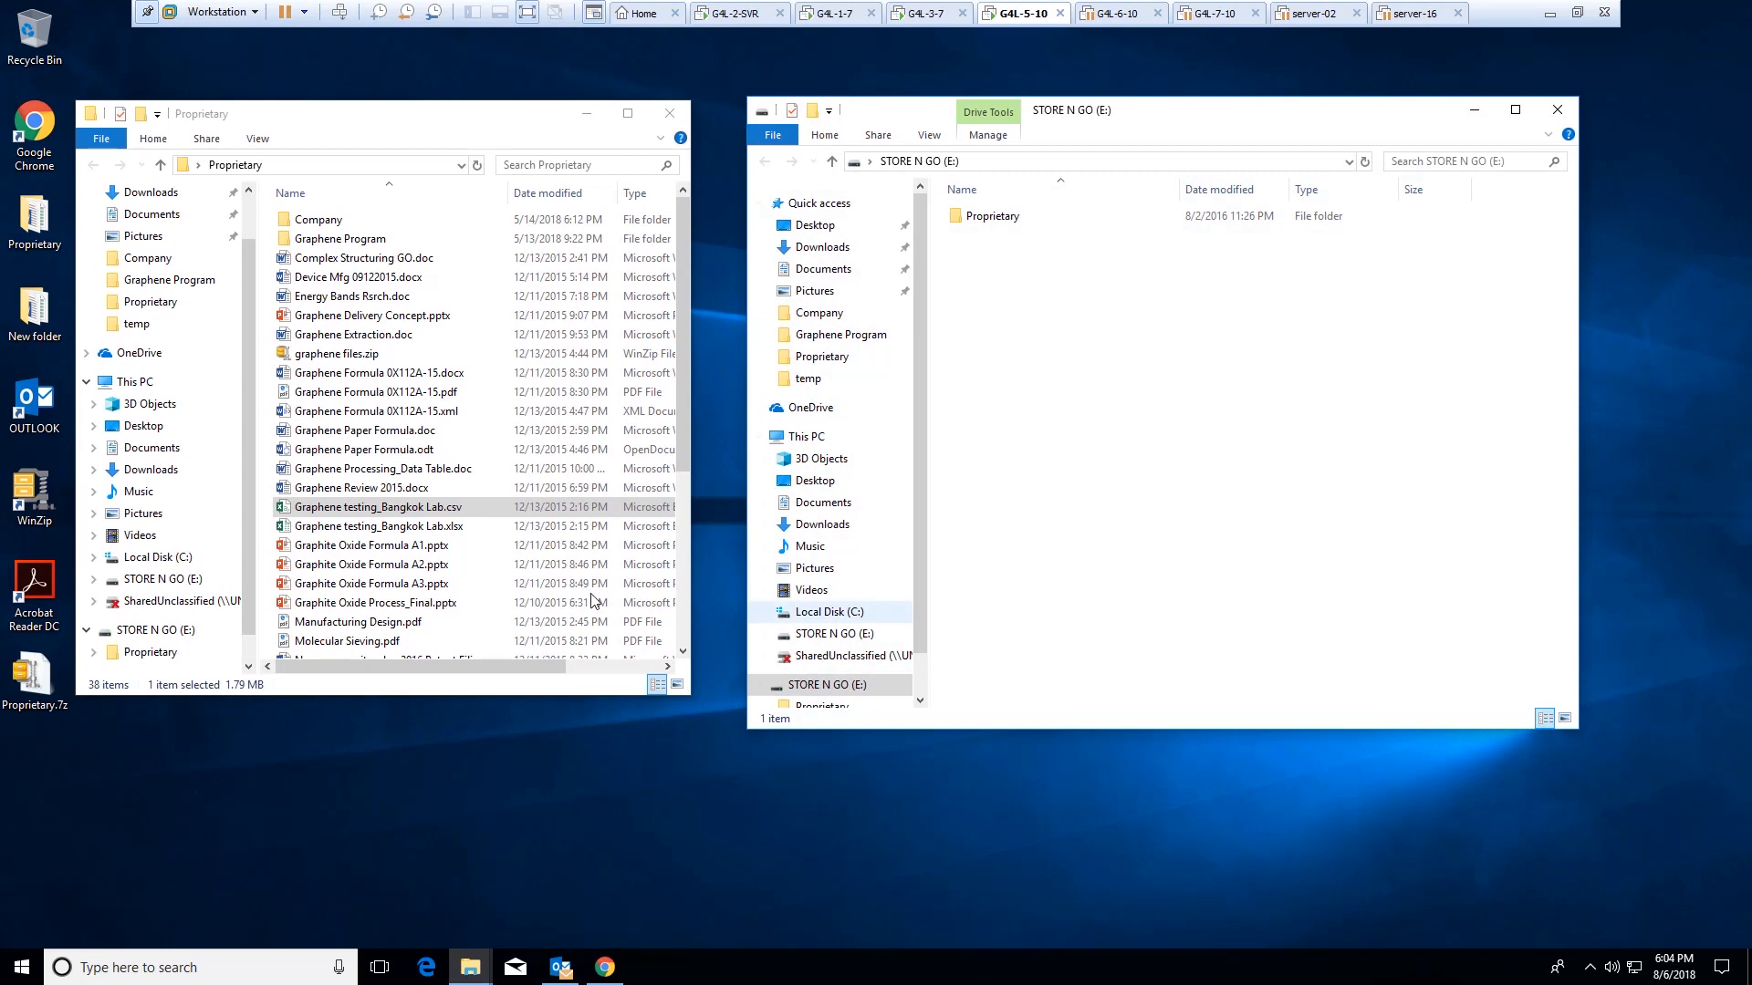
Copy Graphene testing_Bangkok Lab.csv onto the STORE N GO (E:) drive and eject the drive.
left_click(379, 506)
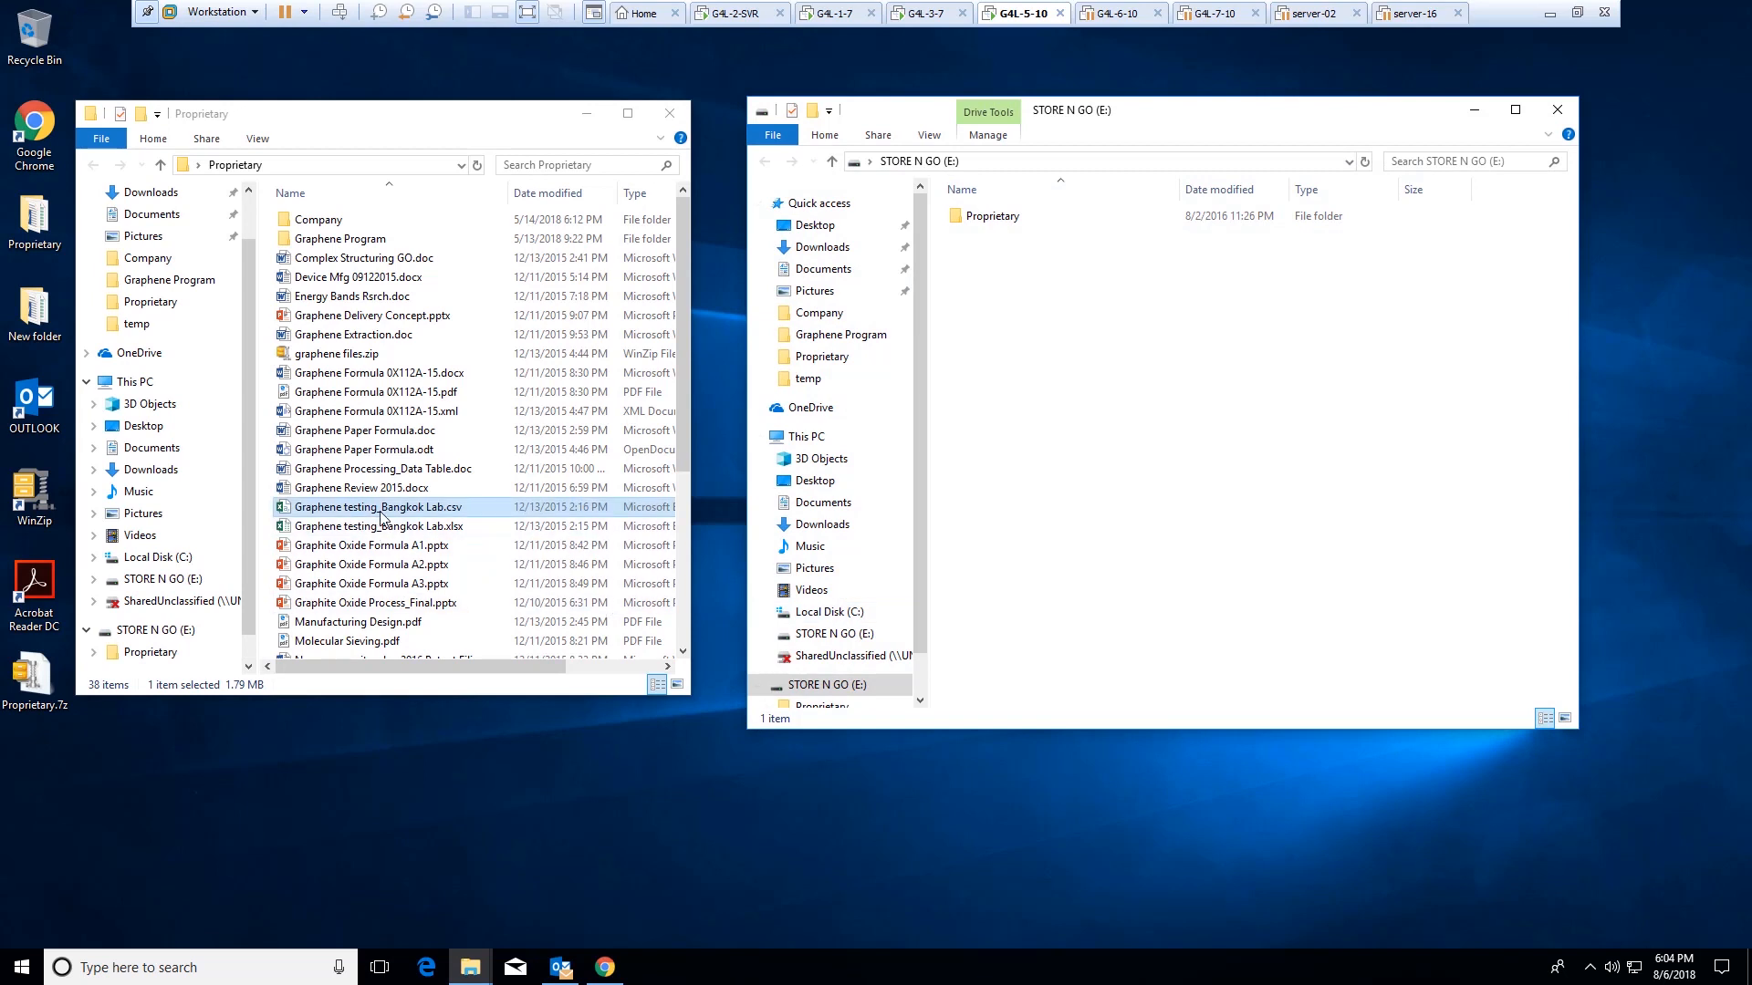
right_click(378, 506)
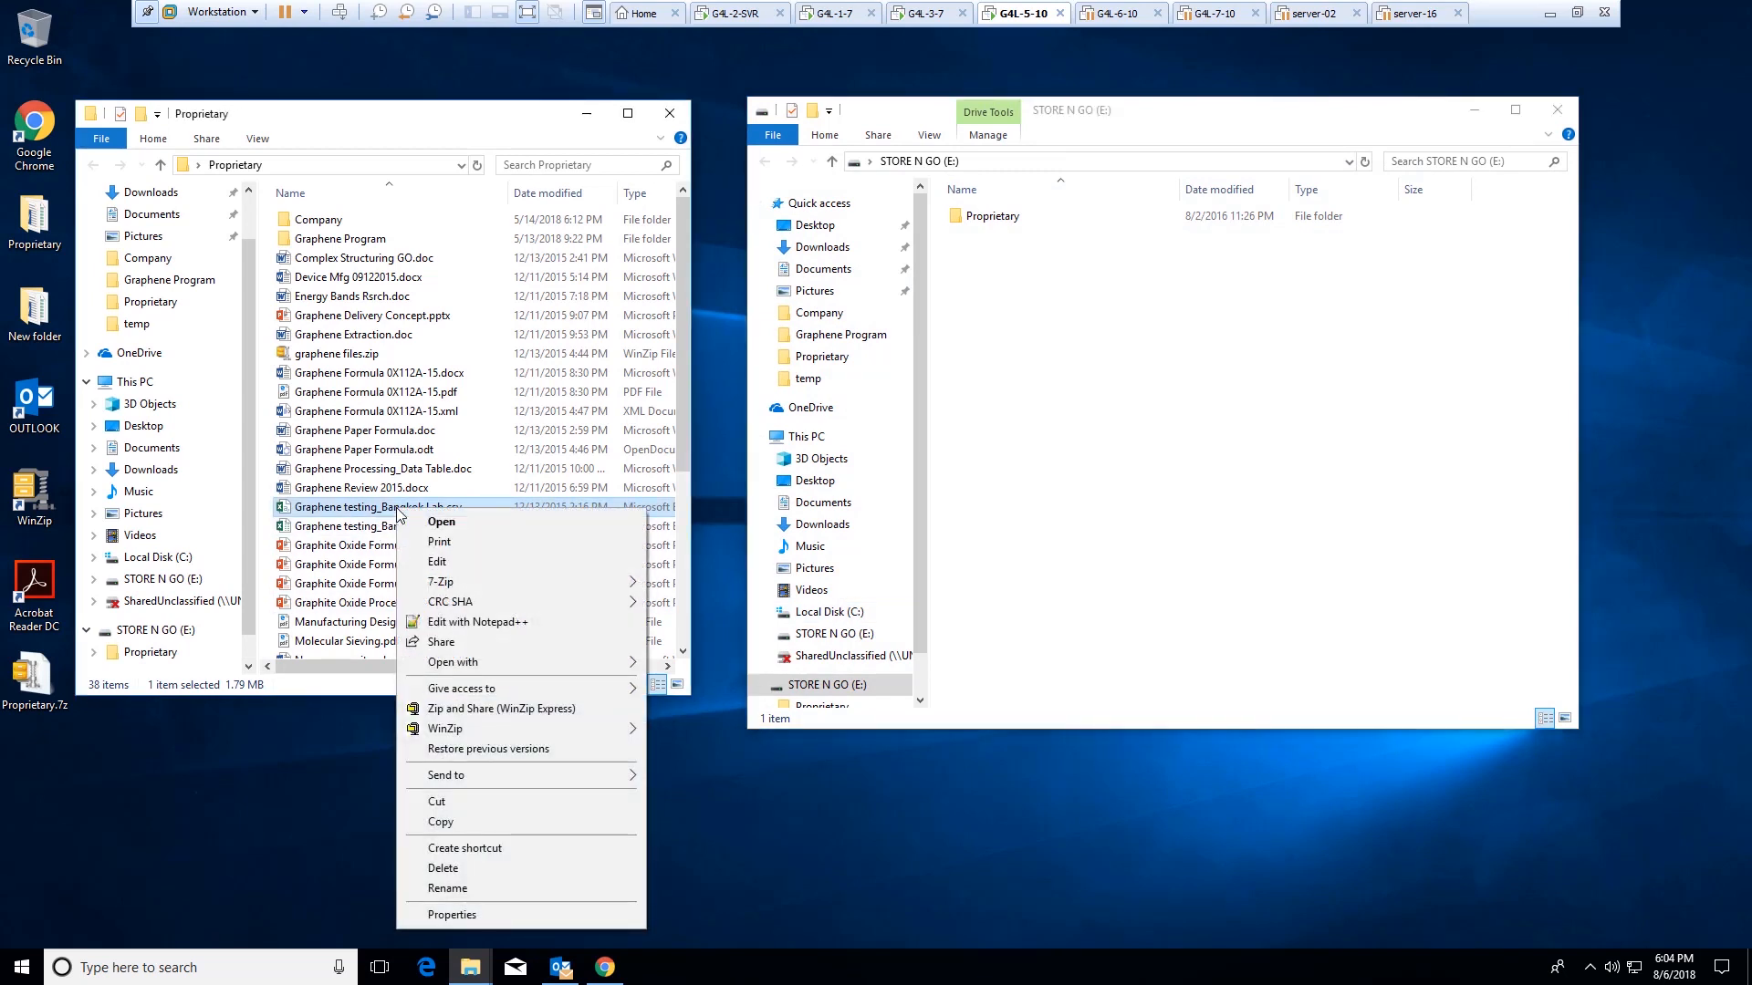
left_click(1109, 345)
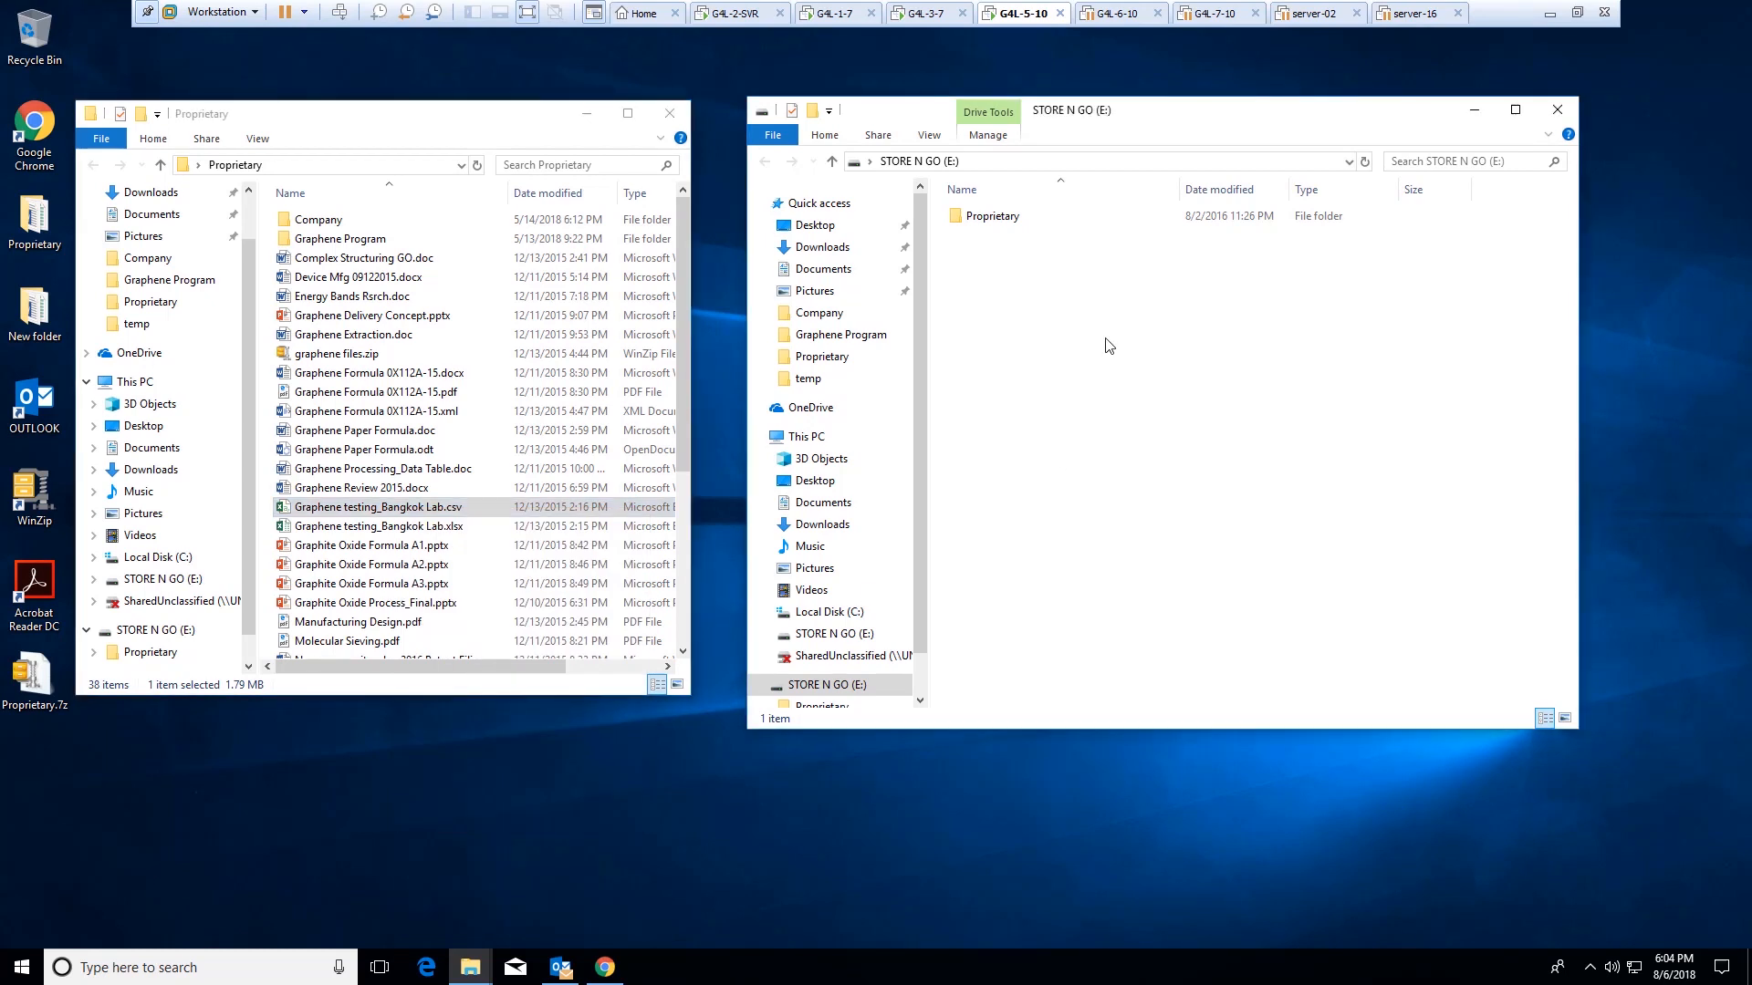
mouse_move(1178, 469)
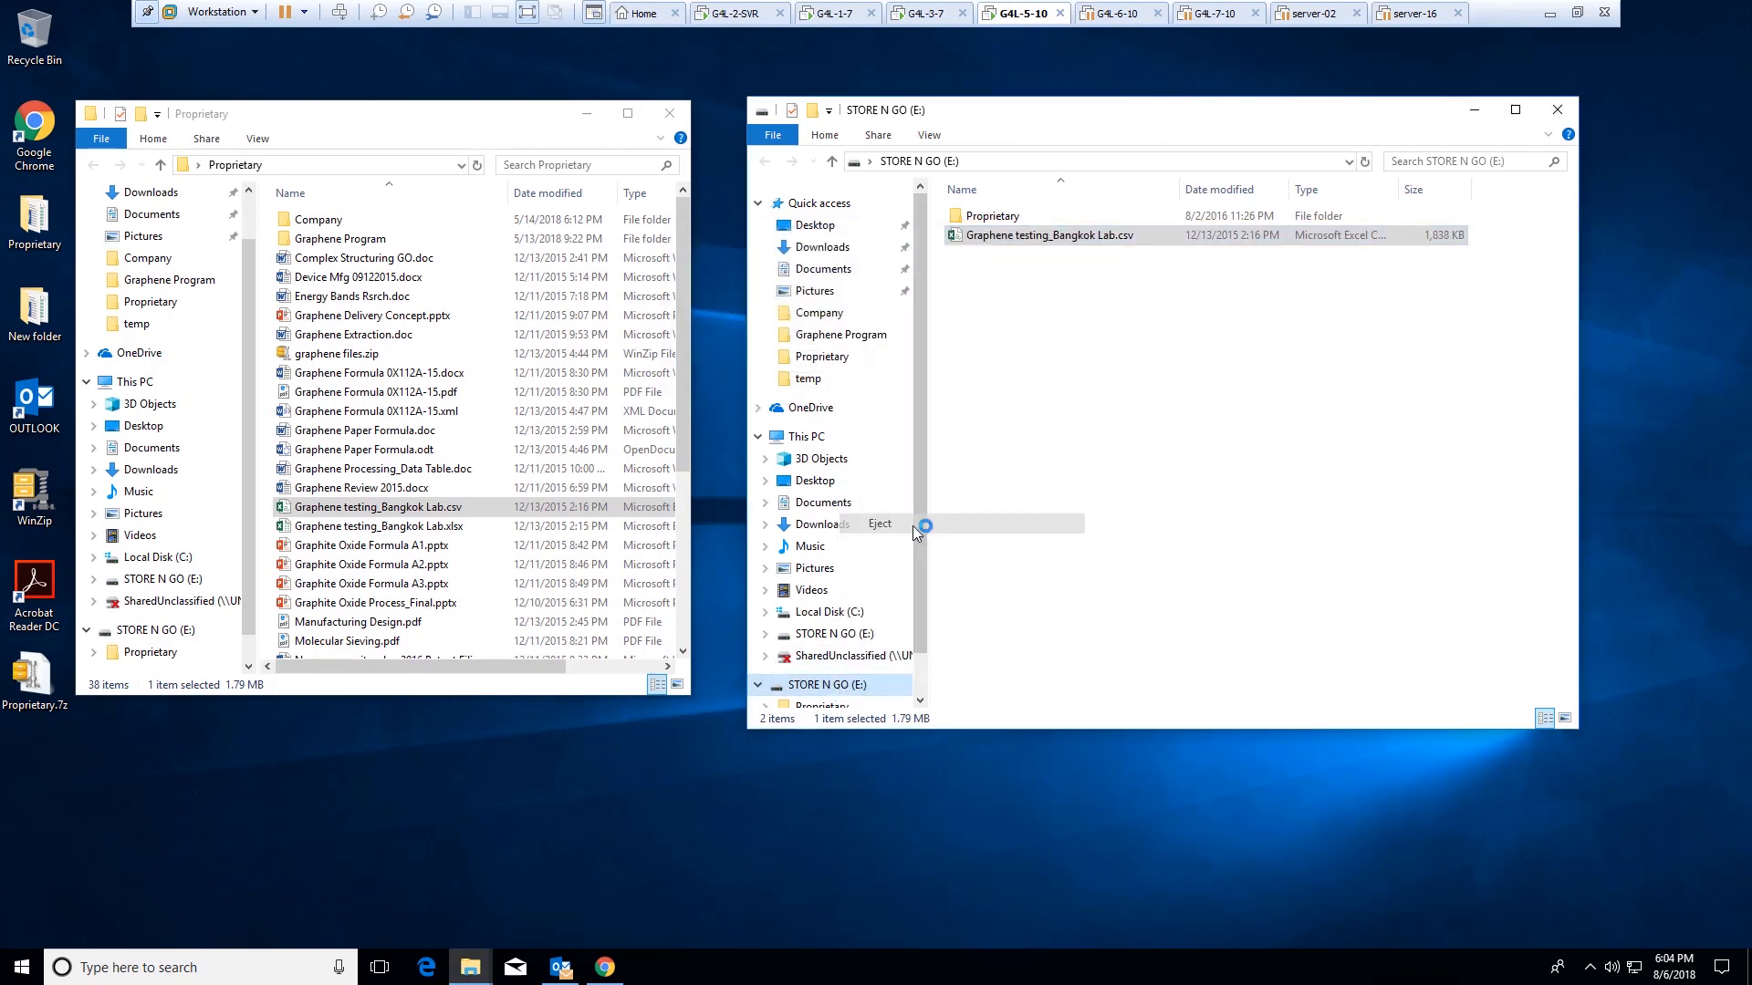
left_click(879, 523)
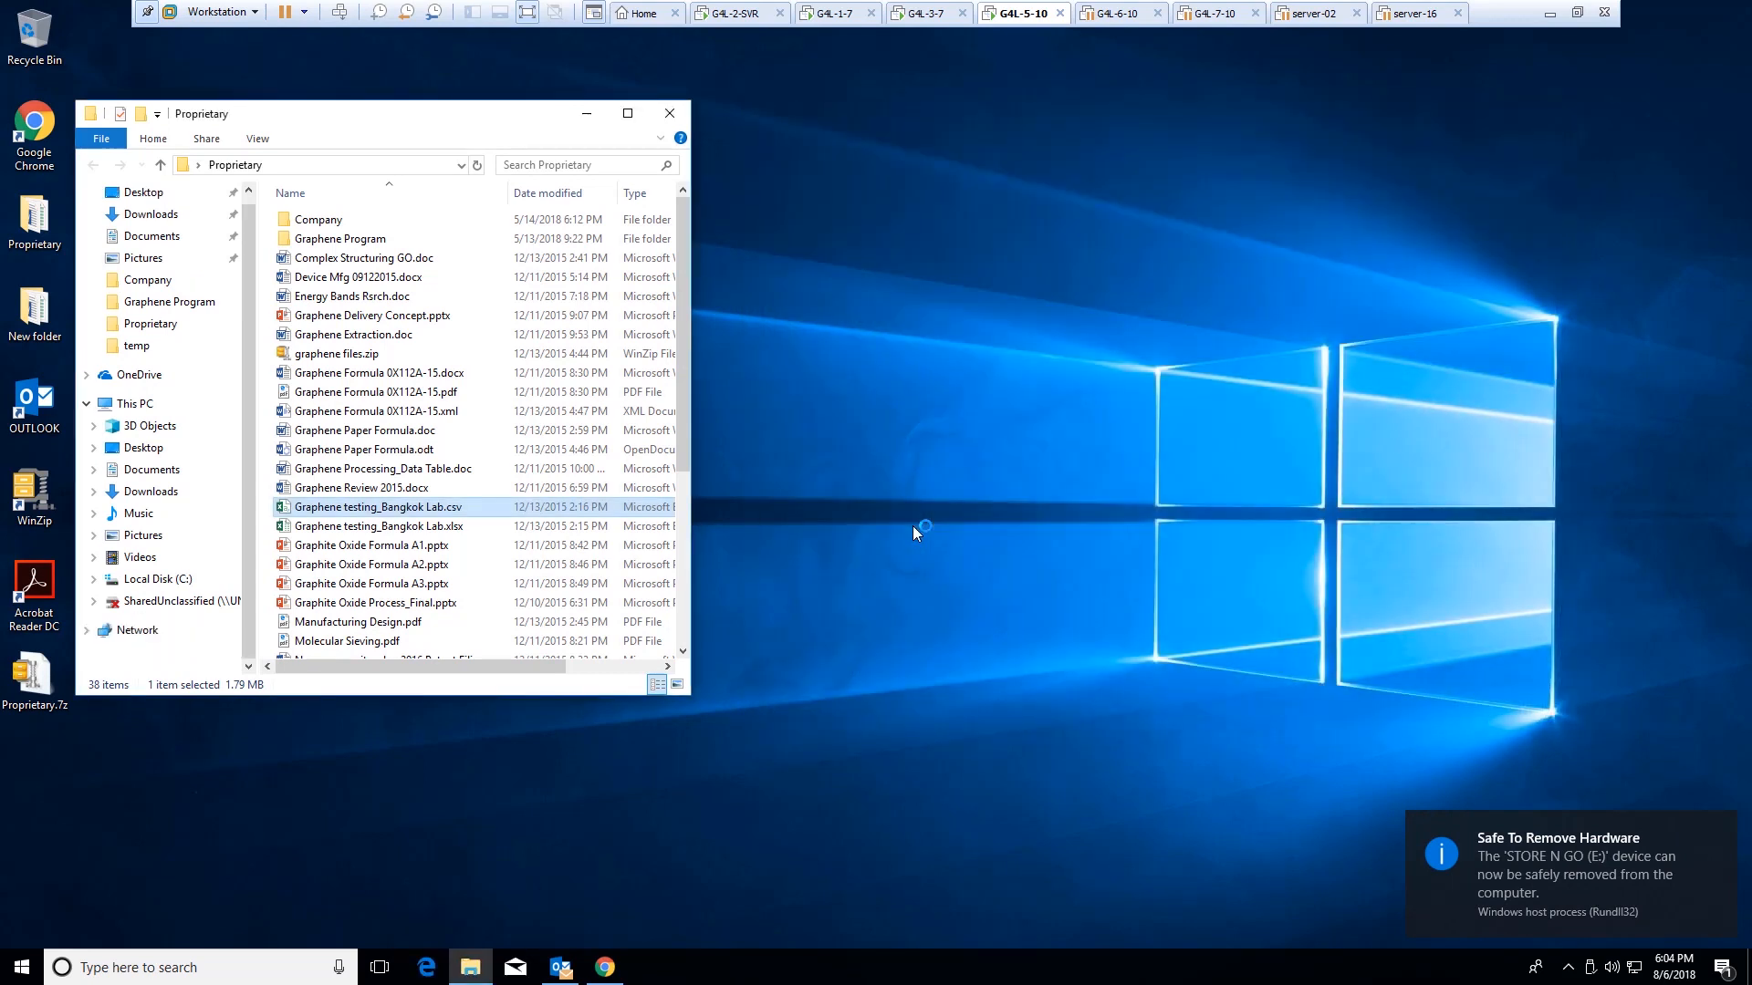
mouse_move(864, 11)
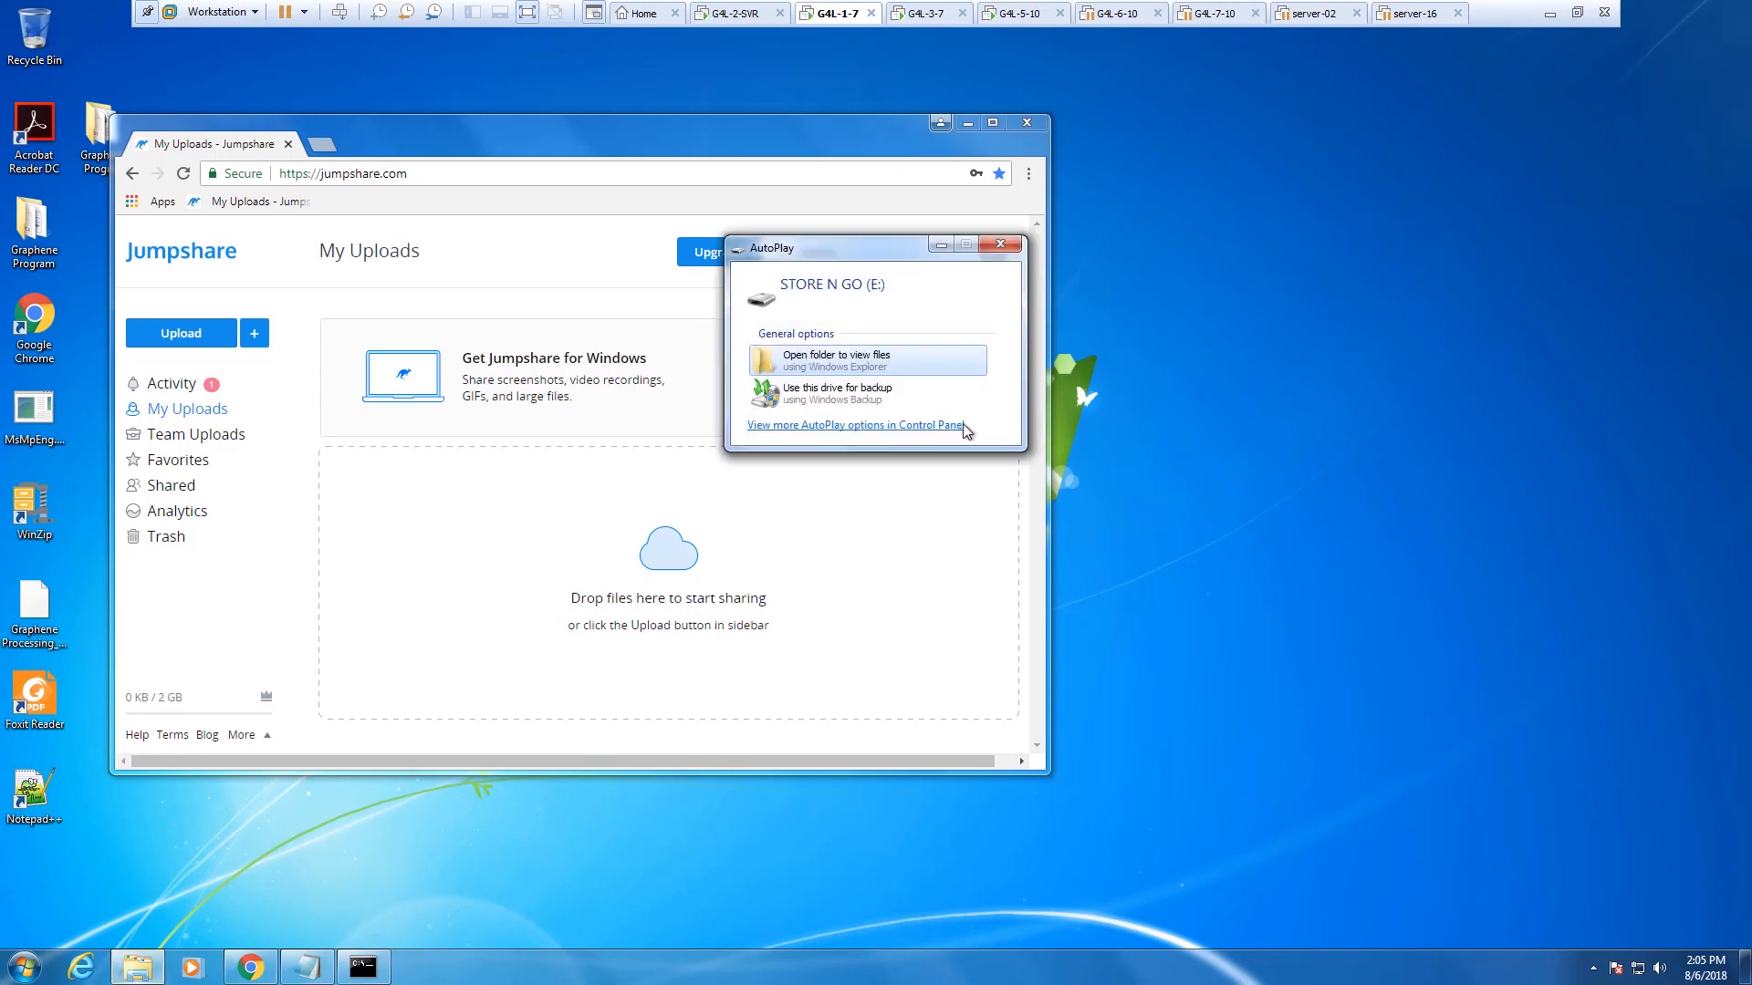
Copy the USB drive's CSV to the desktop as new_file.csv and drag it into Jumpshare.
left_click(866, 360)
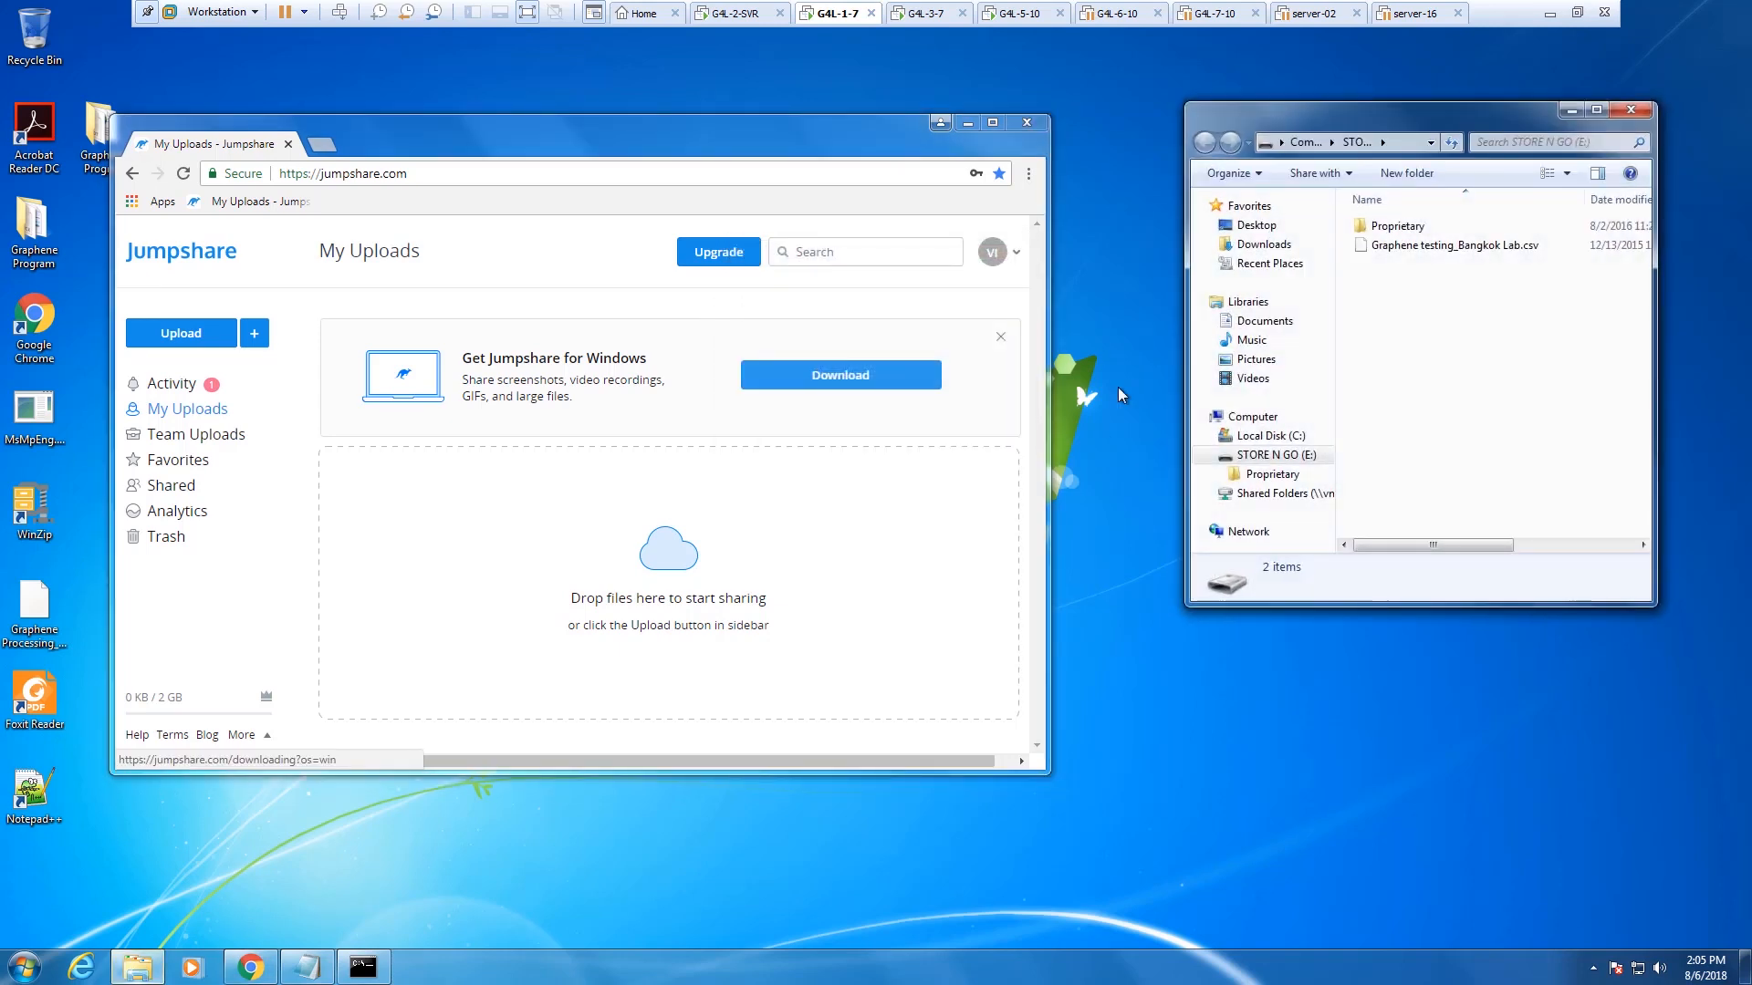
right_click(1454, 244)
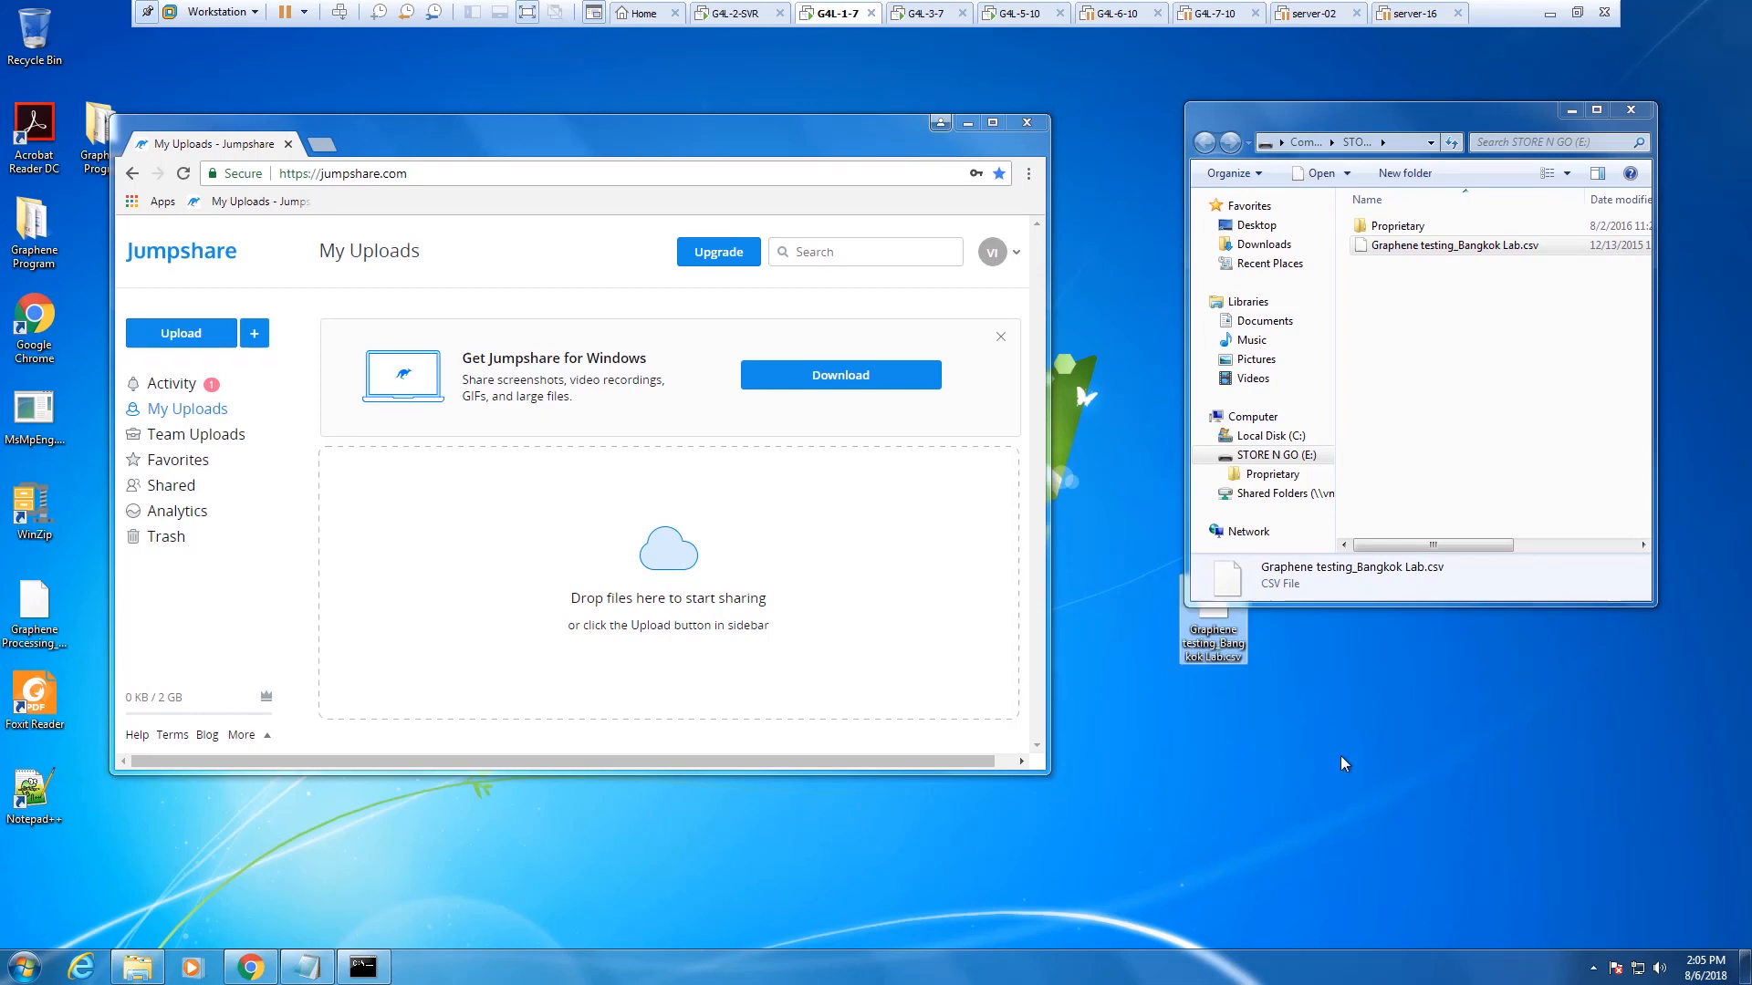
left_click(1213, 642)
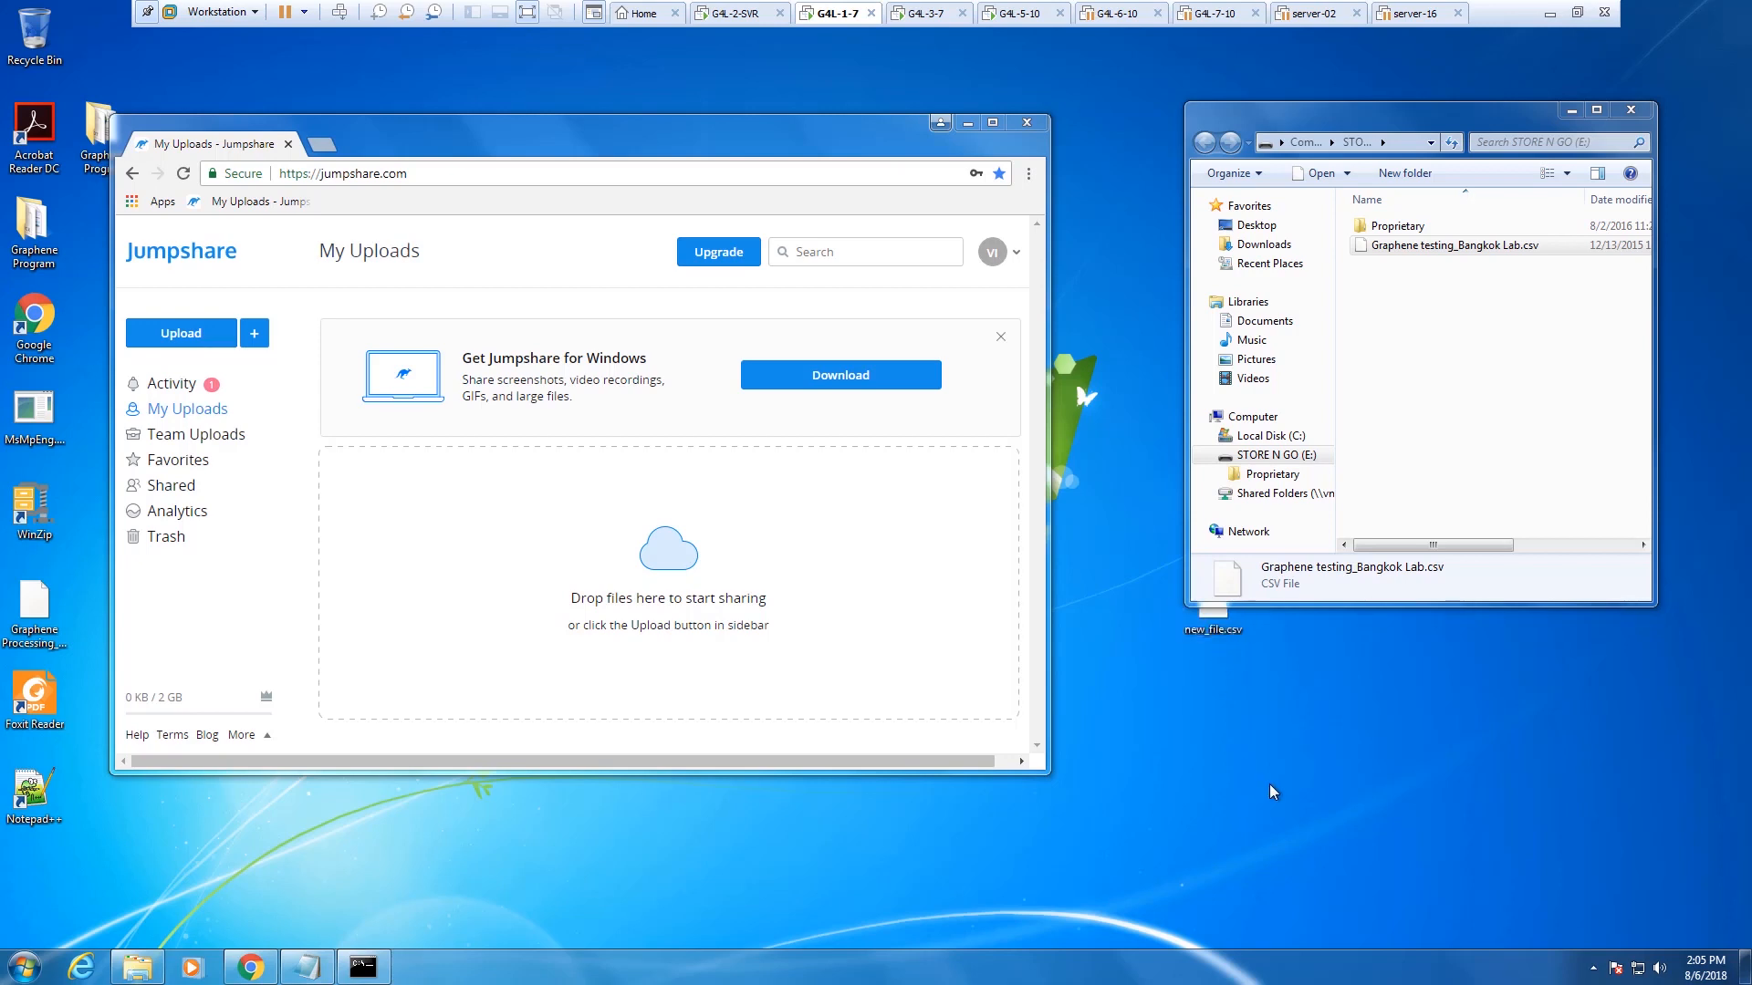
left_click_drag(1212, 621, 860, 671)
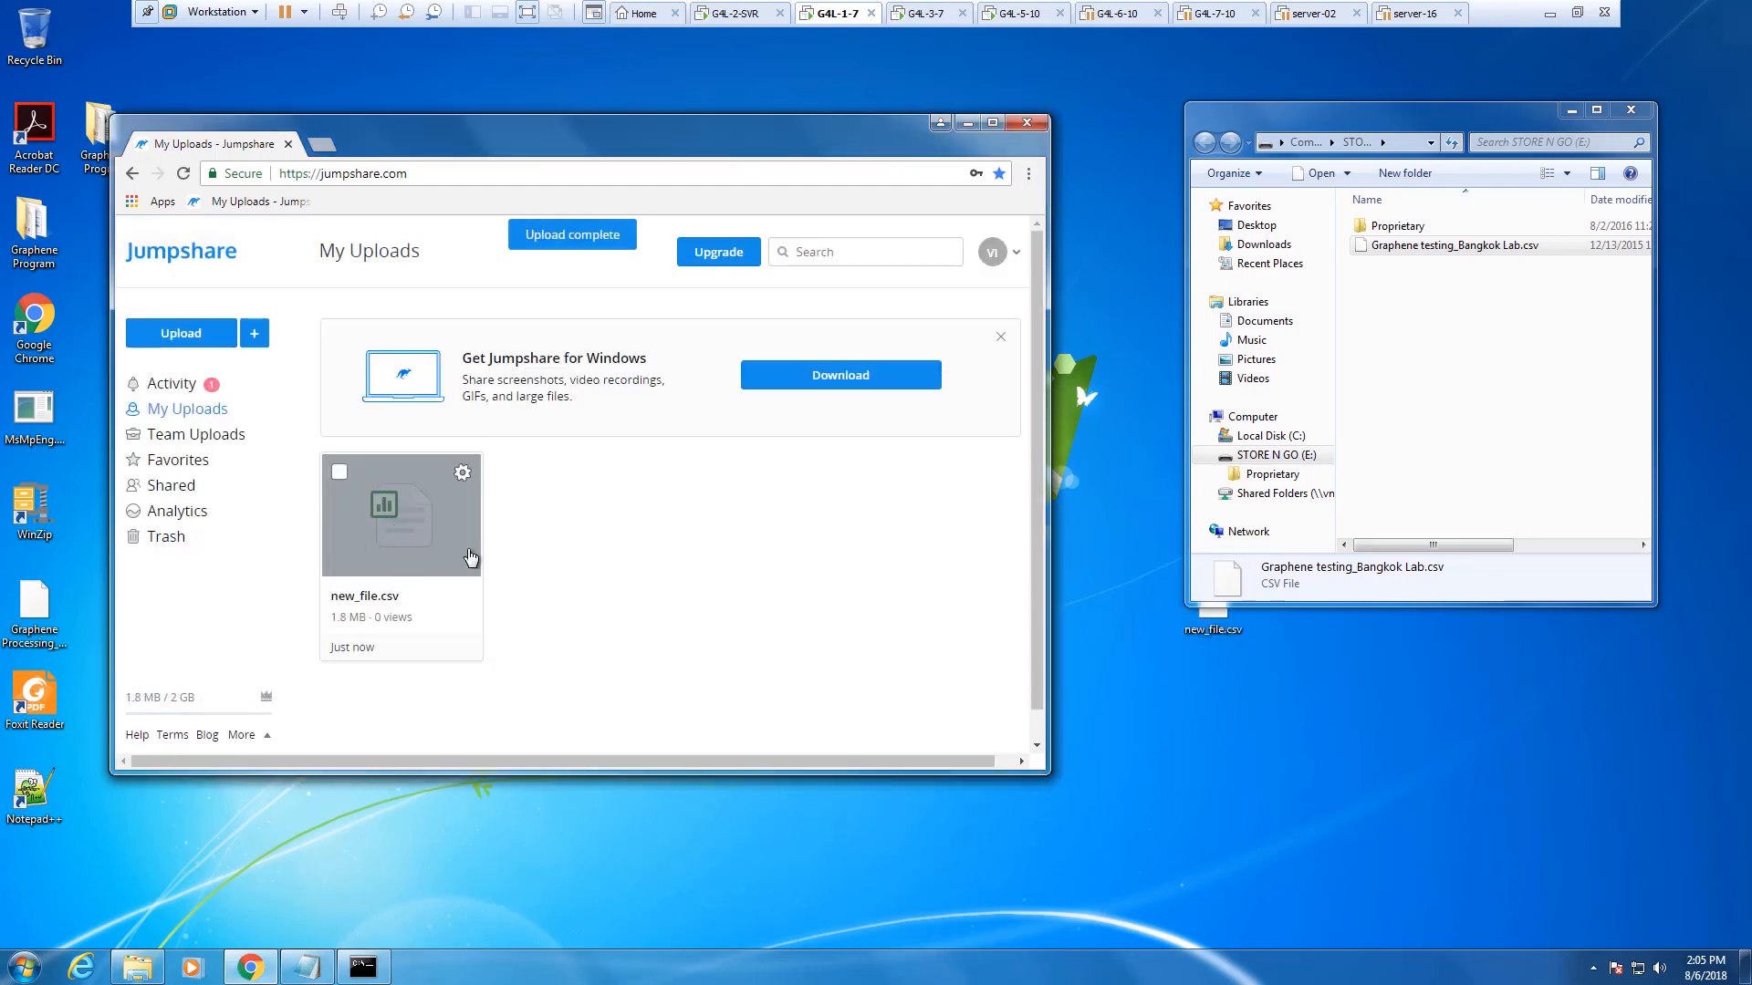
mouse_move(1568, 54)
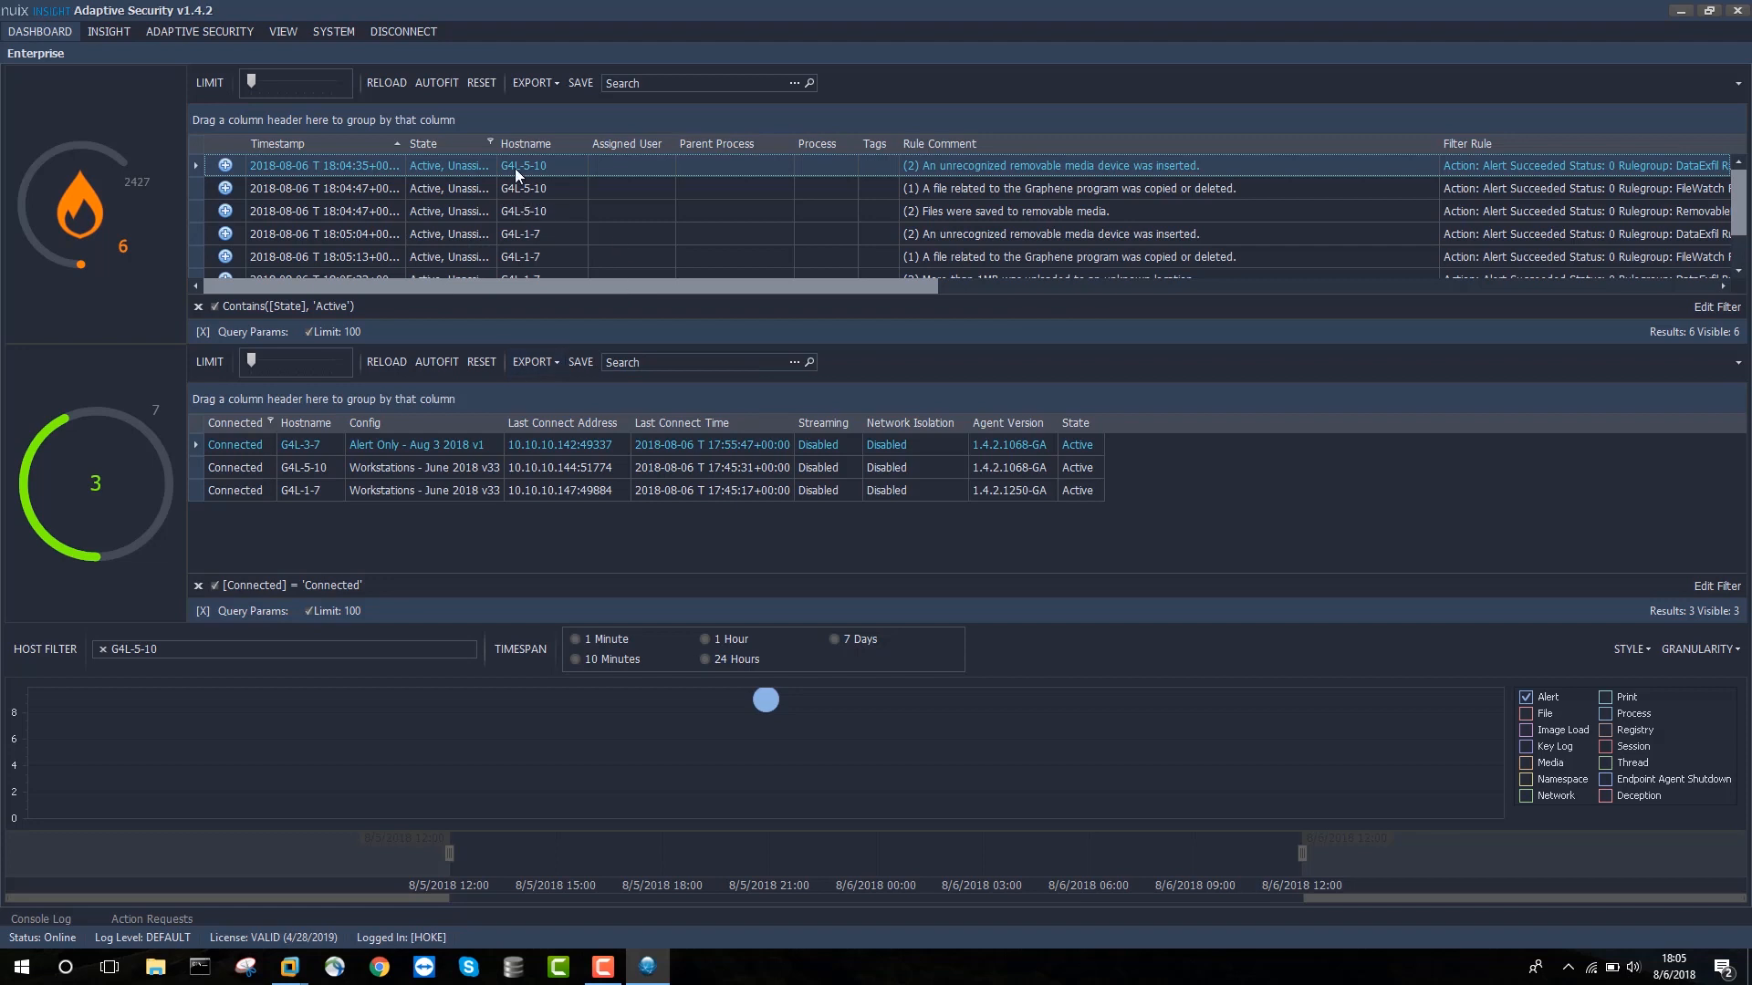
mouse_move(514, 199)
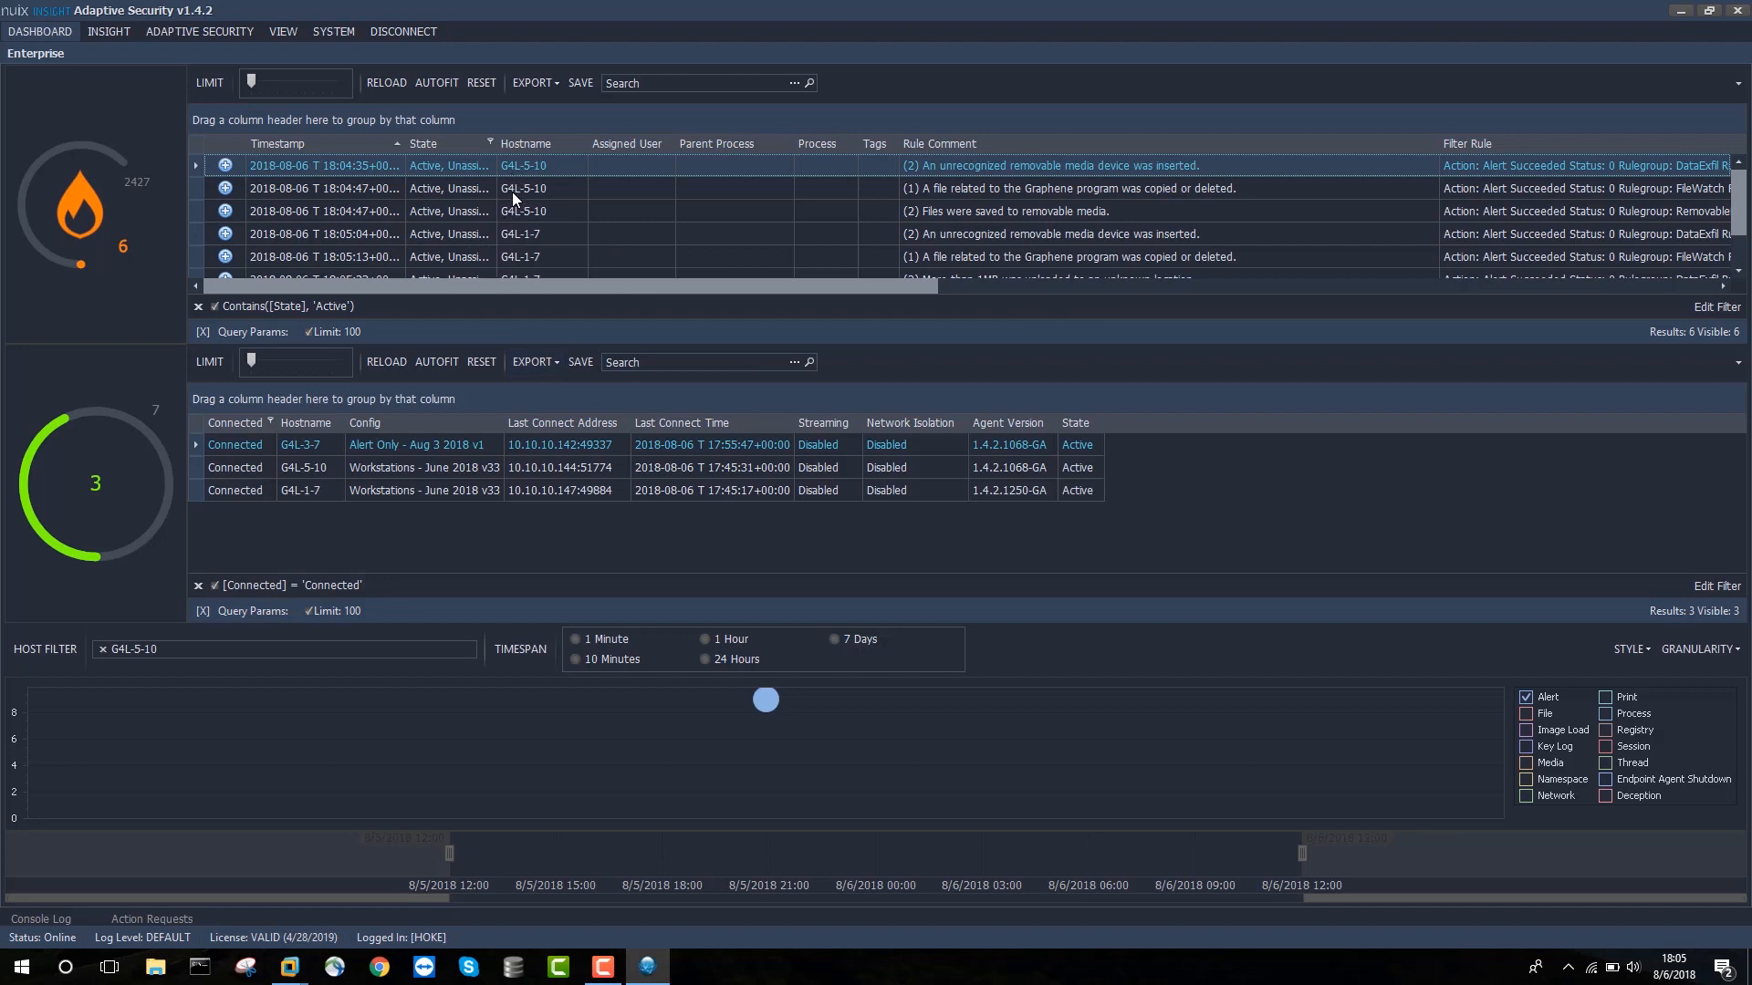
mouse_move(539, 260)
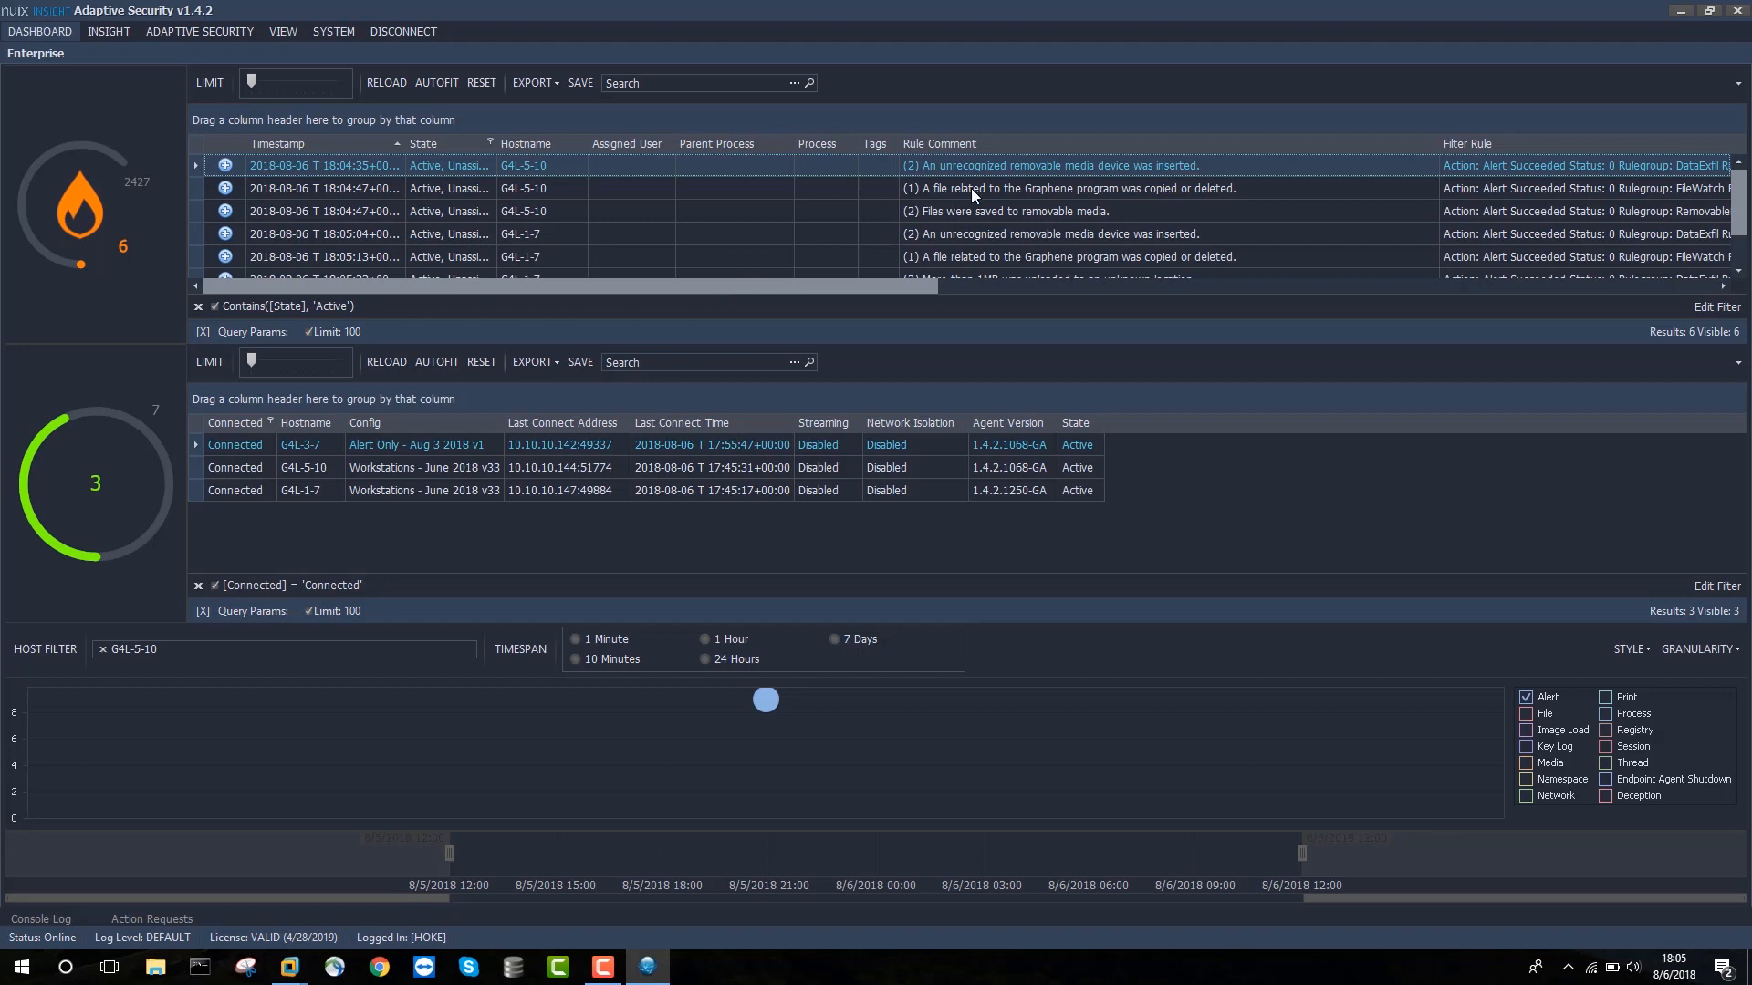
mouse_move(984, 180)
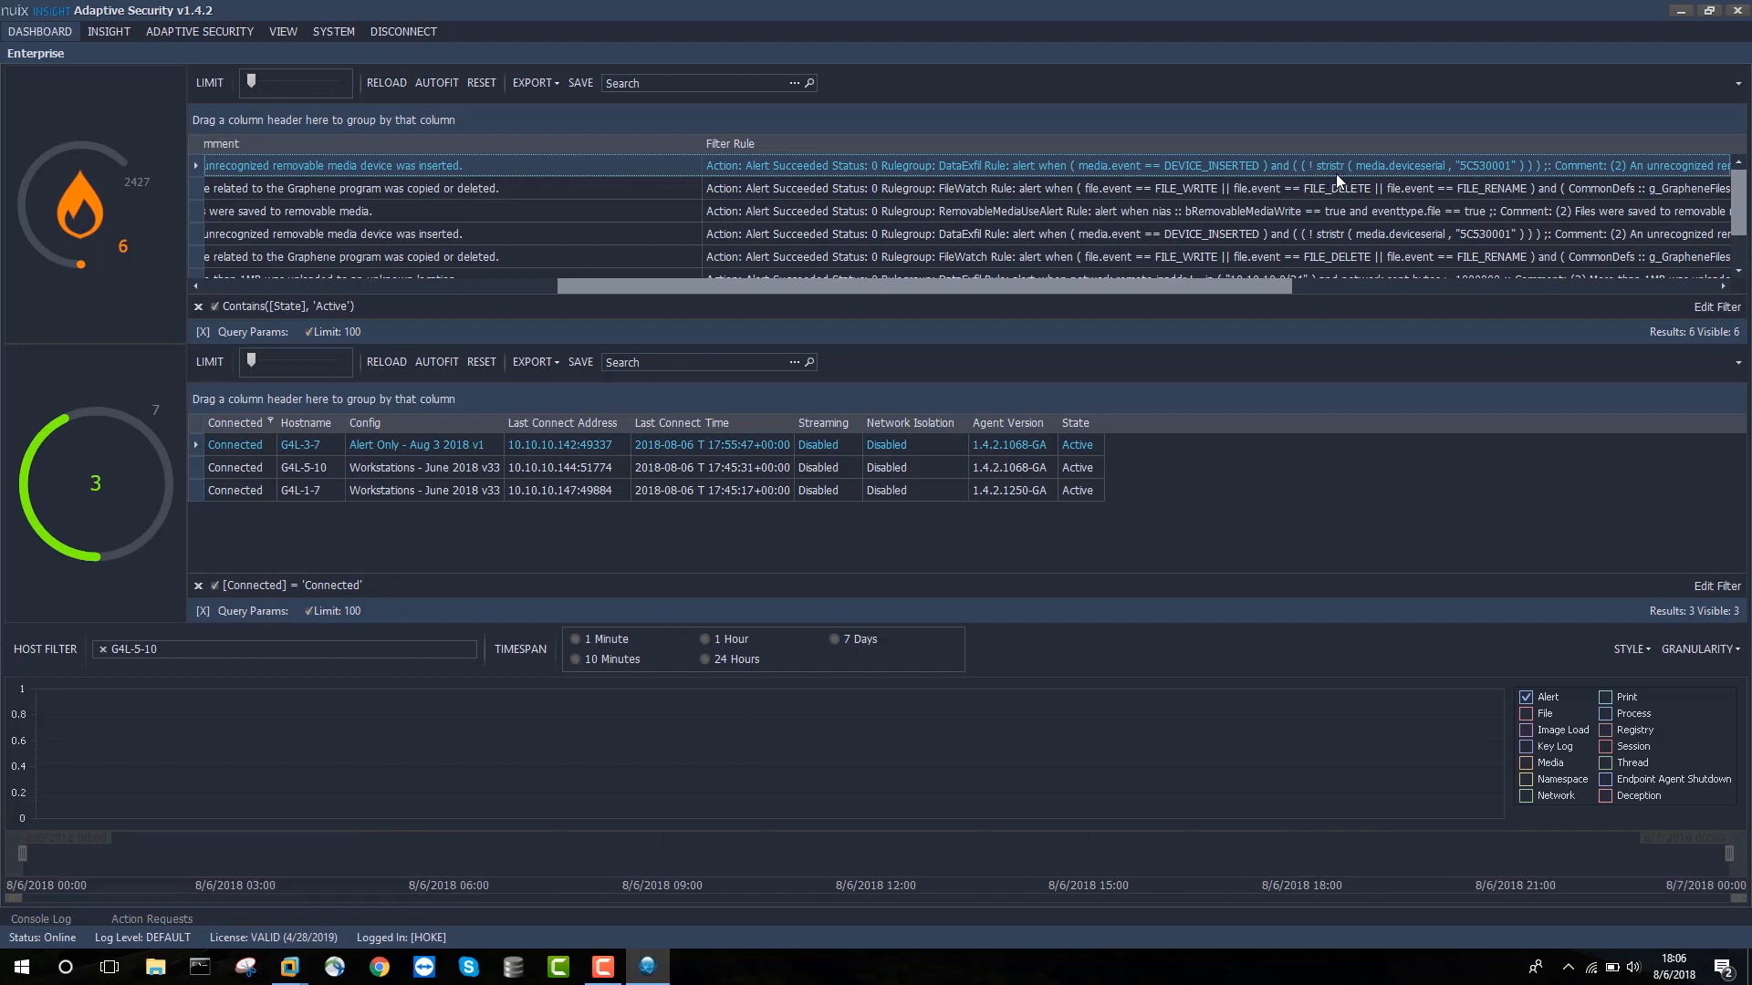
mouse_move(1439, 175)
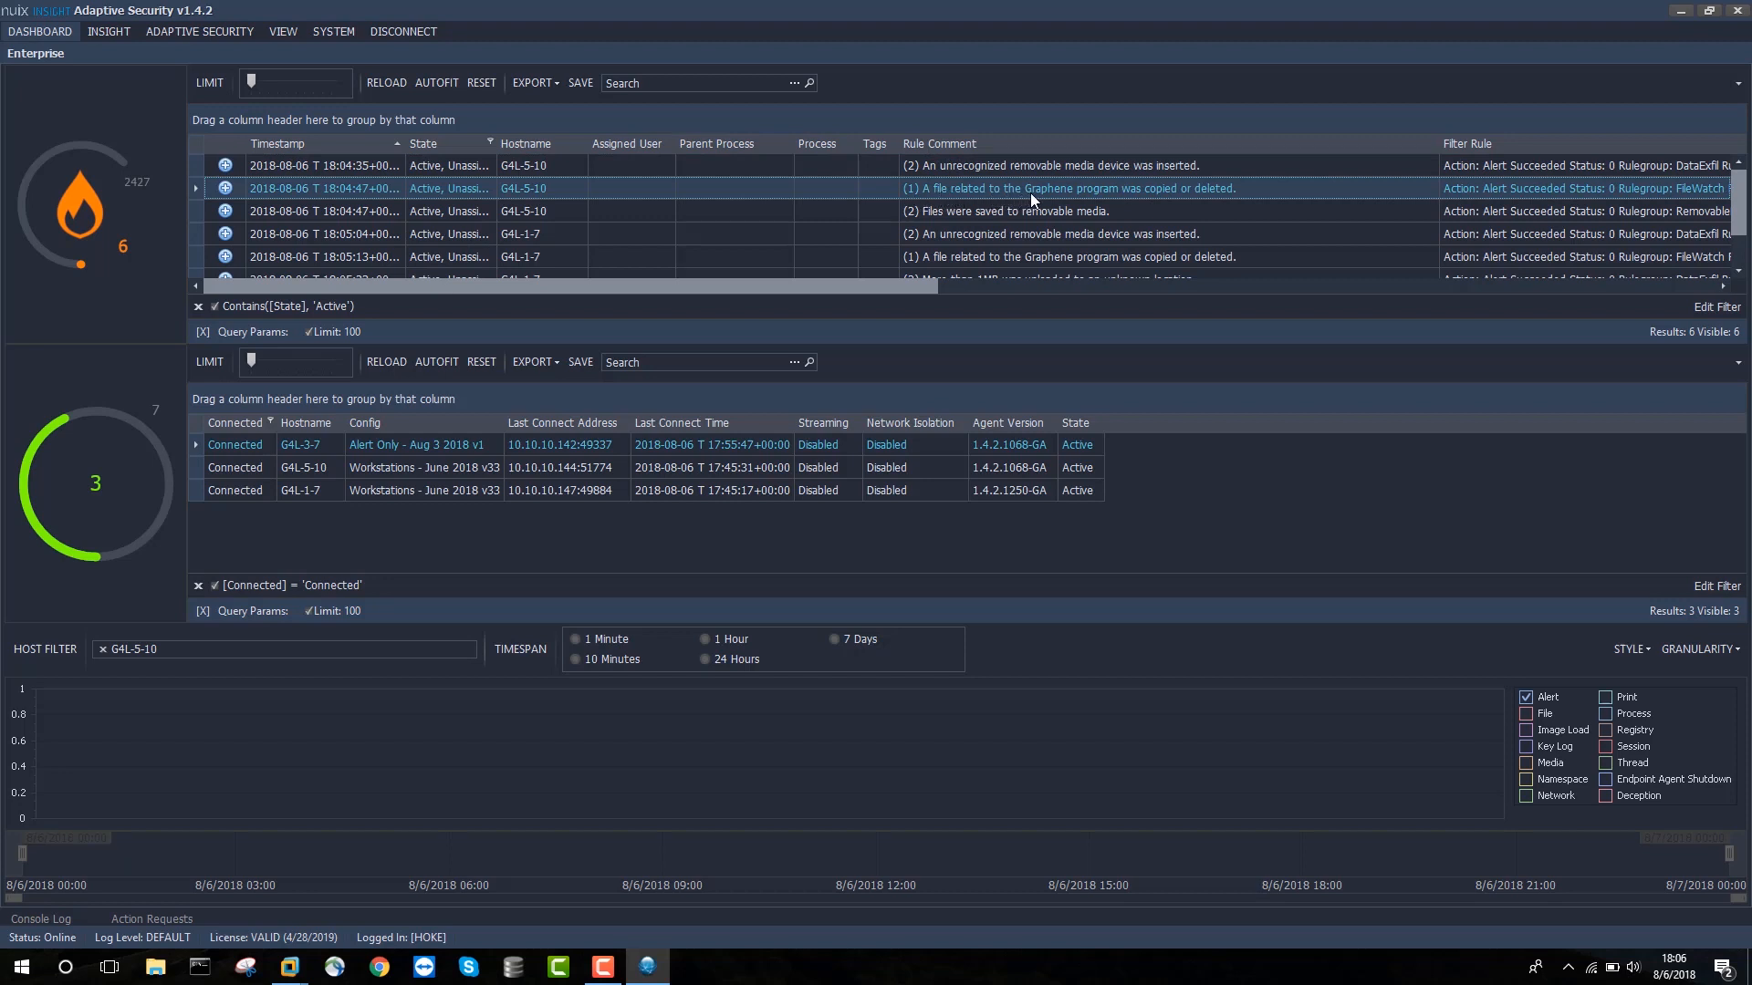
mouse_move(1060, 190)
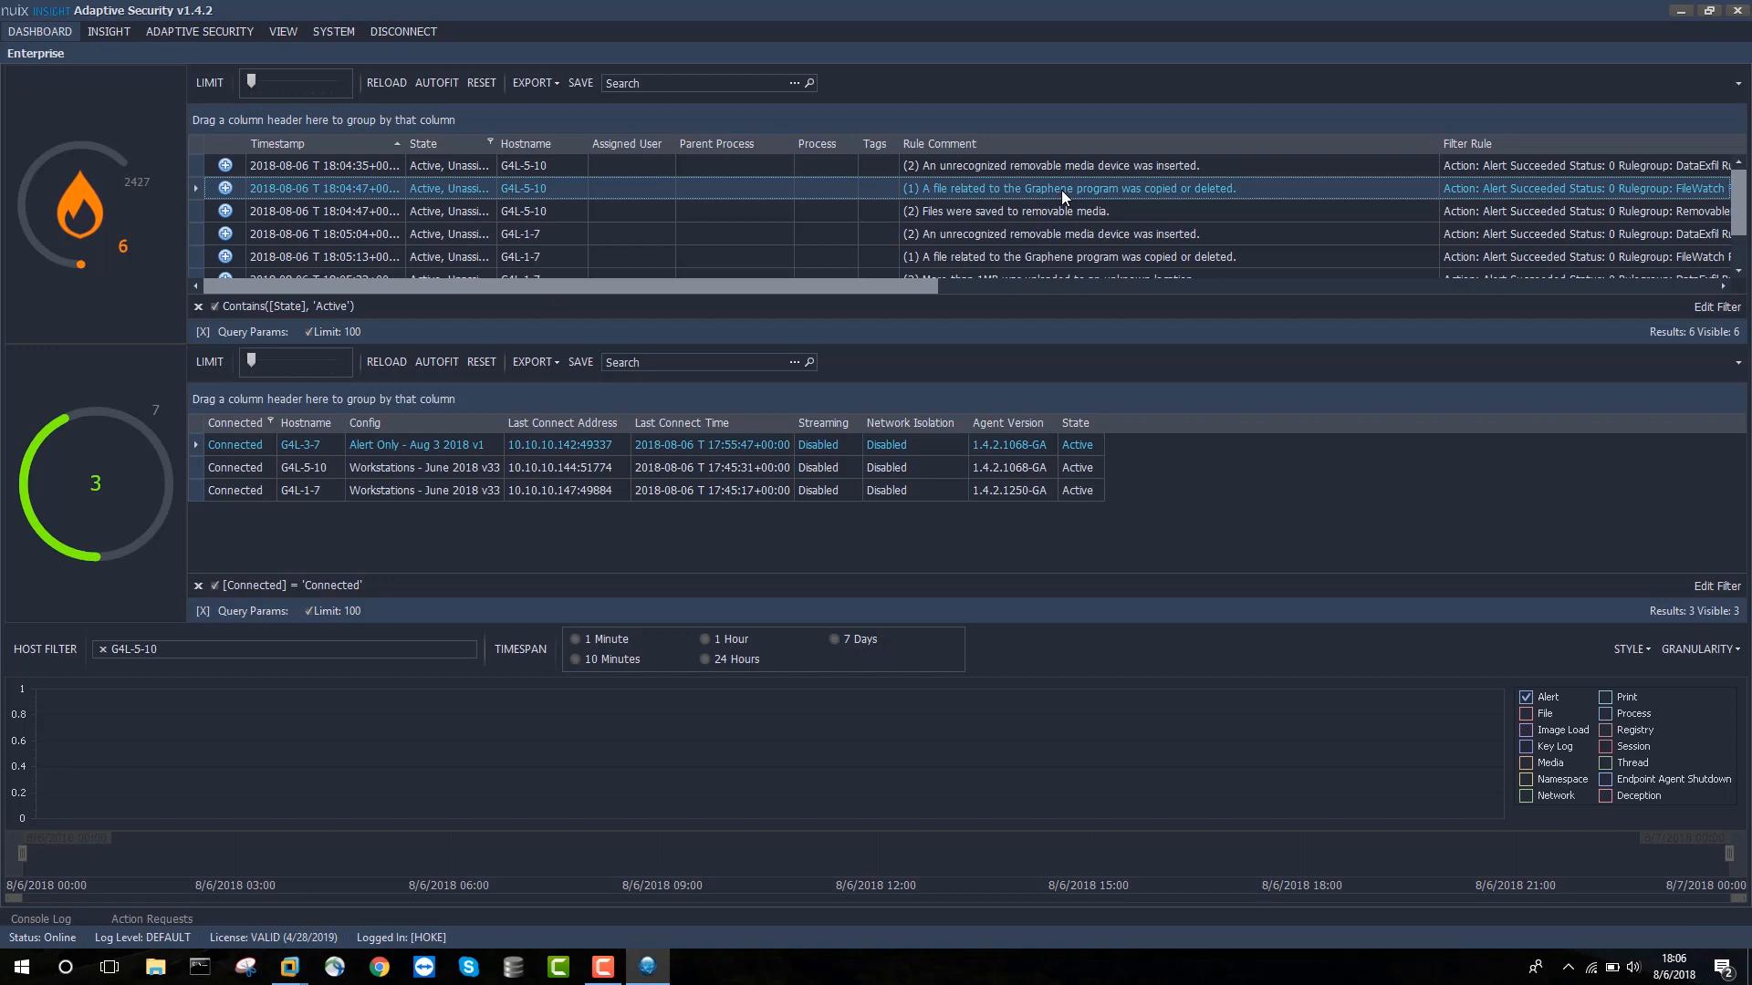
mouse_move(1135, 204)
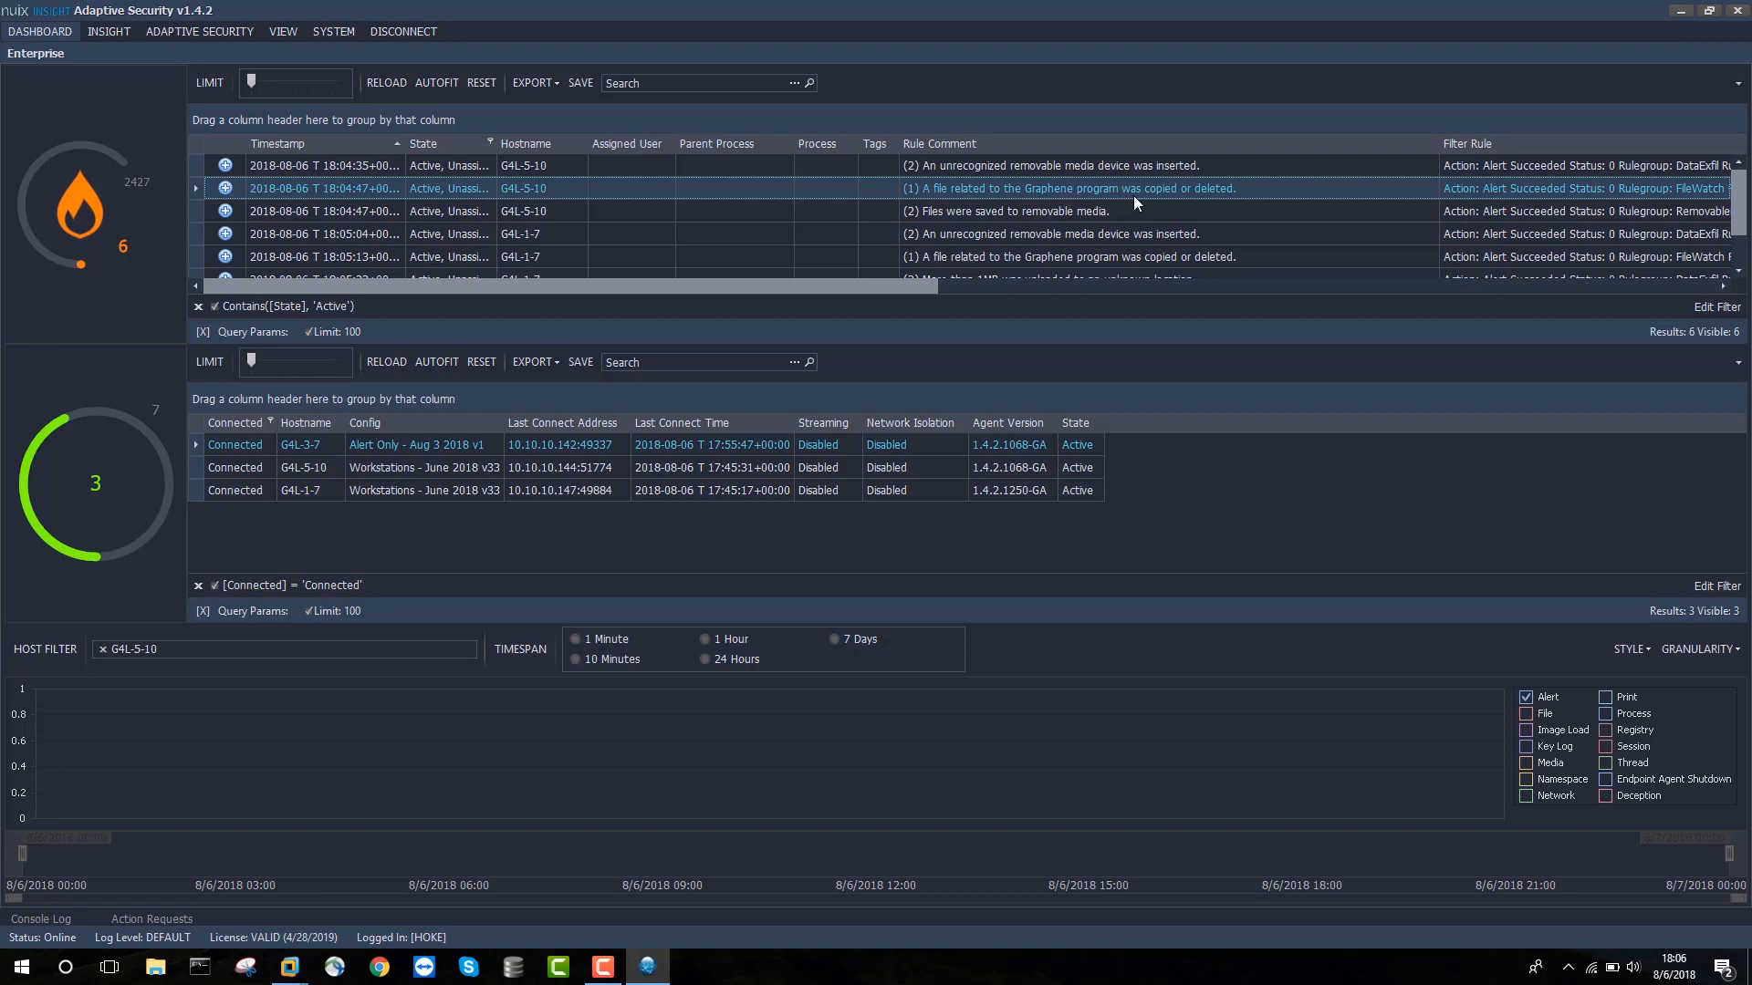
mouse_move(1162, 197)
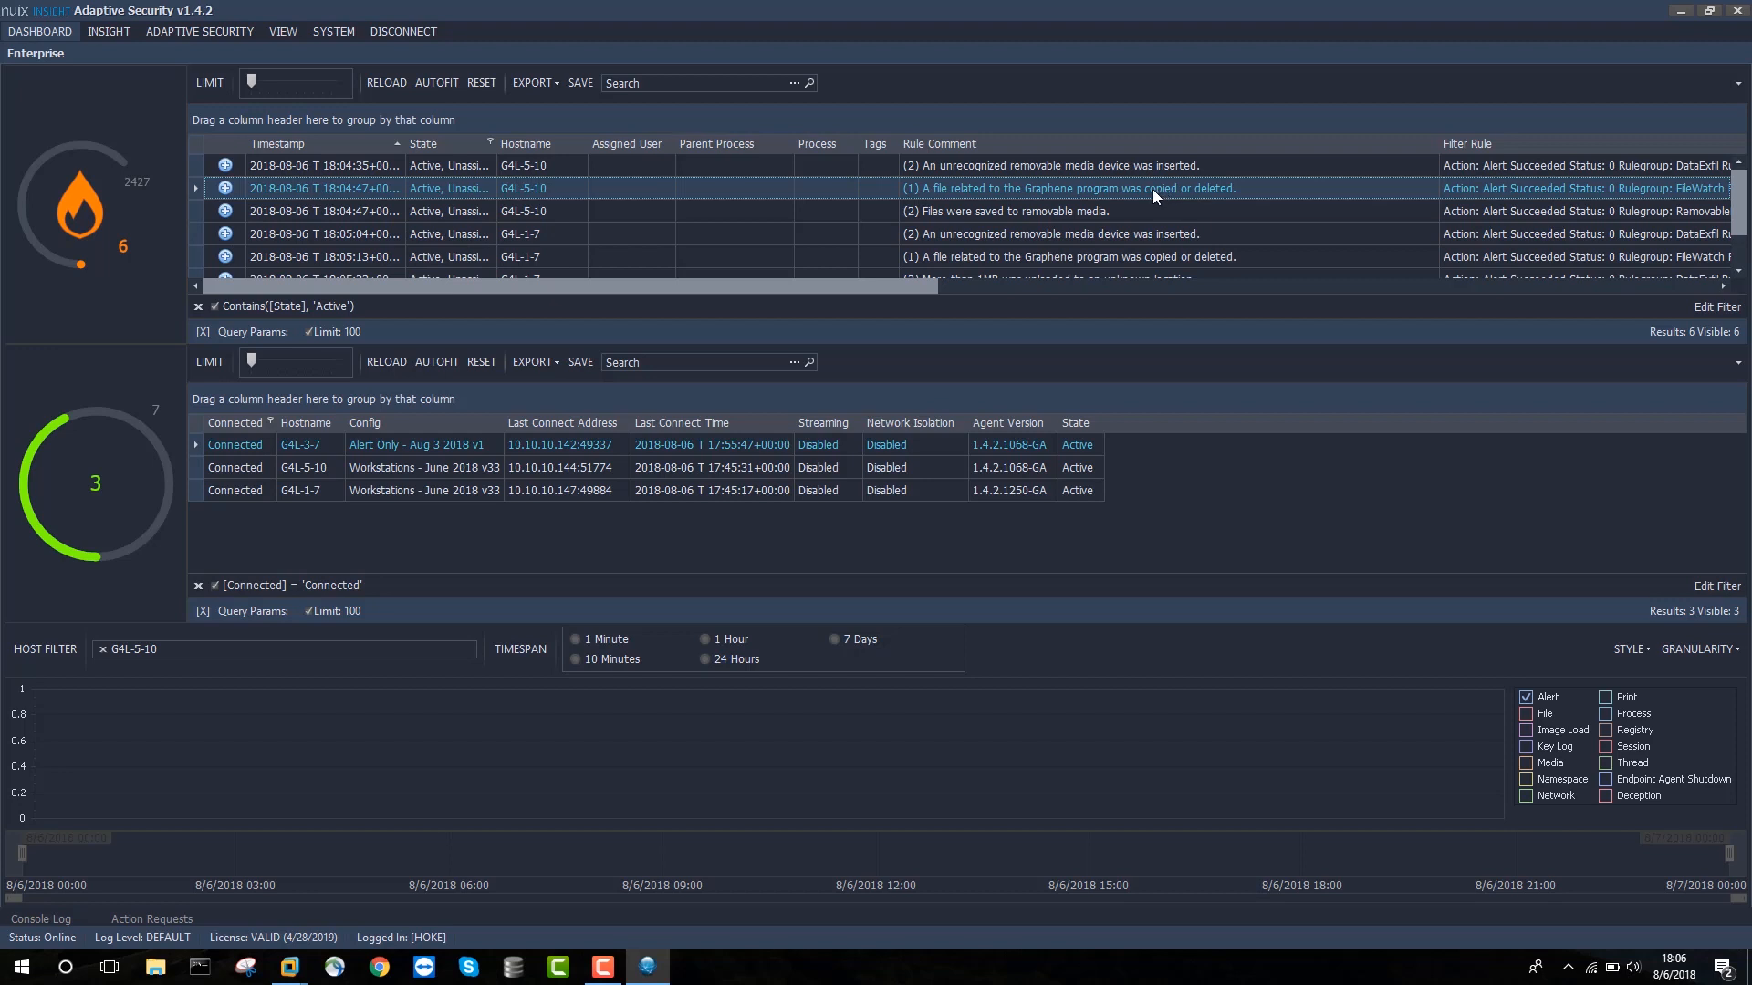
mouse_move(1148, 201)
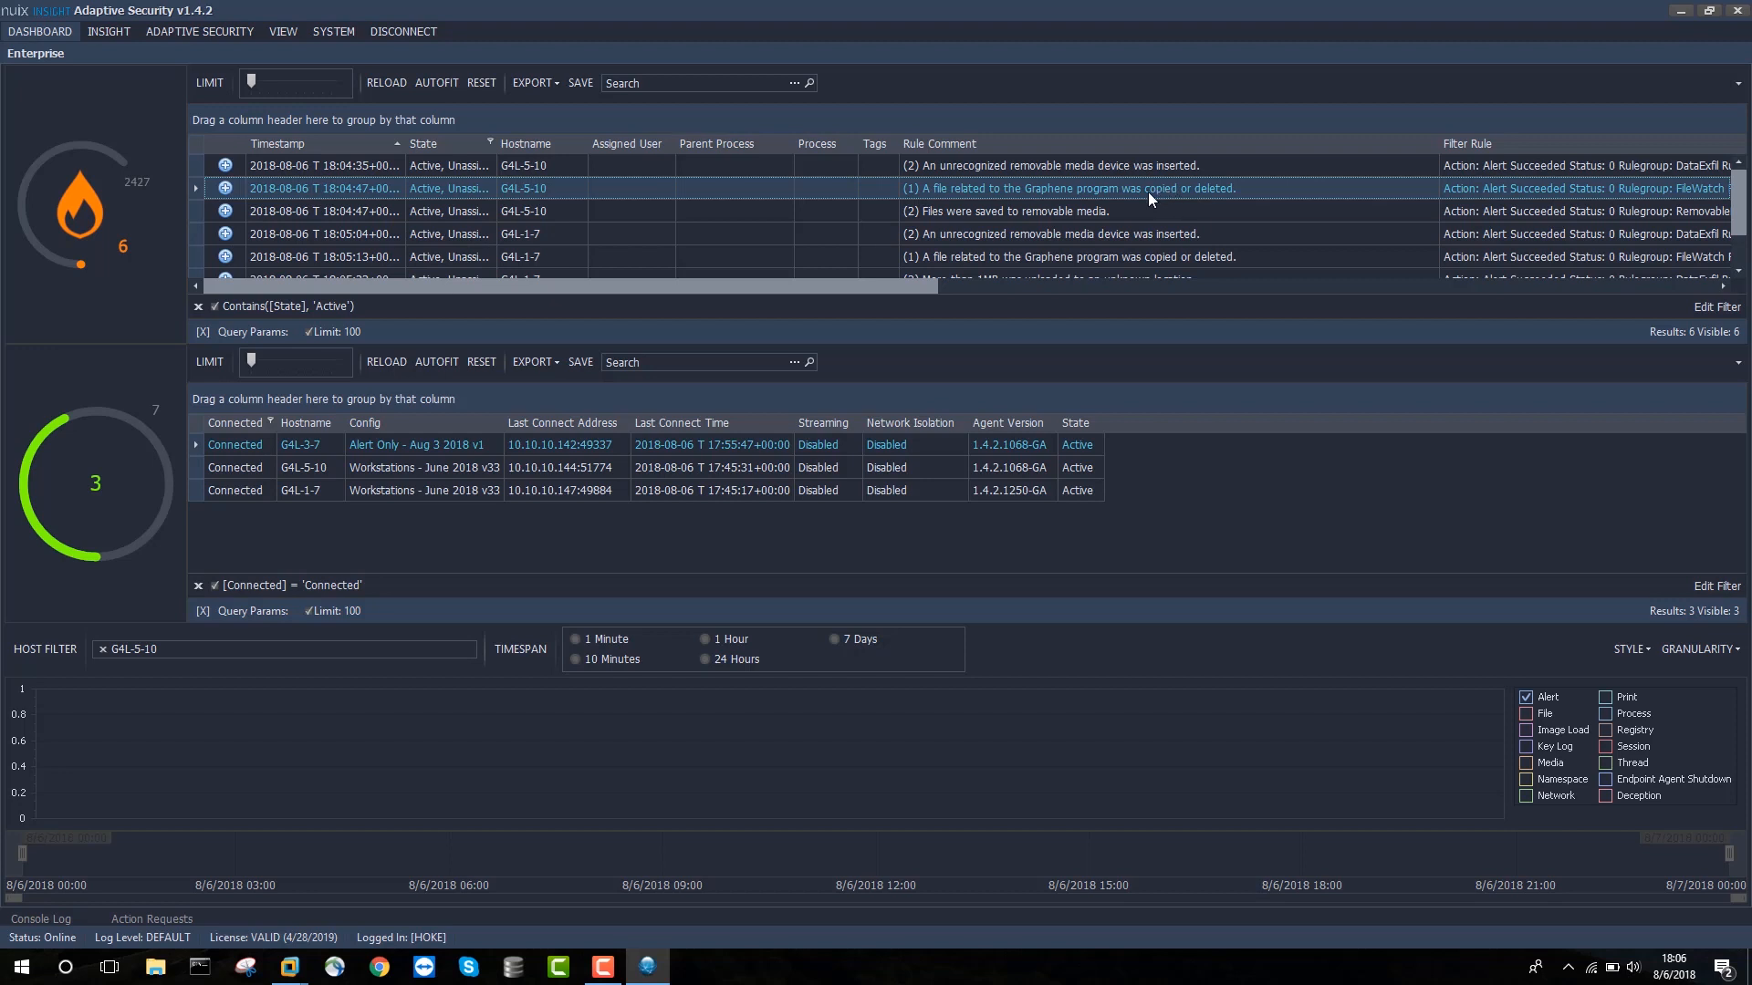
mouse_move(1059, 198)
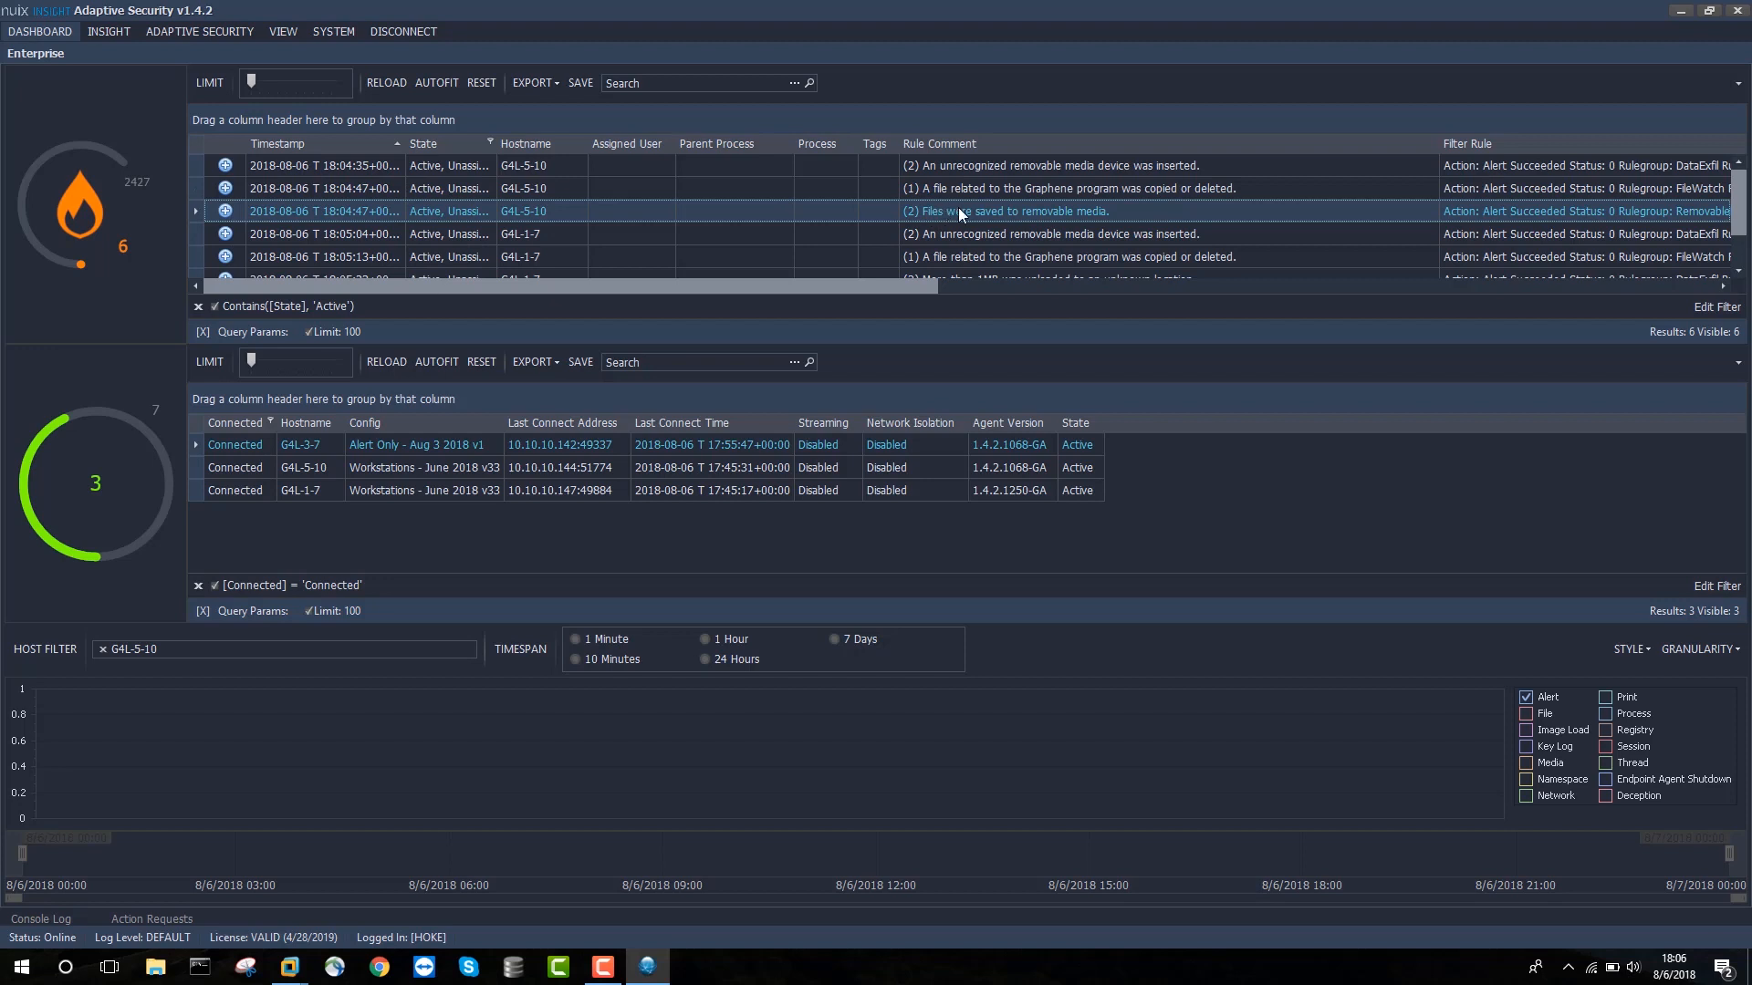
mouse_move(1006, 213)
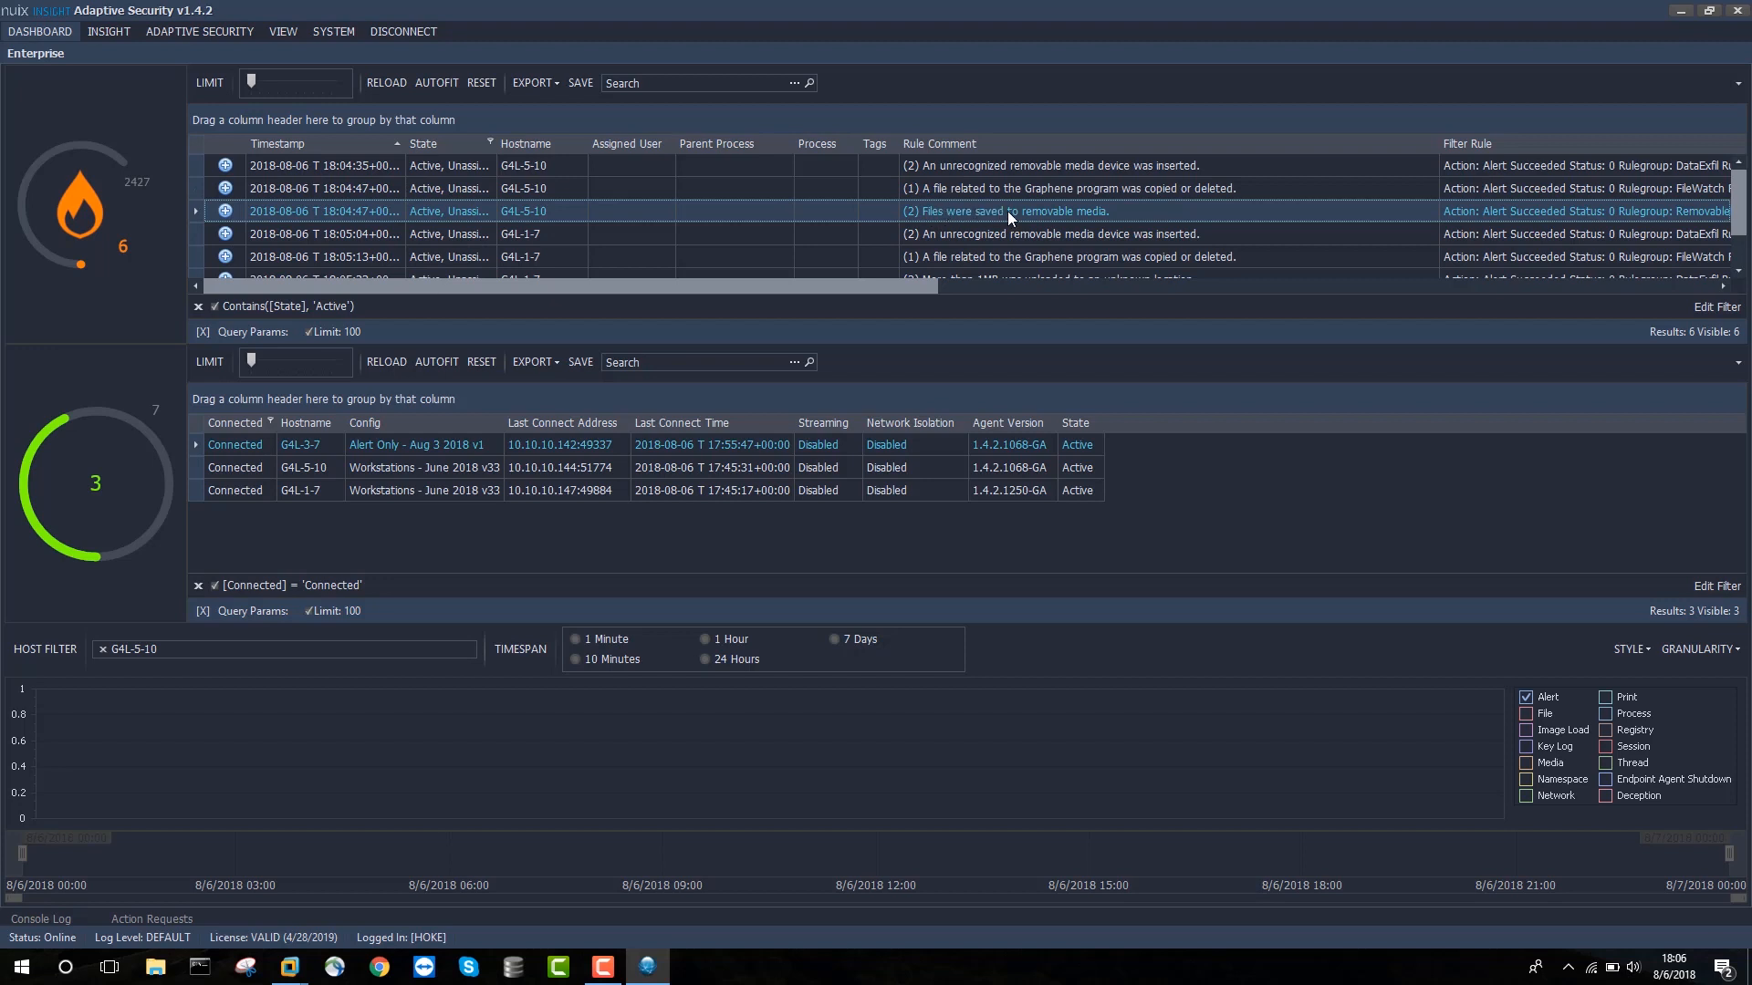
mouse_move(548, 205)
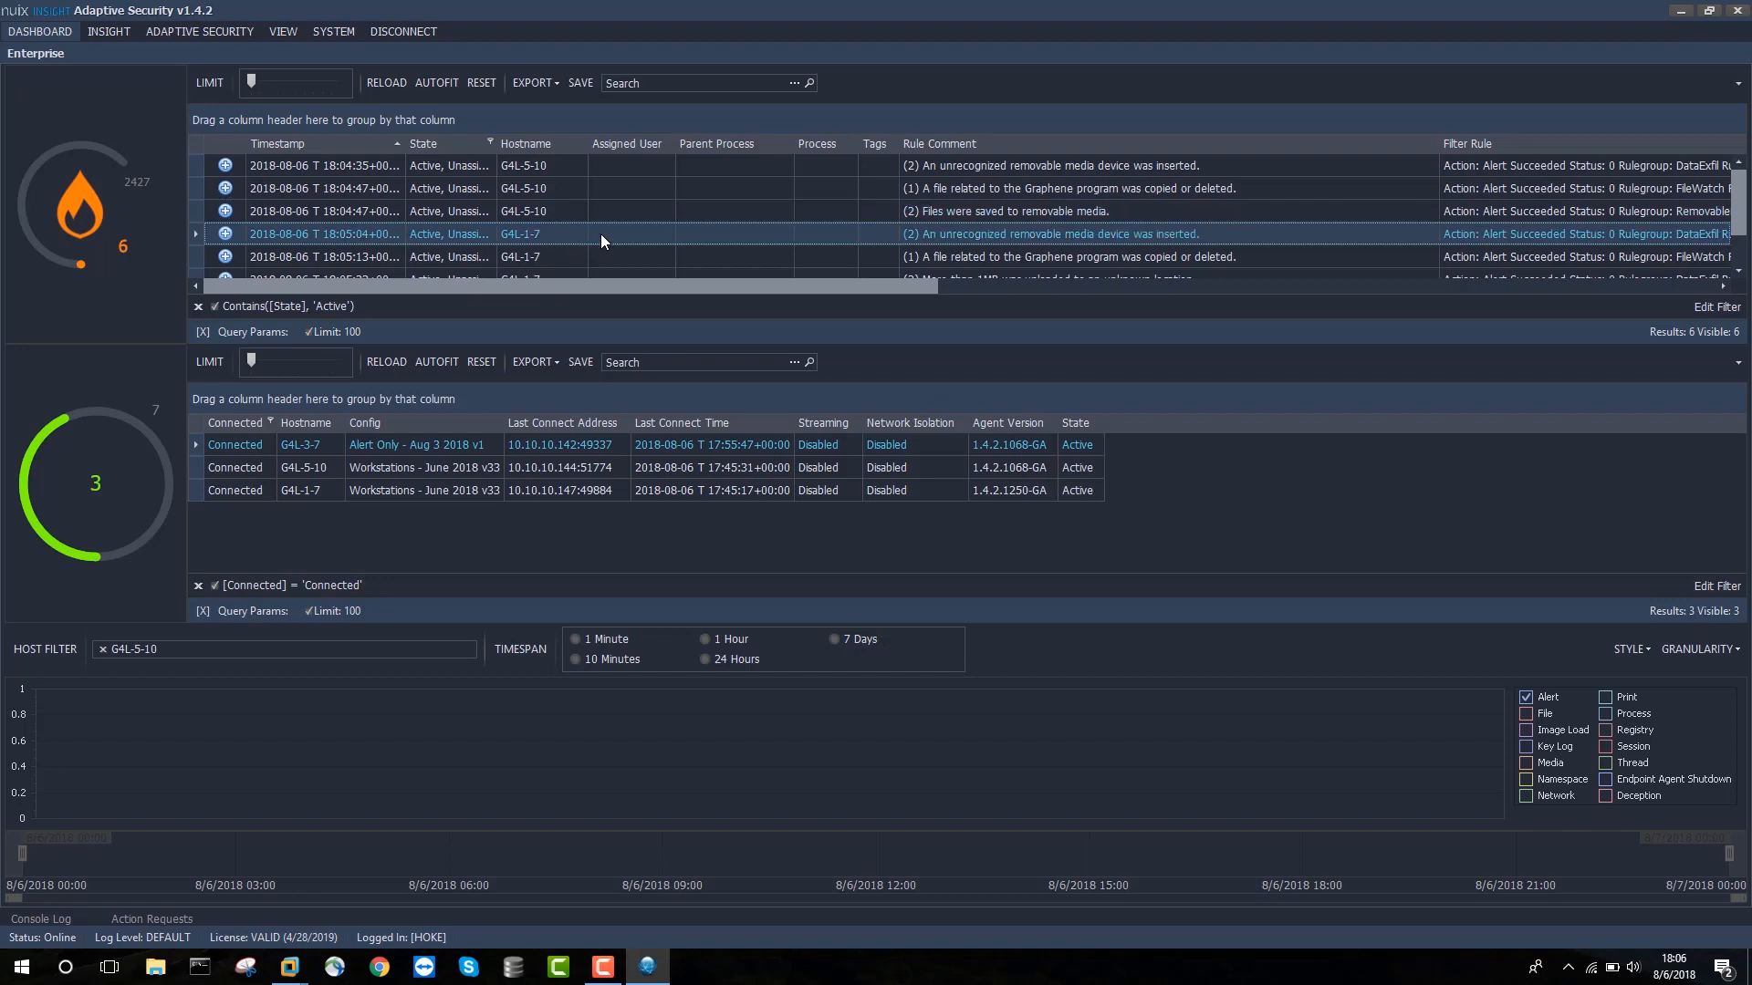
mouse_move(945, 243)
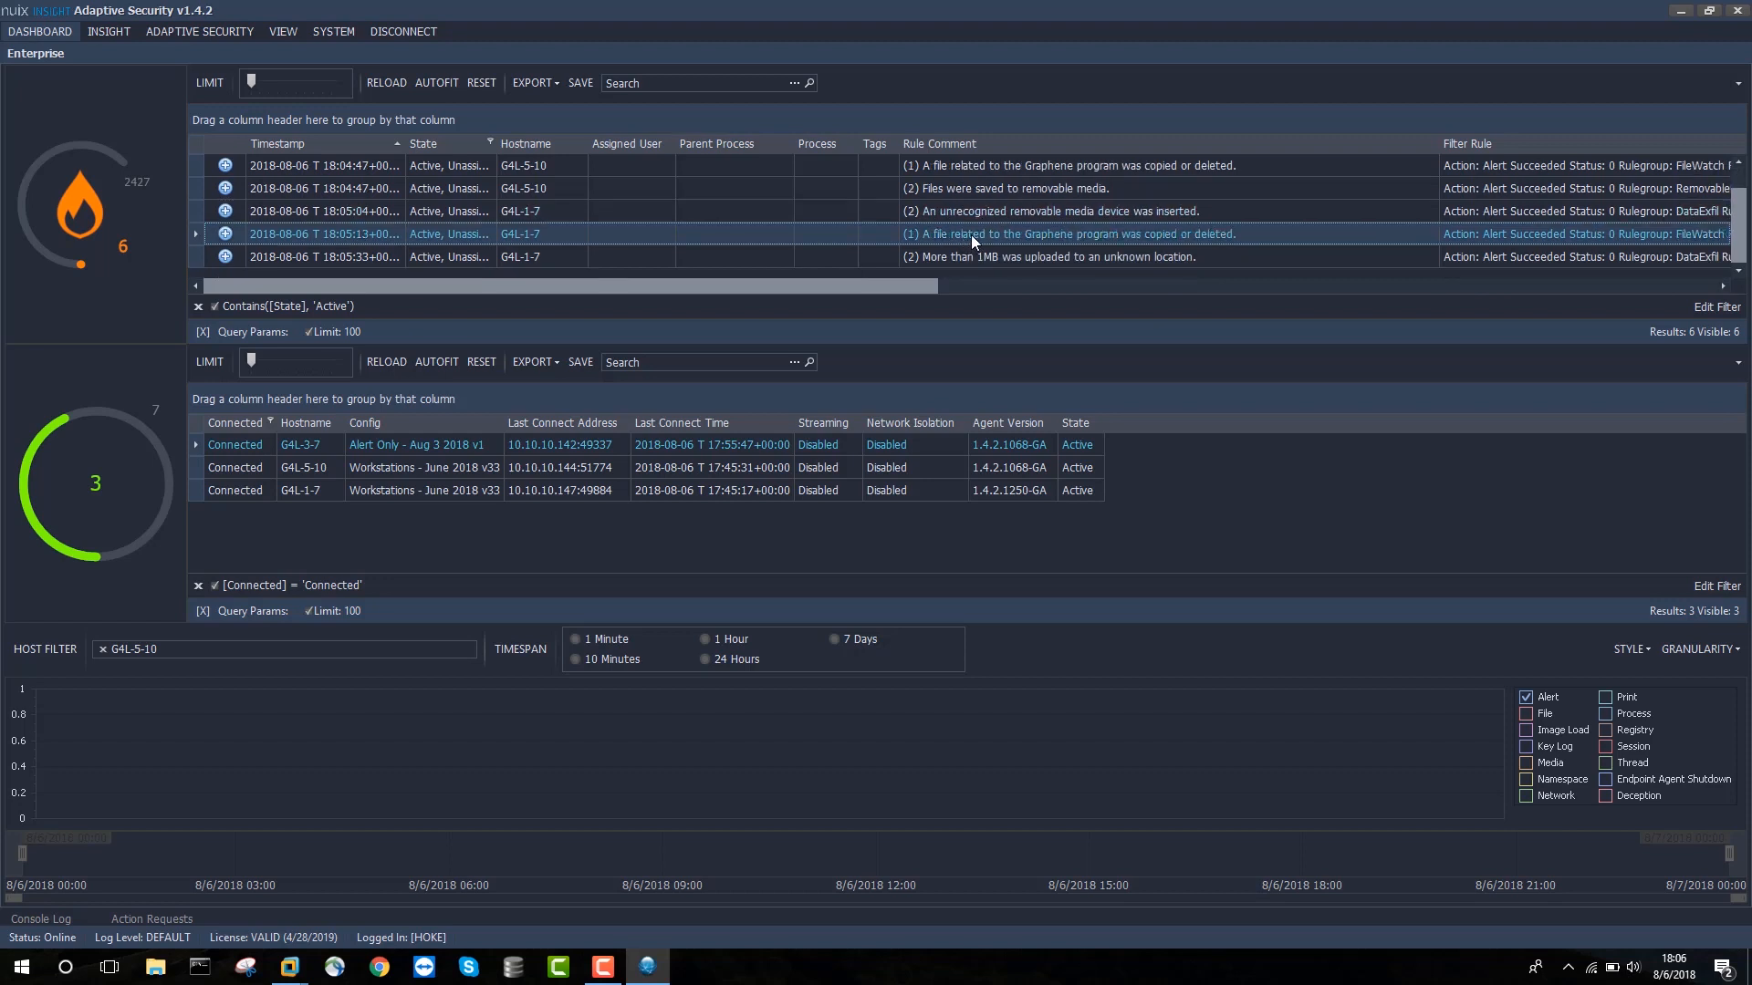
mouse_move(1131, 234)
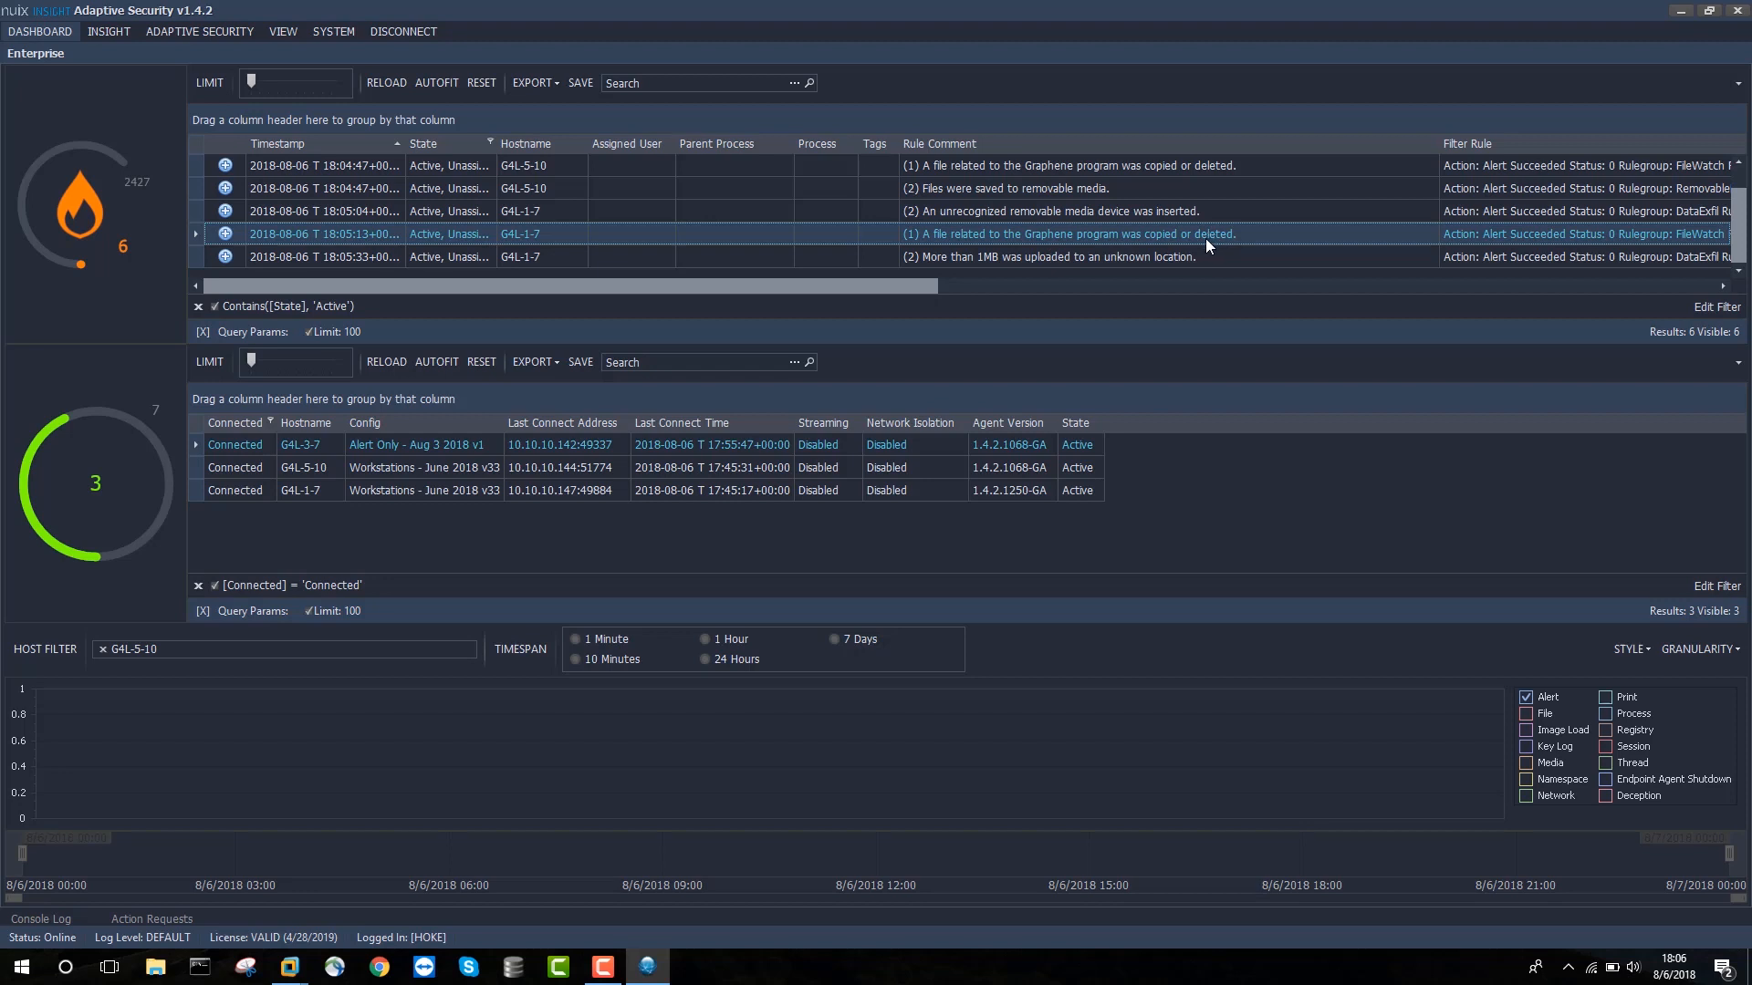
Select G4L-1-7's 'More than 1MB was uploaded' alert row in the alert grid.
left_click(1039, 255)
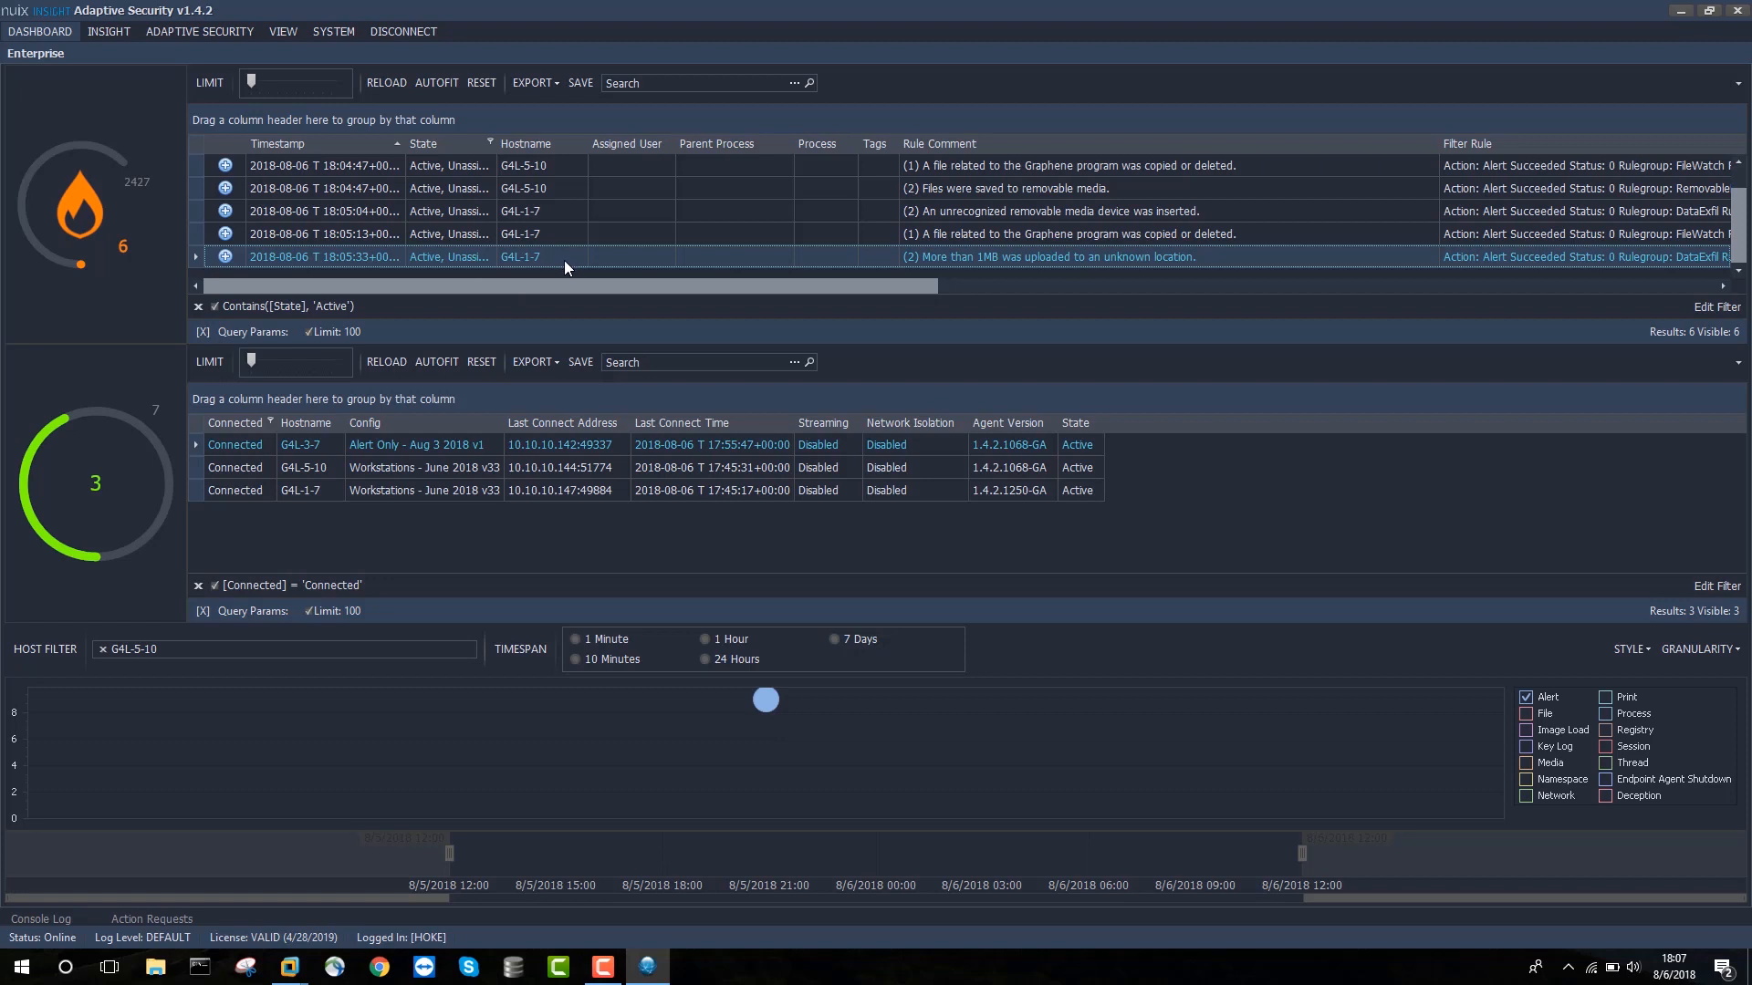
mouse_move(371, 512)
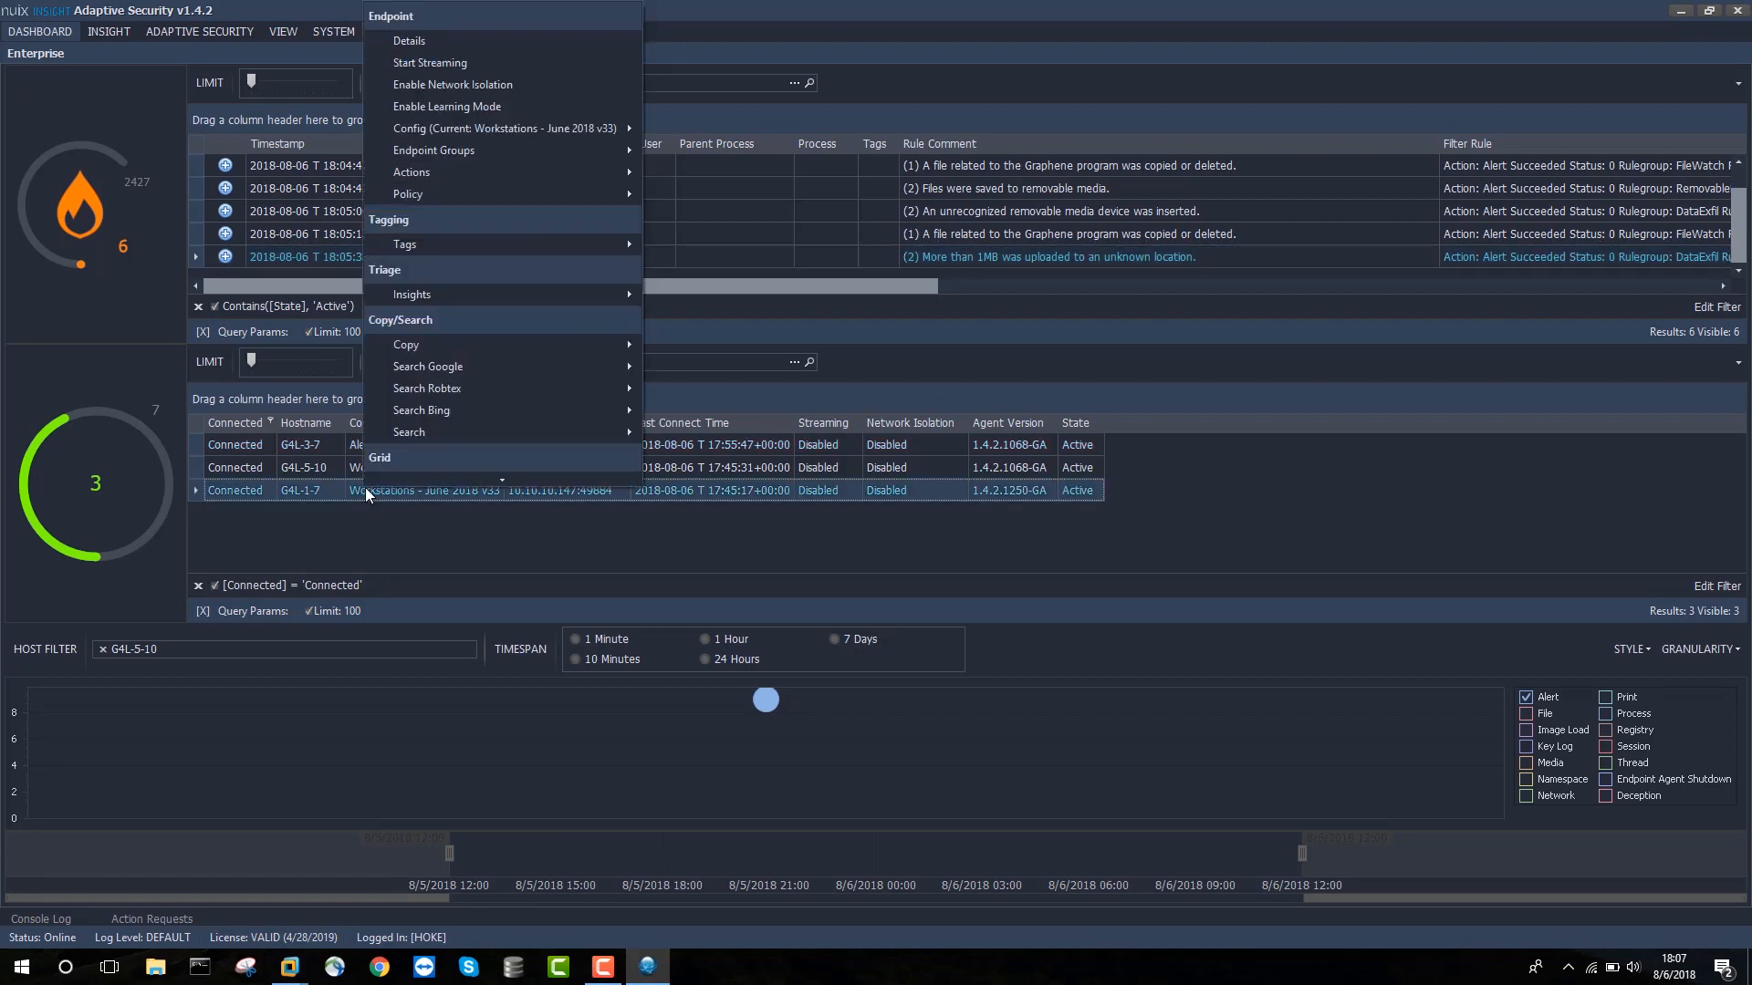
mouse_move(411, 164)
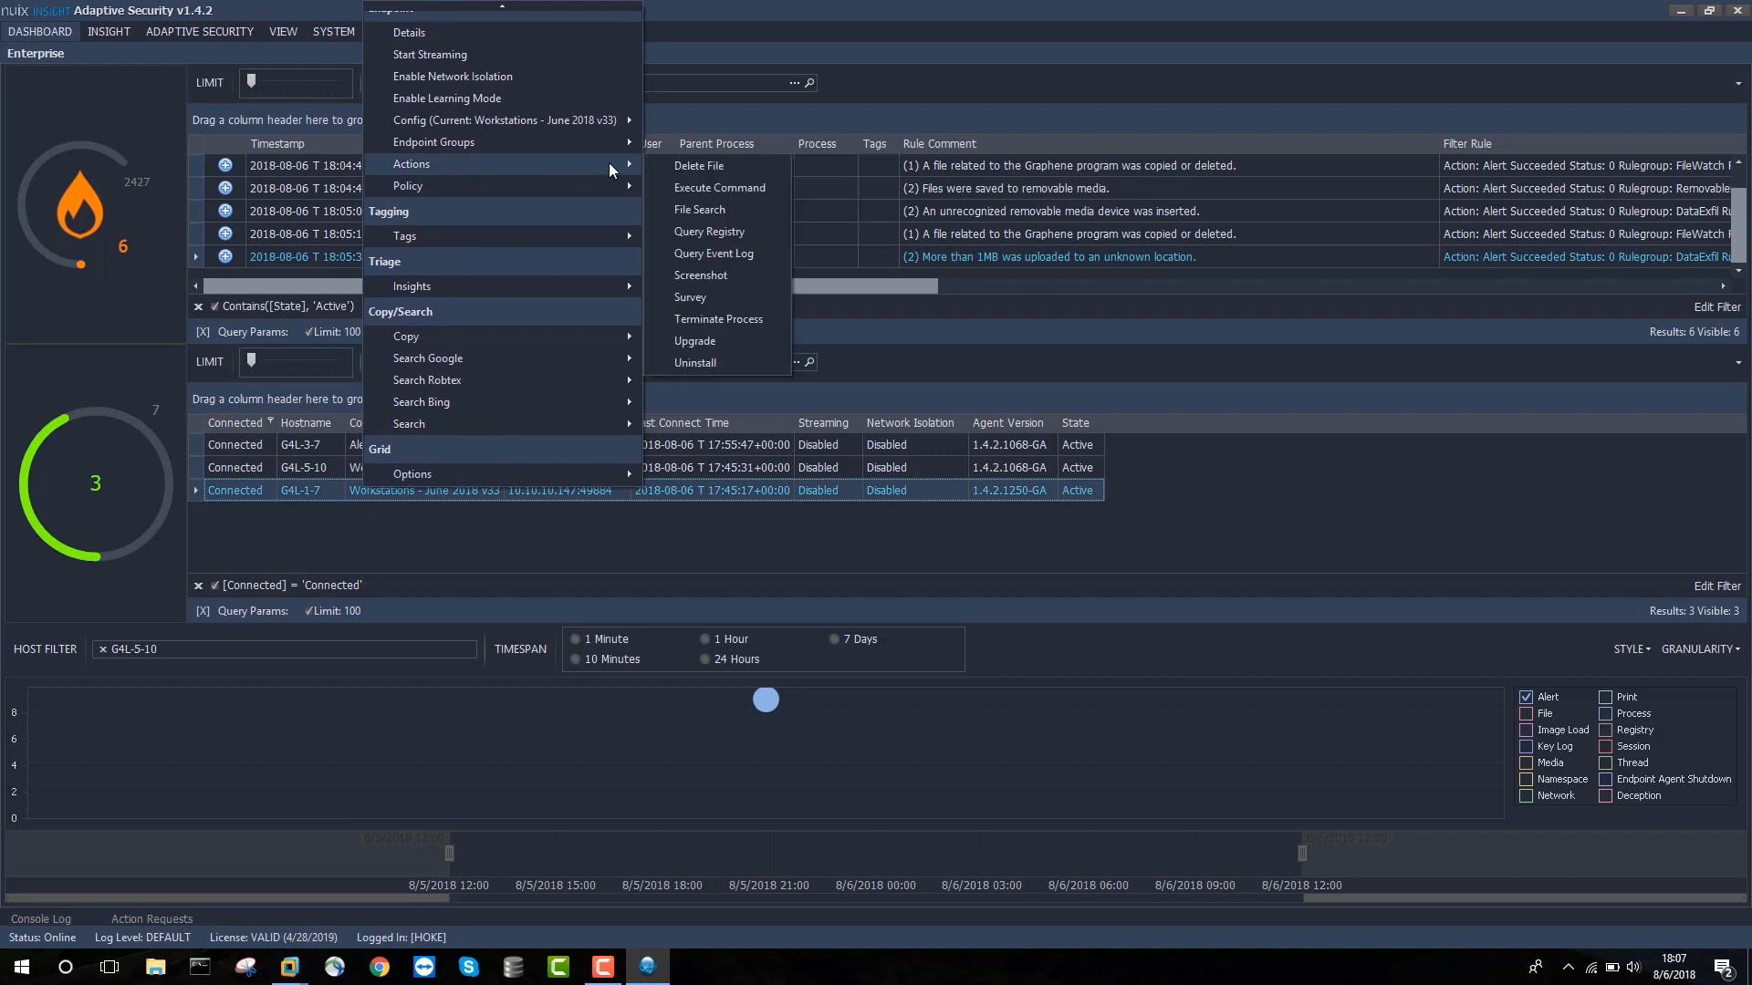
mouse_move(713, 254)
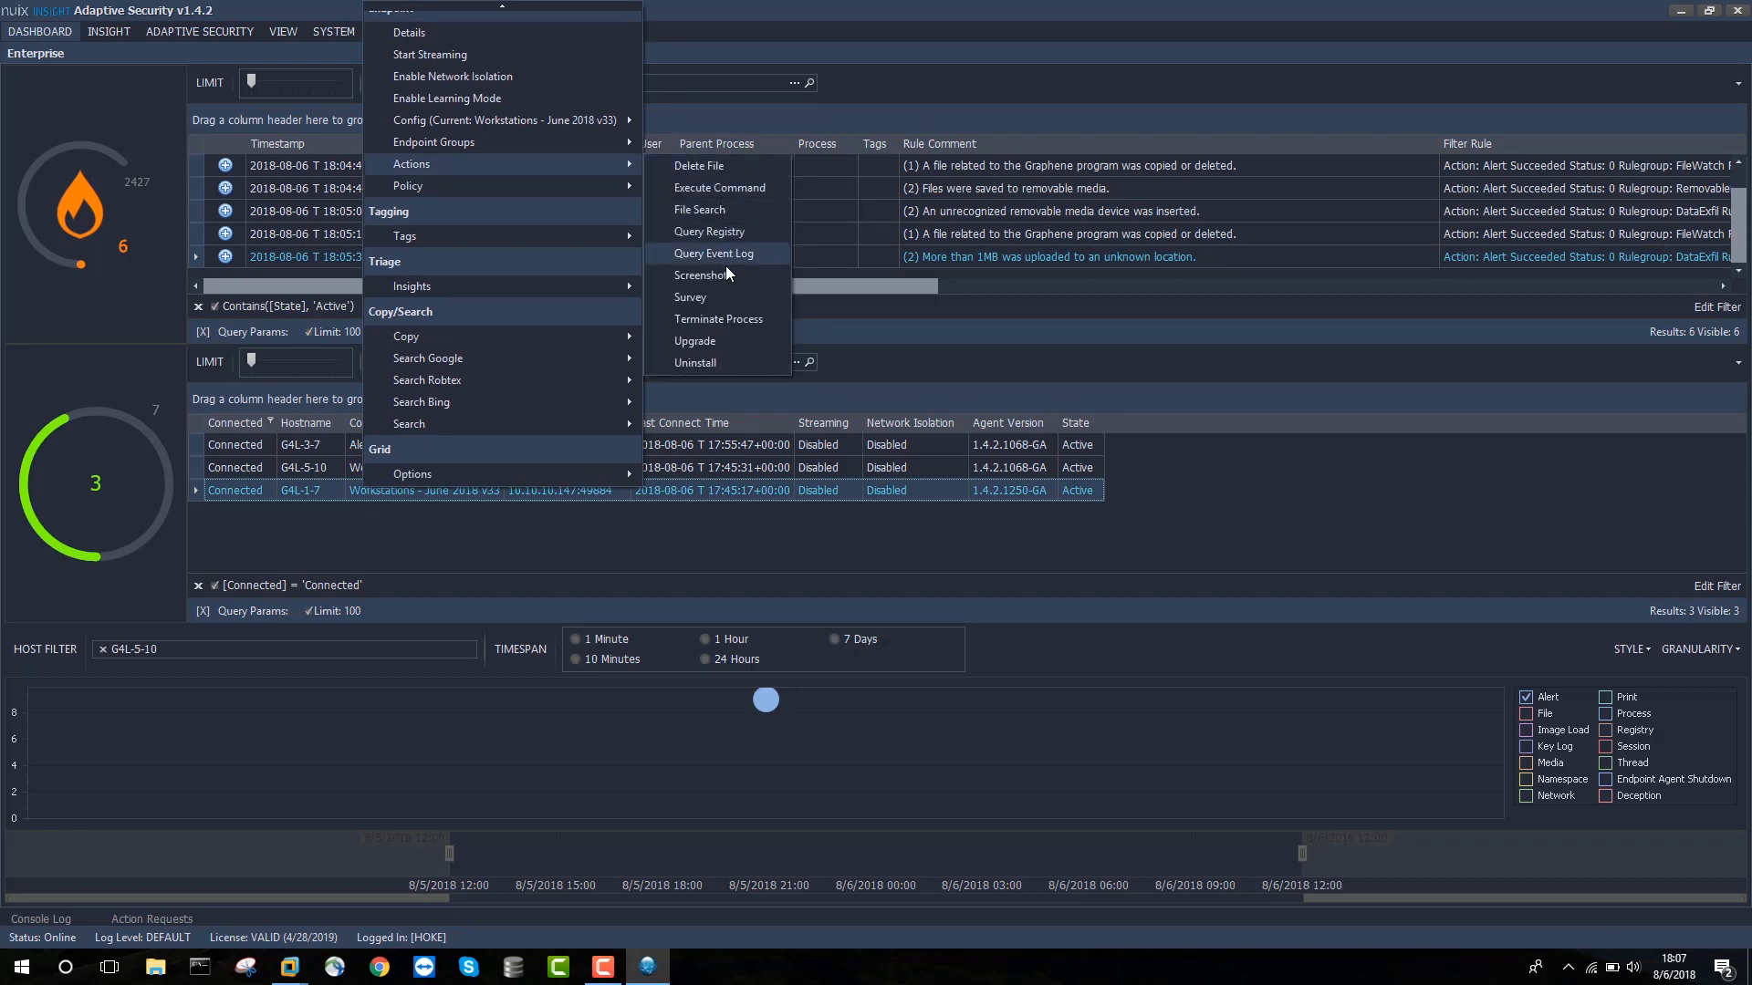
Submit a Screenshot action for endpoint G4L-1-7 with Session Id 1.
left_click(700, 273)
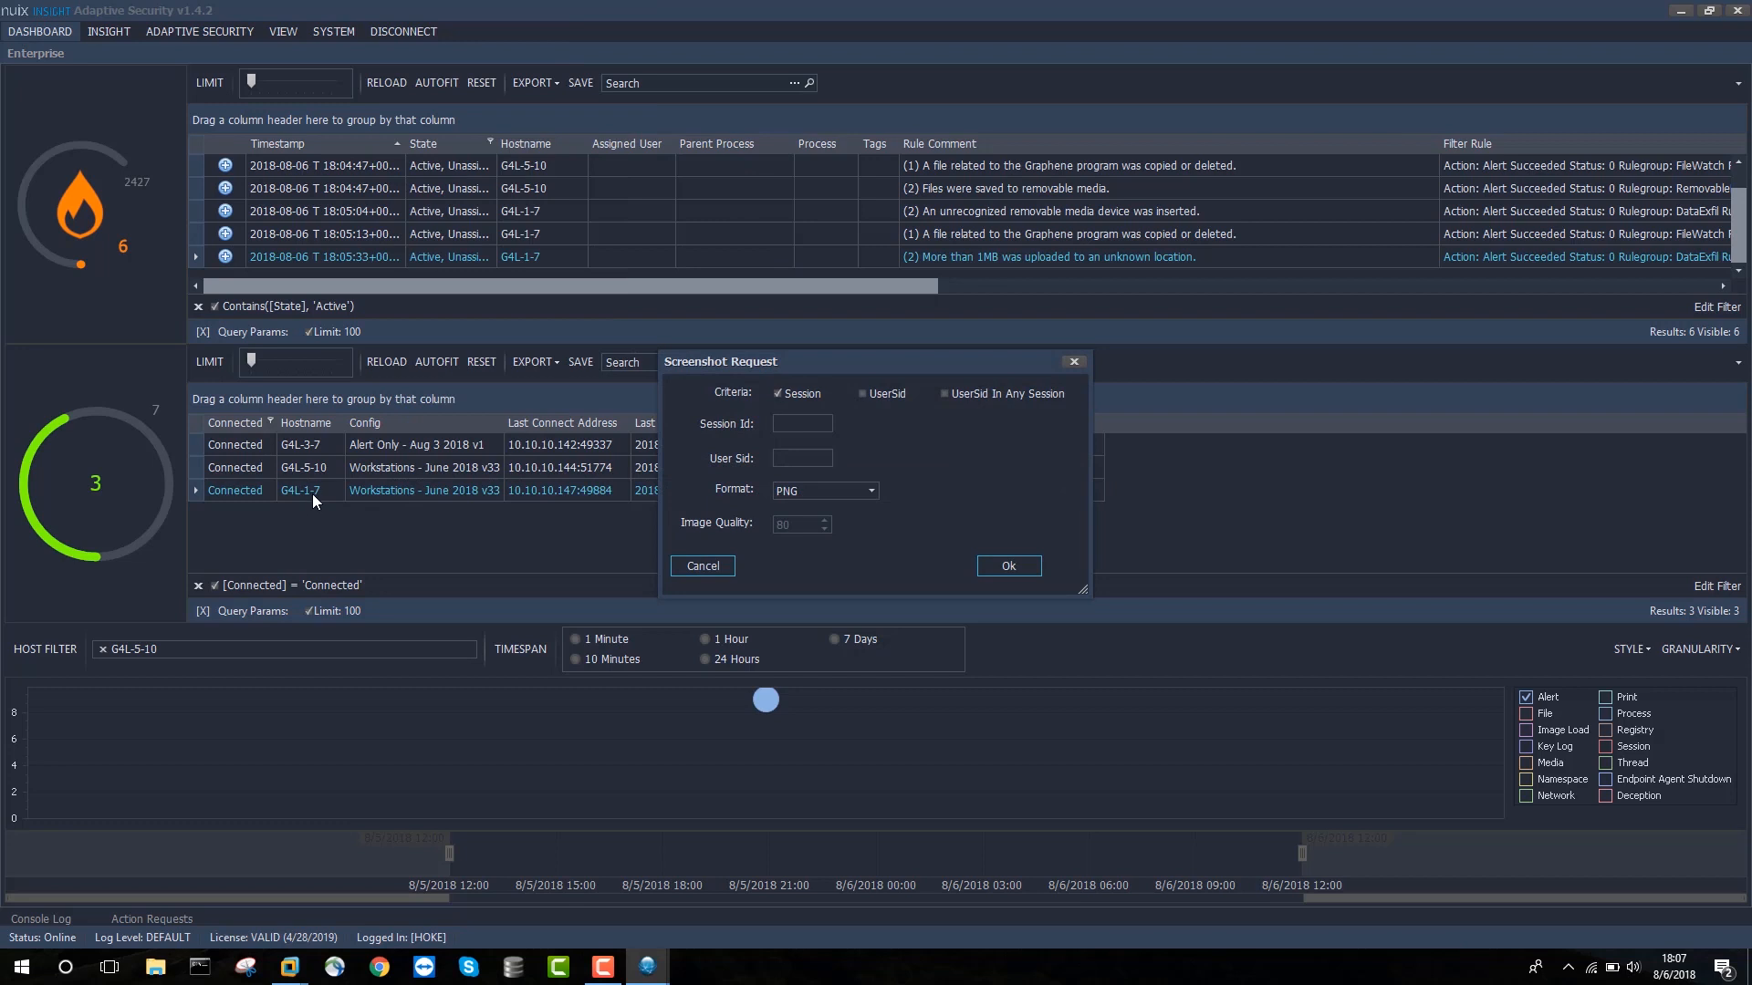
type("1")
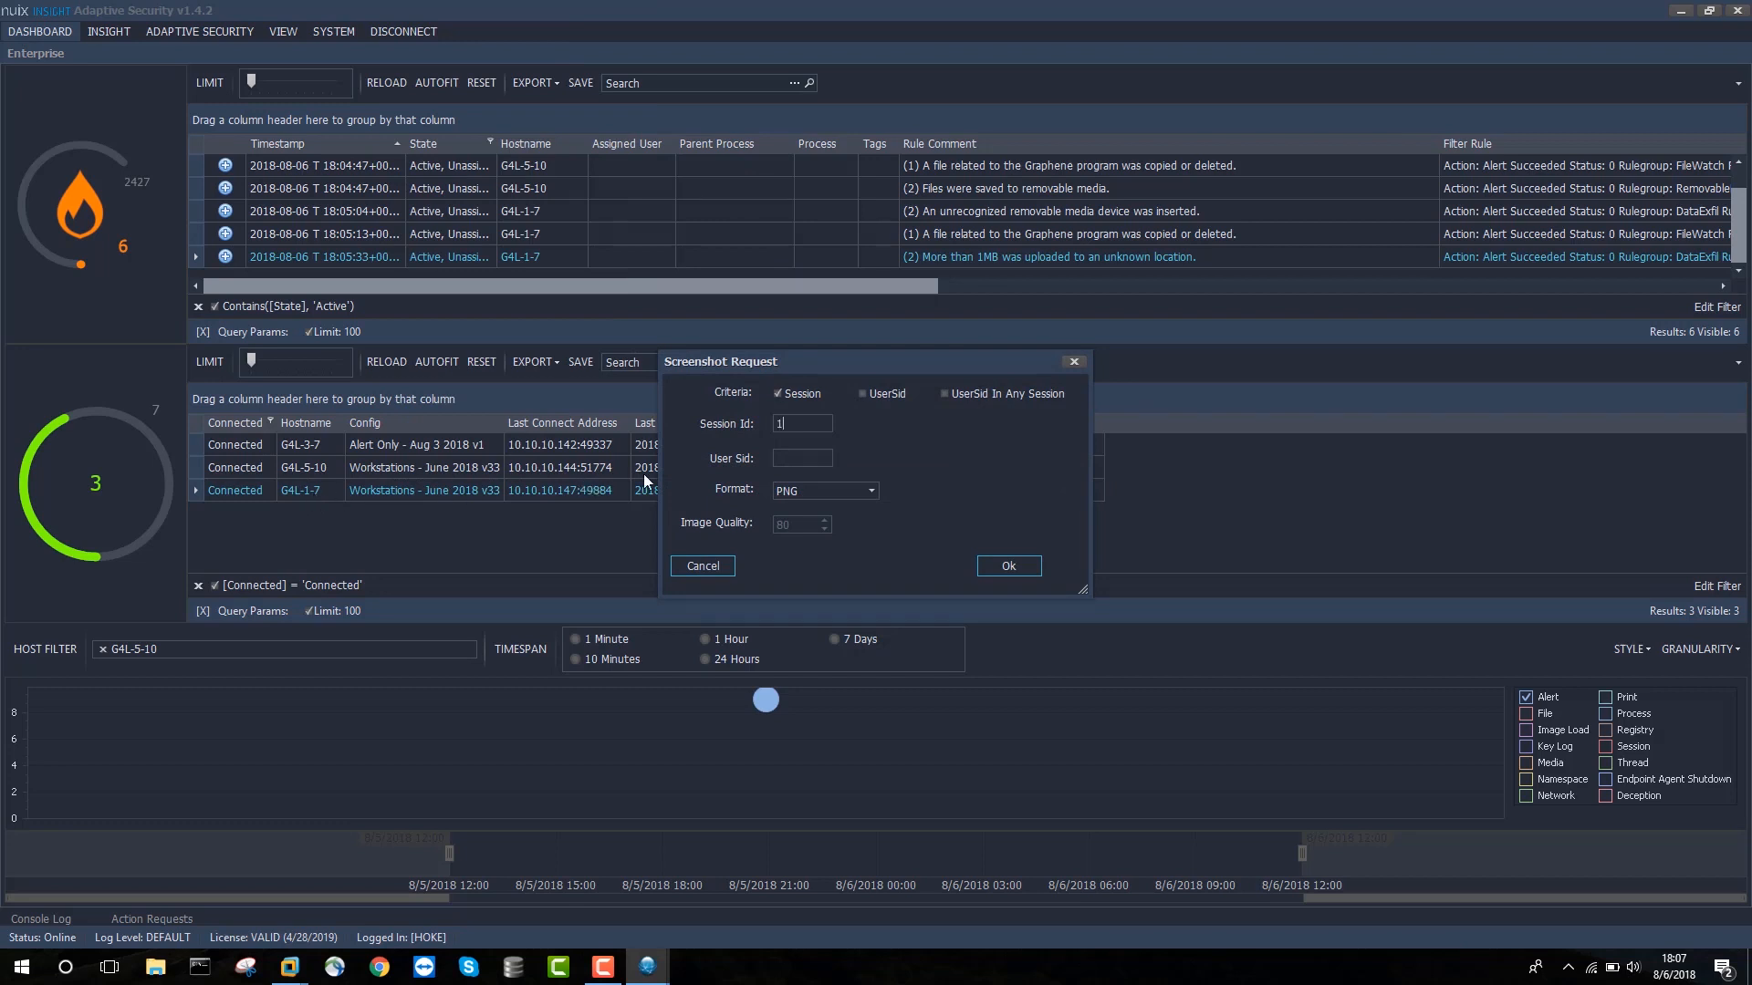
left_click(1005, 566)
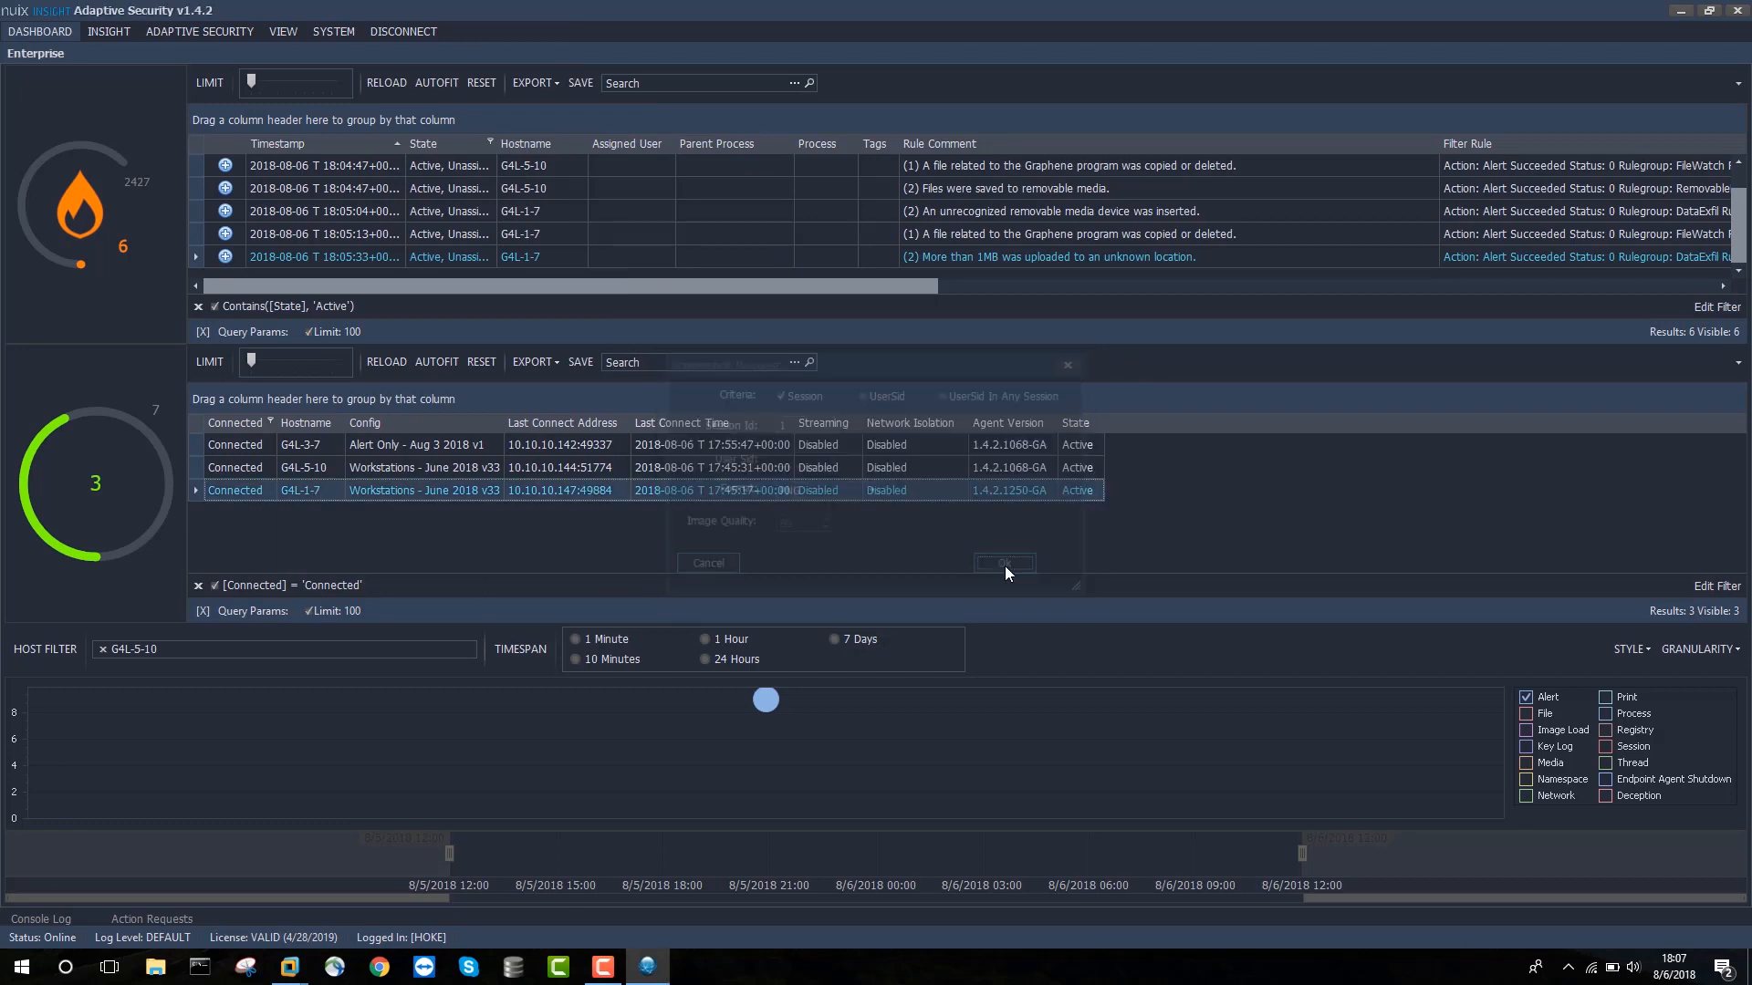
left_click(1002, 563)
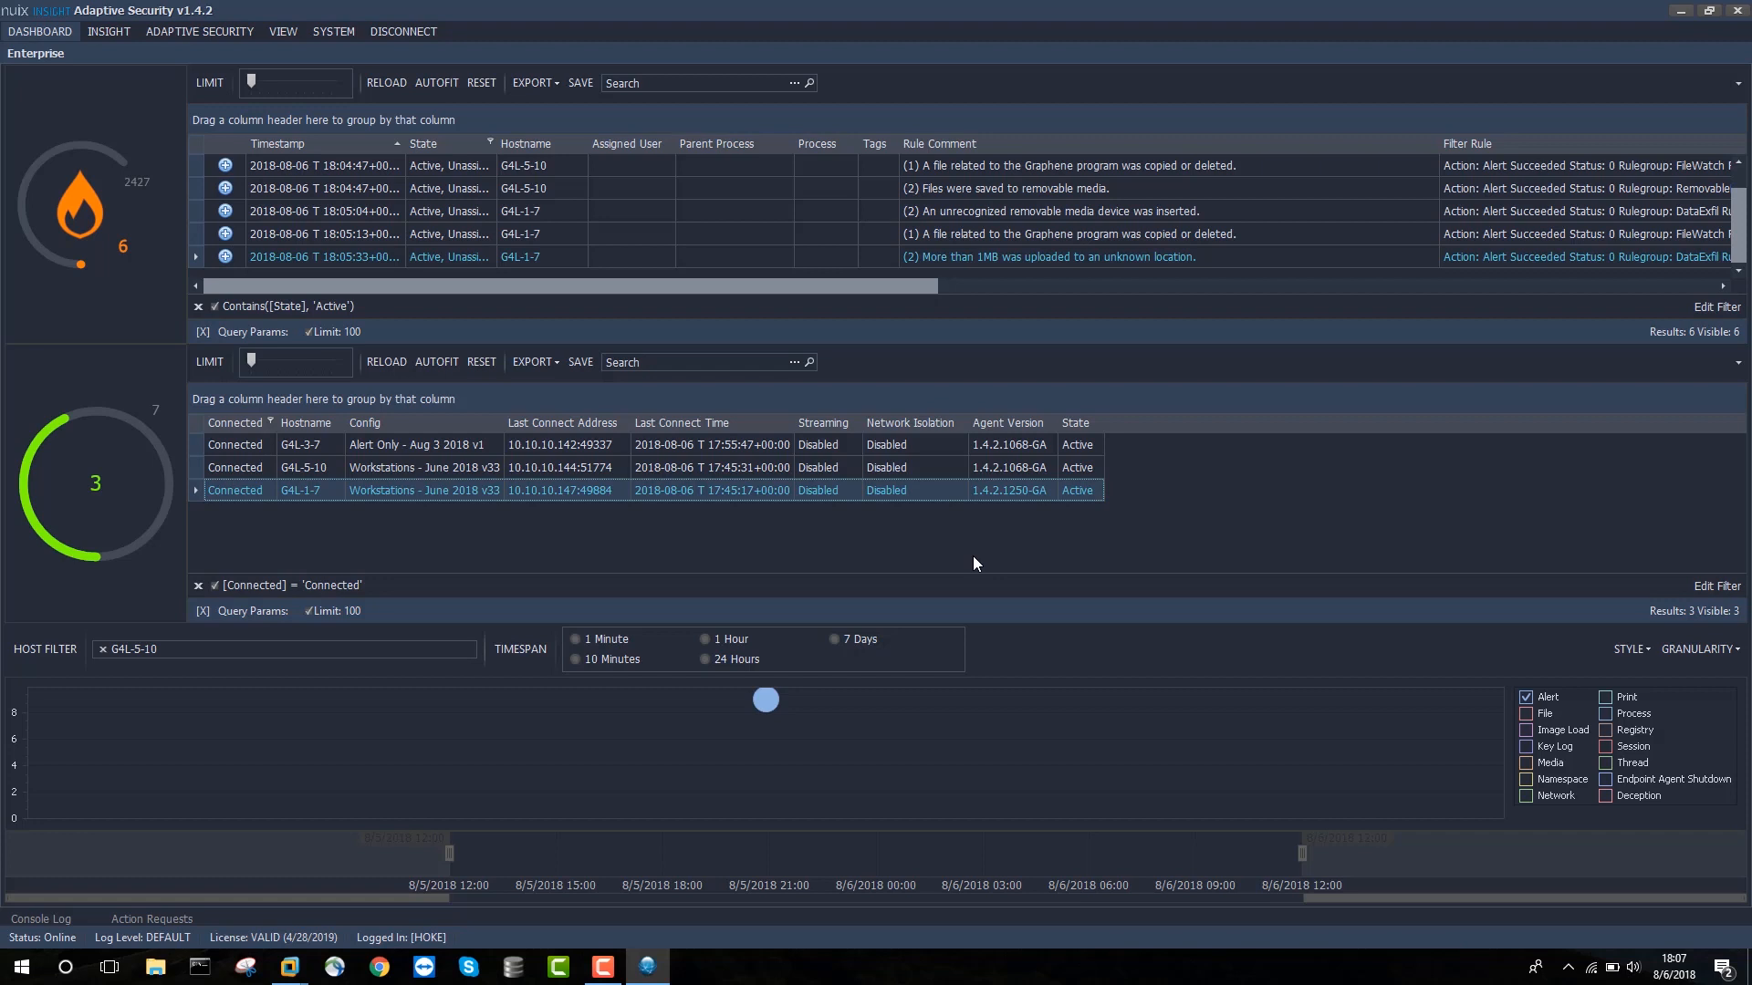
mouse_move(841, 562)
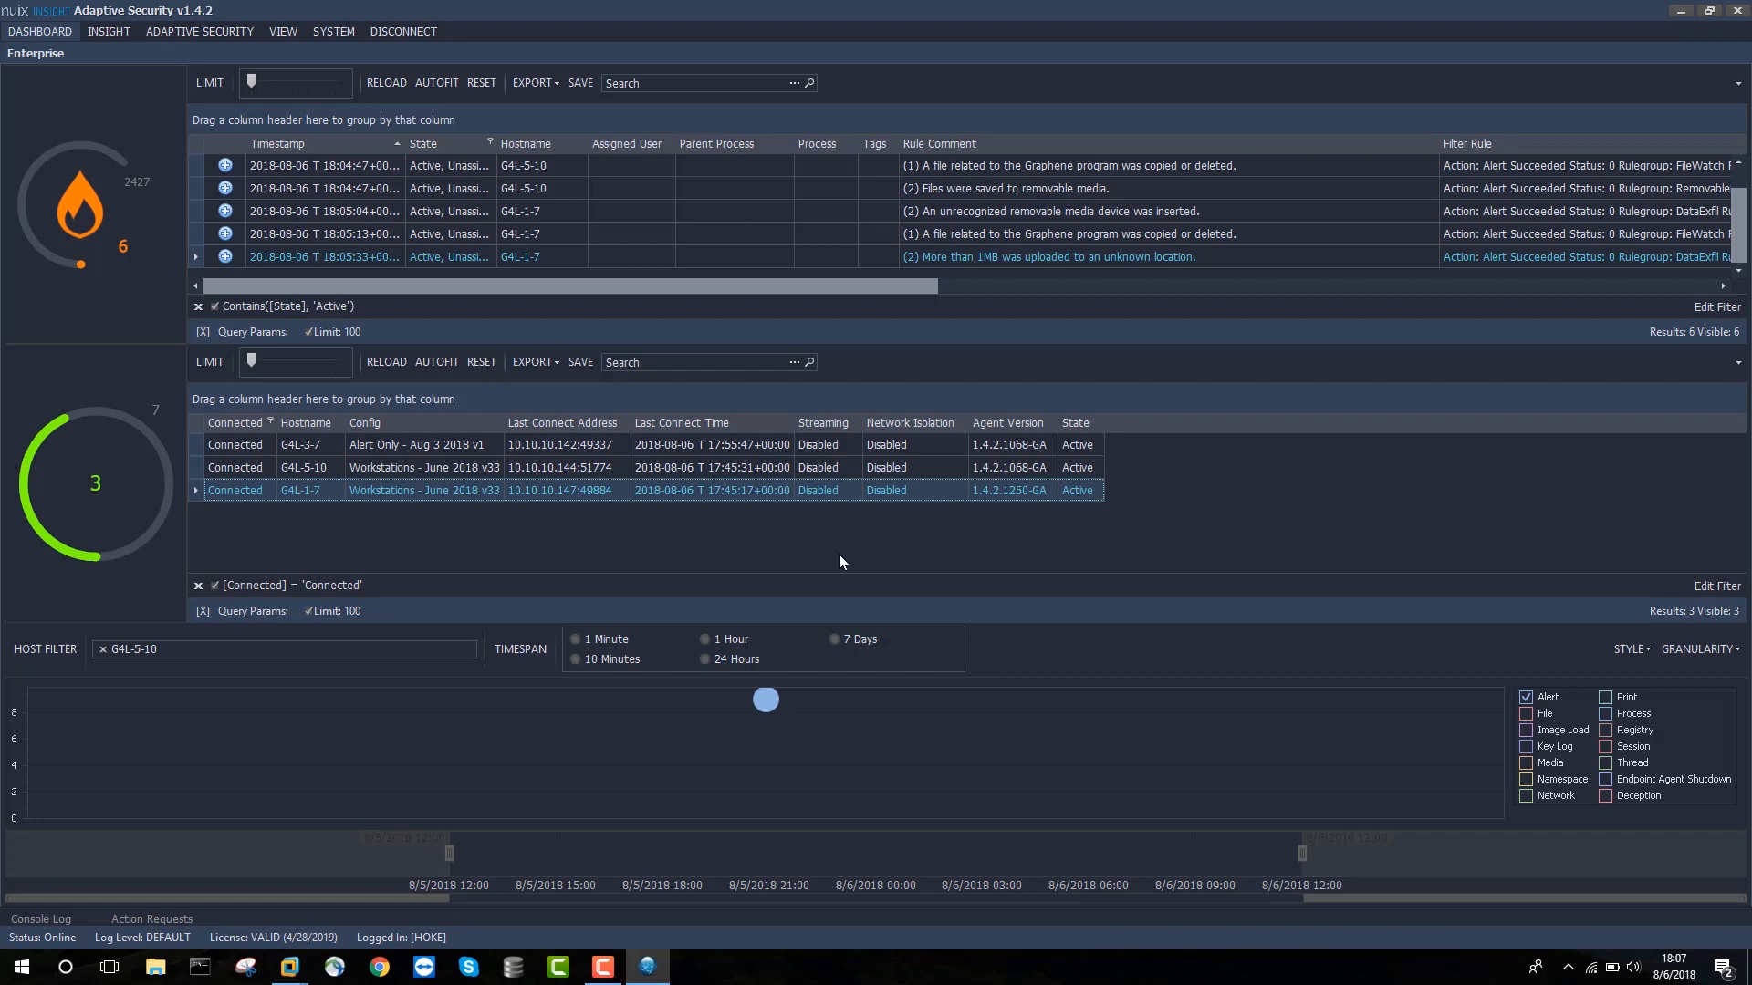
mouse_move(626, 503)
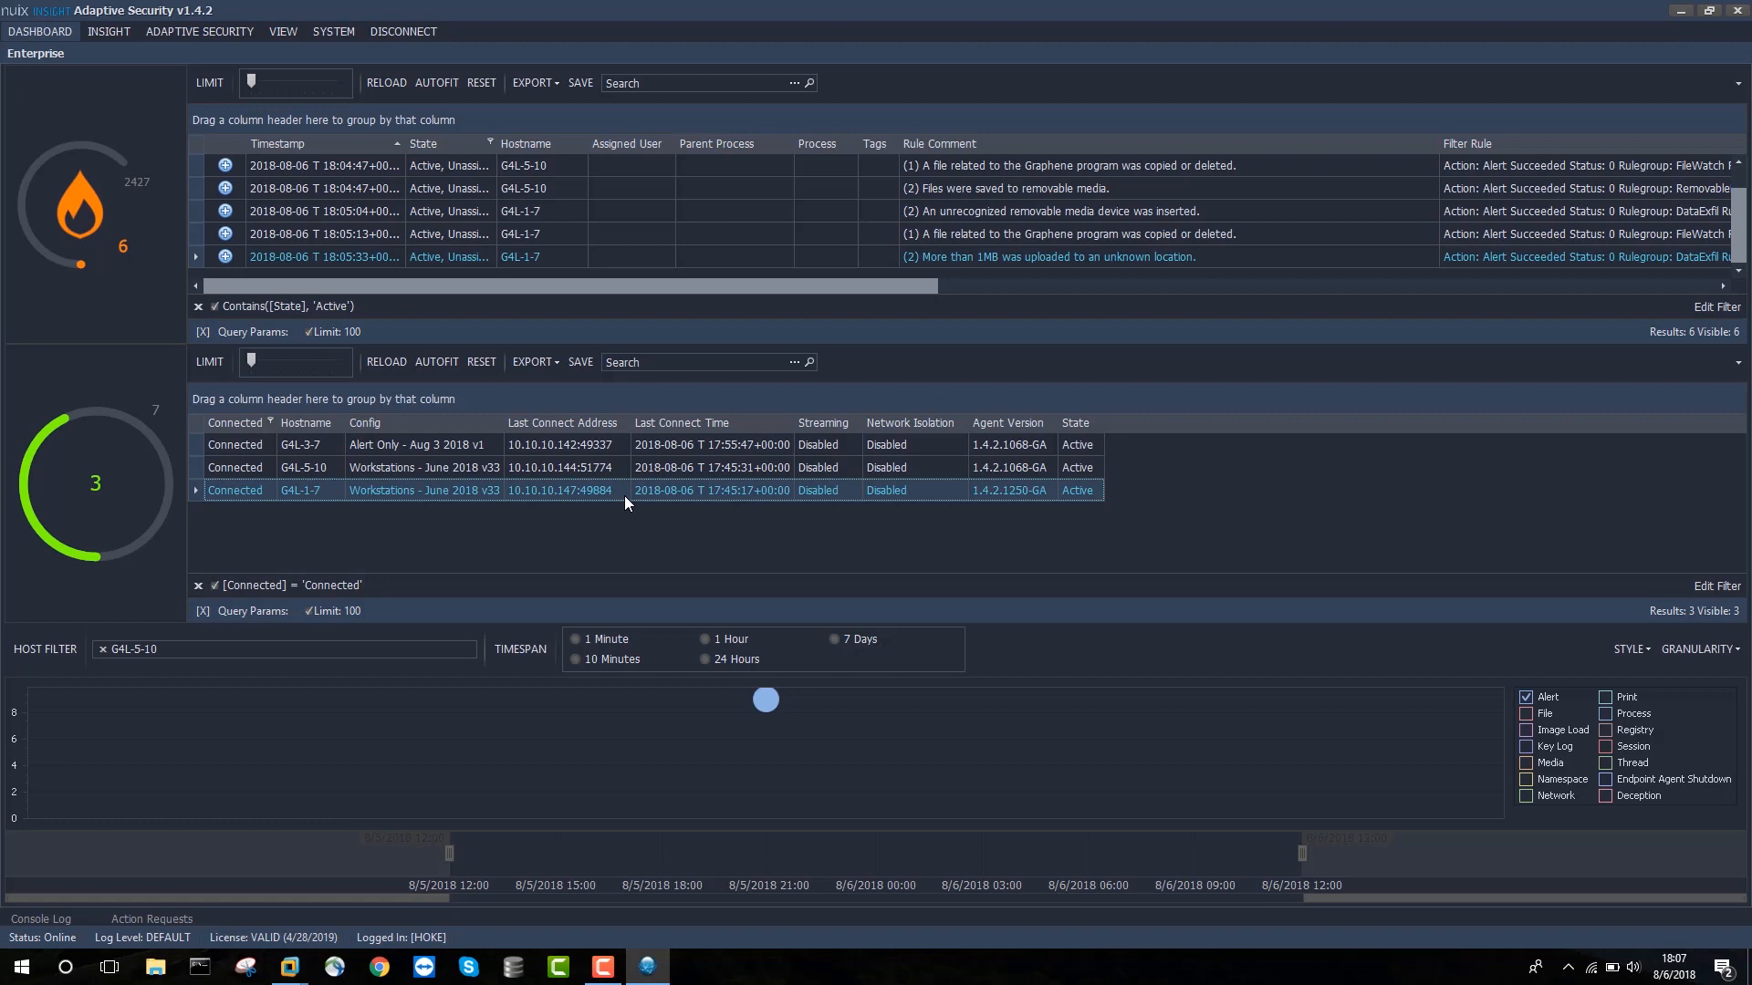
mouse_move(549, 292)
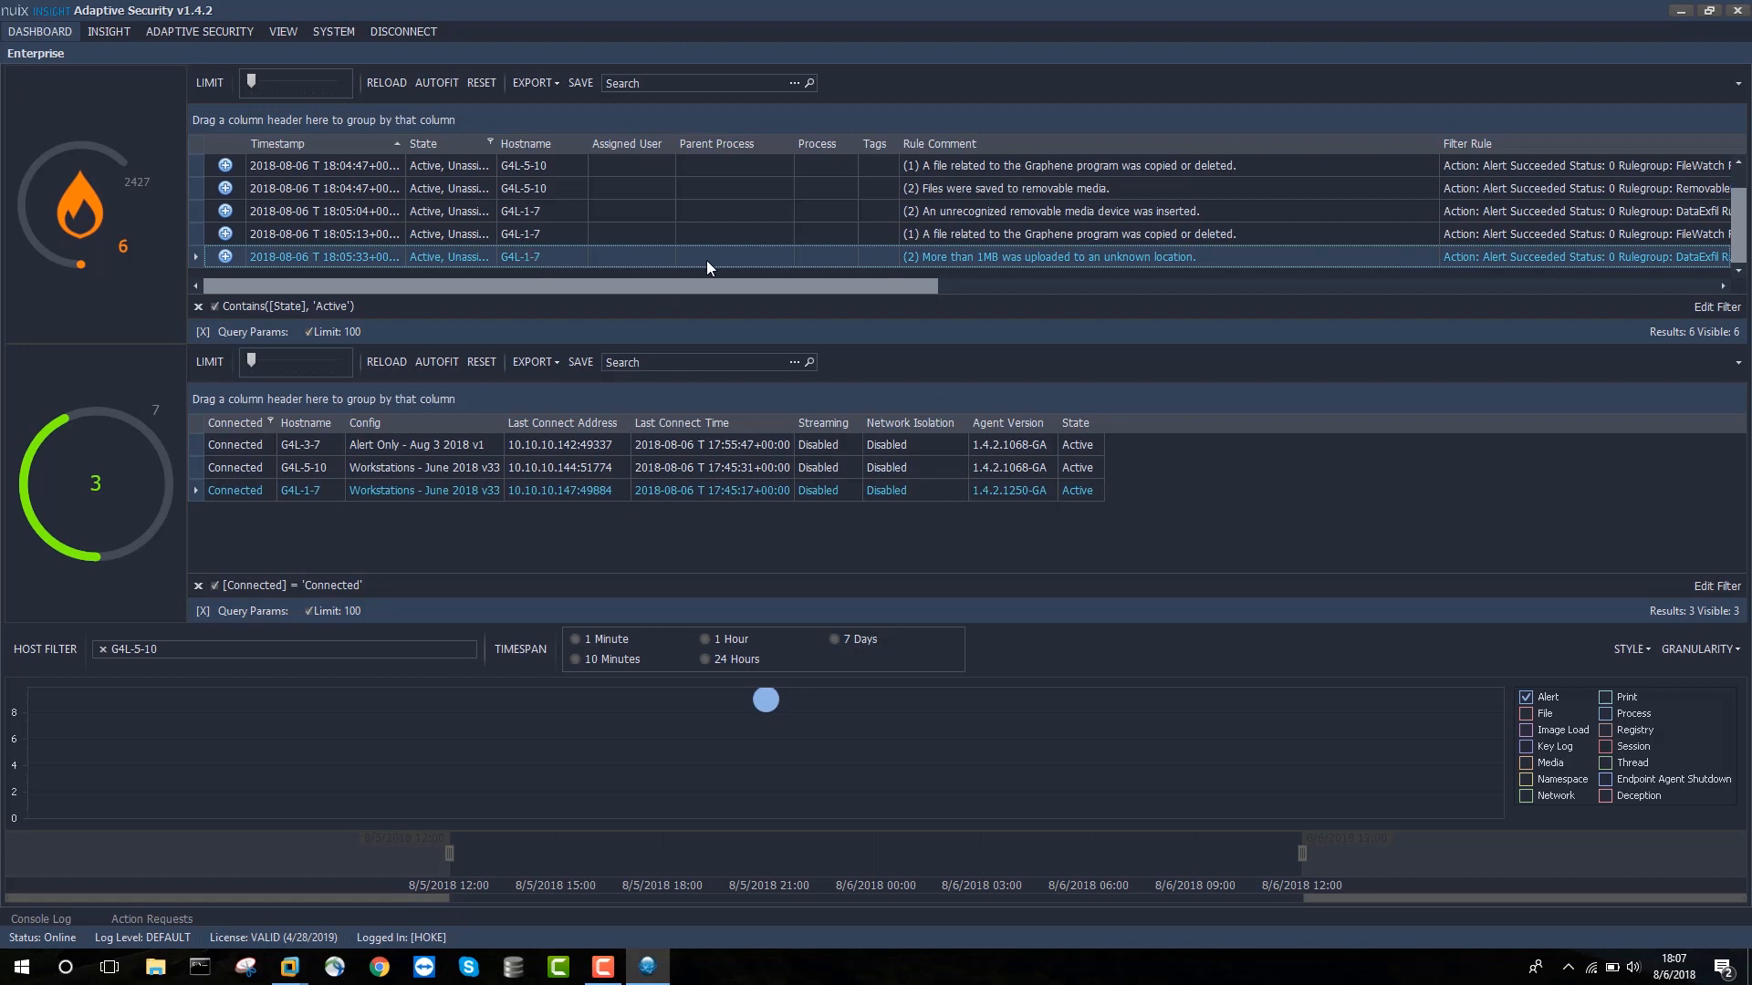
mouse_move(918, 260)
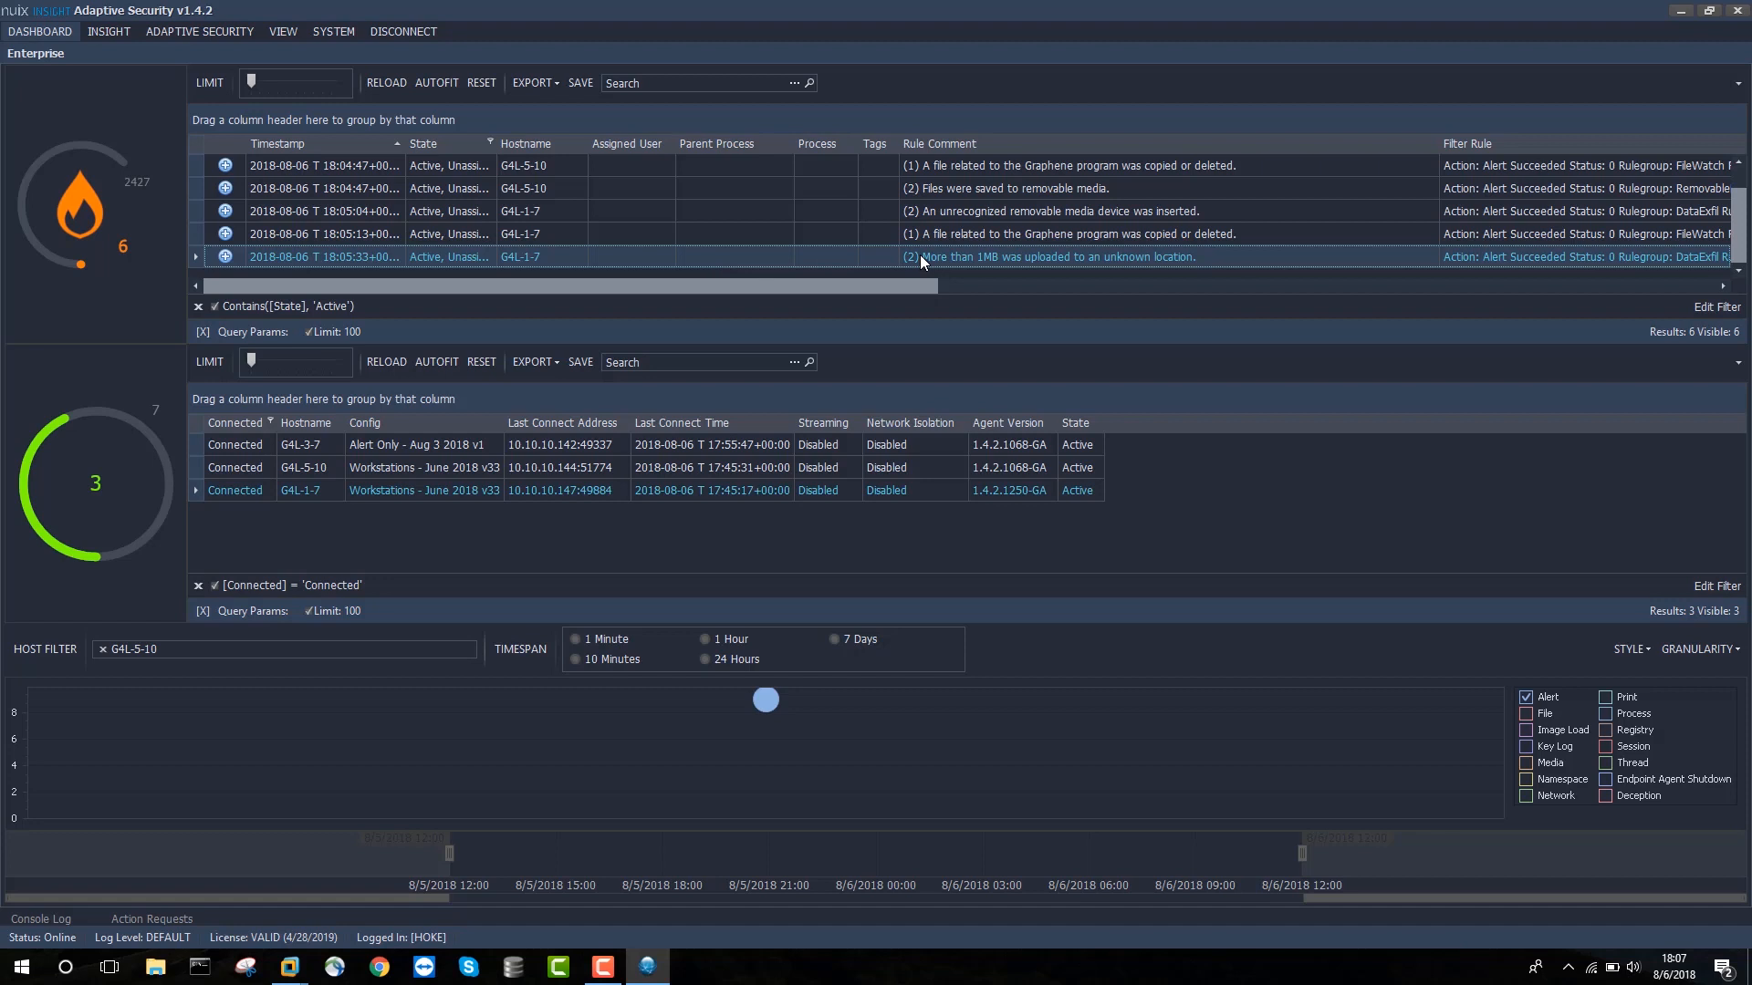
Show the upload alert's network insights for G4L-1-7 in Insight Explorer.
right_click(1055, 255)
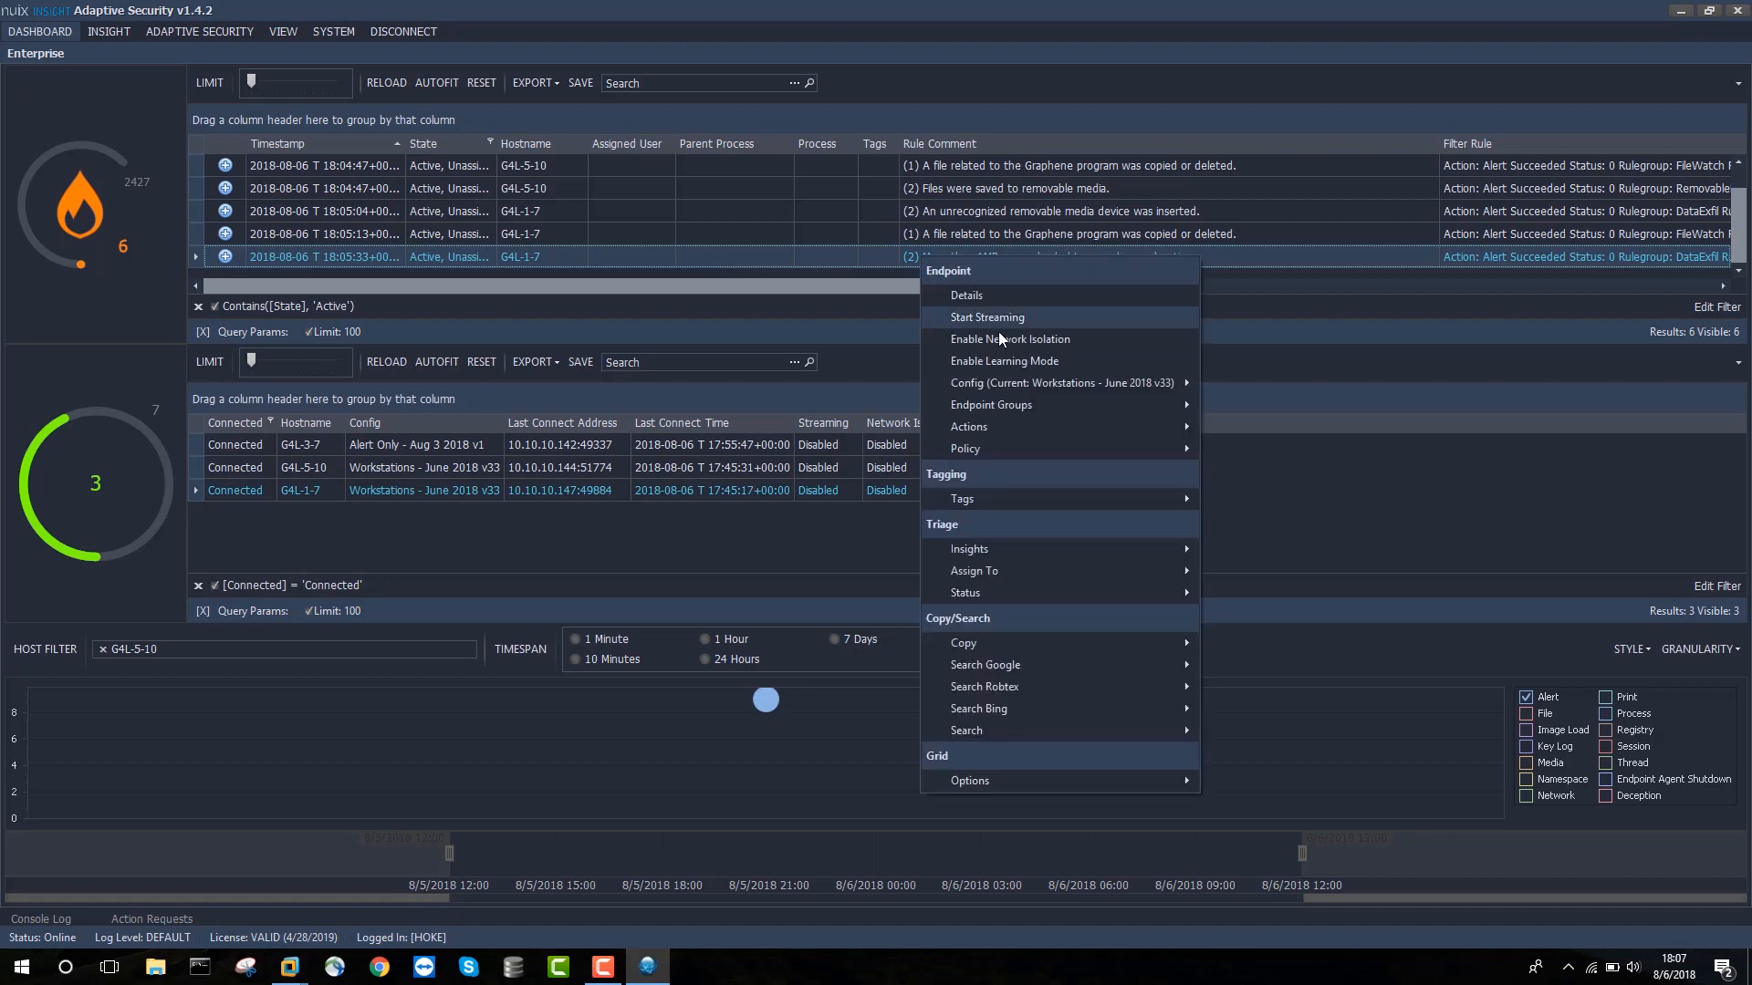
mouse_move(969, 549)
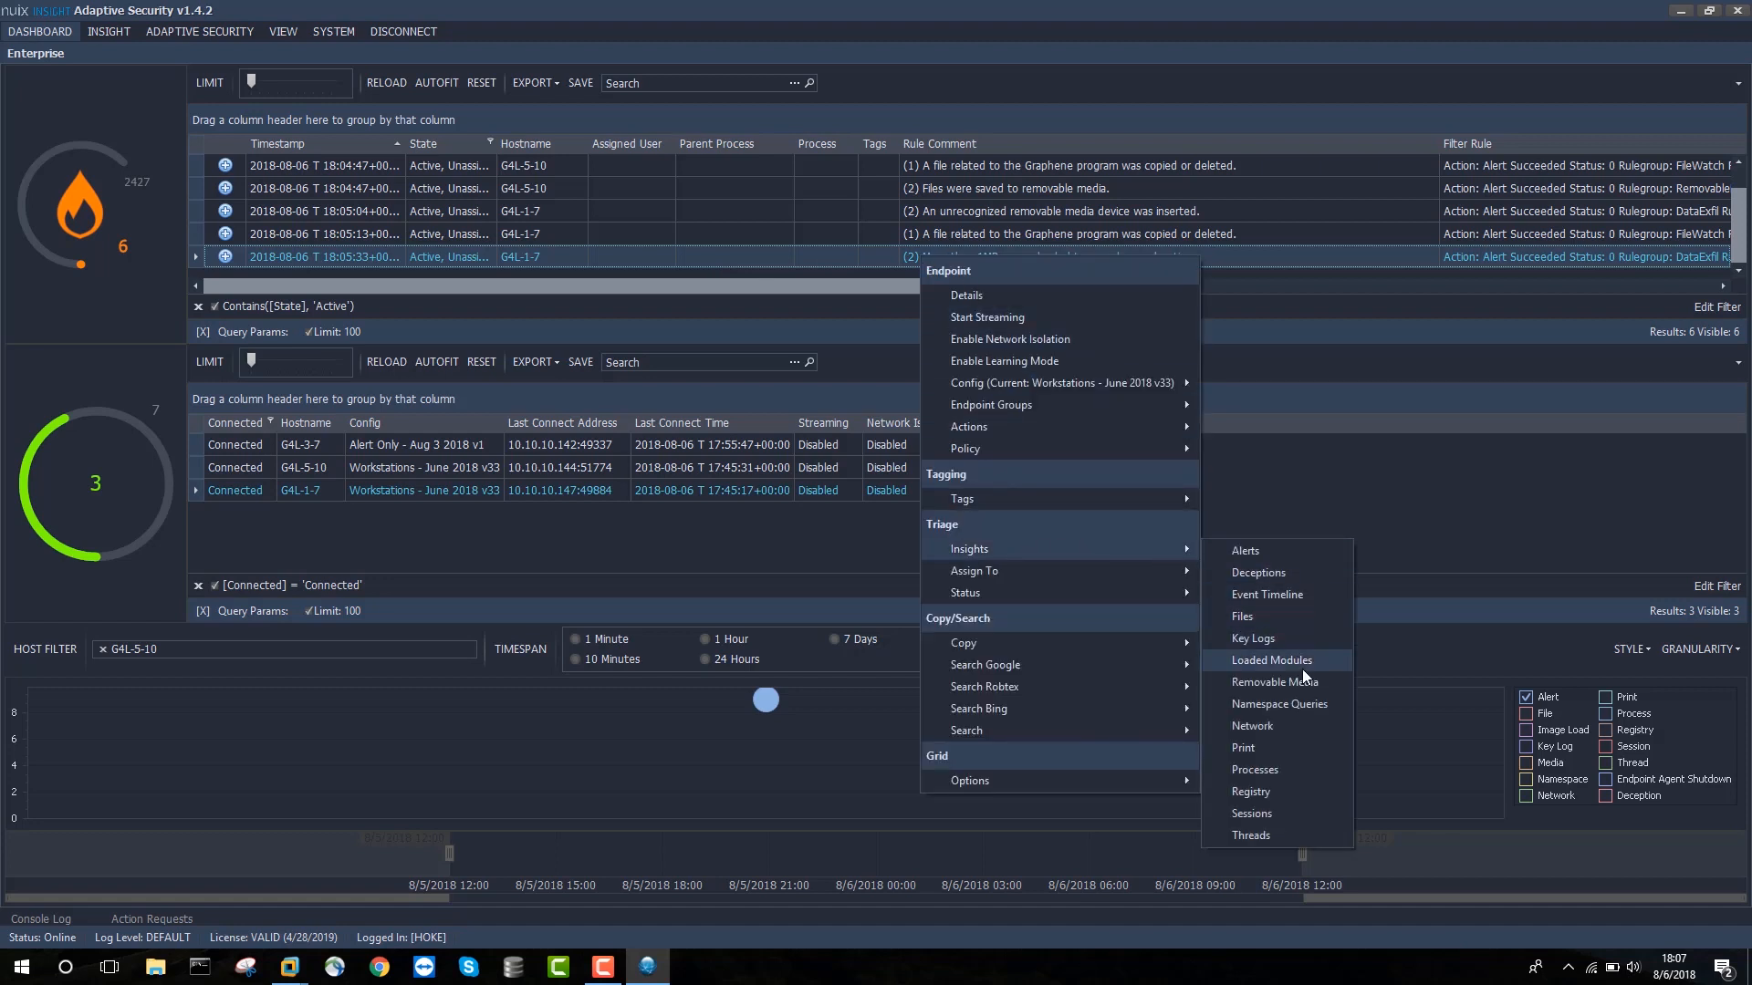
left_click(1251, 725)
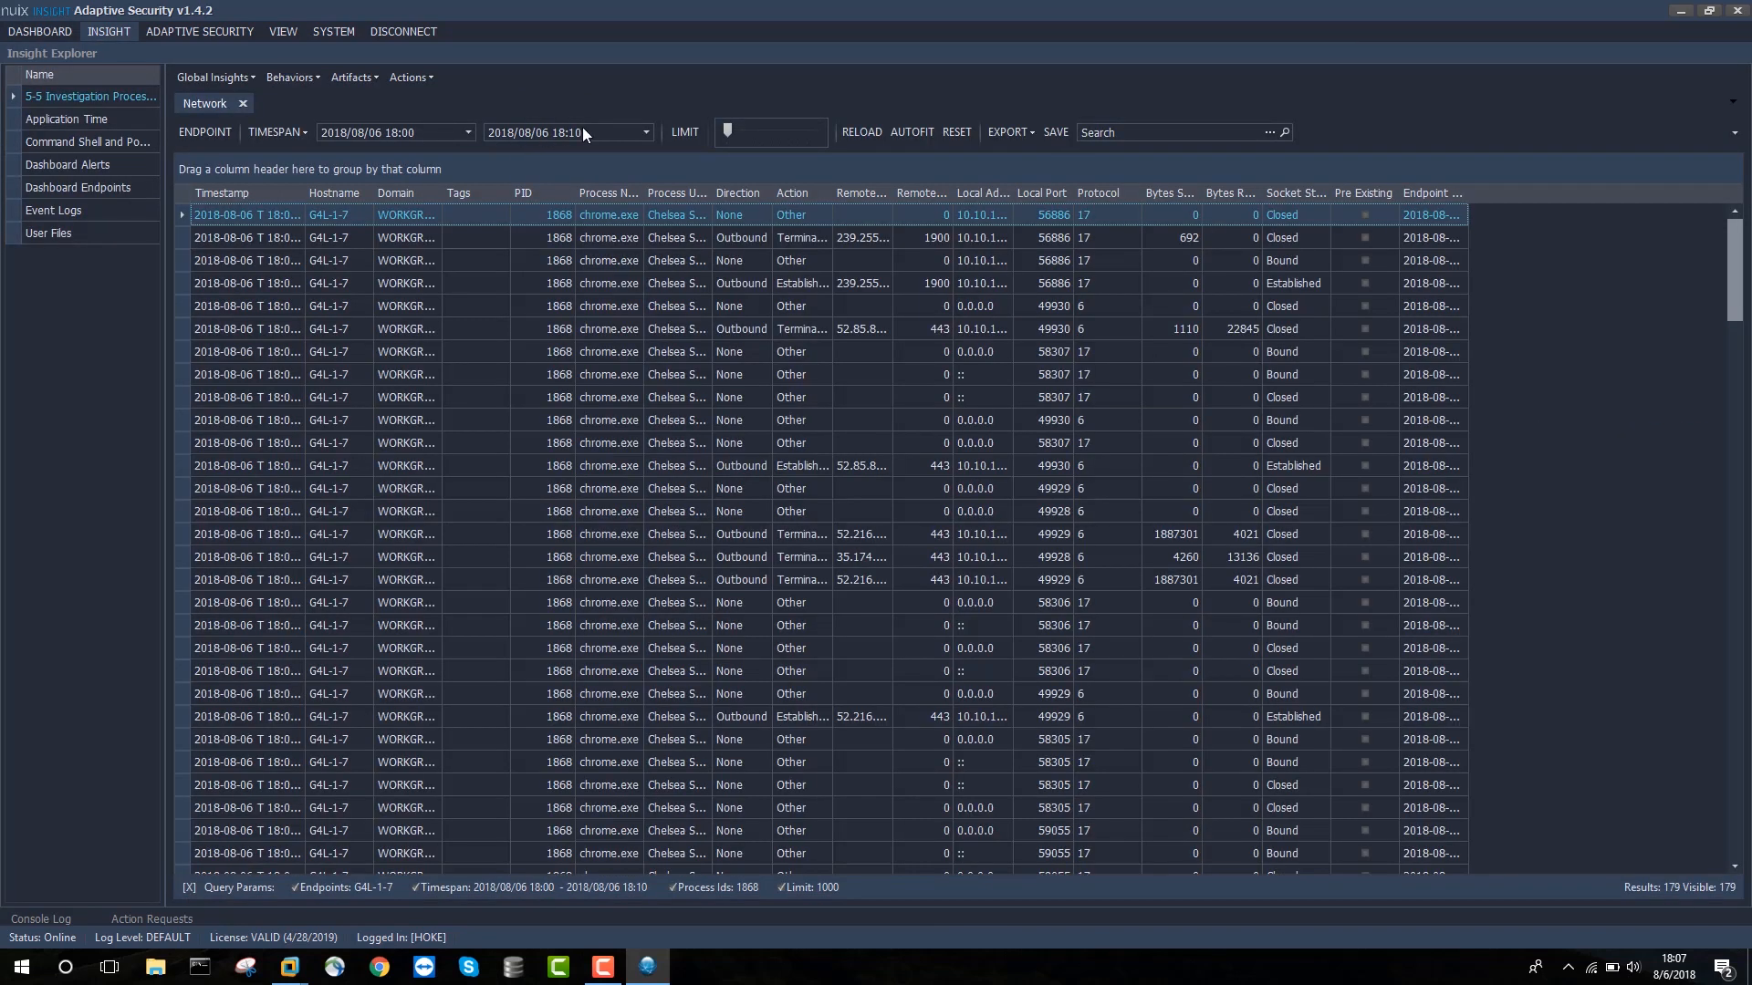
mouse_move(641, 311)
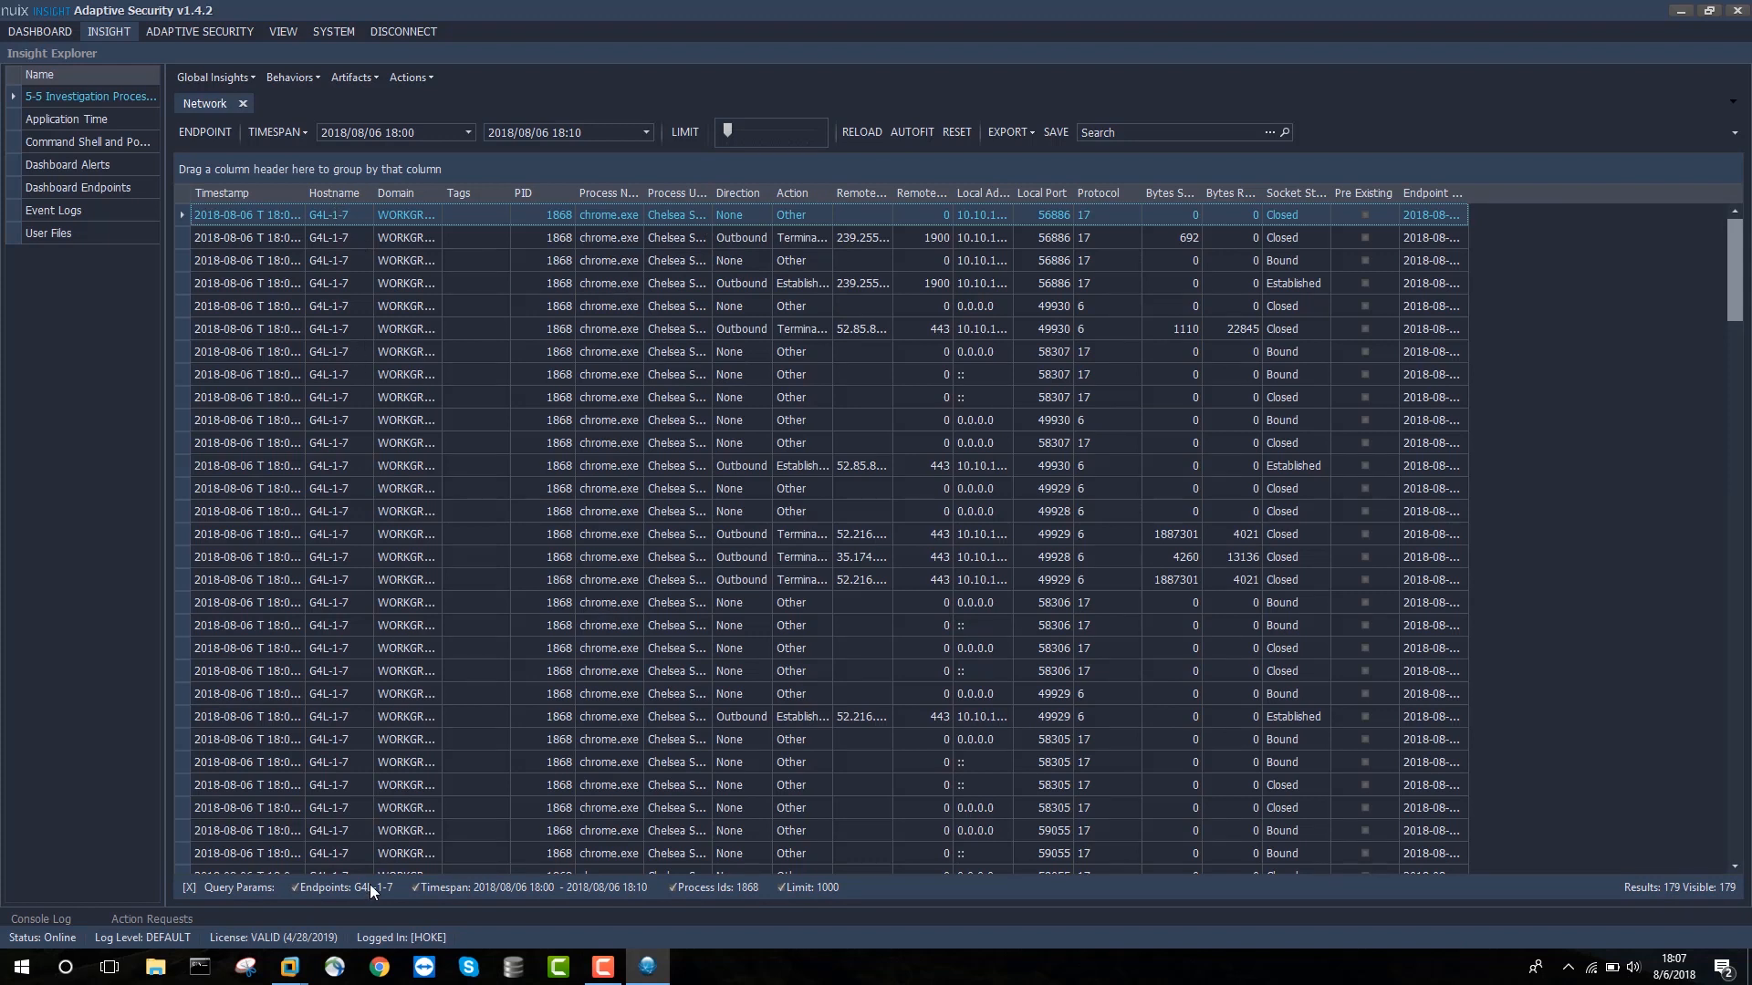
mouse_move(397, 899)
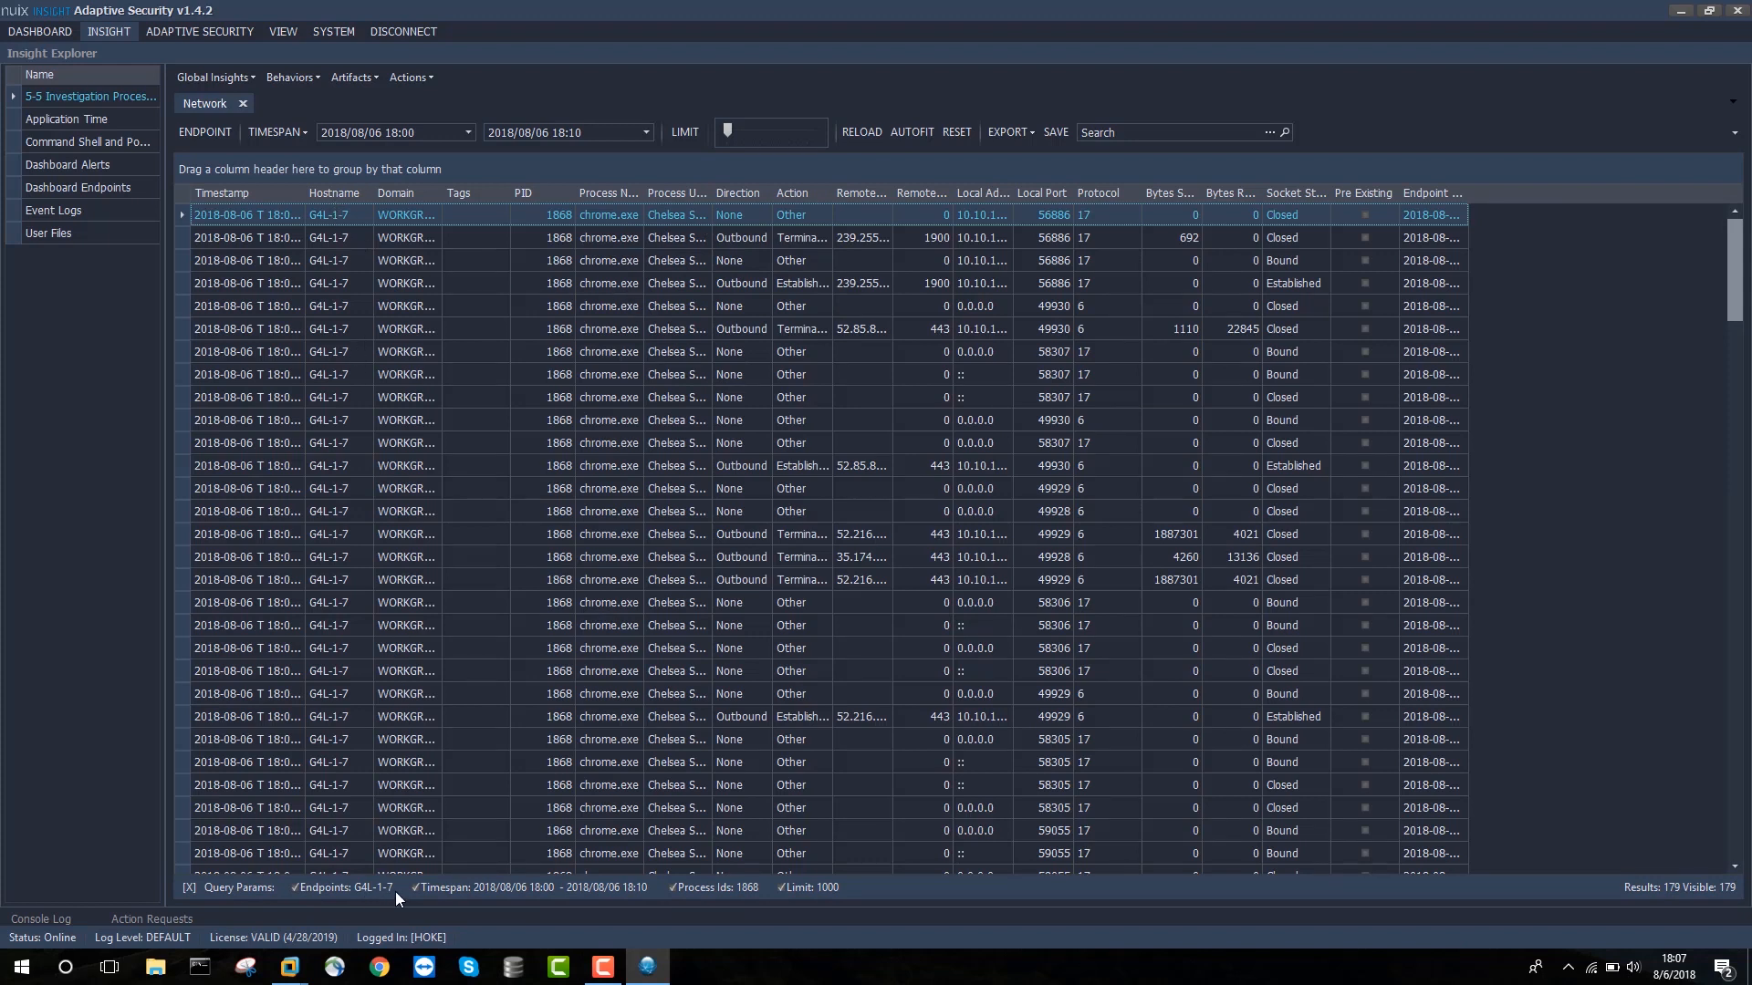
mouse_move(663, 909)
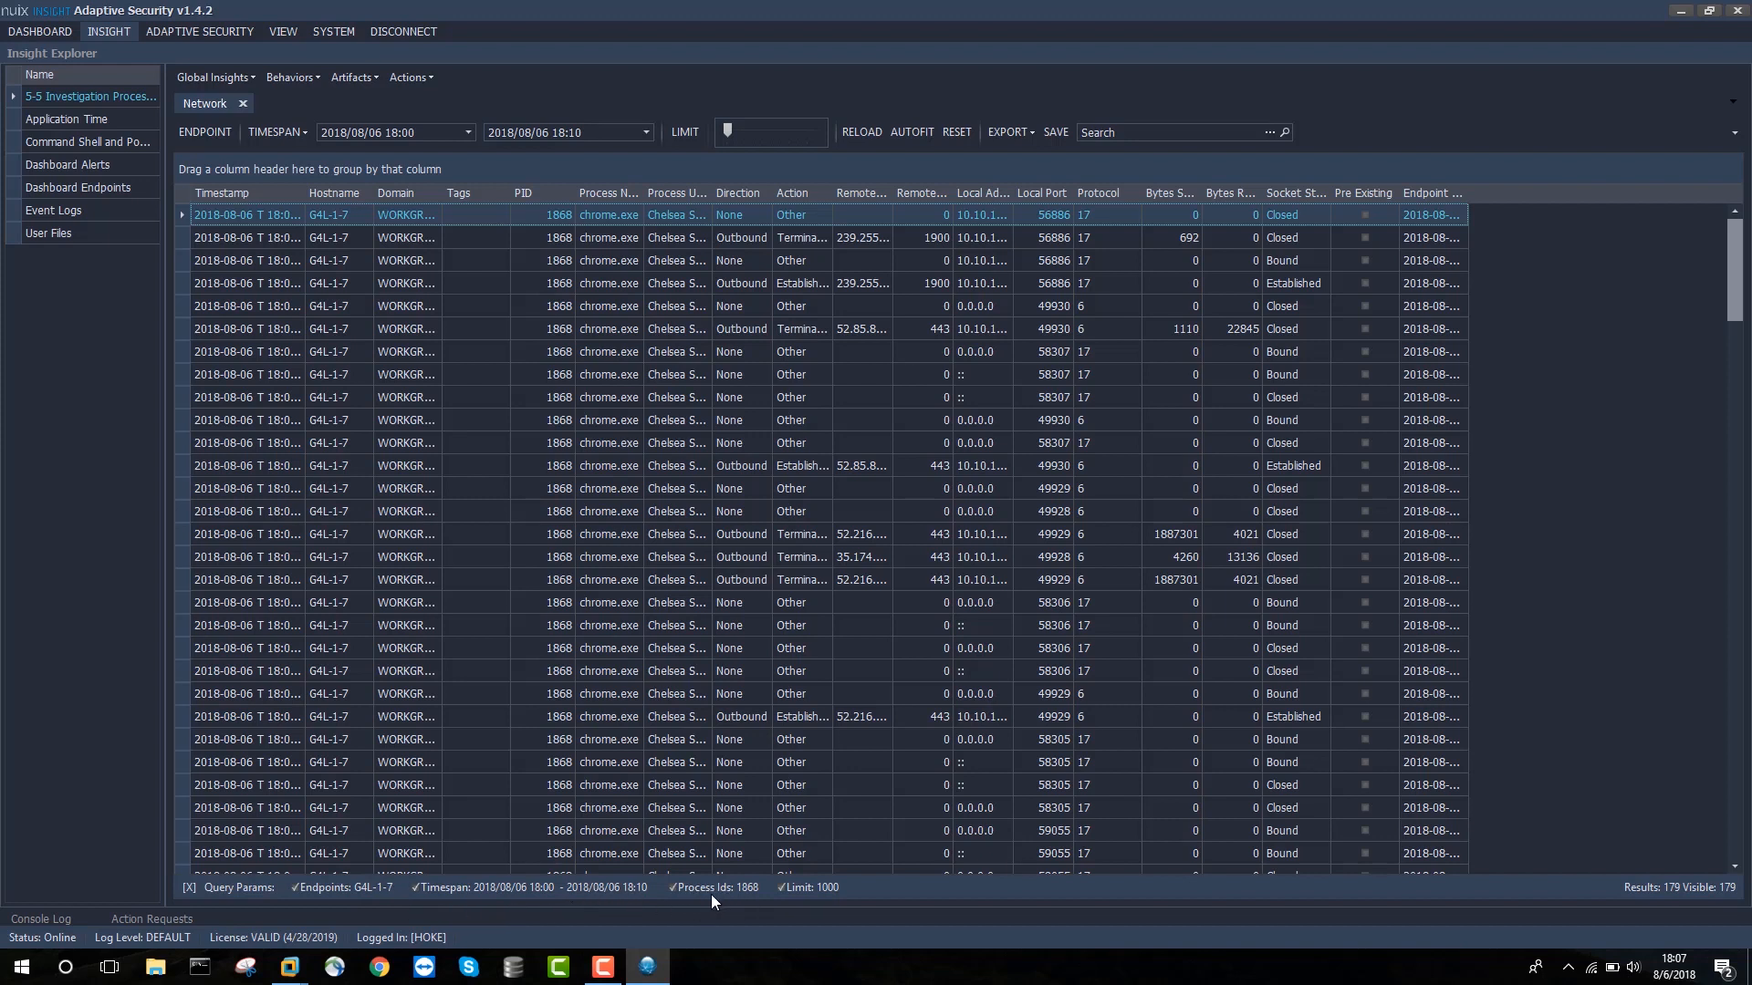
mouse_move(605, 343)
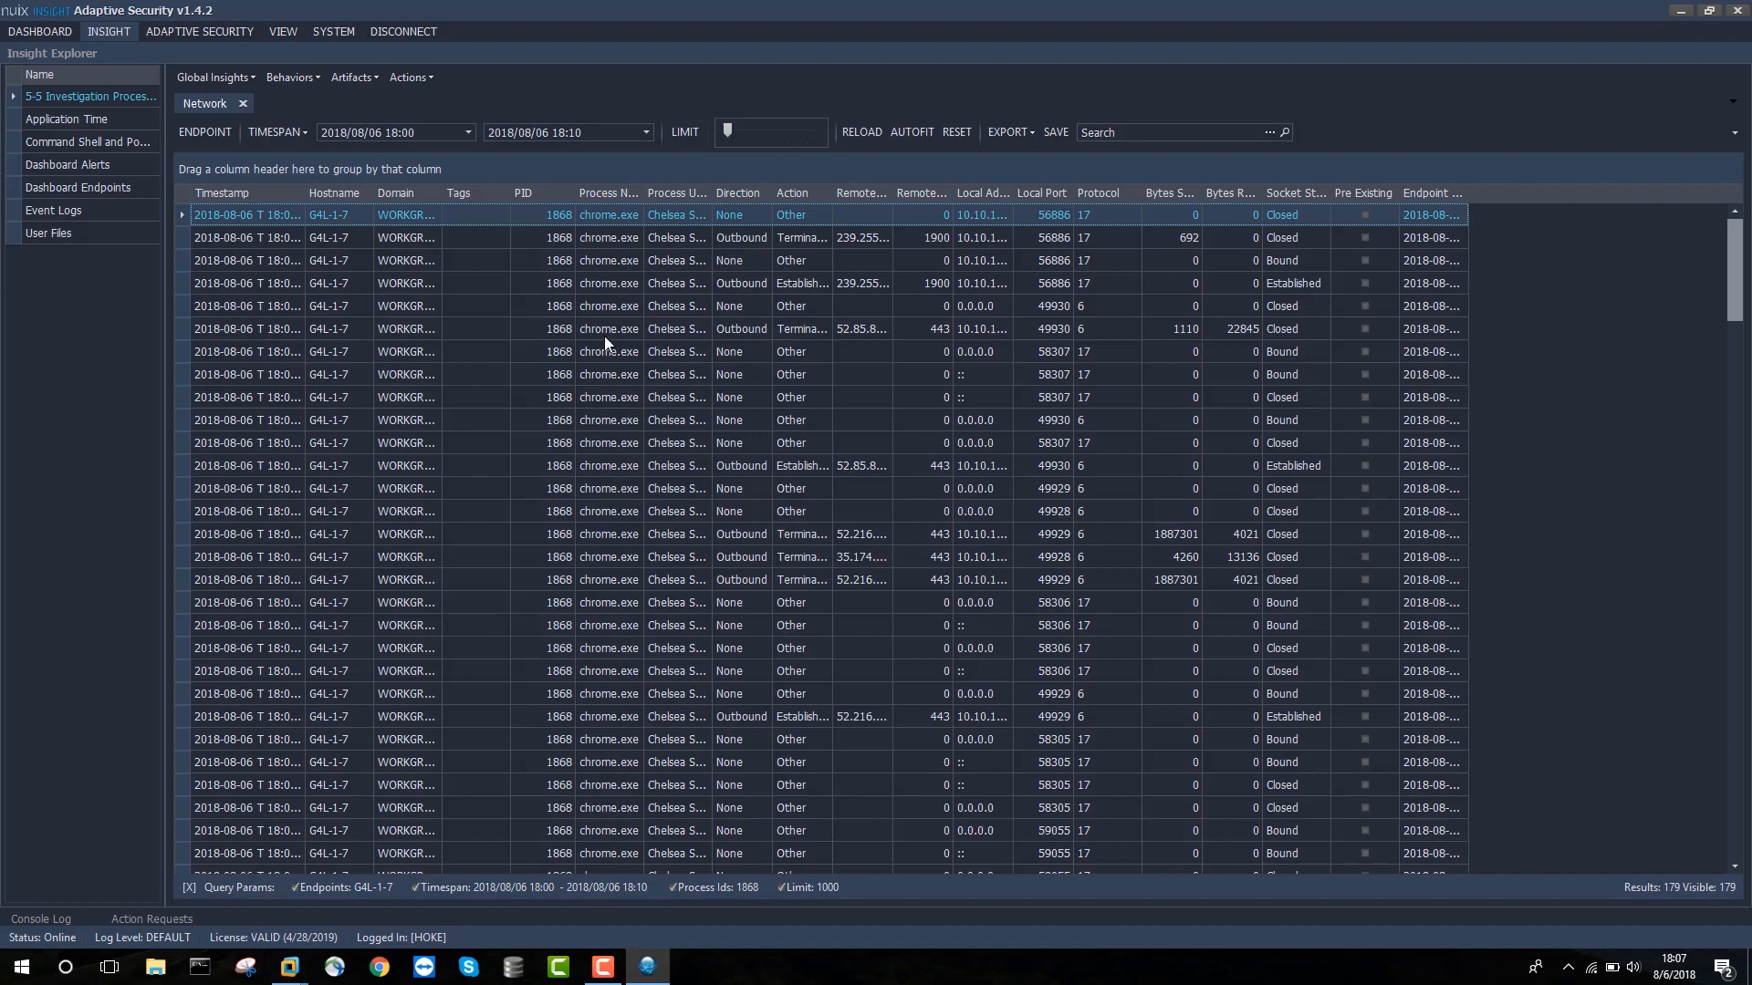
mouse_move(617, 424)
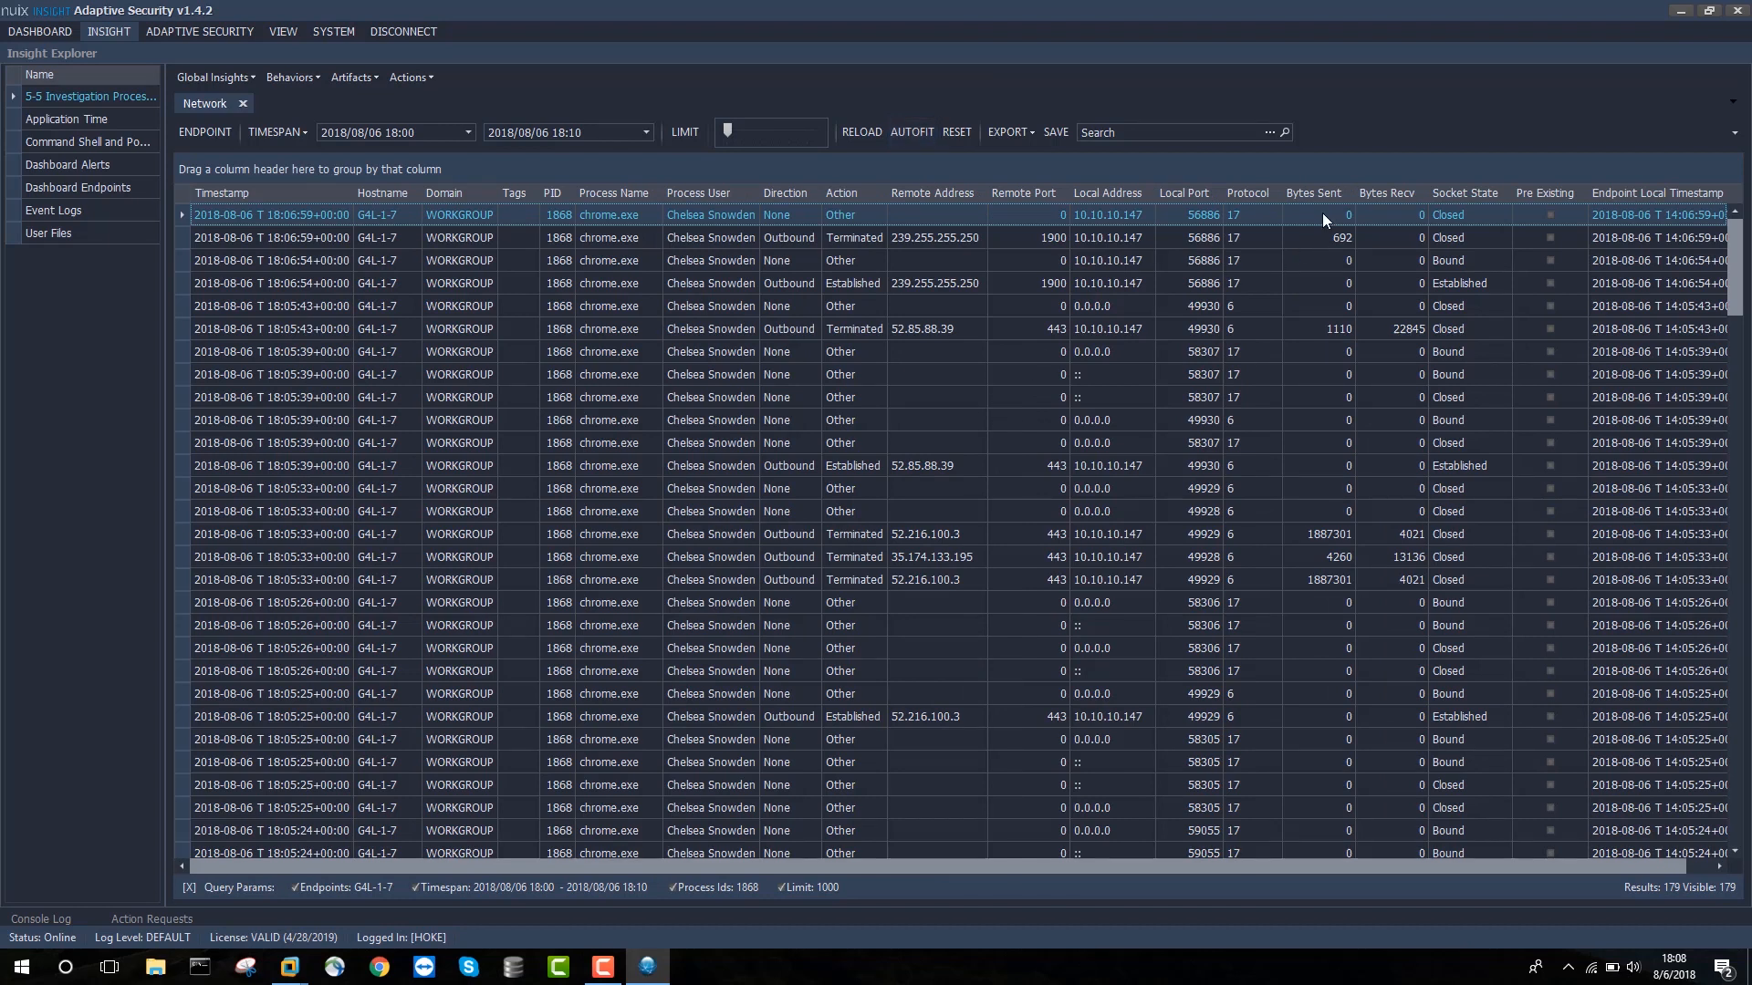
Sort chrome.exe connections by Bytes Sent descending and bring up a top connection's actions.
left_click(1310, 193)
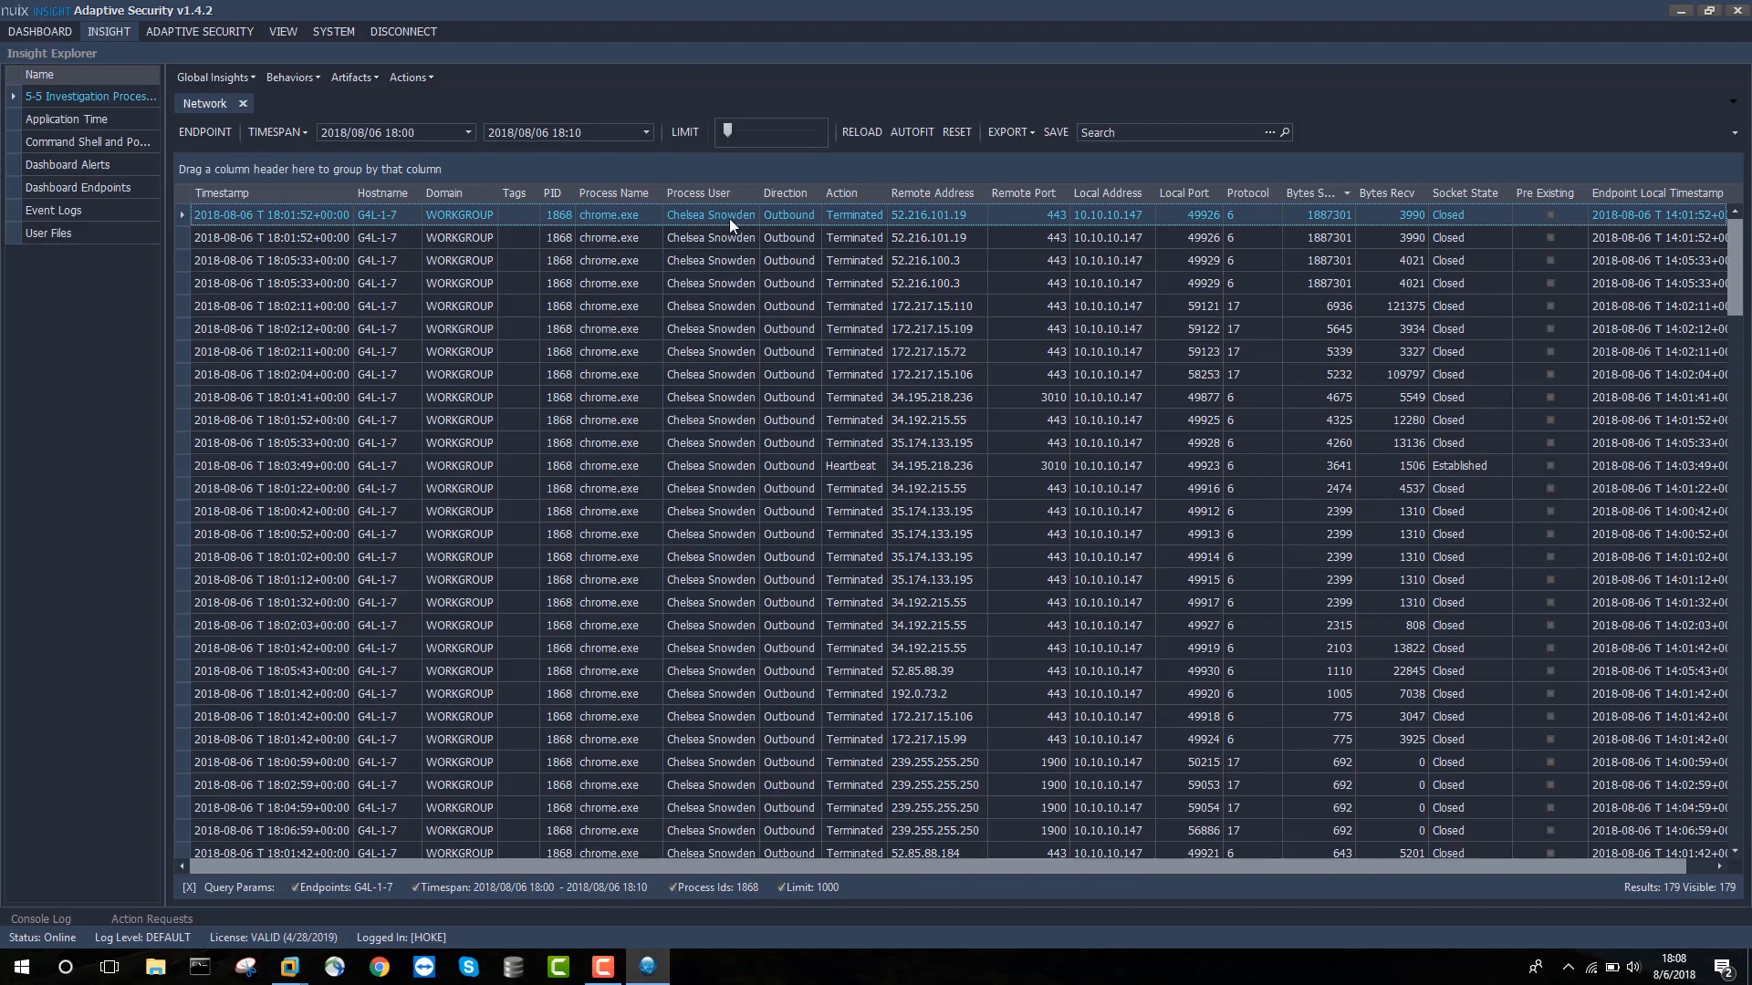
mouse_move(1026, 229)
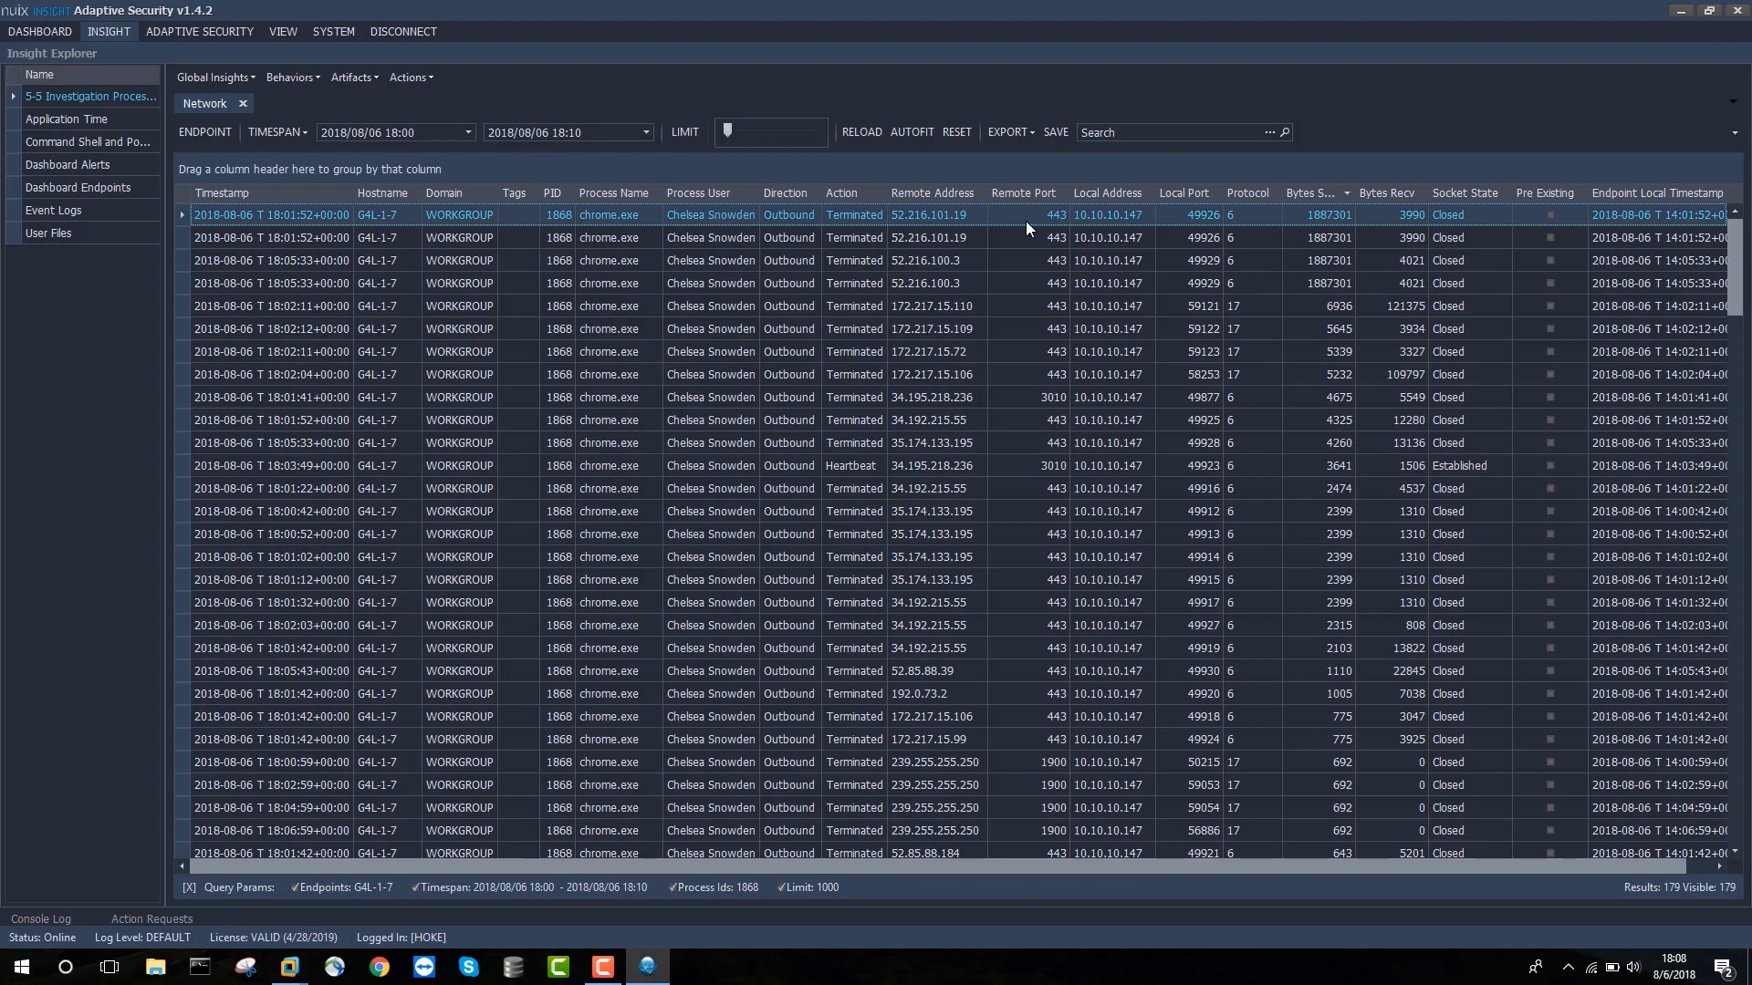
mouse_move(902, 225)
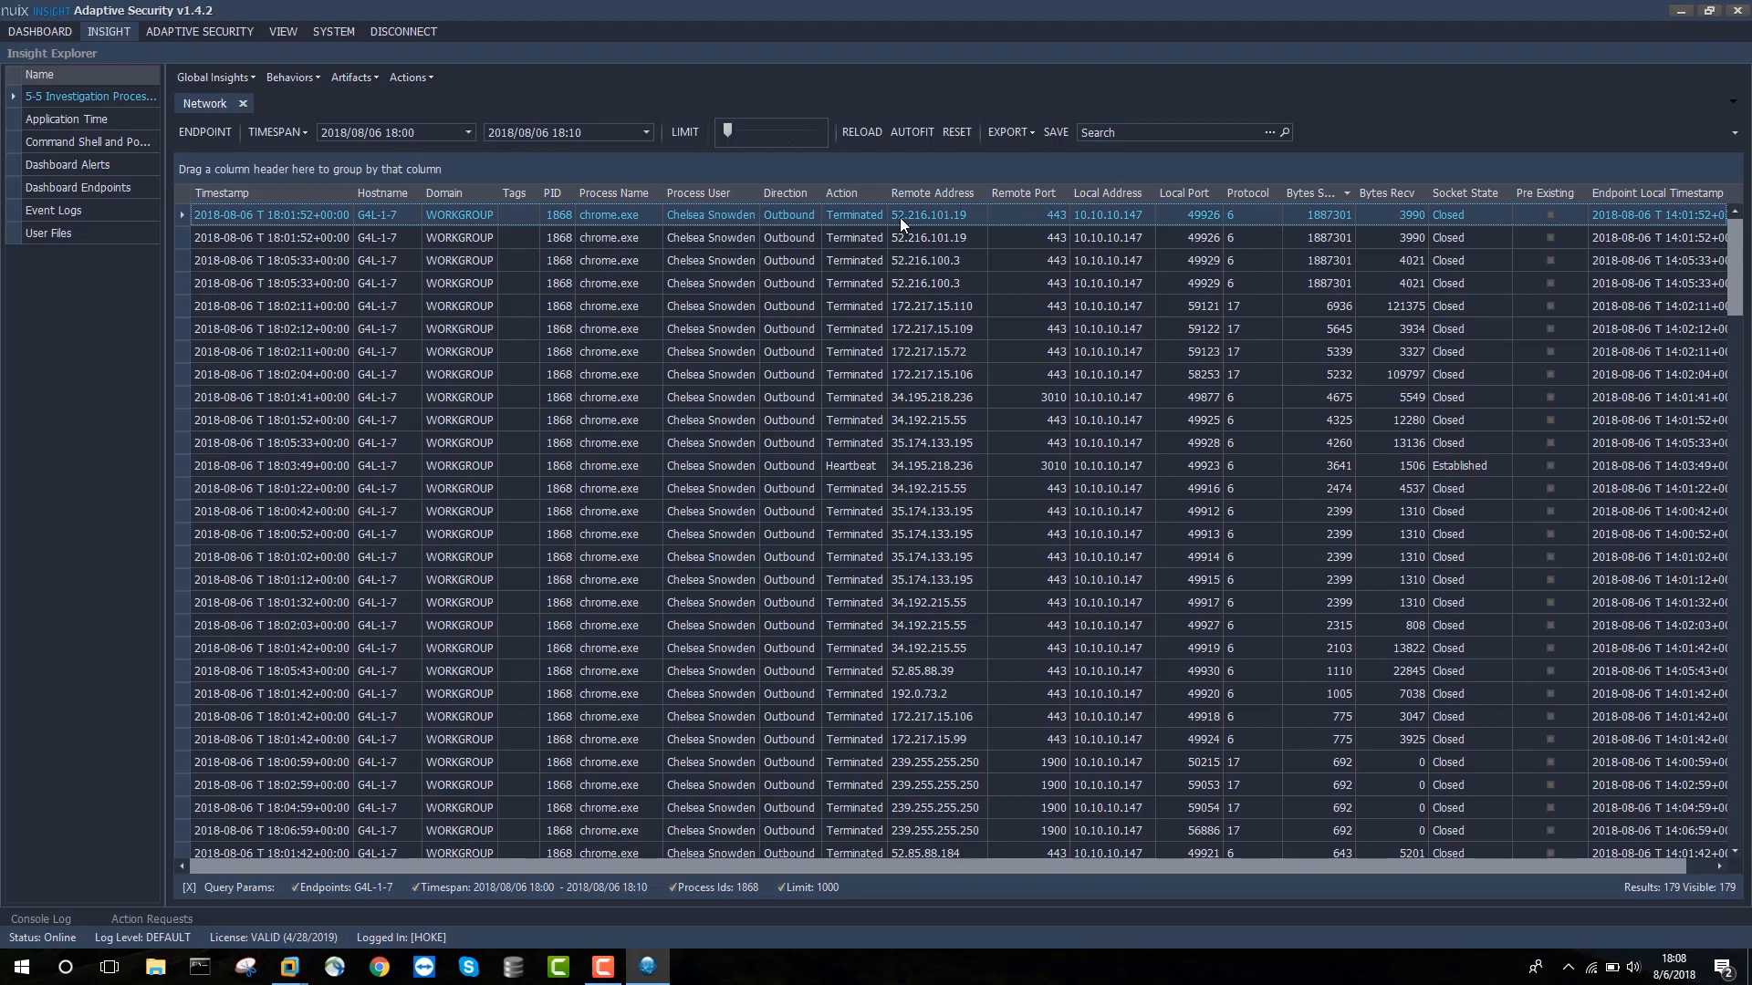
mouse_move(947, 228)
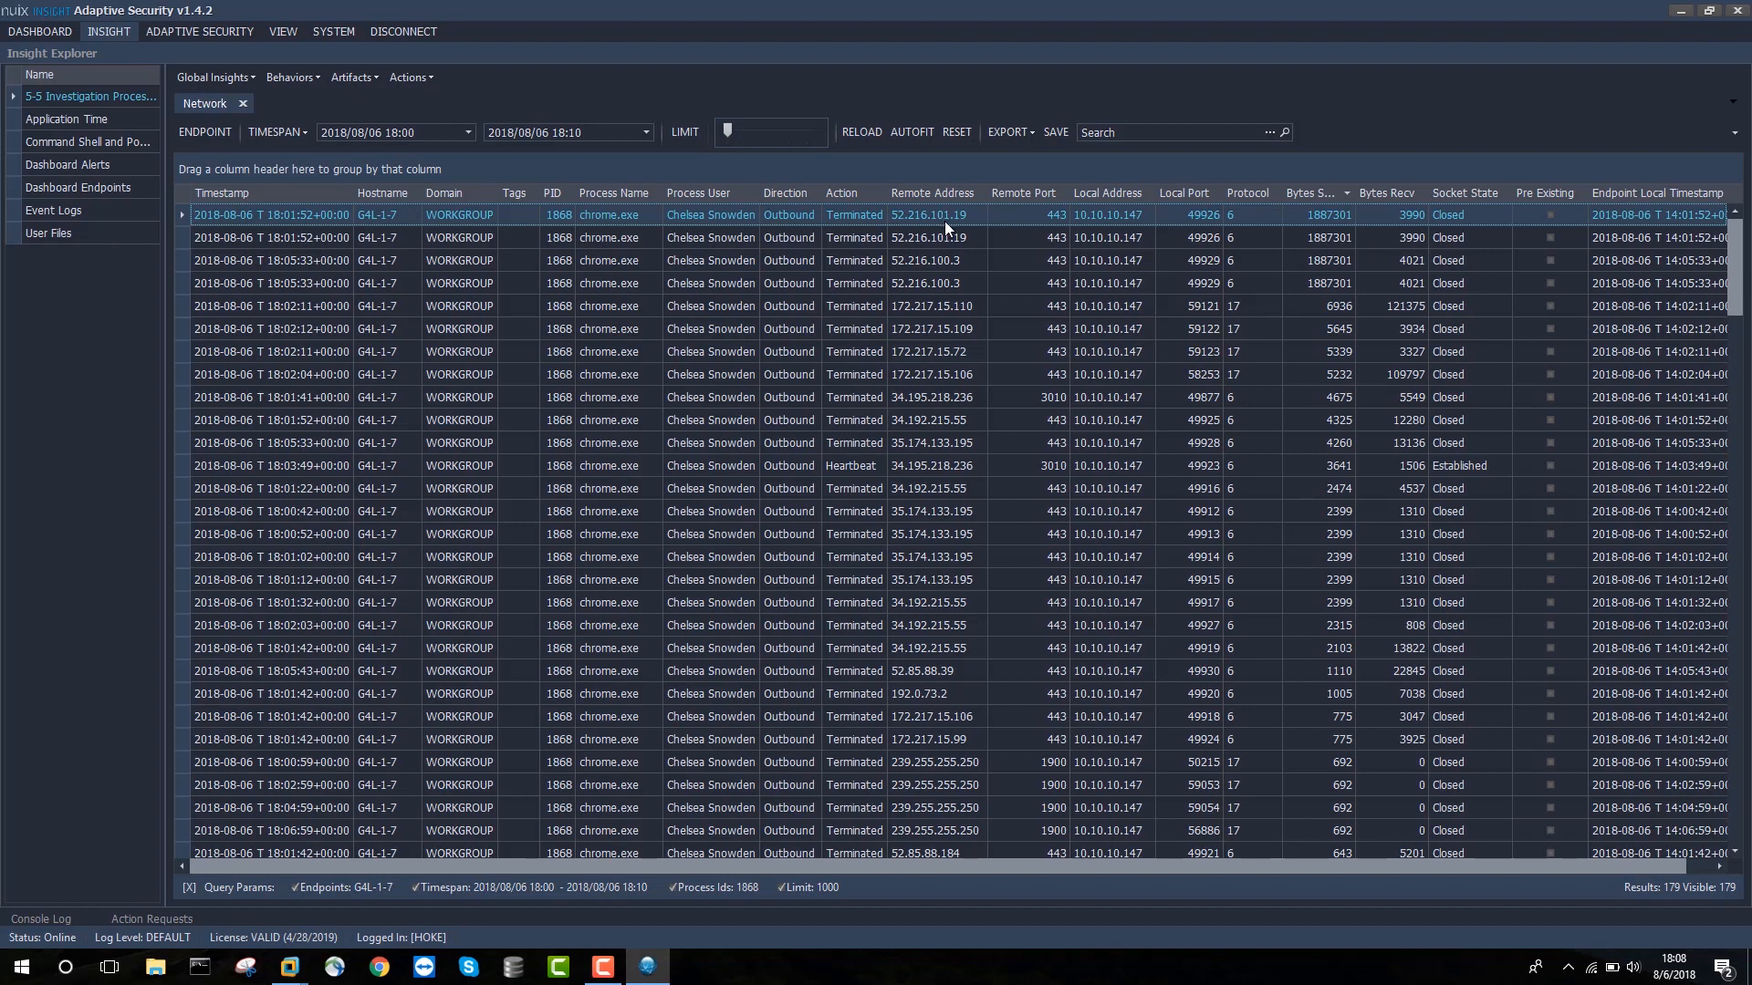
mouse_move(1318, 229)
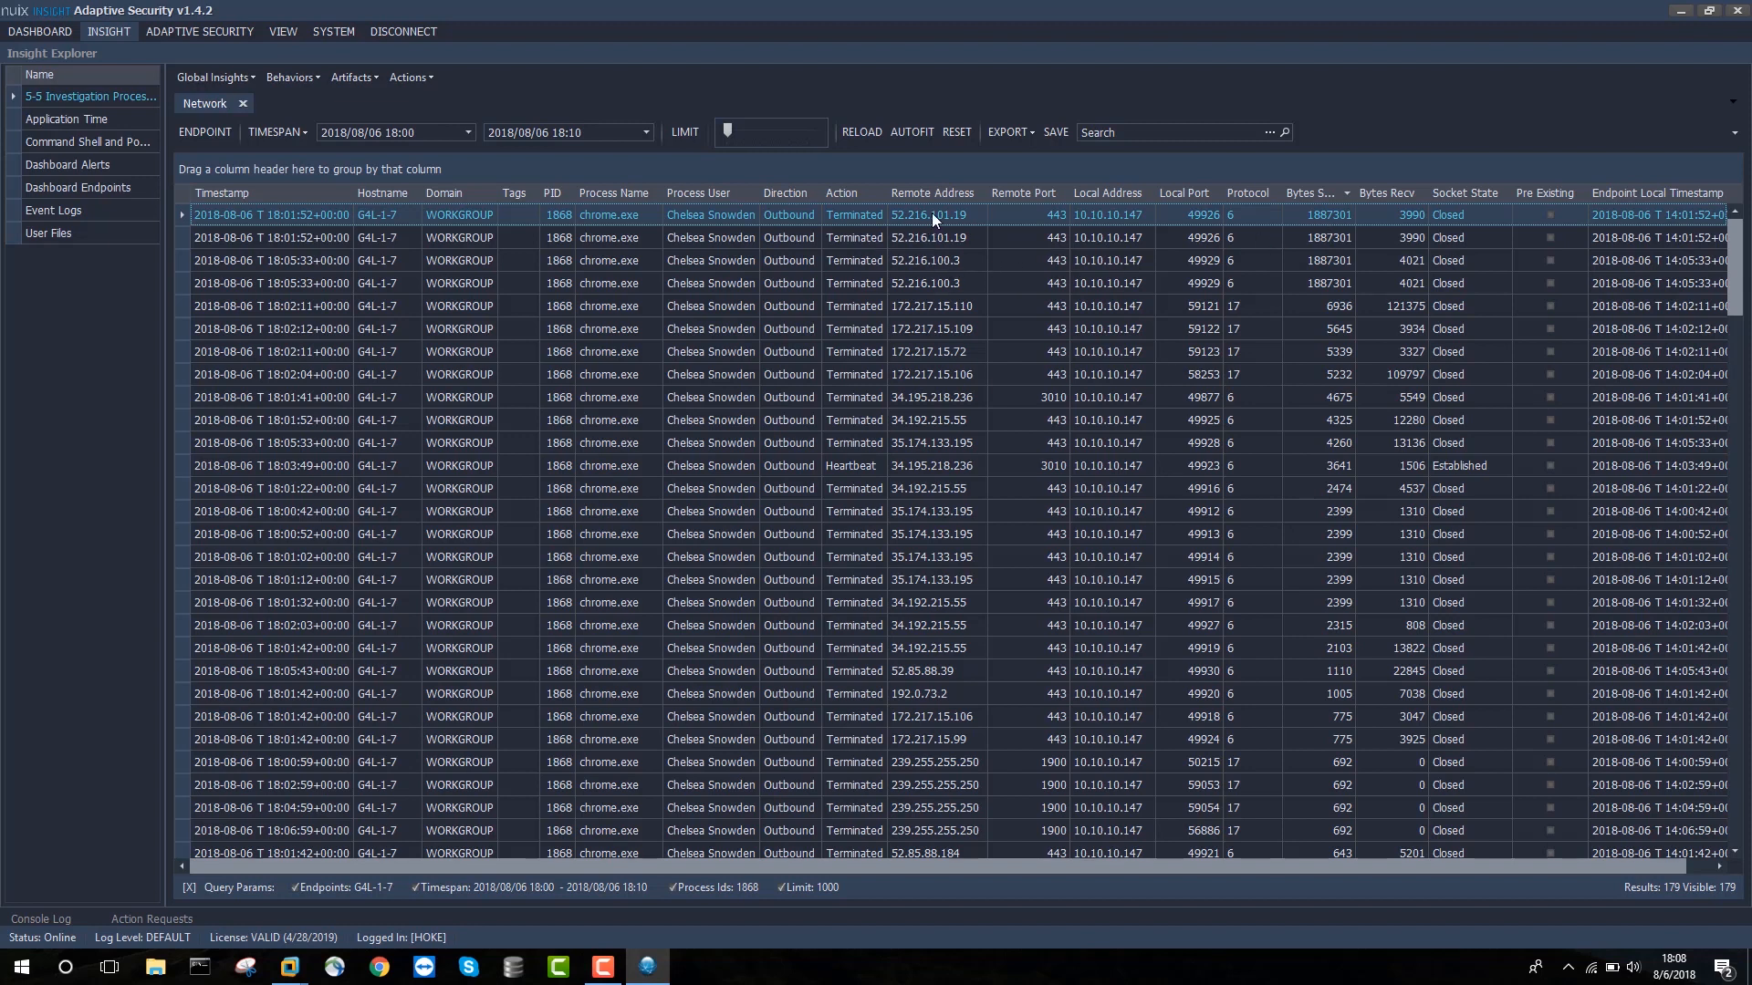
right_click(932, 218)
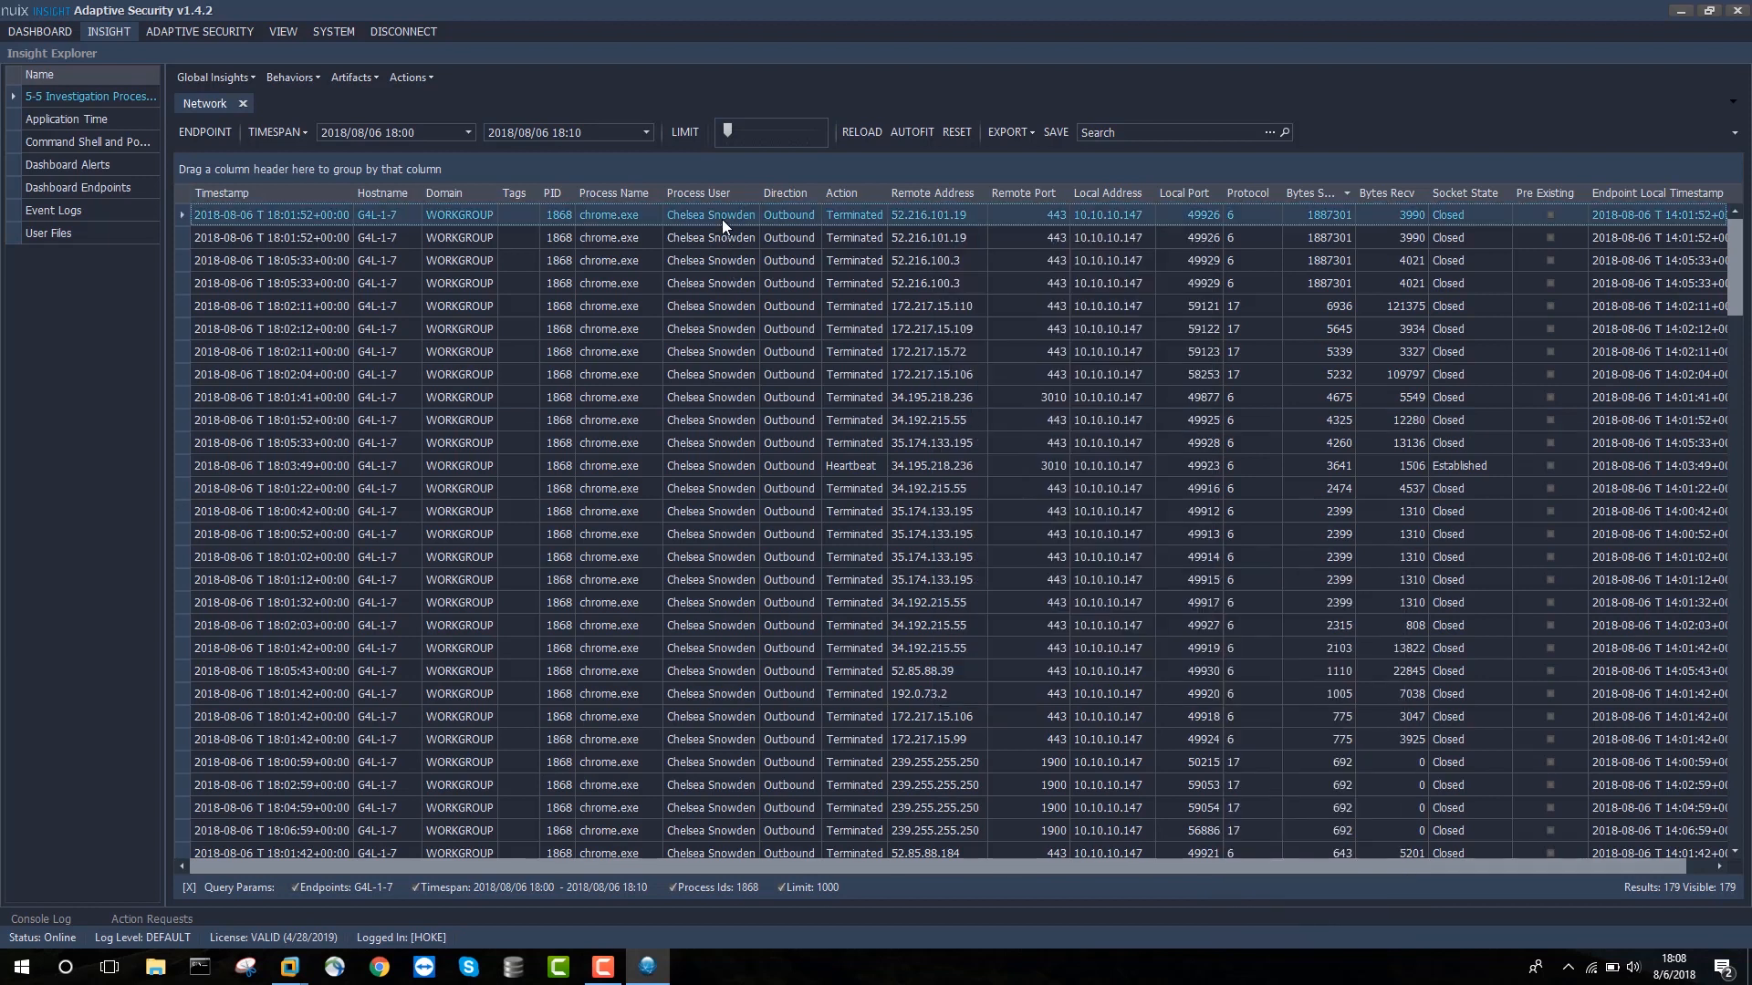
right_click(710, 214)
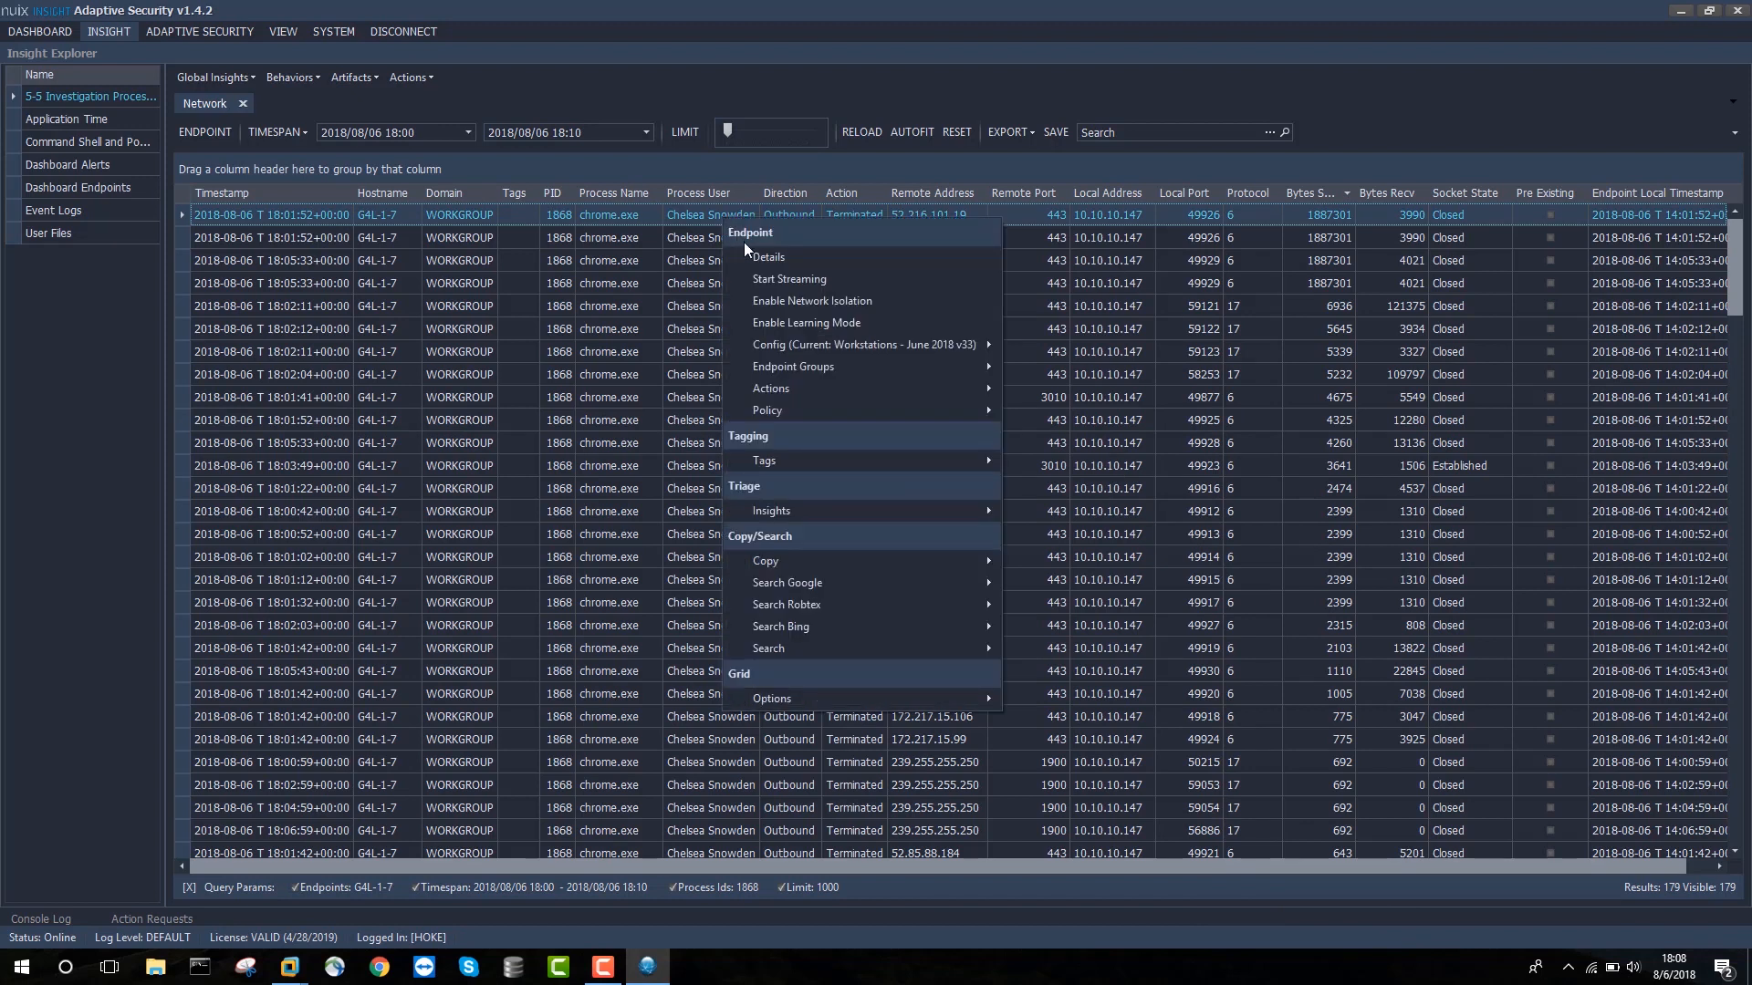
mouse_move(771, 511)
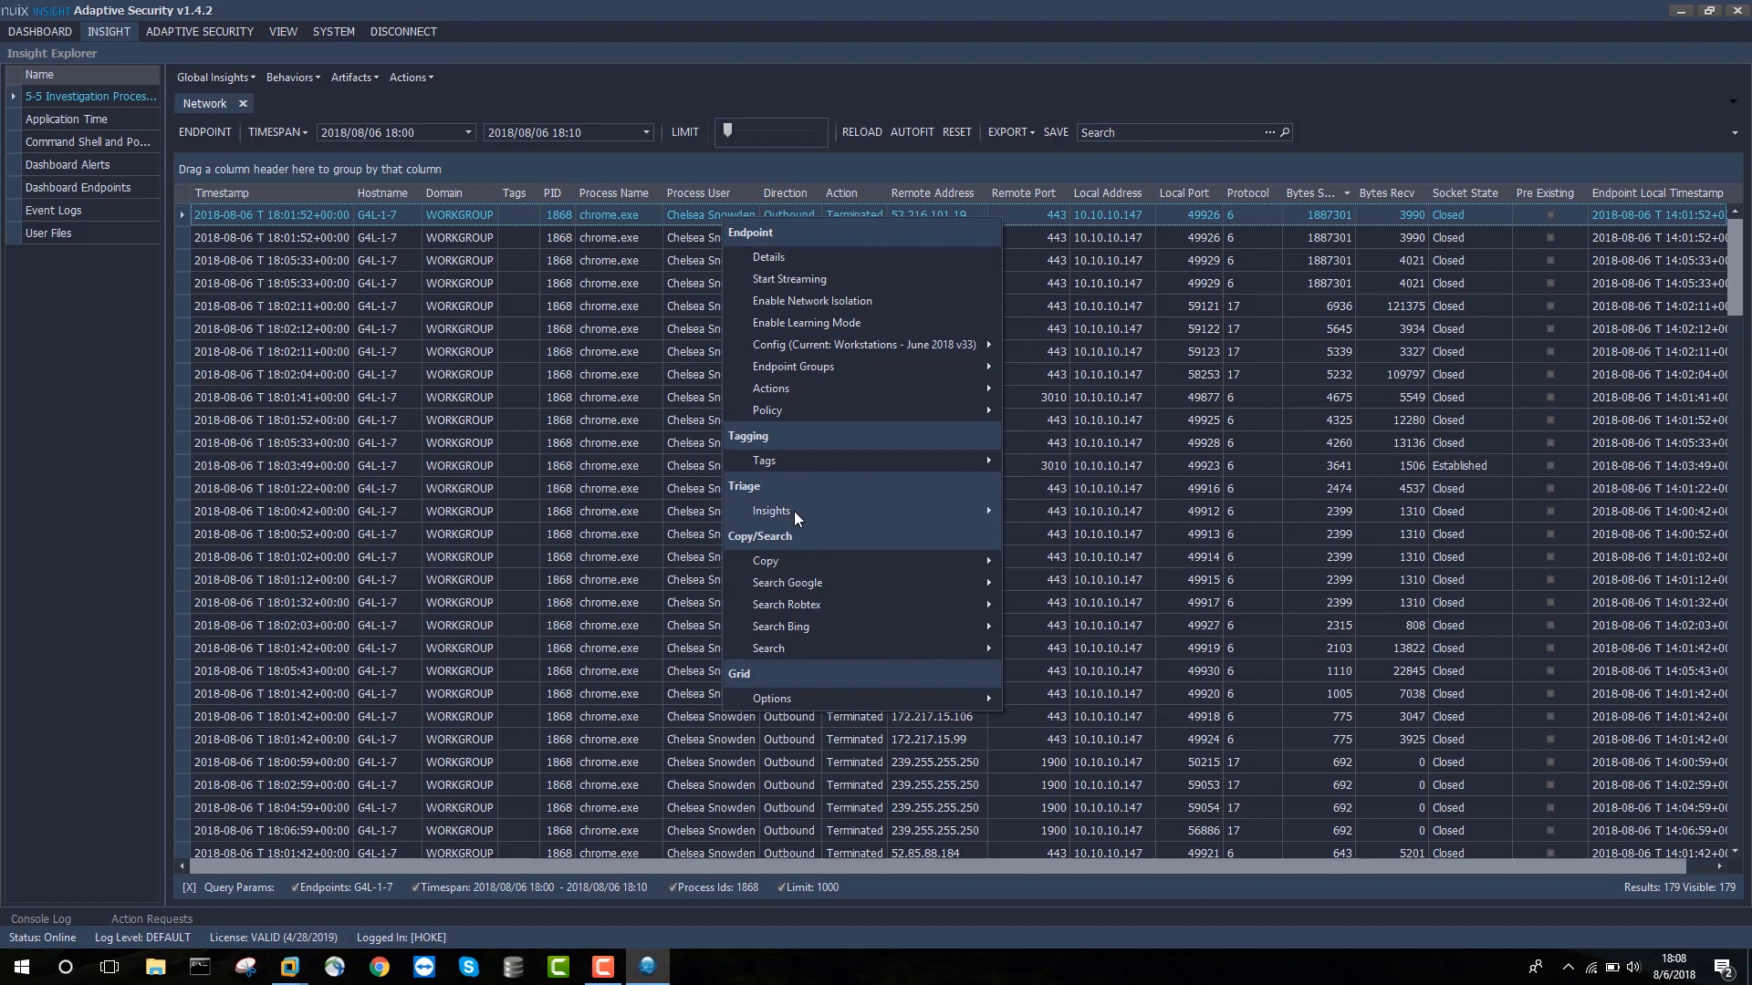
mouse_move(771, 511)
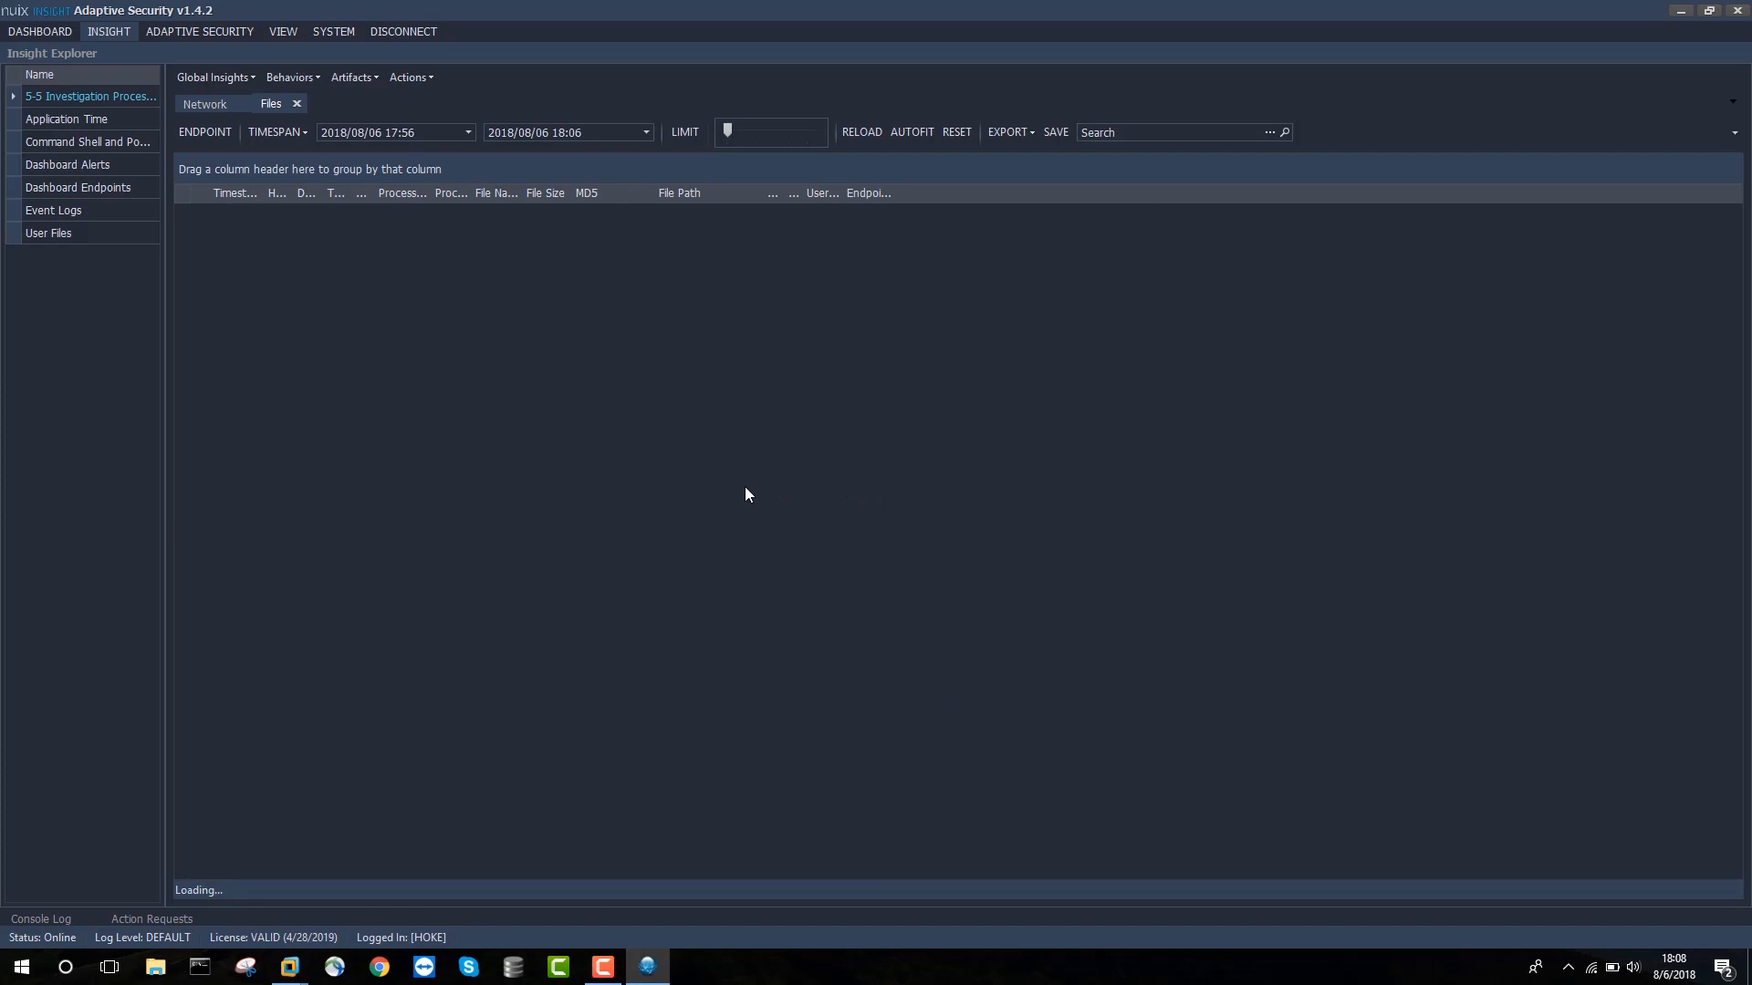
Fit the Files columns to their contents and sort file events by size.
left_click(912, 131)
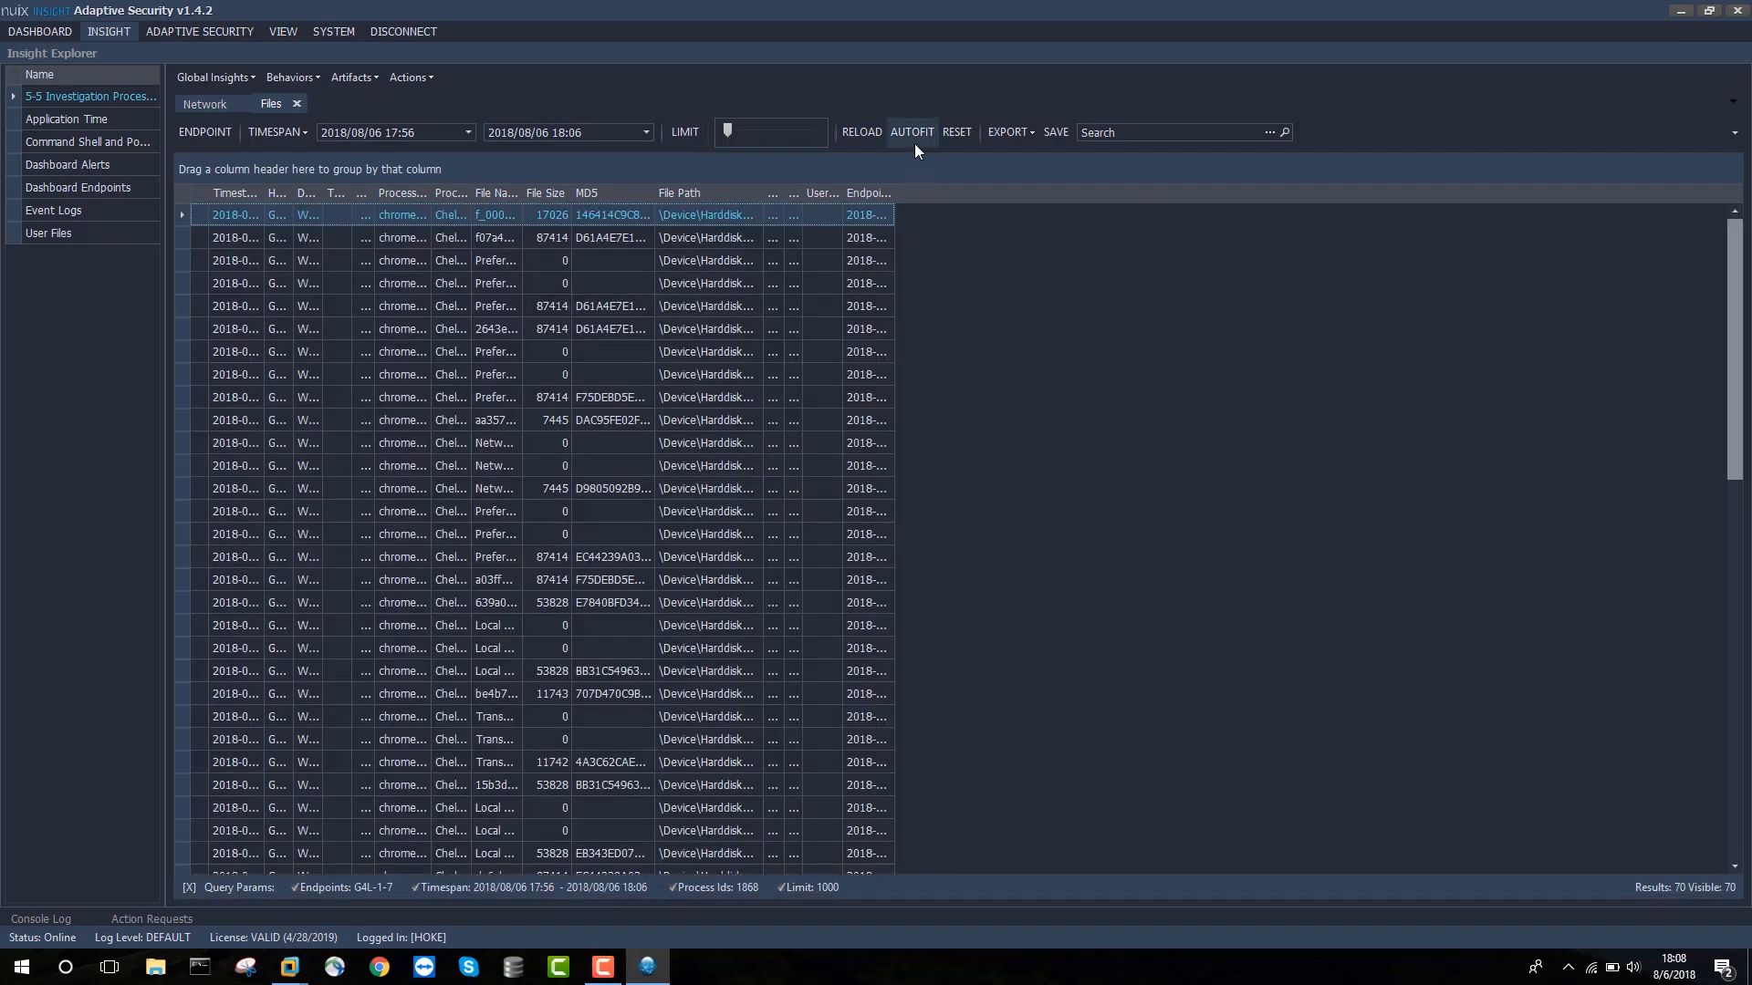
left_click(910, 131)
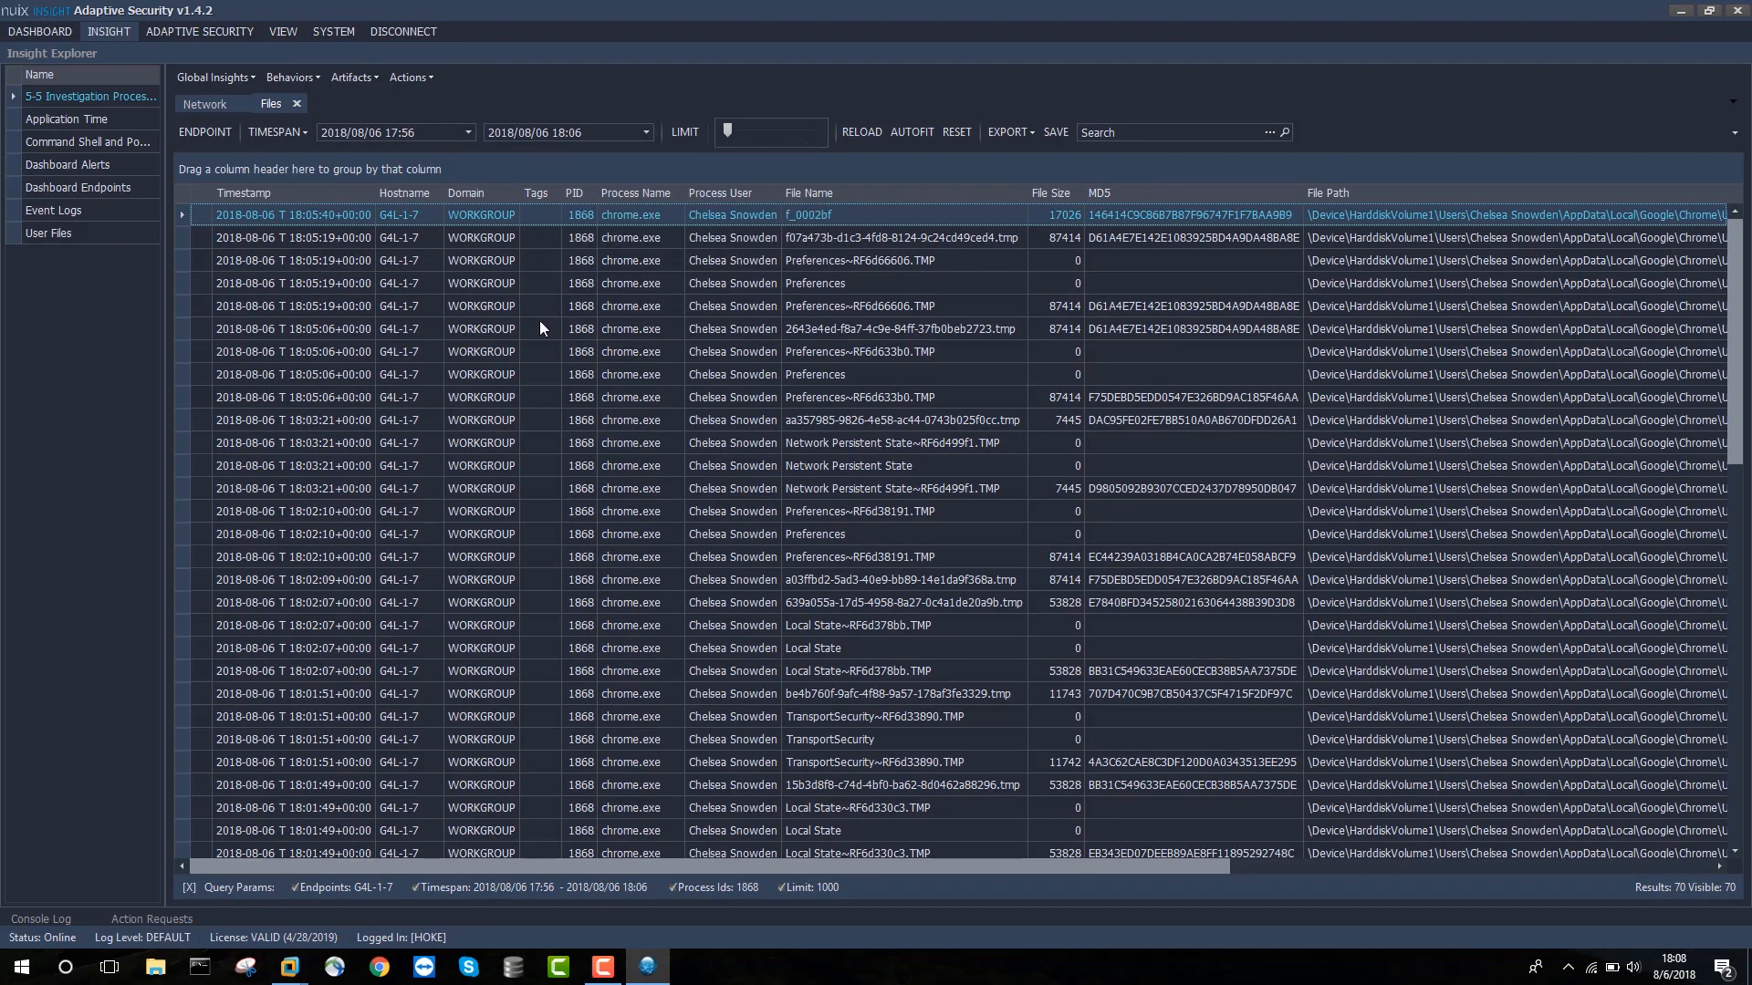
mouse_move(499, 783)
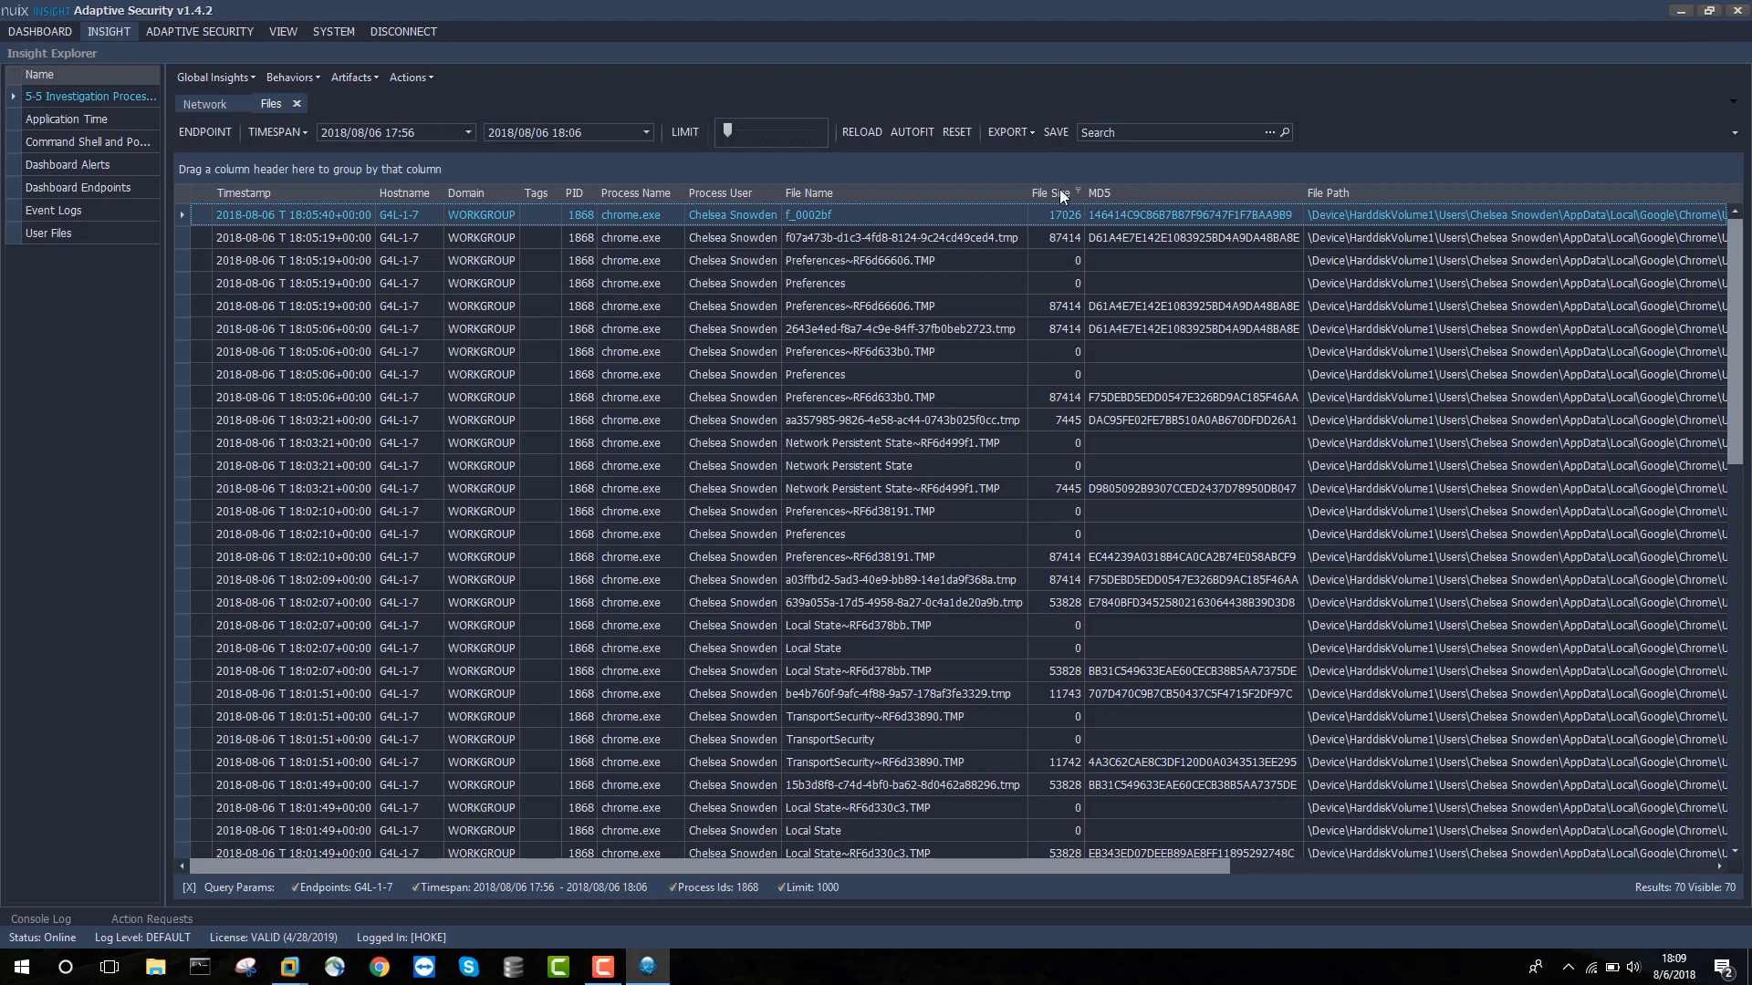
left_click(1044, 193)
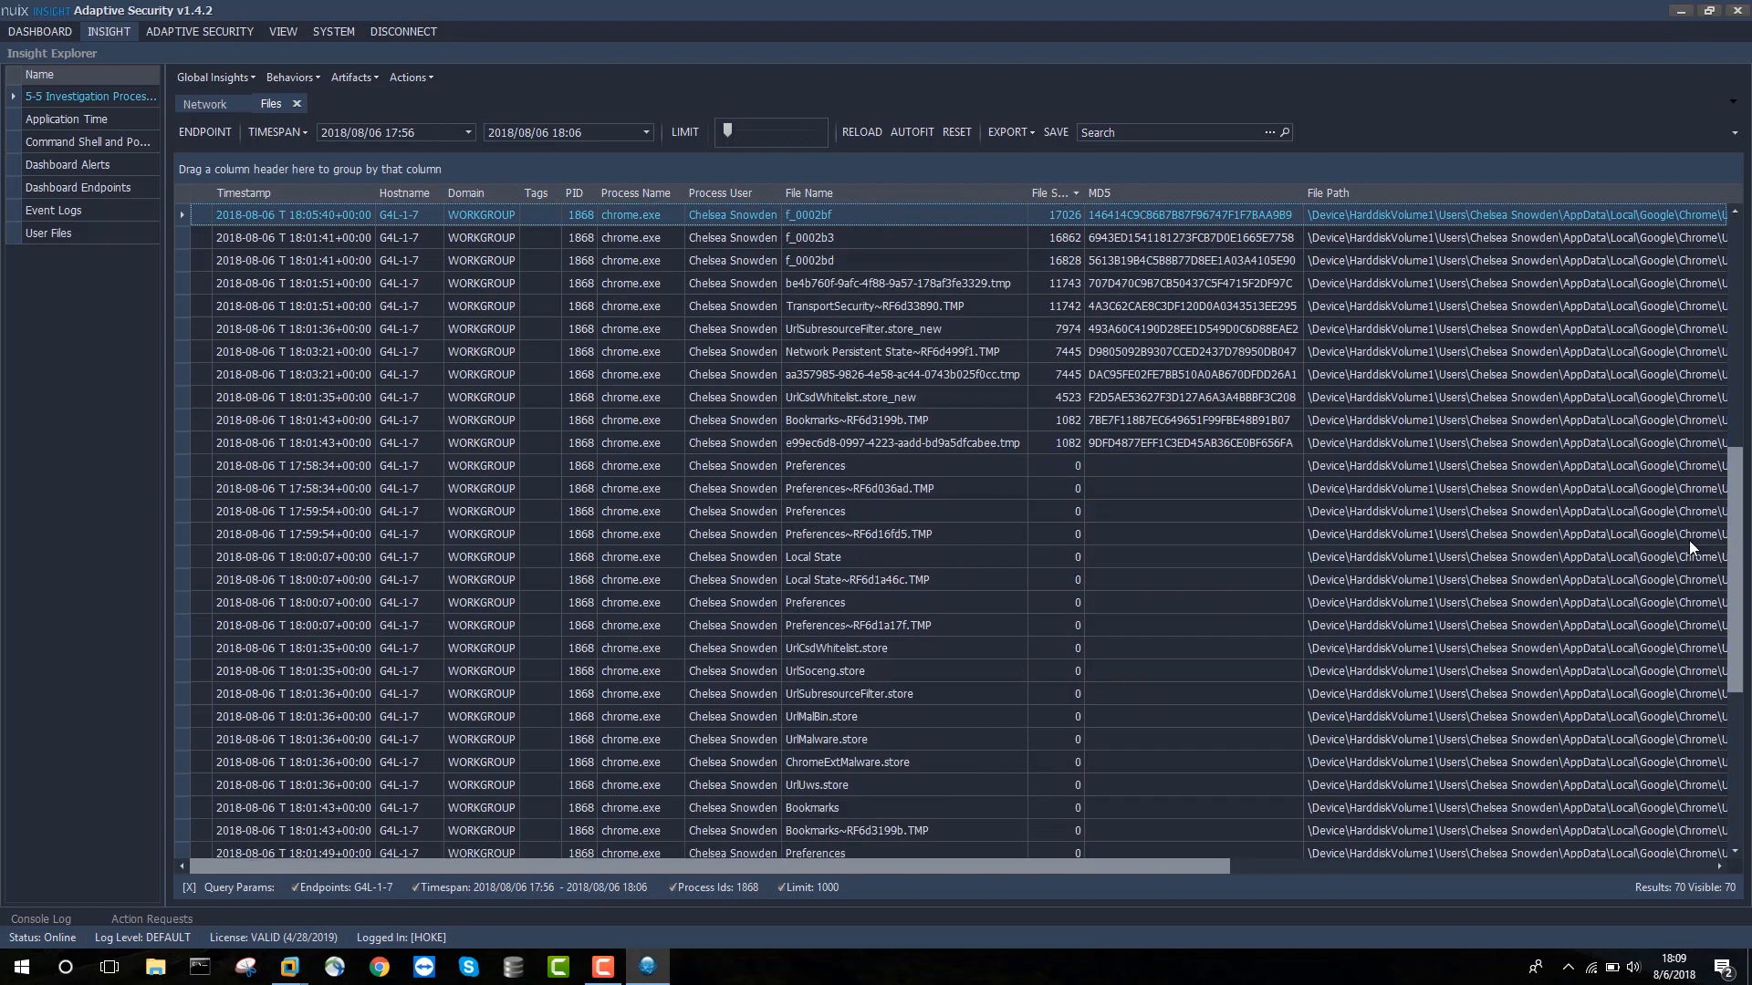
scroll("down", 3)
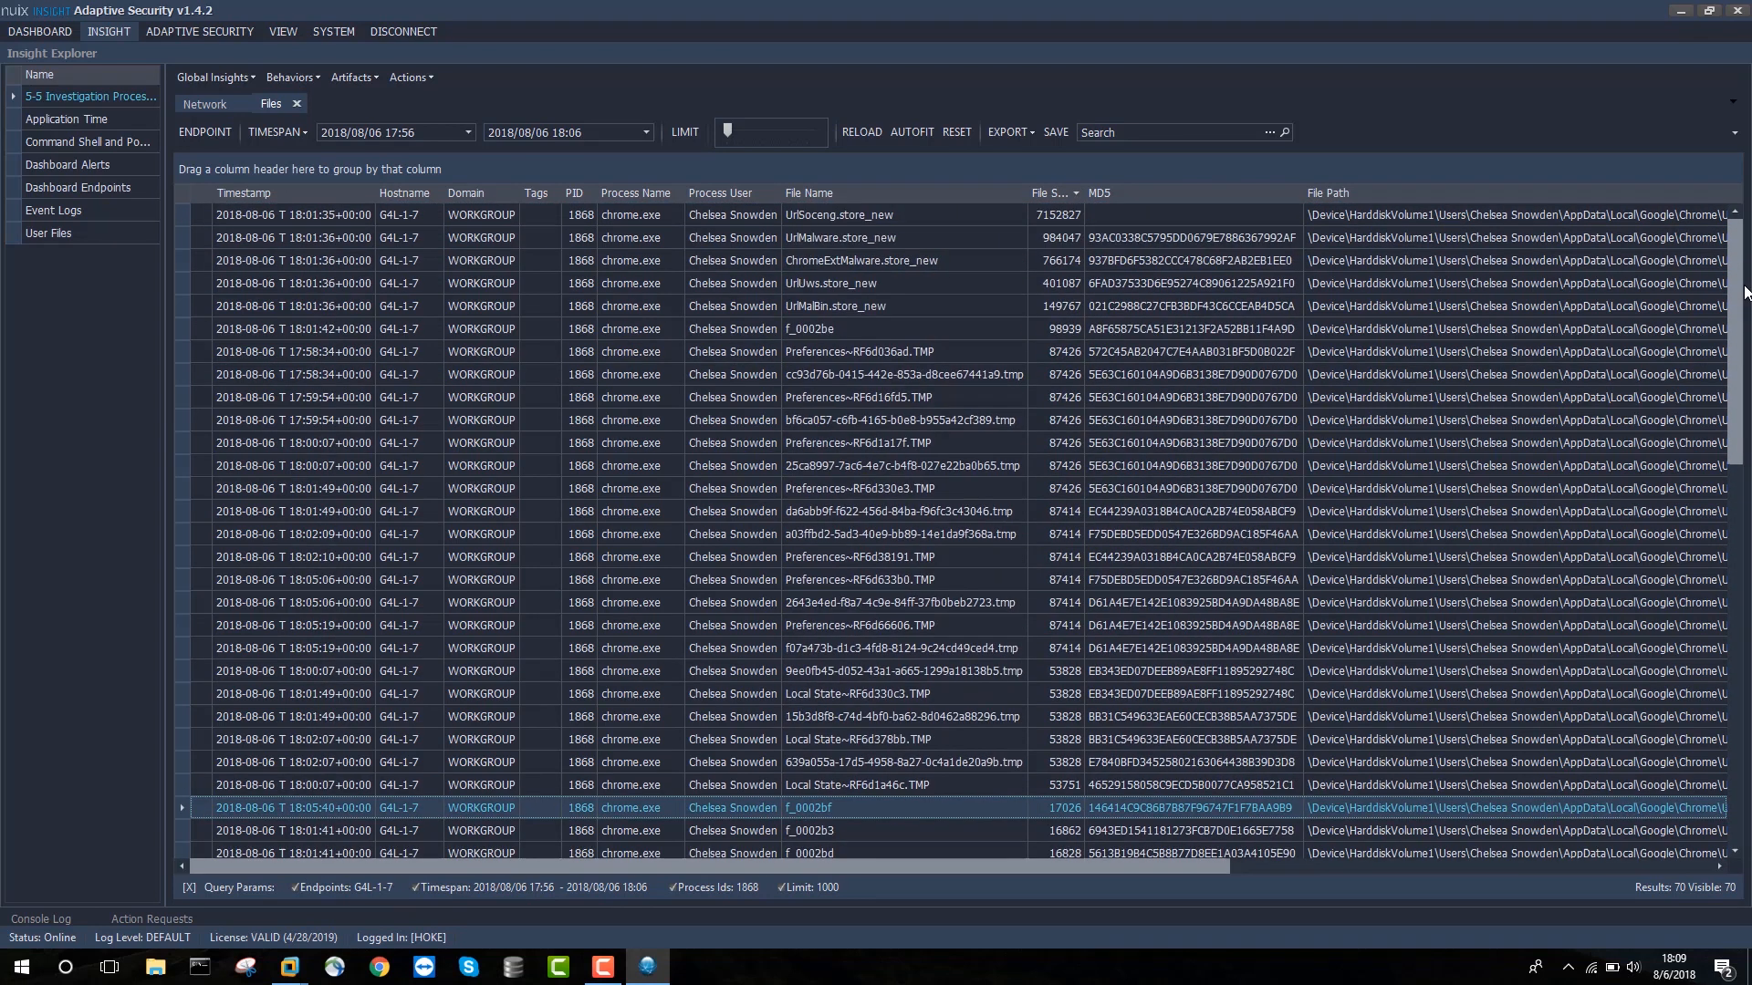
mouse_move(1050, 299)
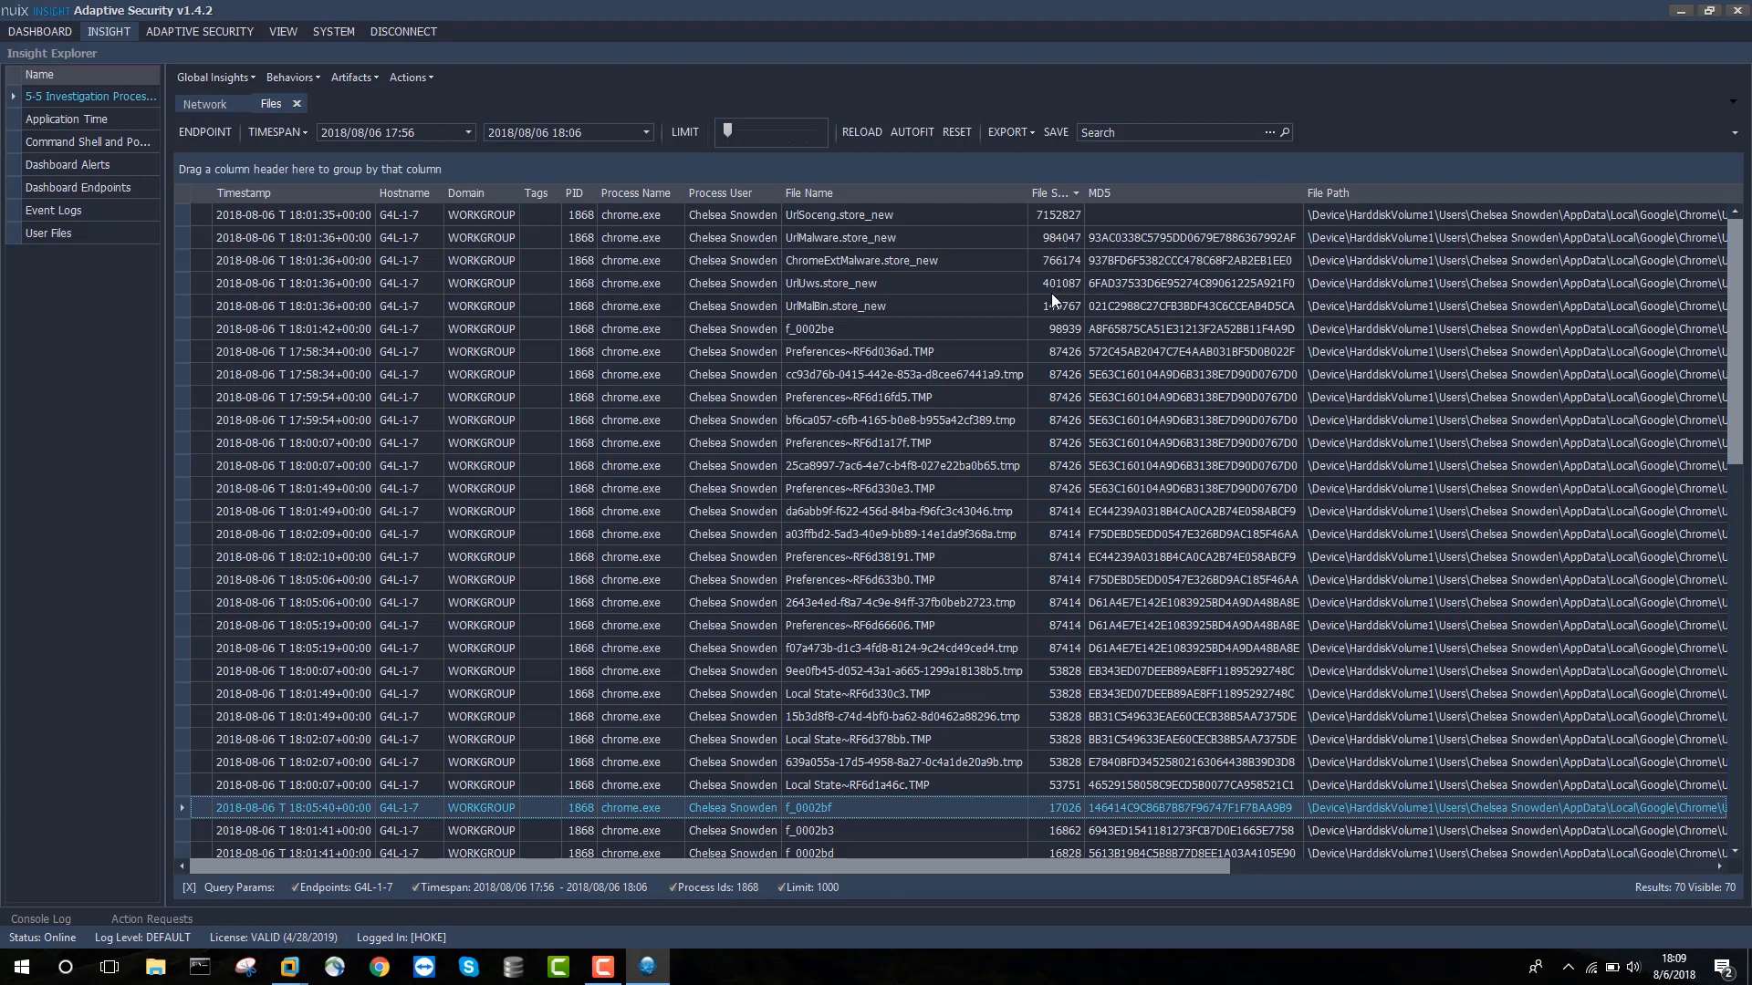
mouse_move(1058, 357)
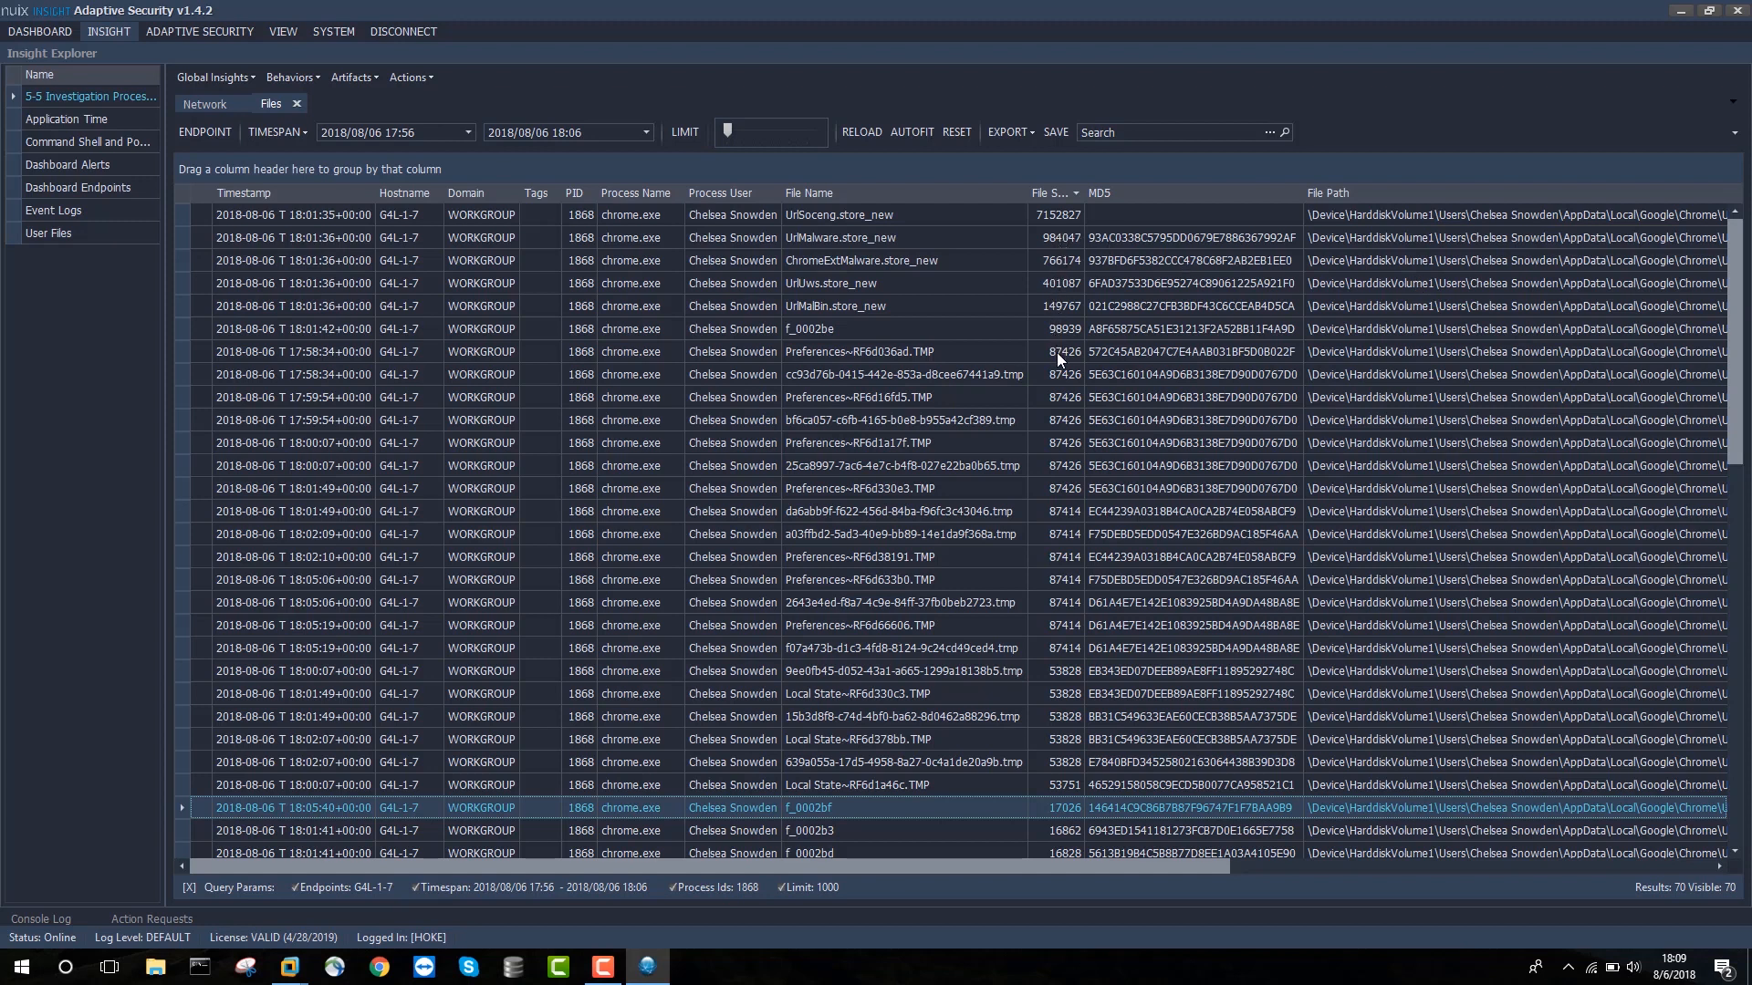
mouse_move(816, 717)
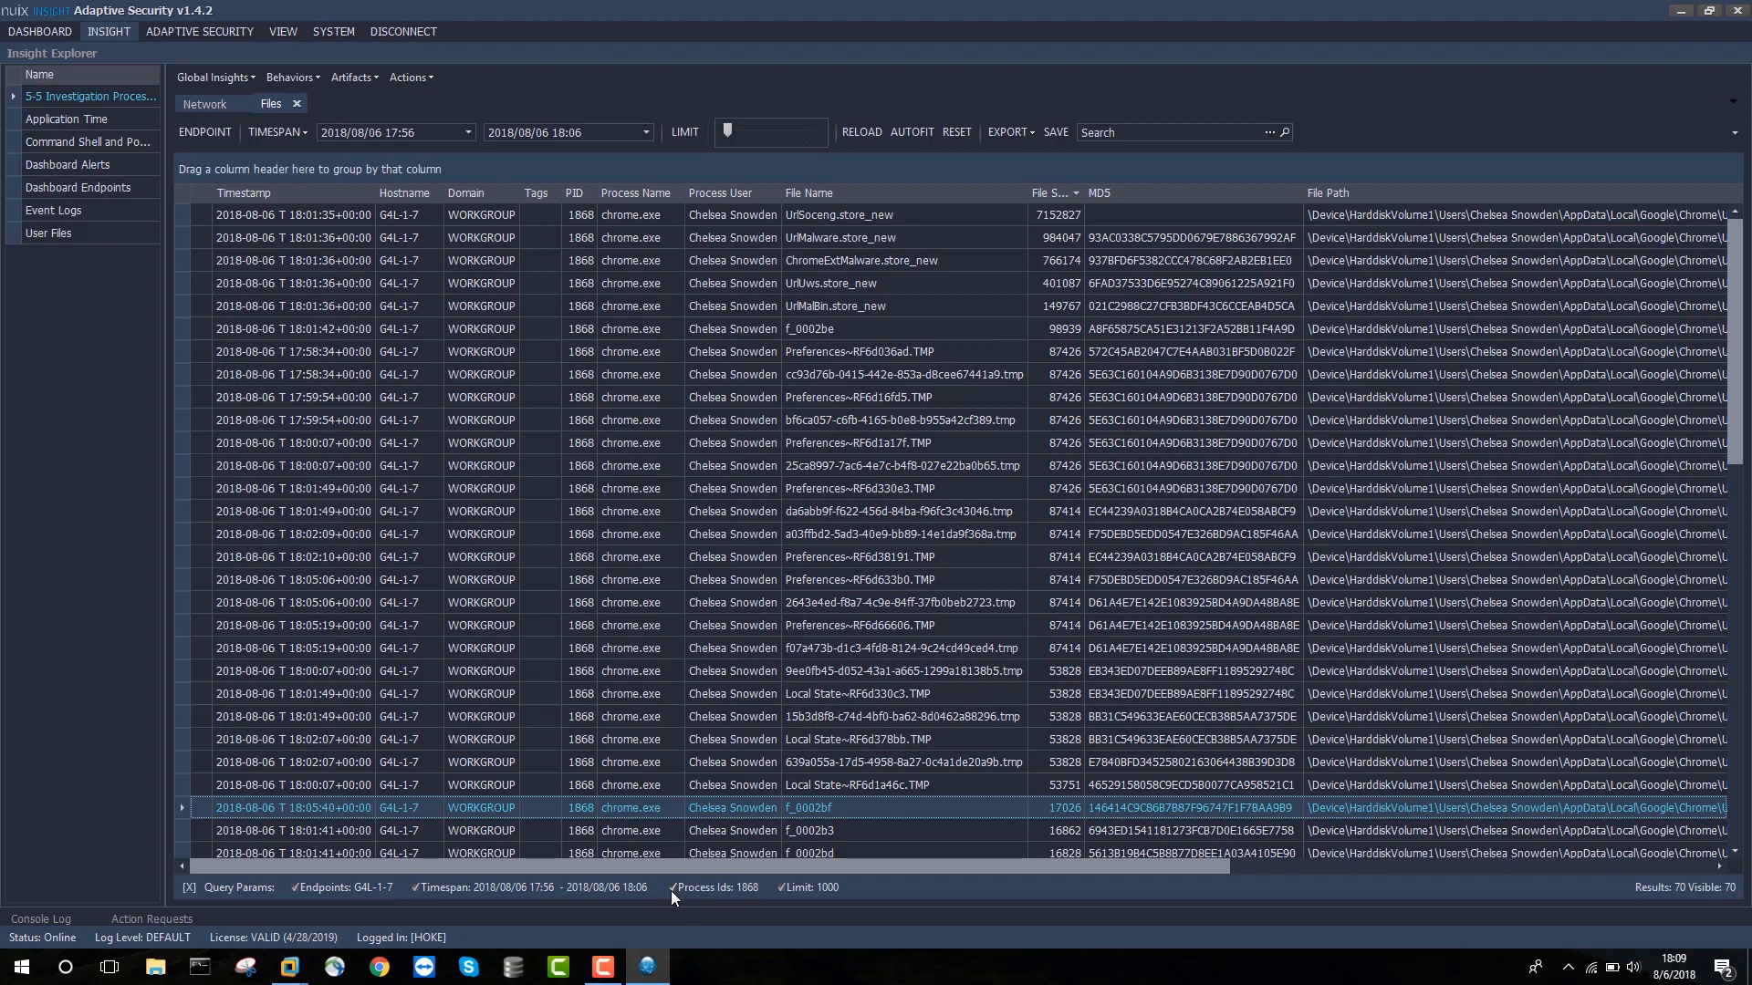
mouse_move(891, 162)
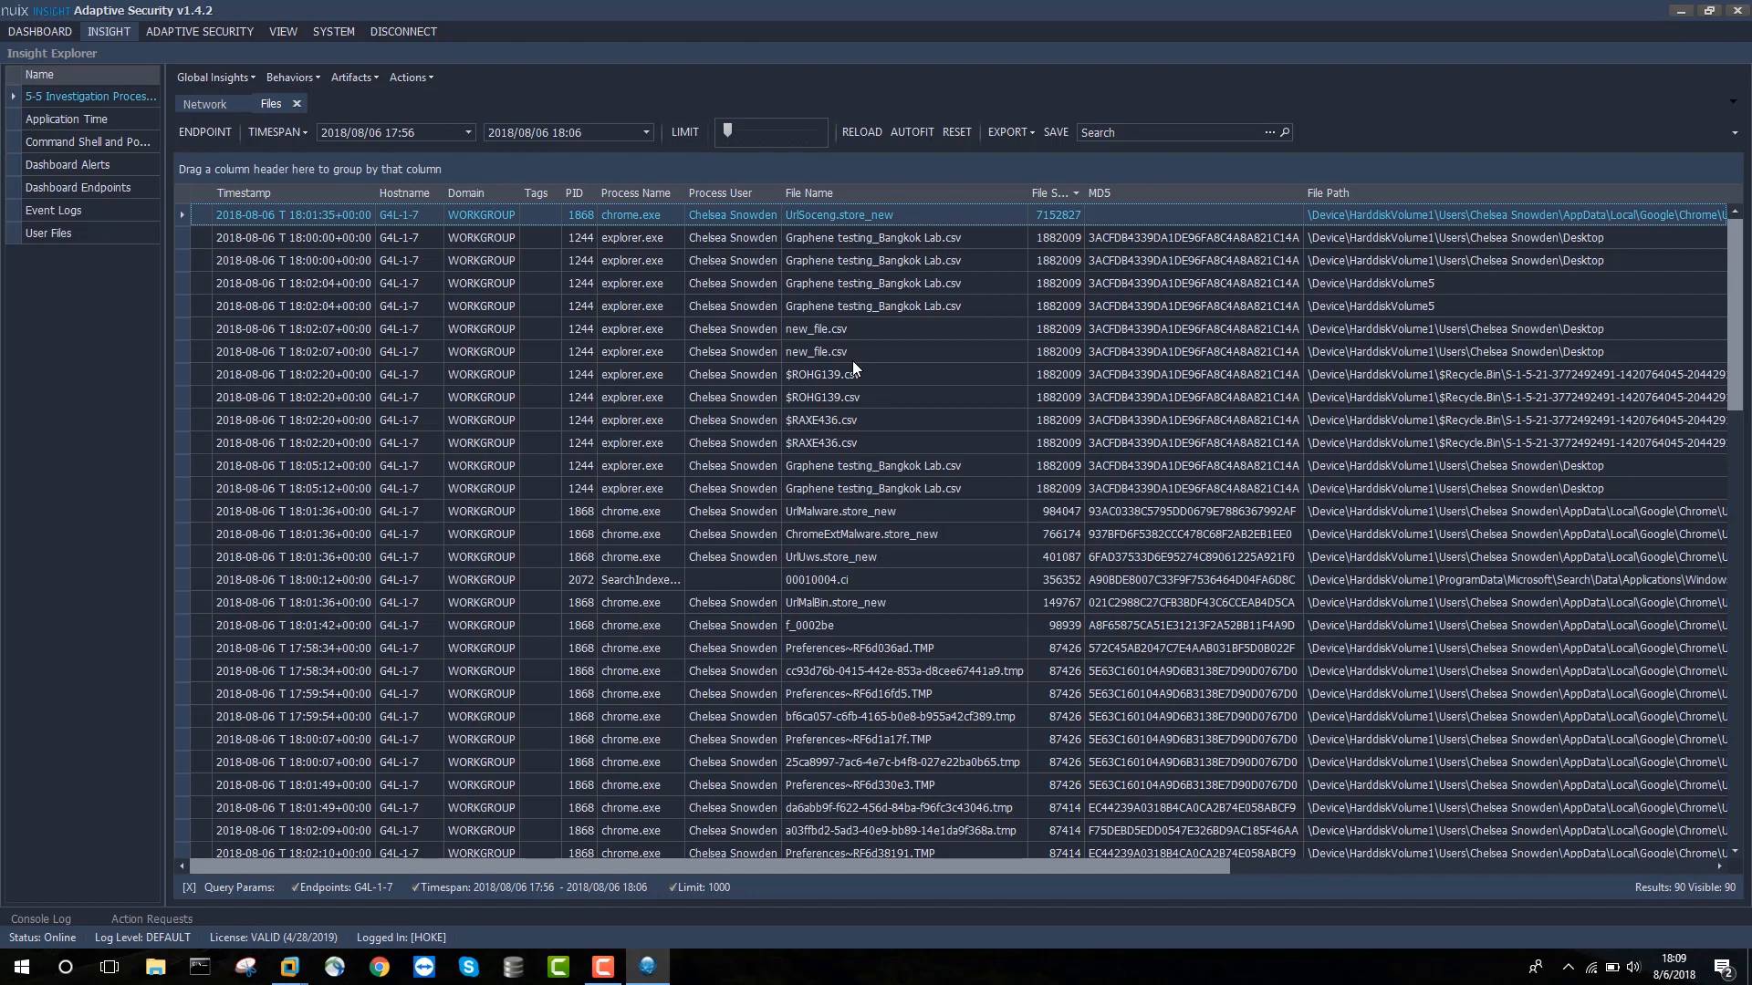
mouse_move(751, 440)
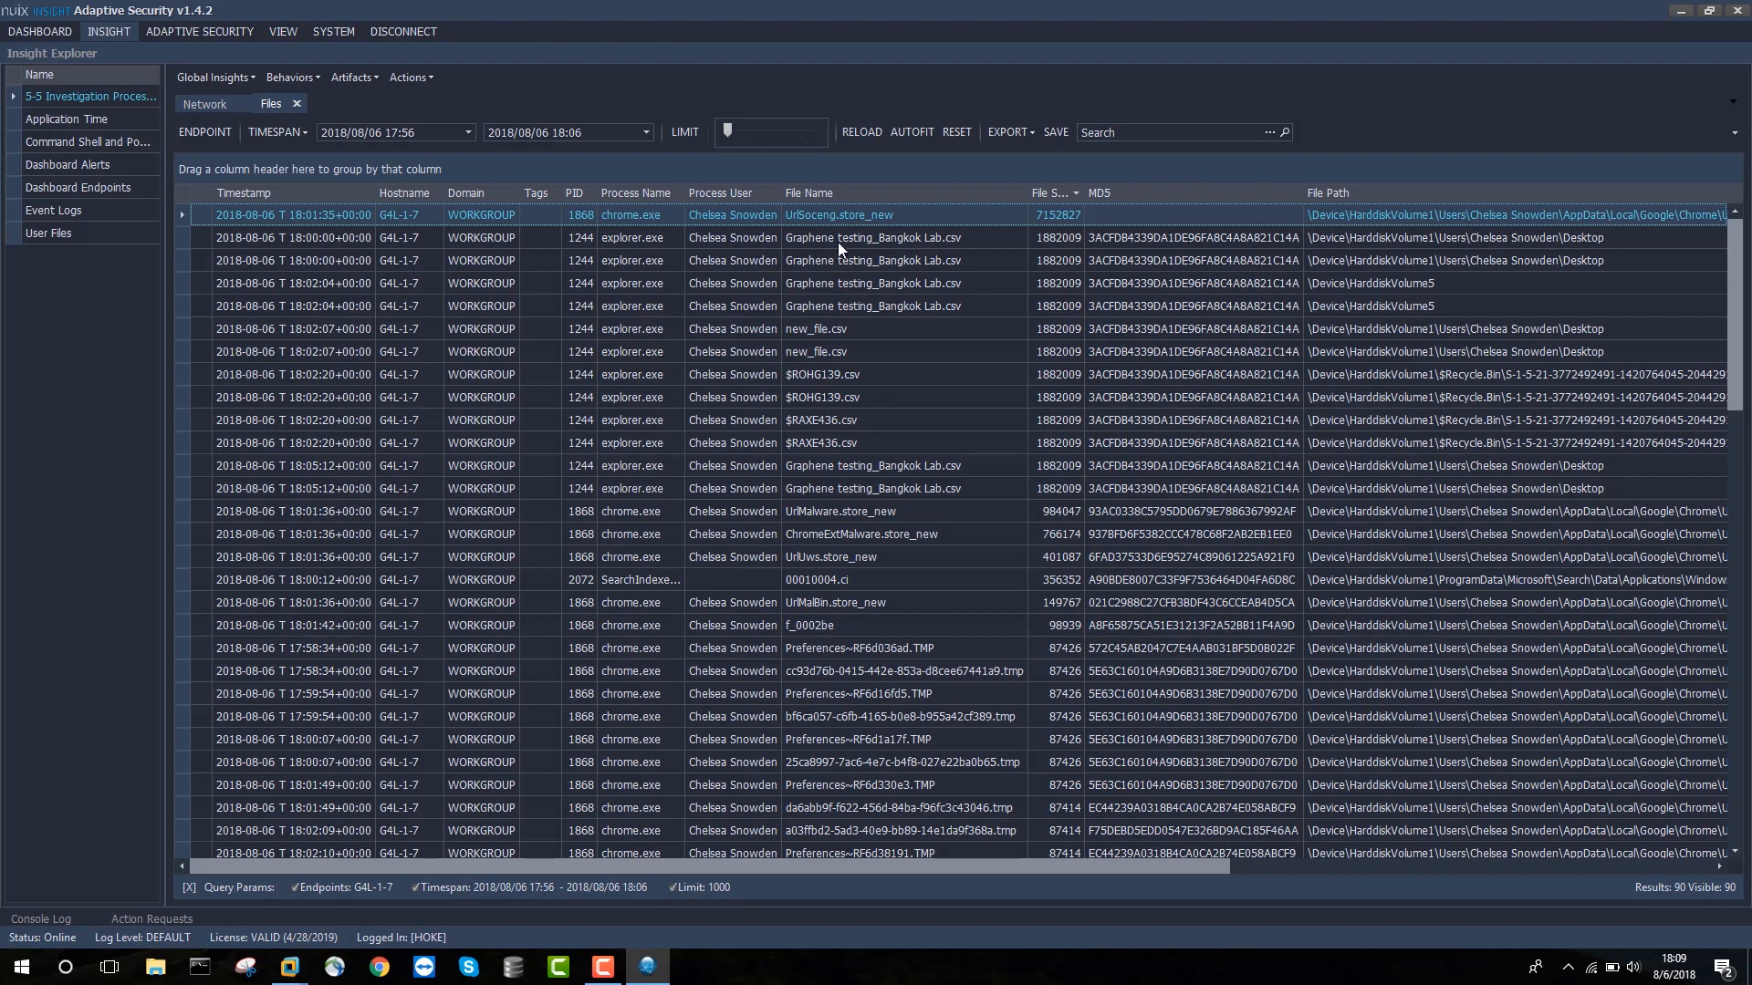
Inspect the Graphene CSV and new_file.csv events, ending on the HarddiskVolume5 copy.
left_click(871, 238)
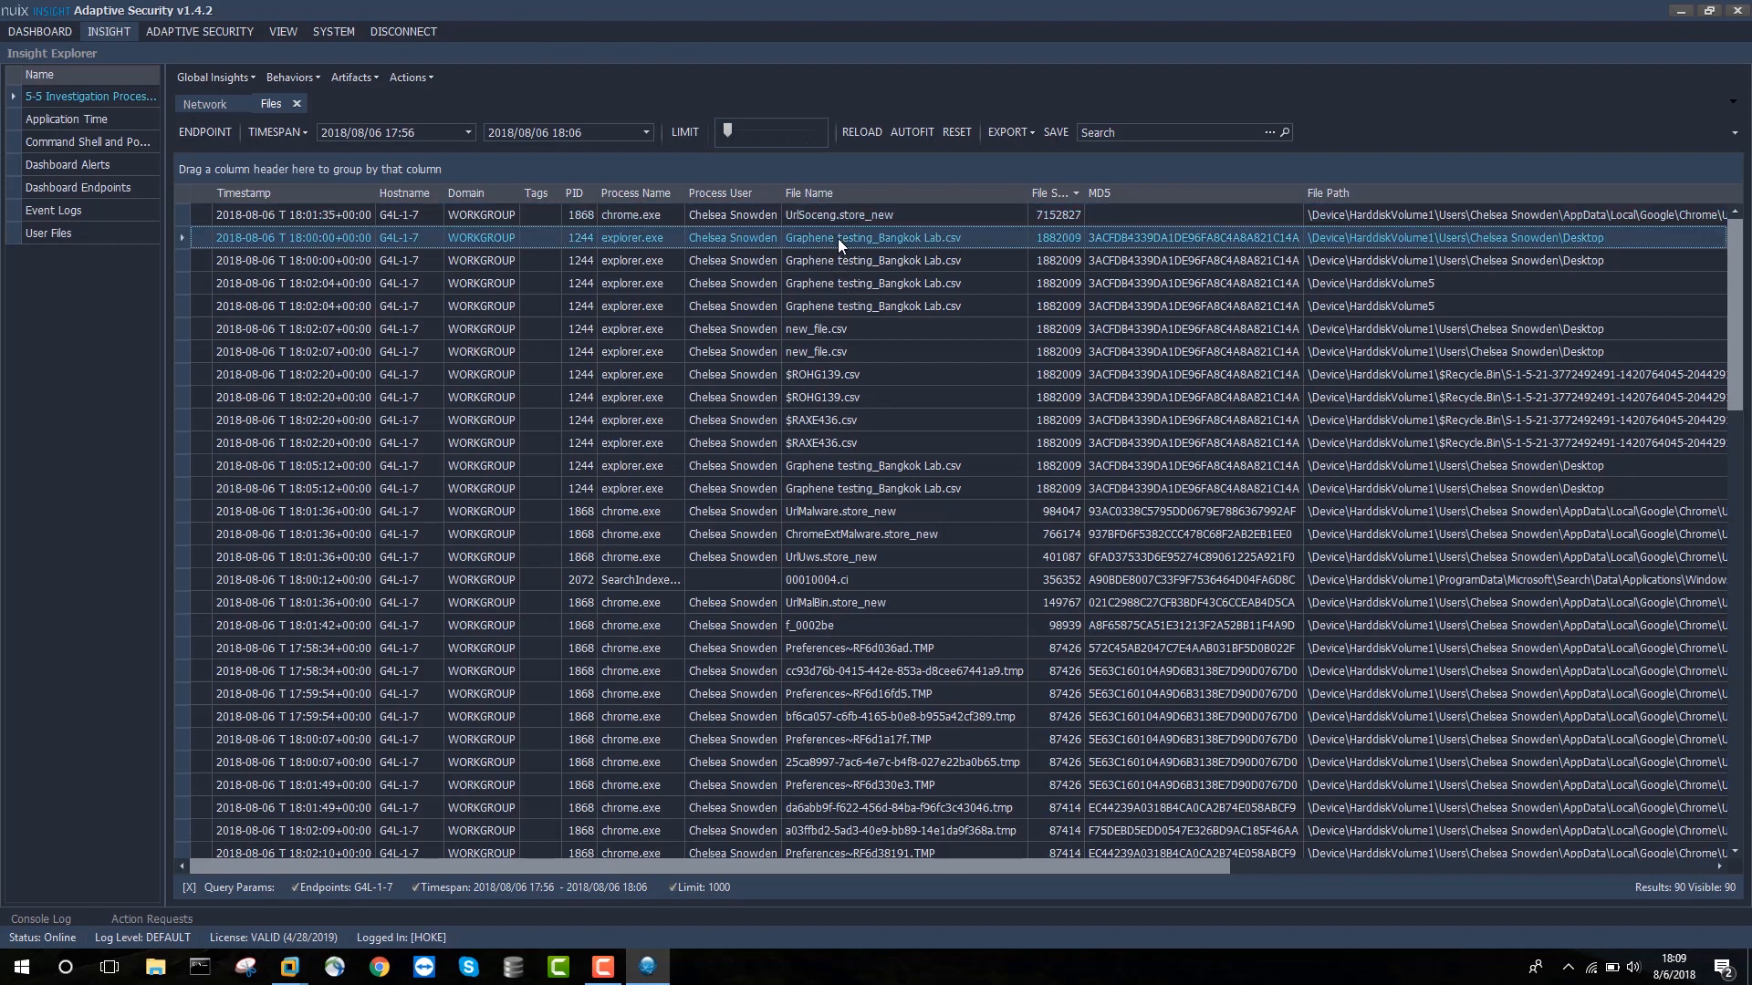
mouse_move(882, 239)
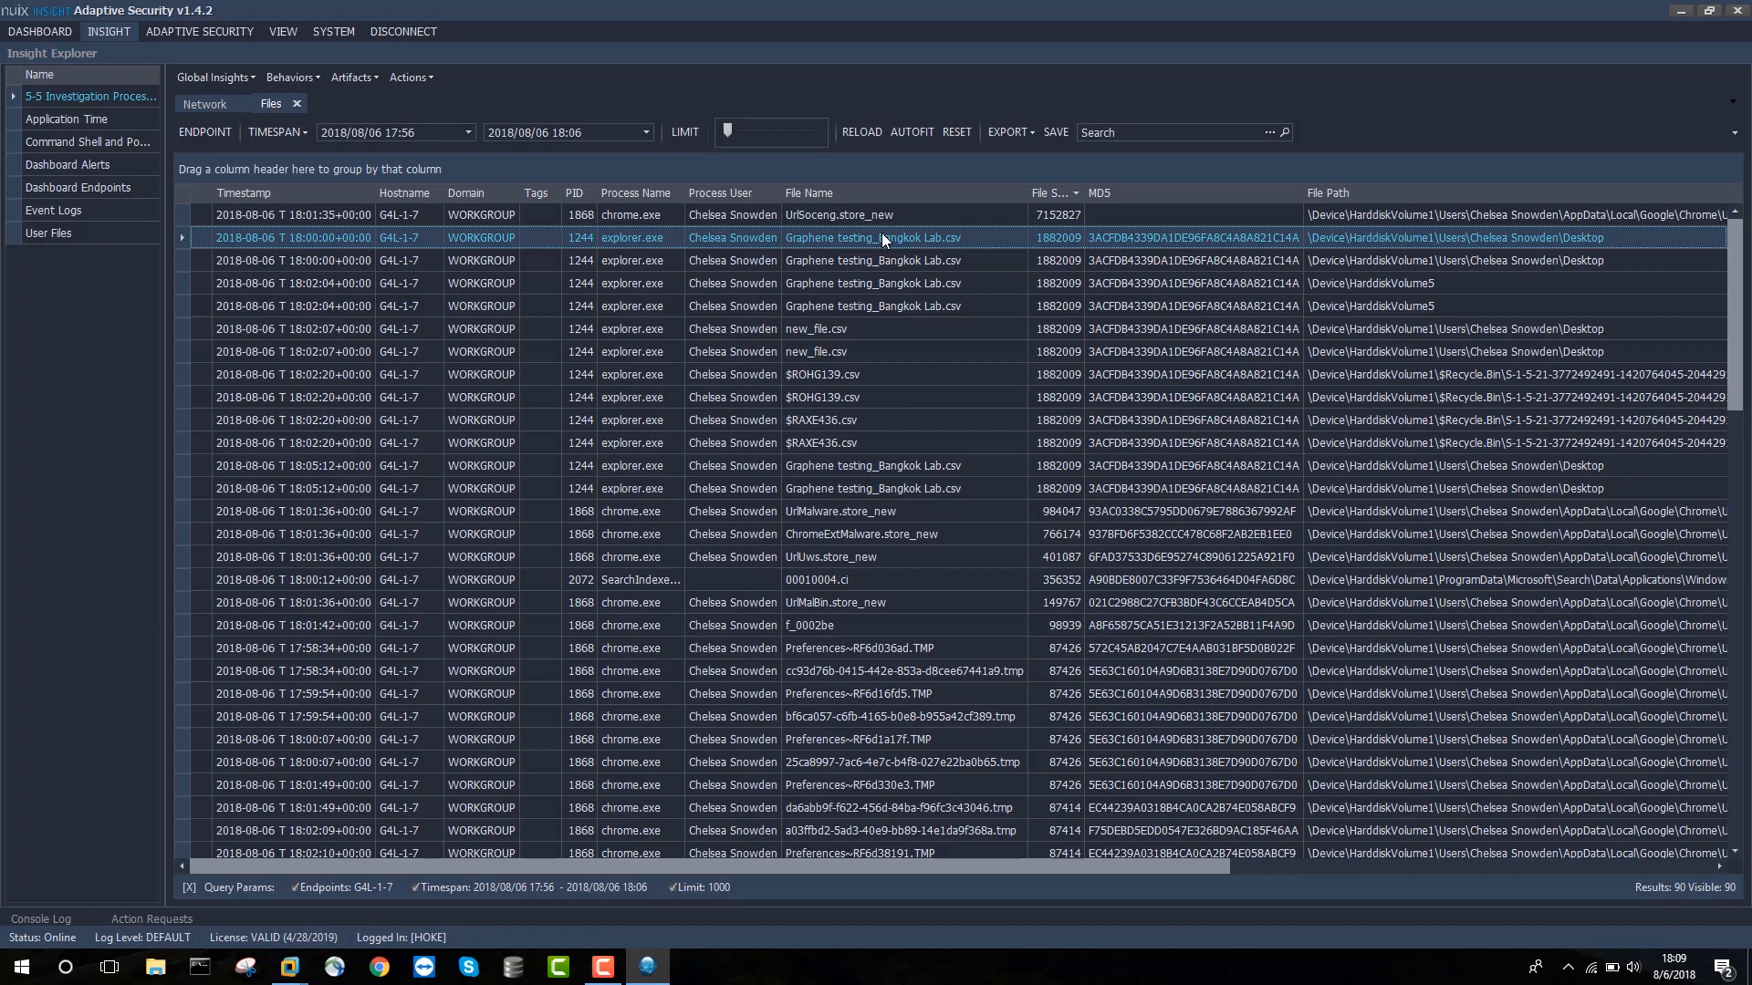
mouse_move(875, 290)
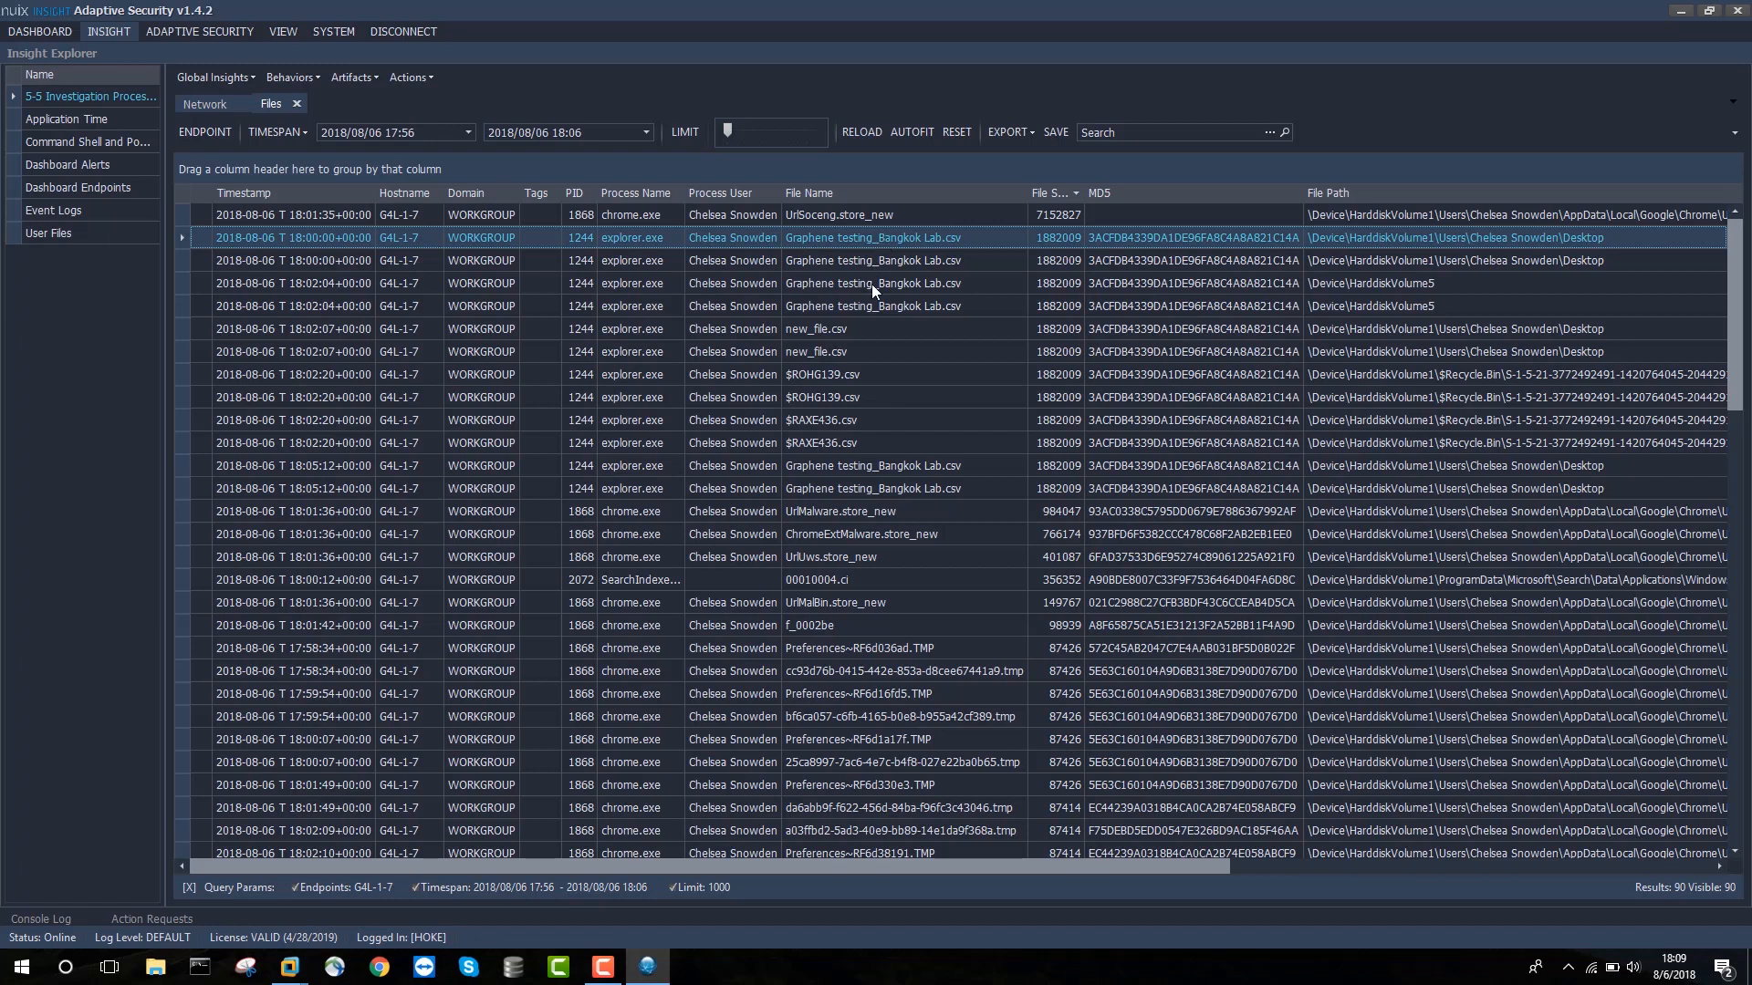
left_click(815, 328)
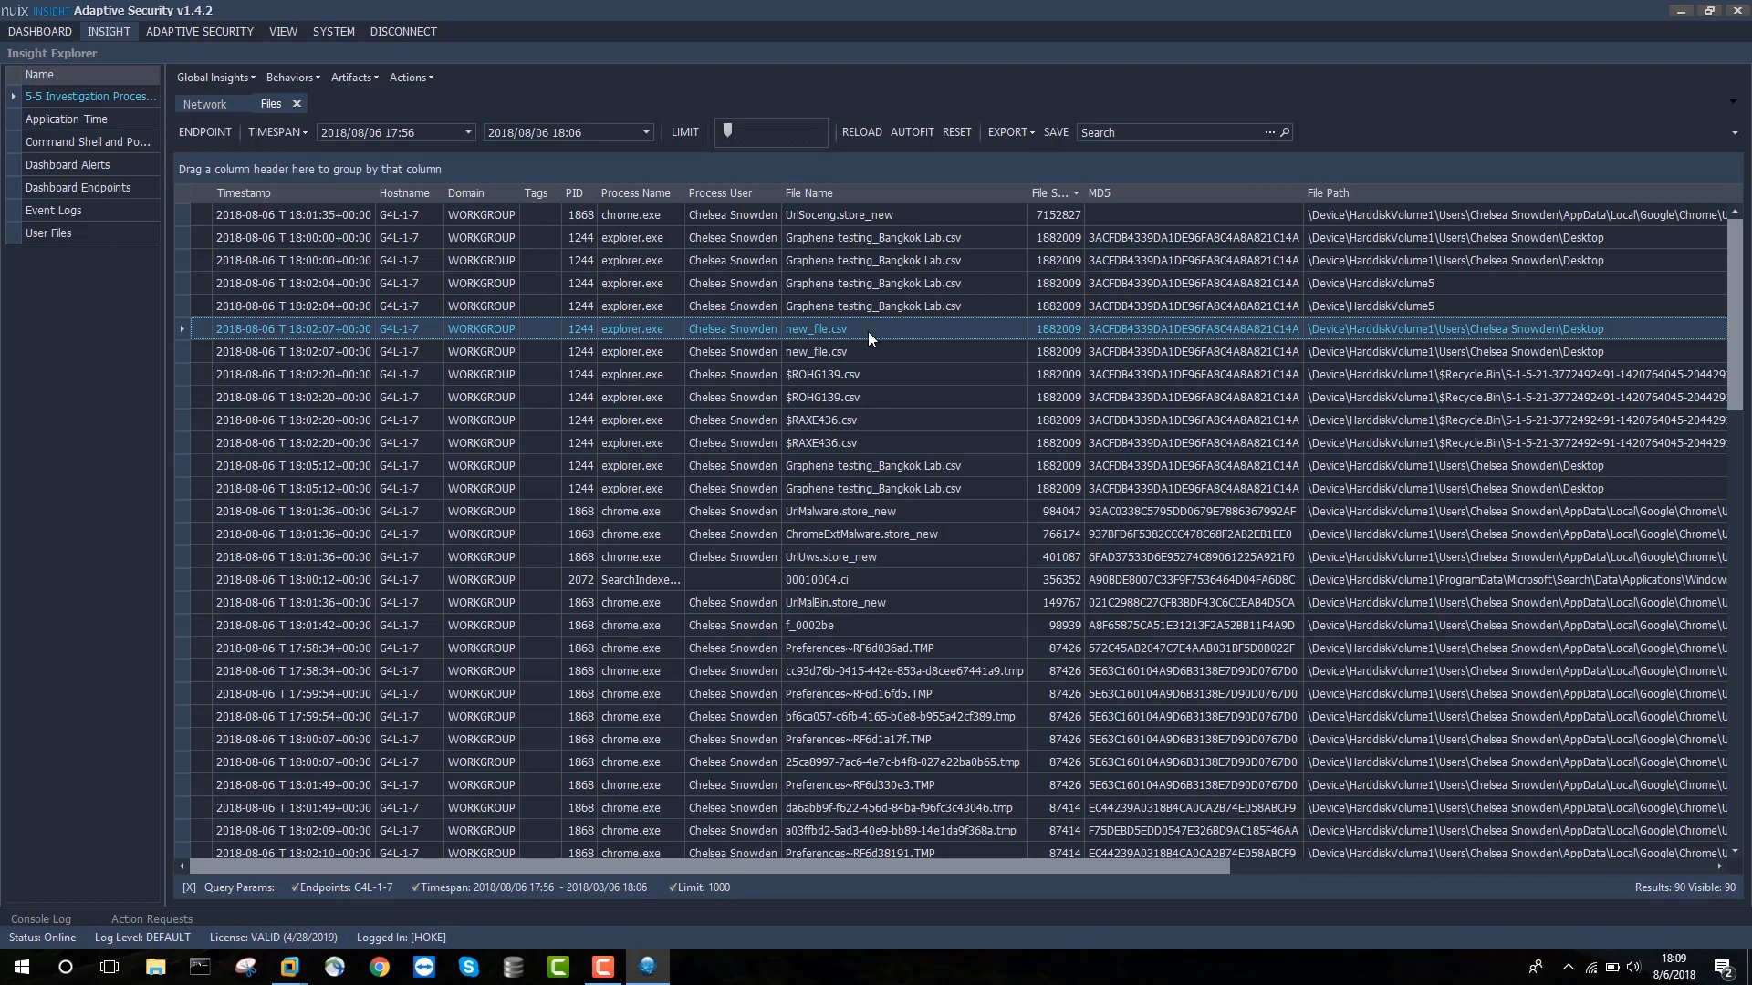
mouse_move(1114, 333)
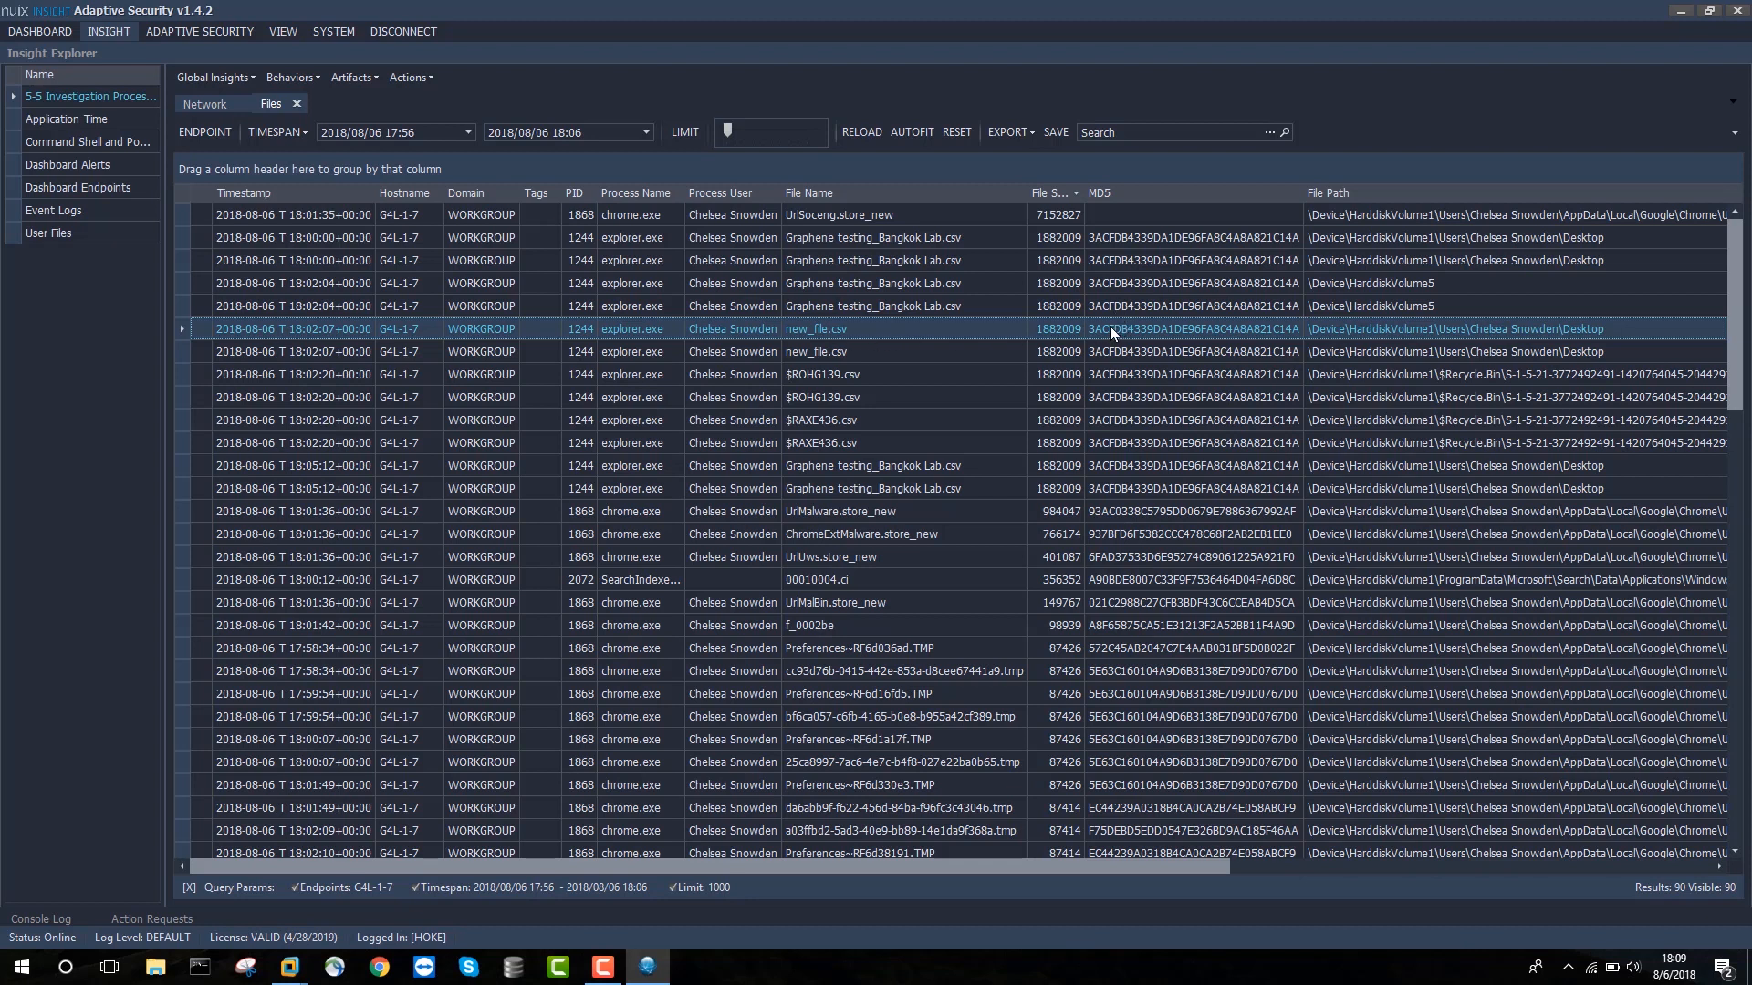
left_click(871, 304)
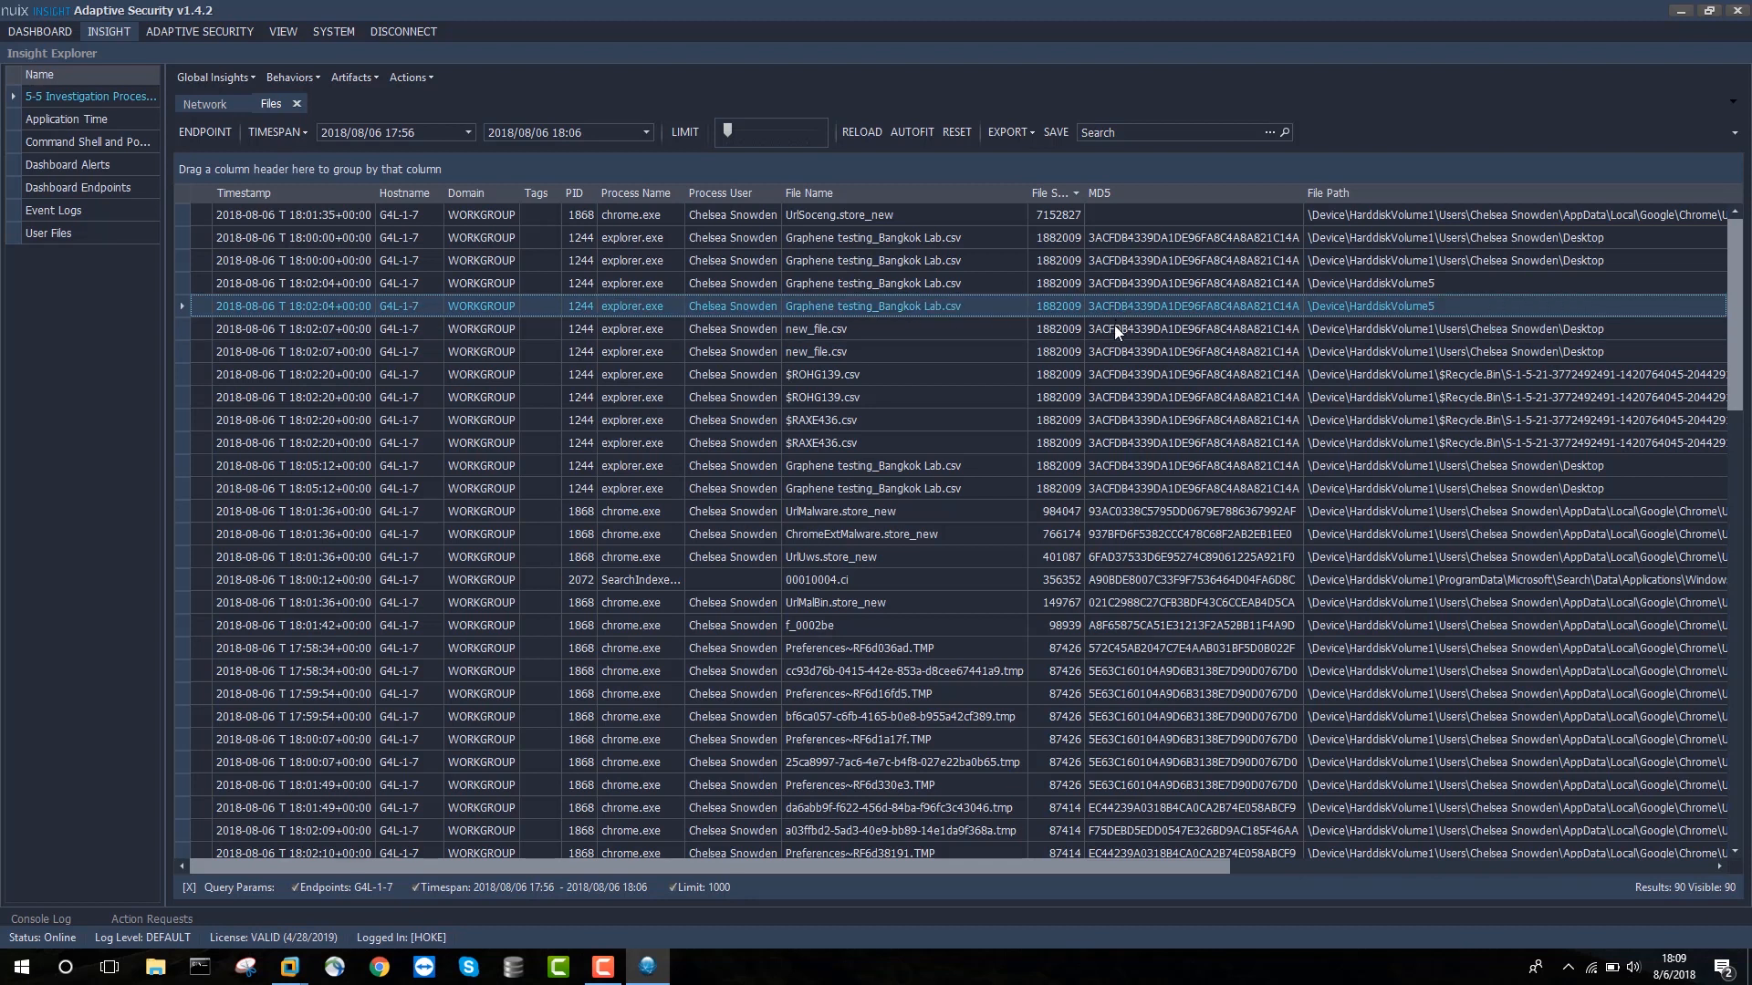
left_click(1111, 329)
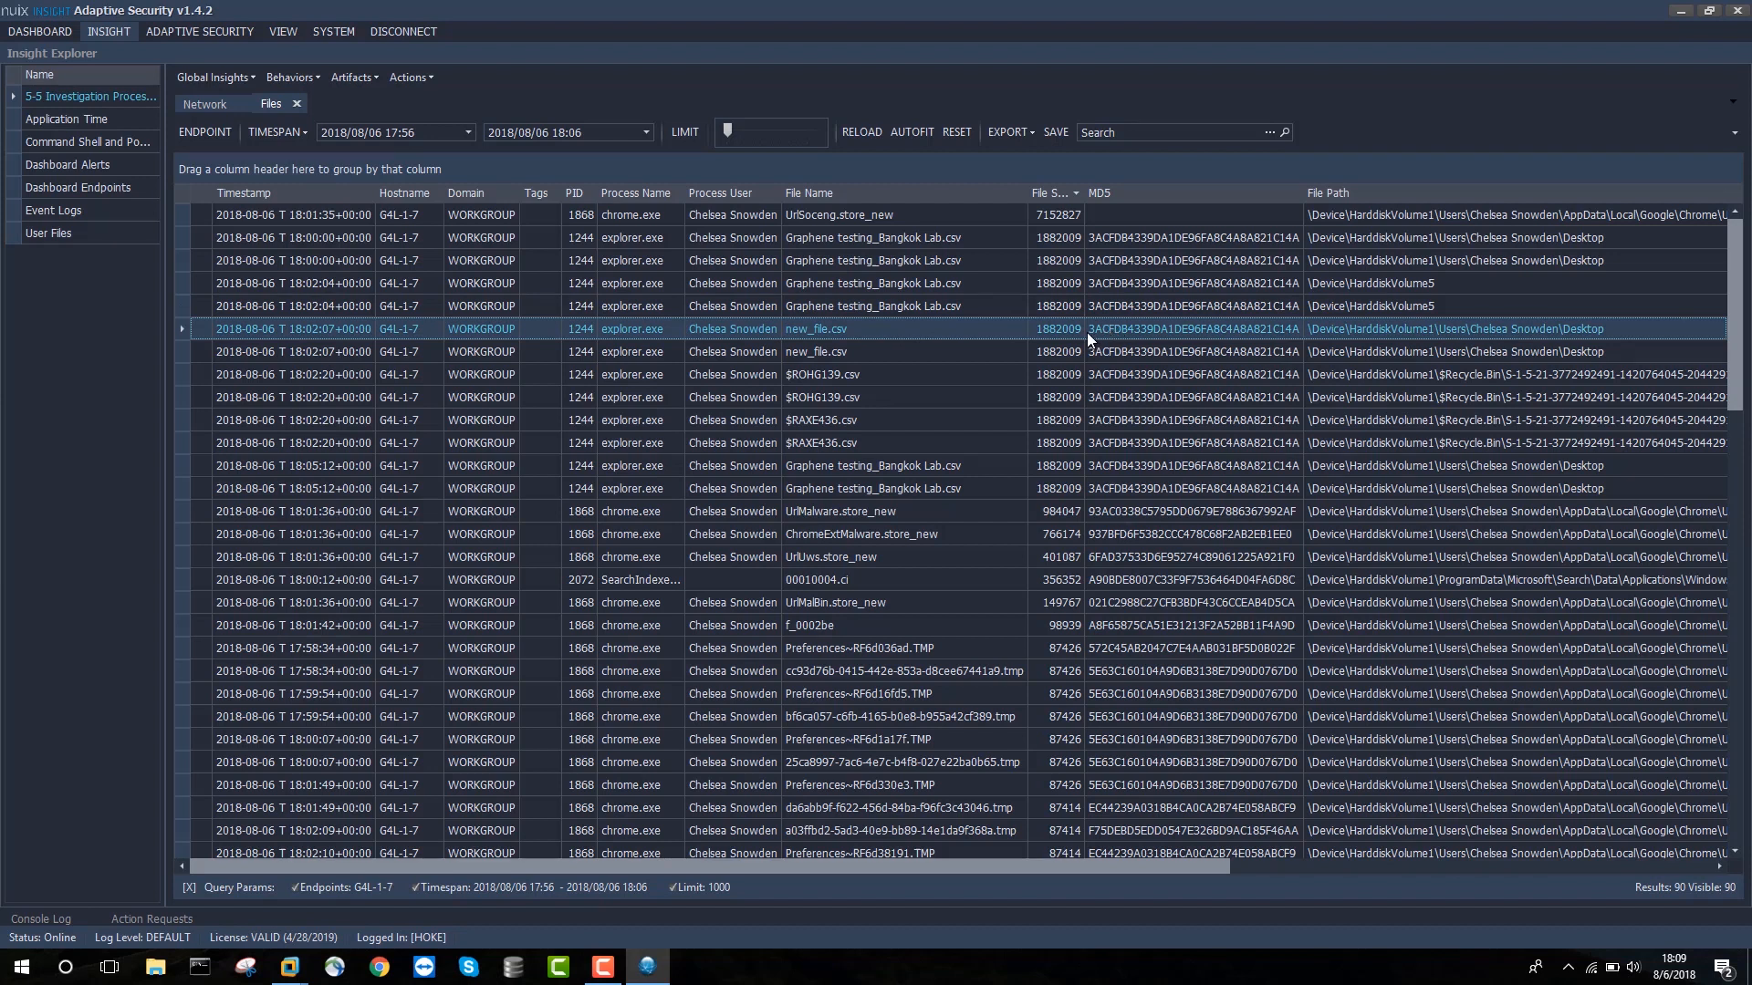
left_click(872, 305)
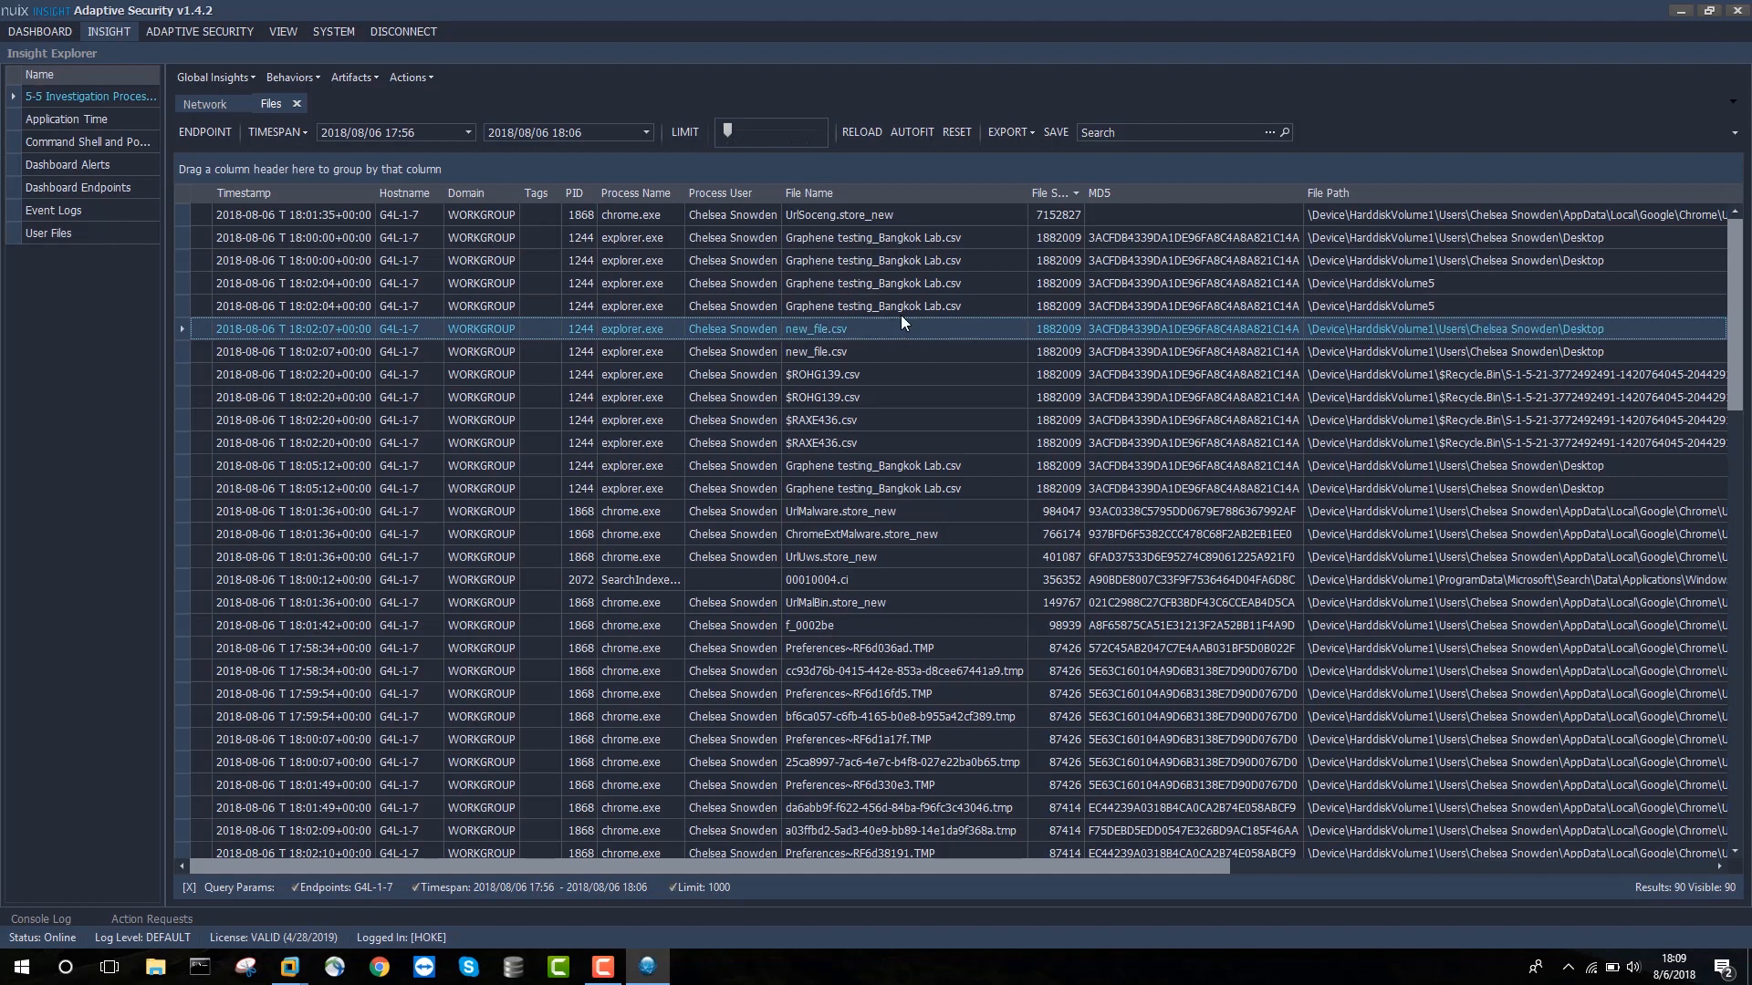
left_click(894, 304)
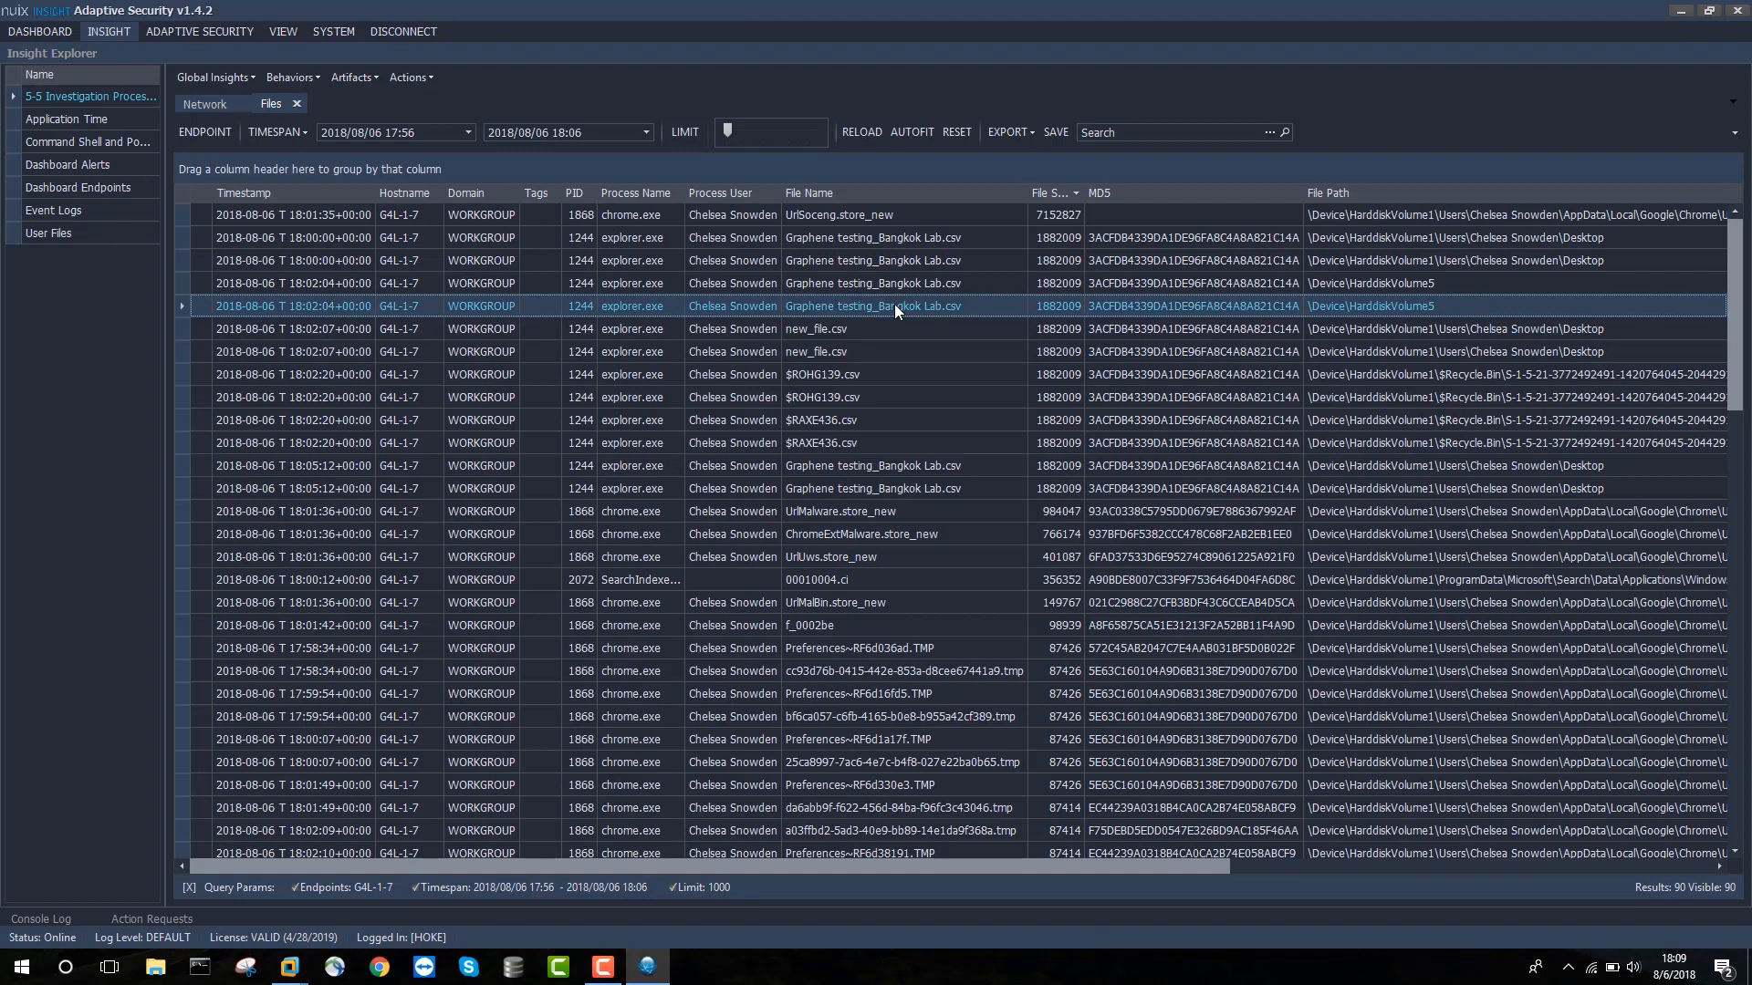
Download Graphene testing_Bangkok Lab.csv from HarddiskVolume5 as a password-protected zip.
right_click(895, 304)
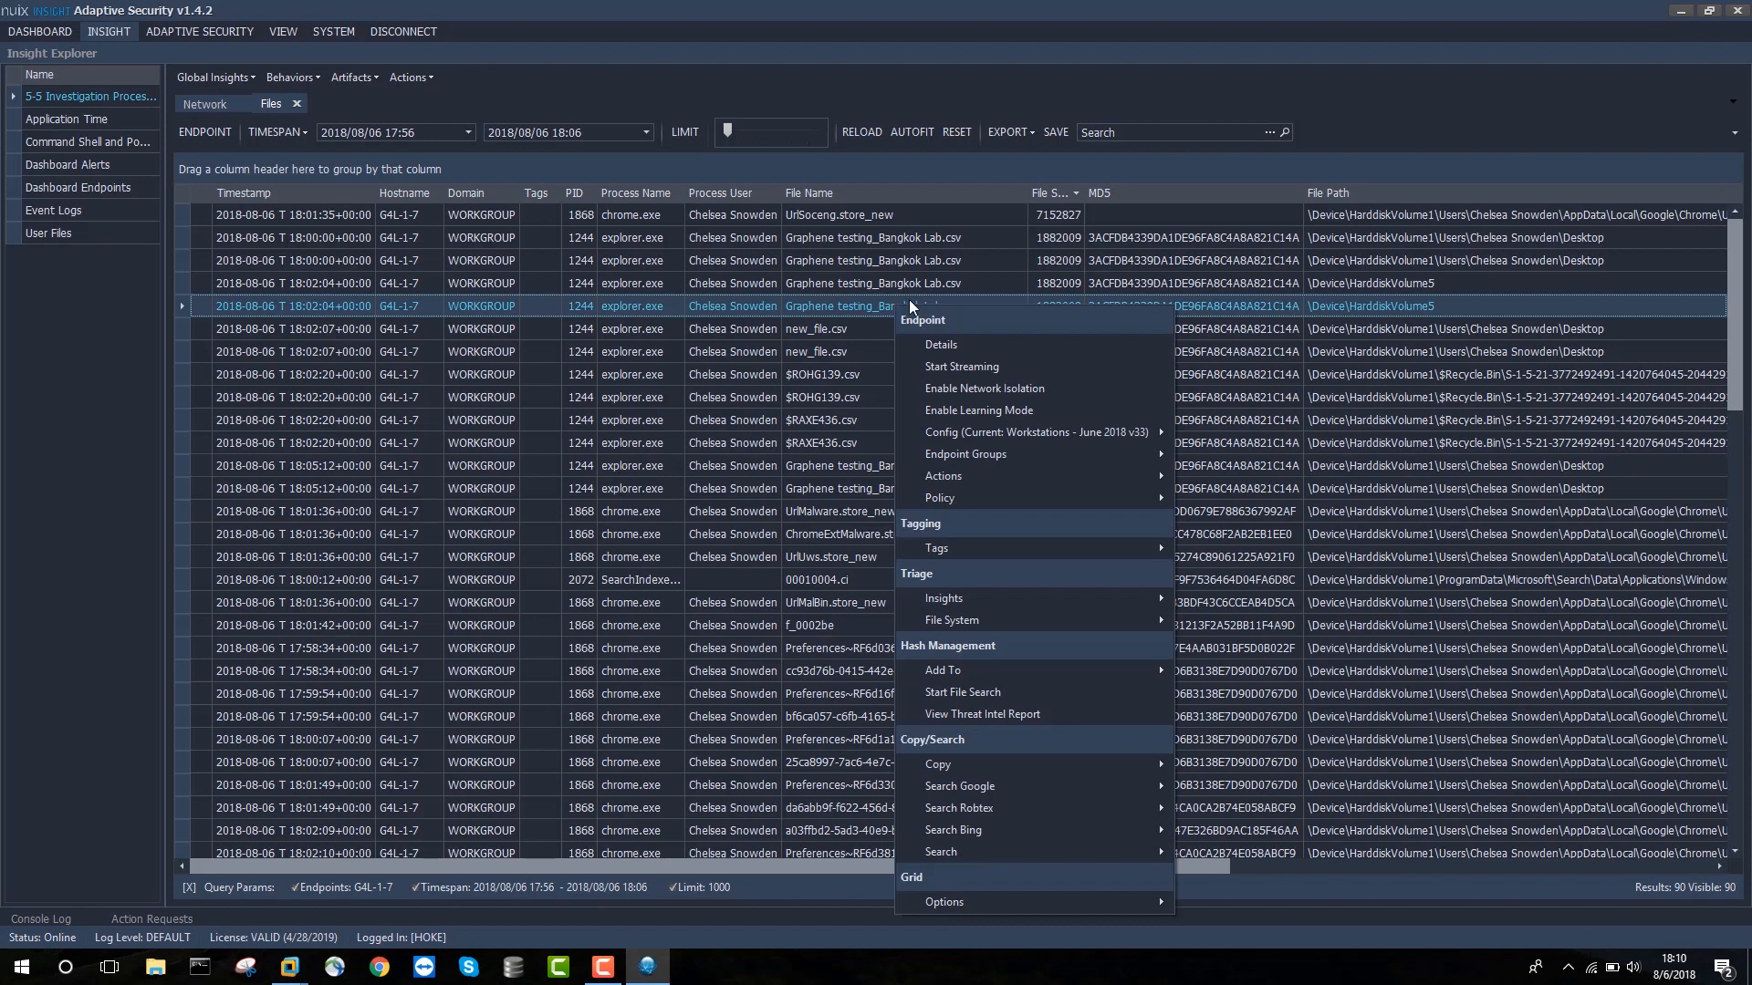
mouse_move(951, 620)
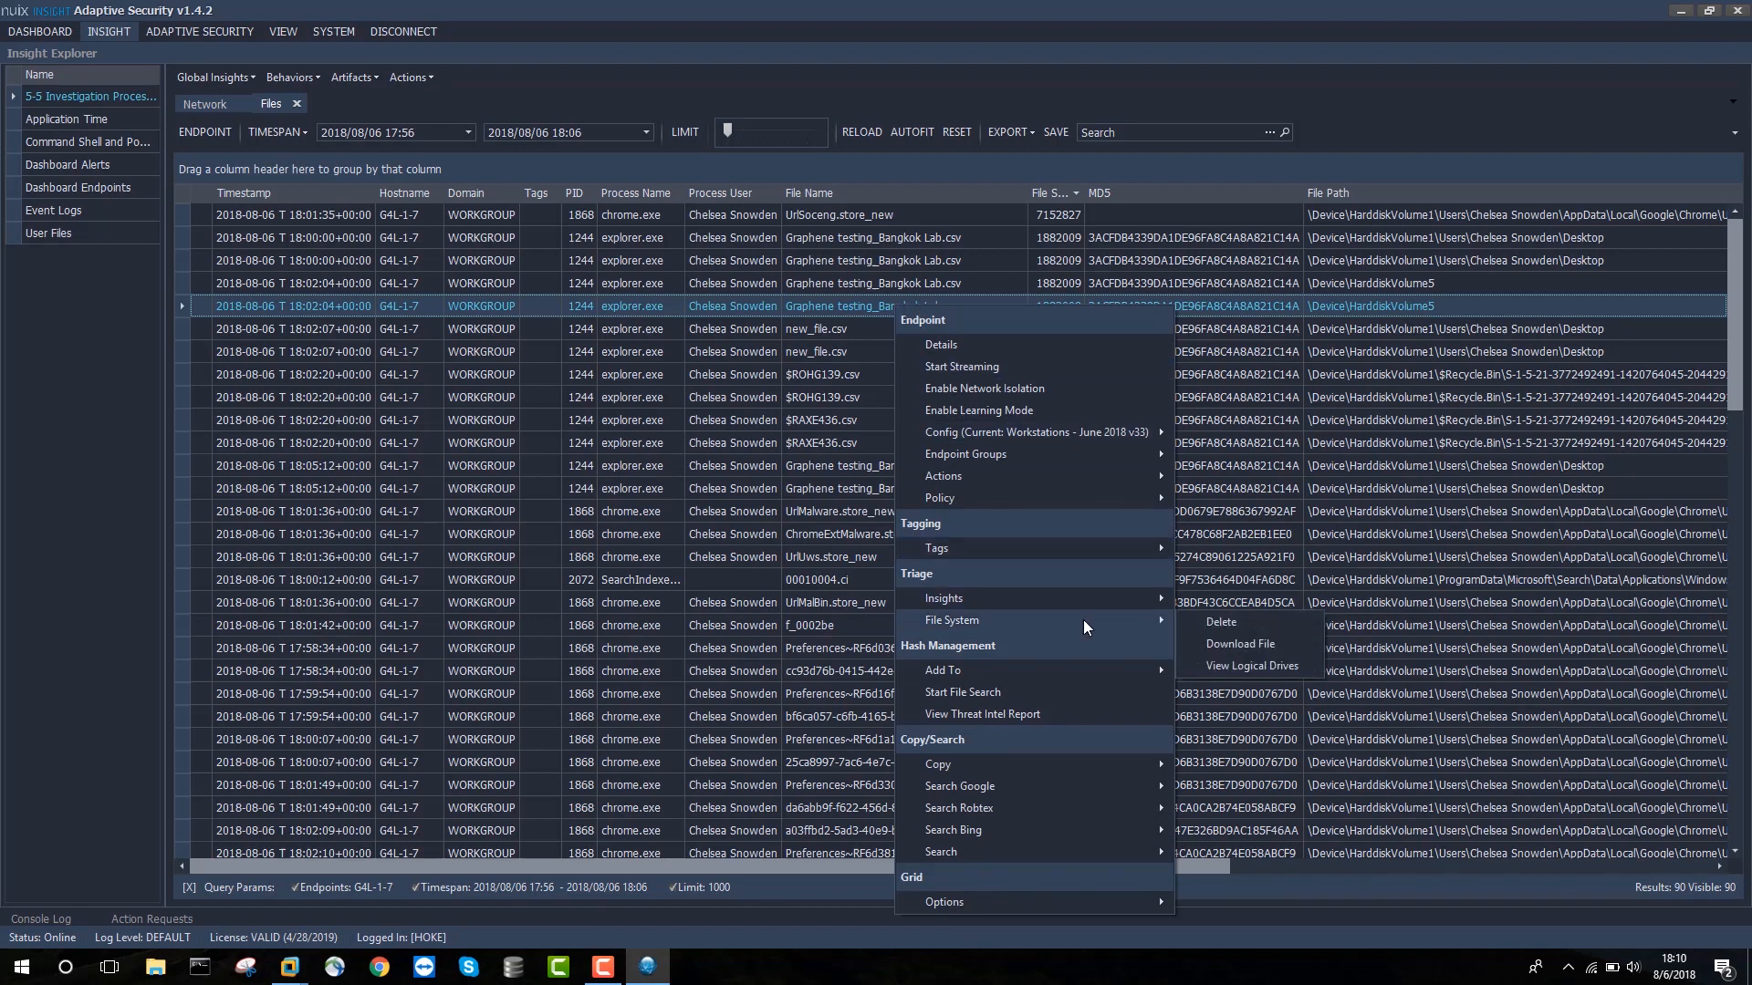
left_click(1238, 644)
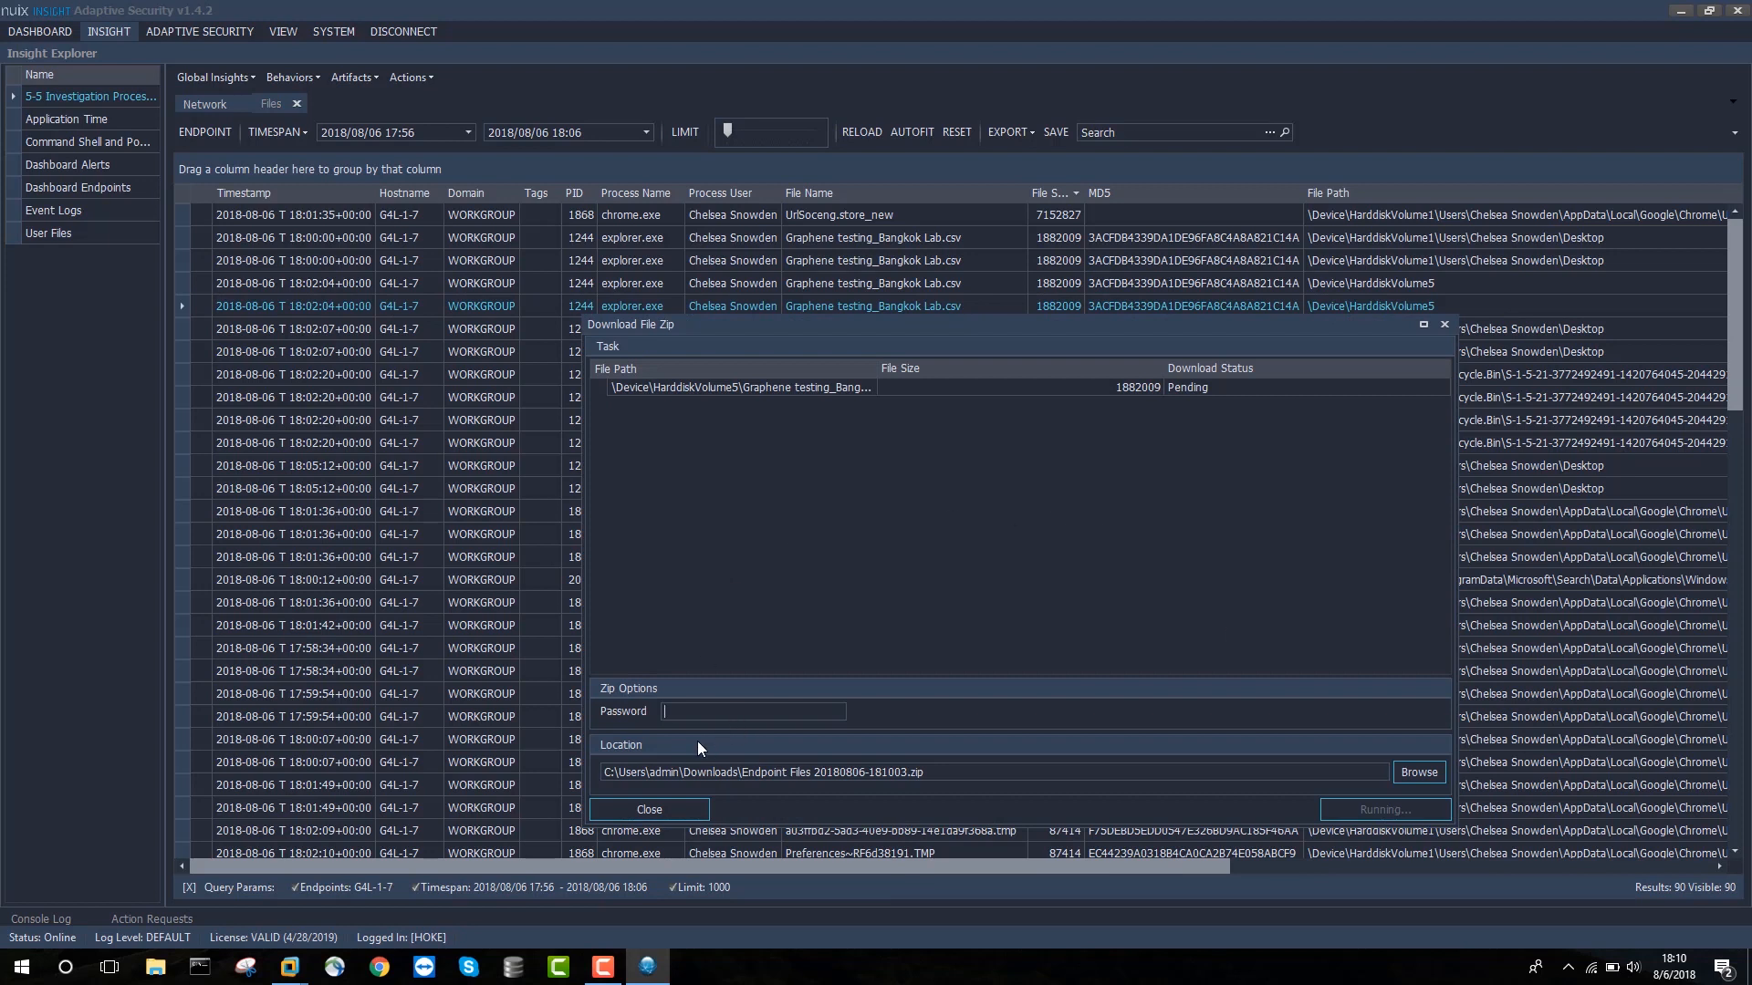
mouse_move(693, 616)
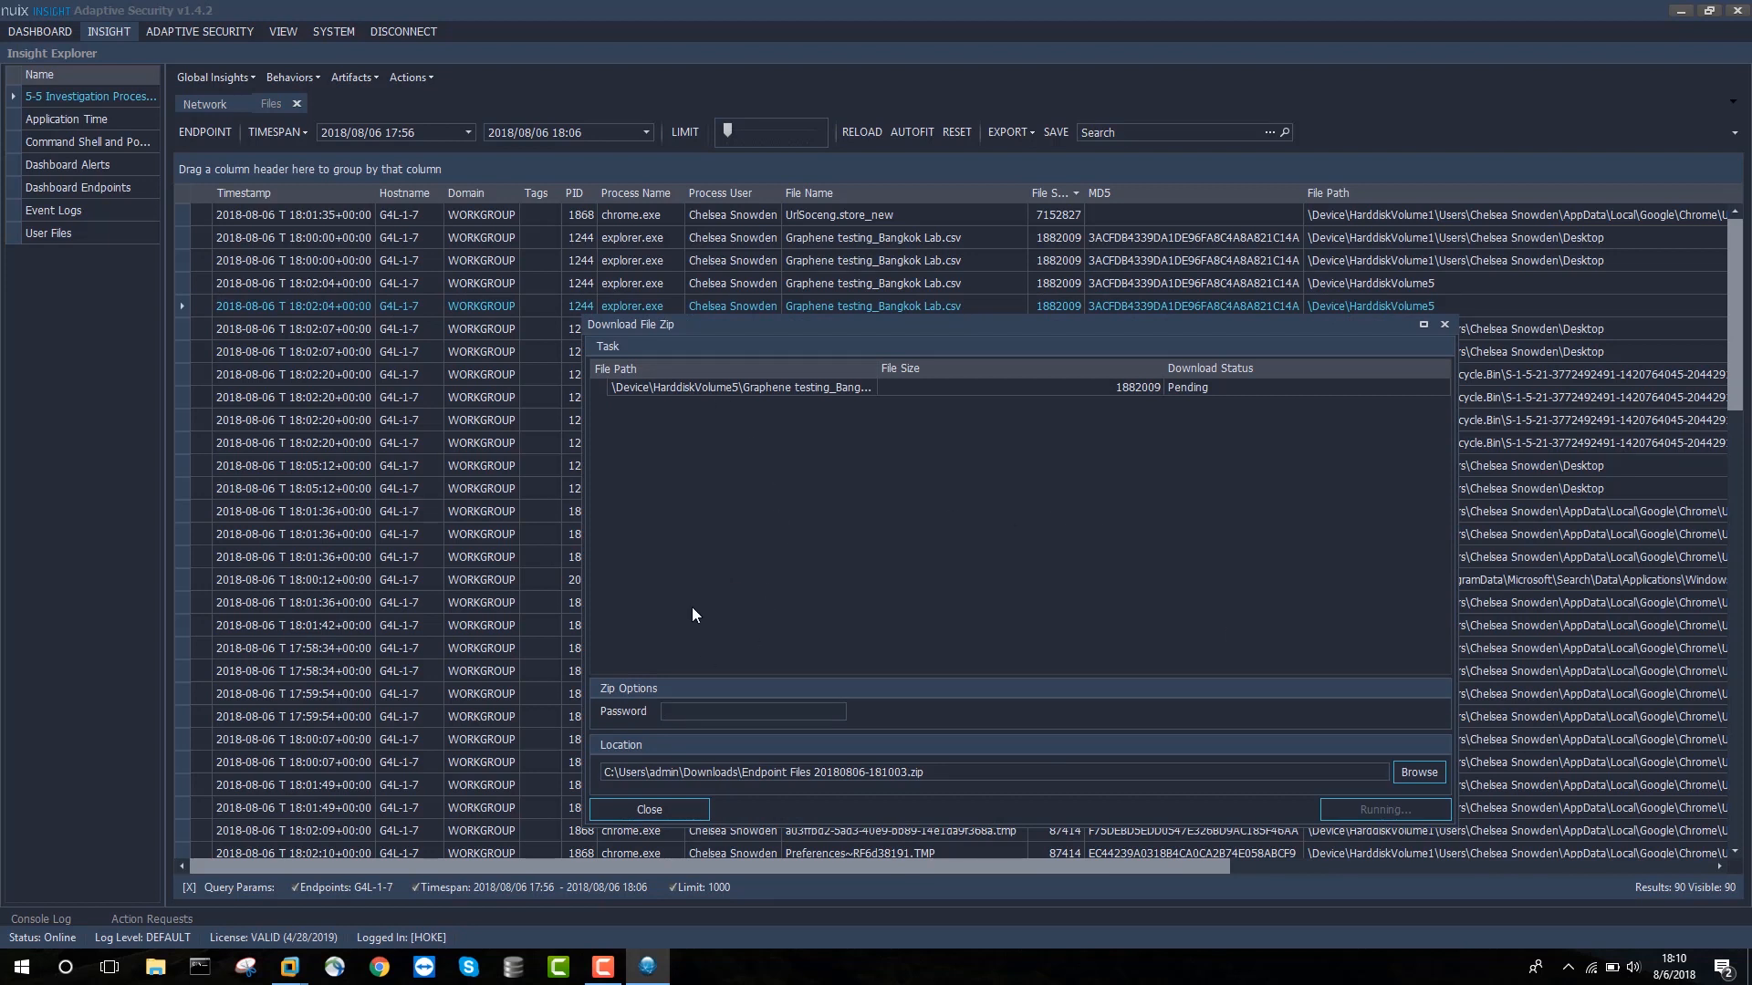
mouse_move(704, 698)
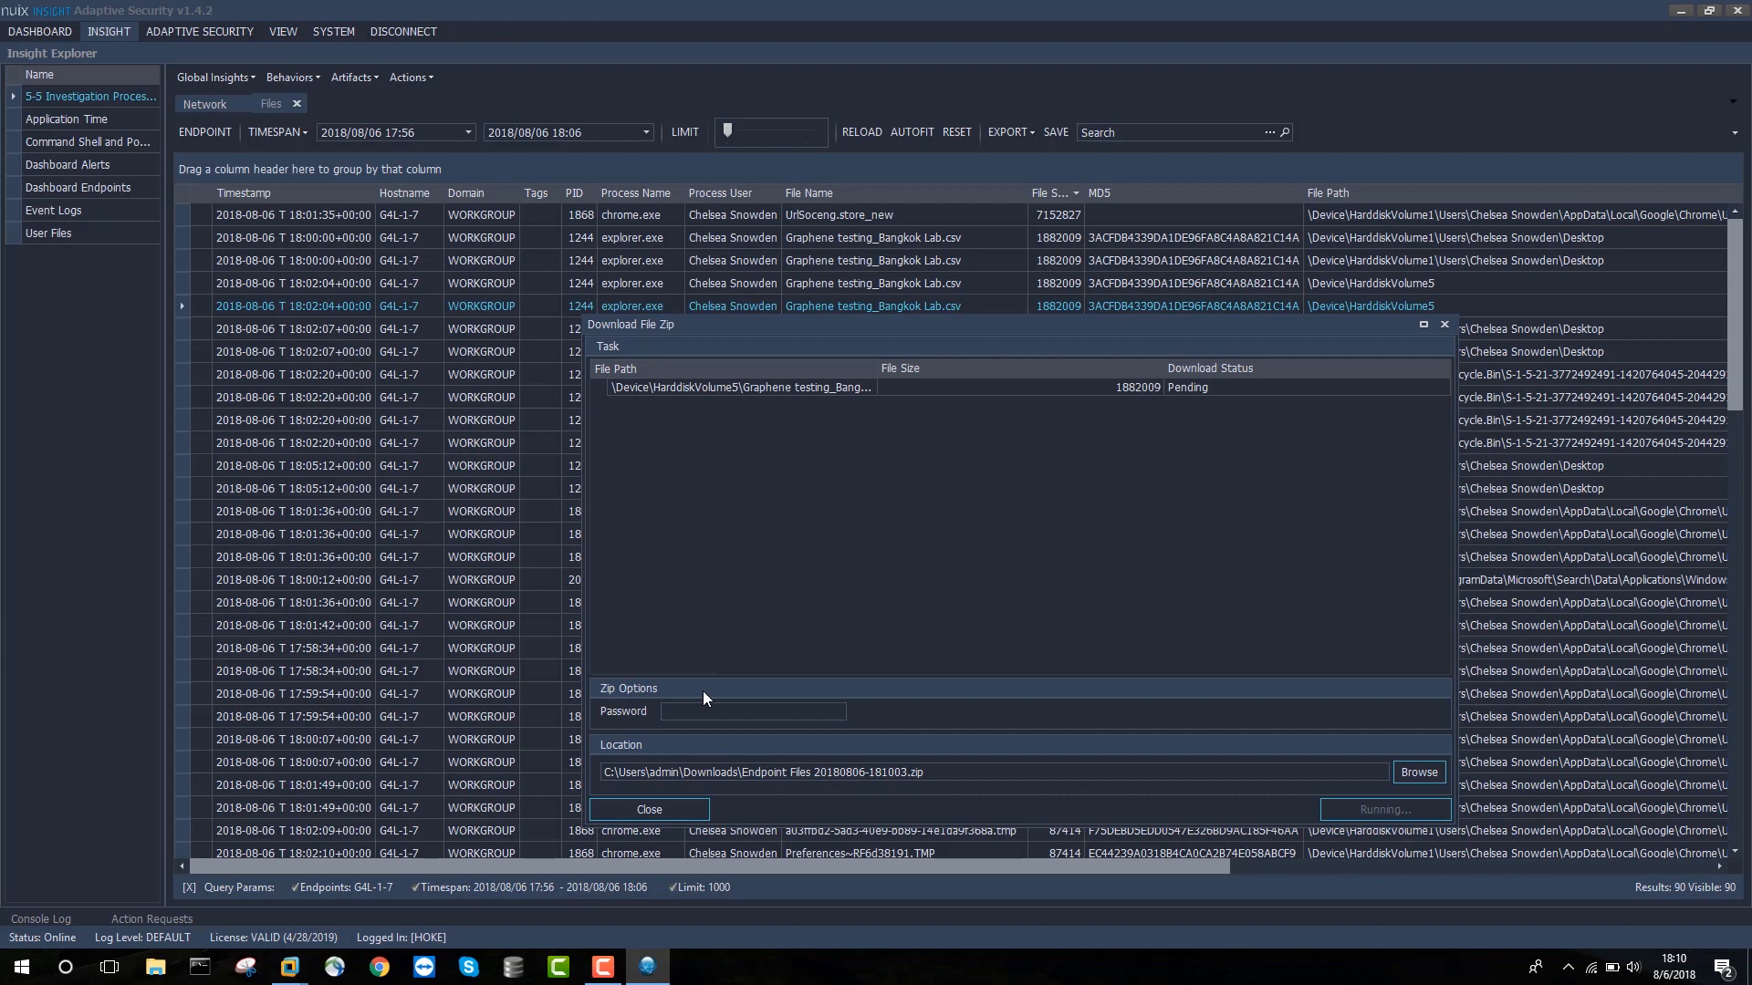
type("password")
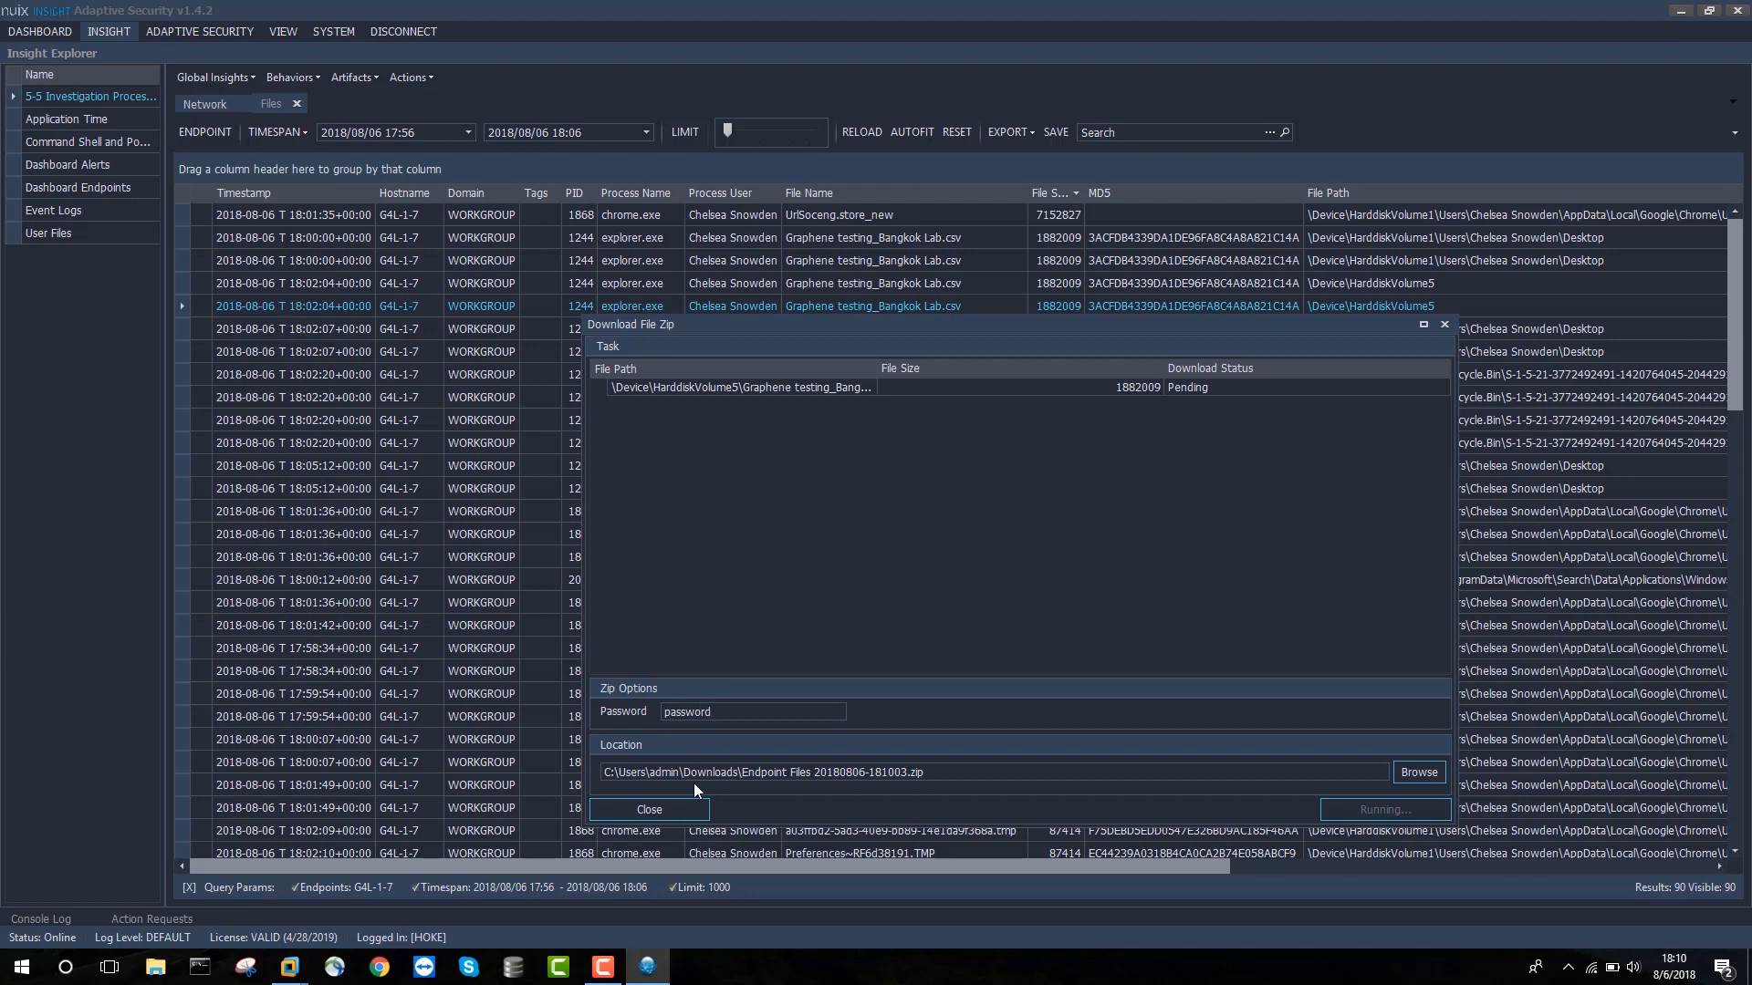
left_click(648, 809)
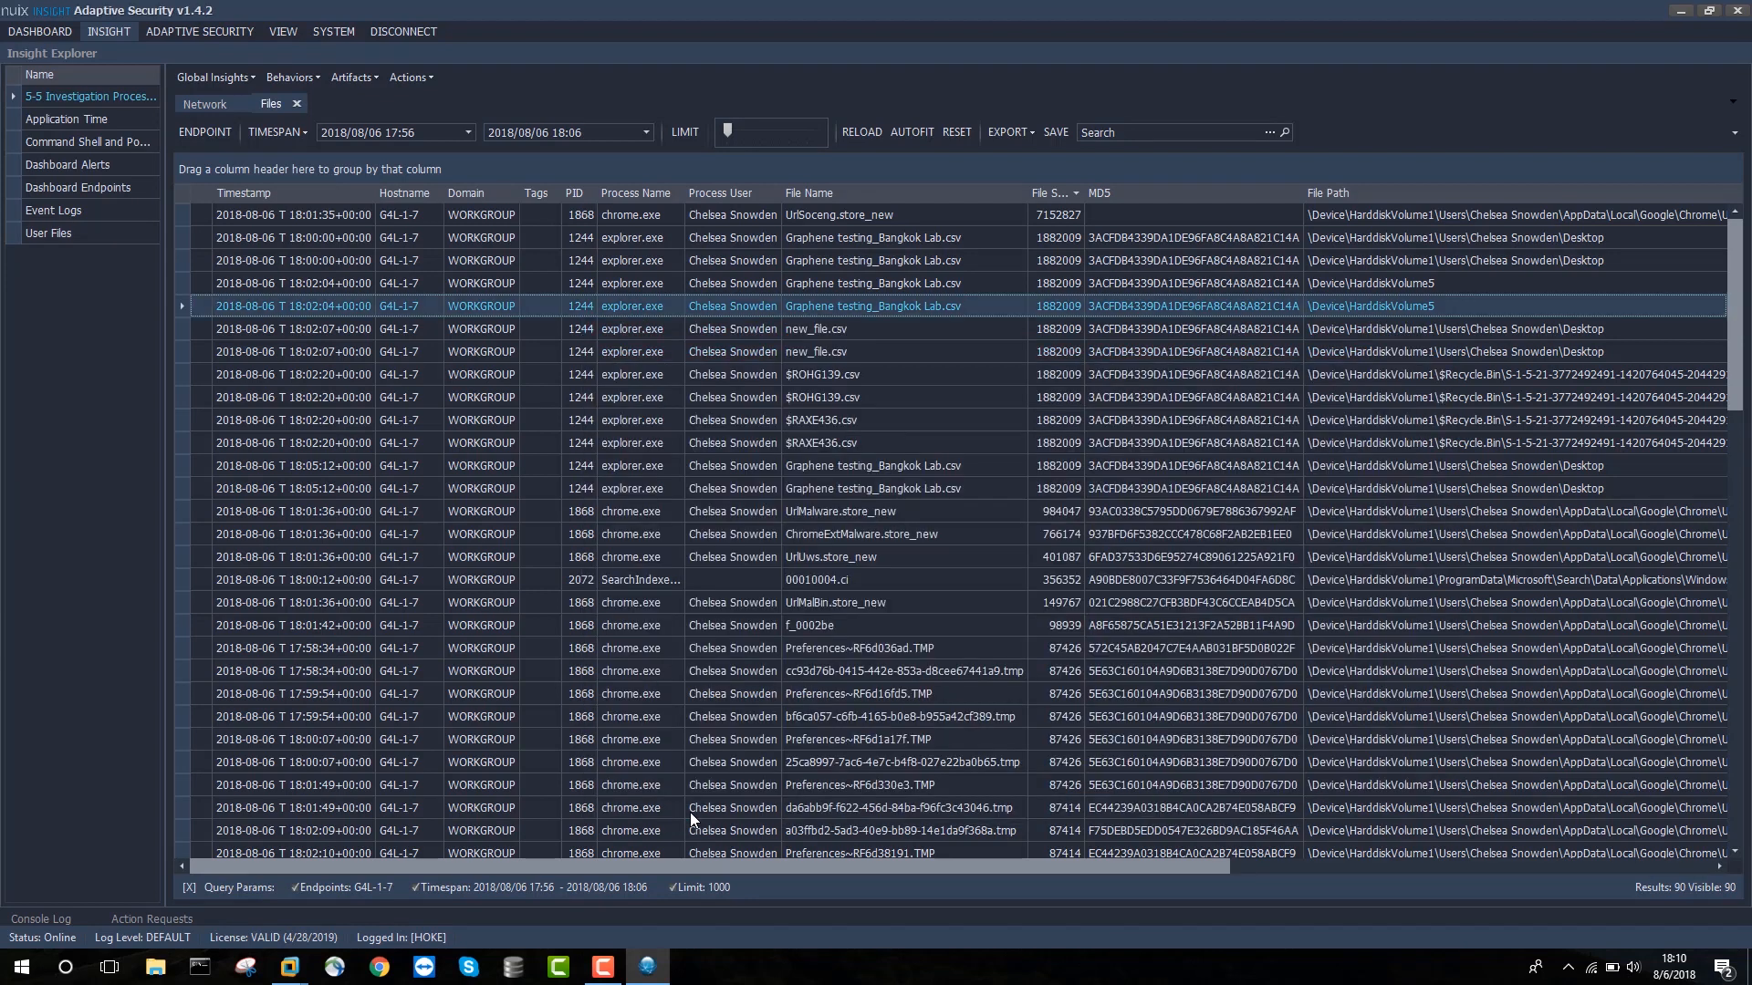
mouse_move(724, 755)
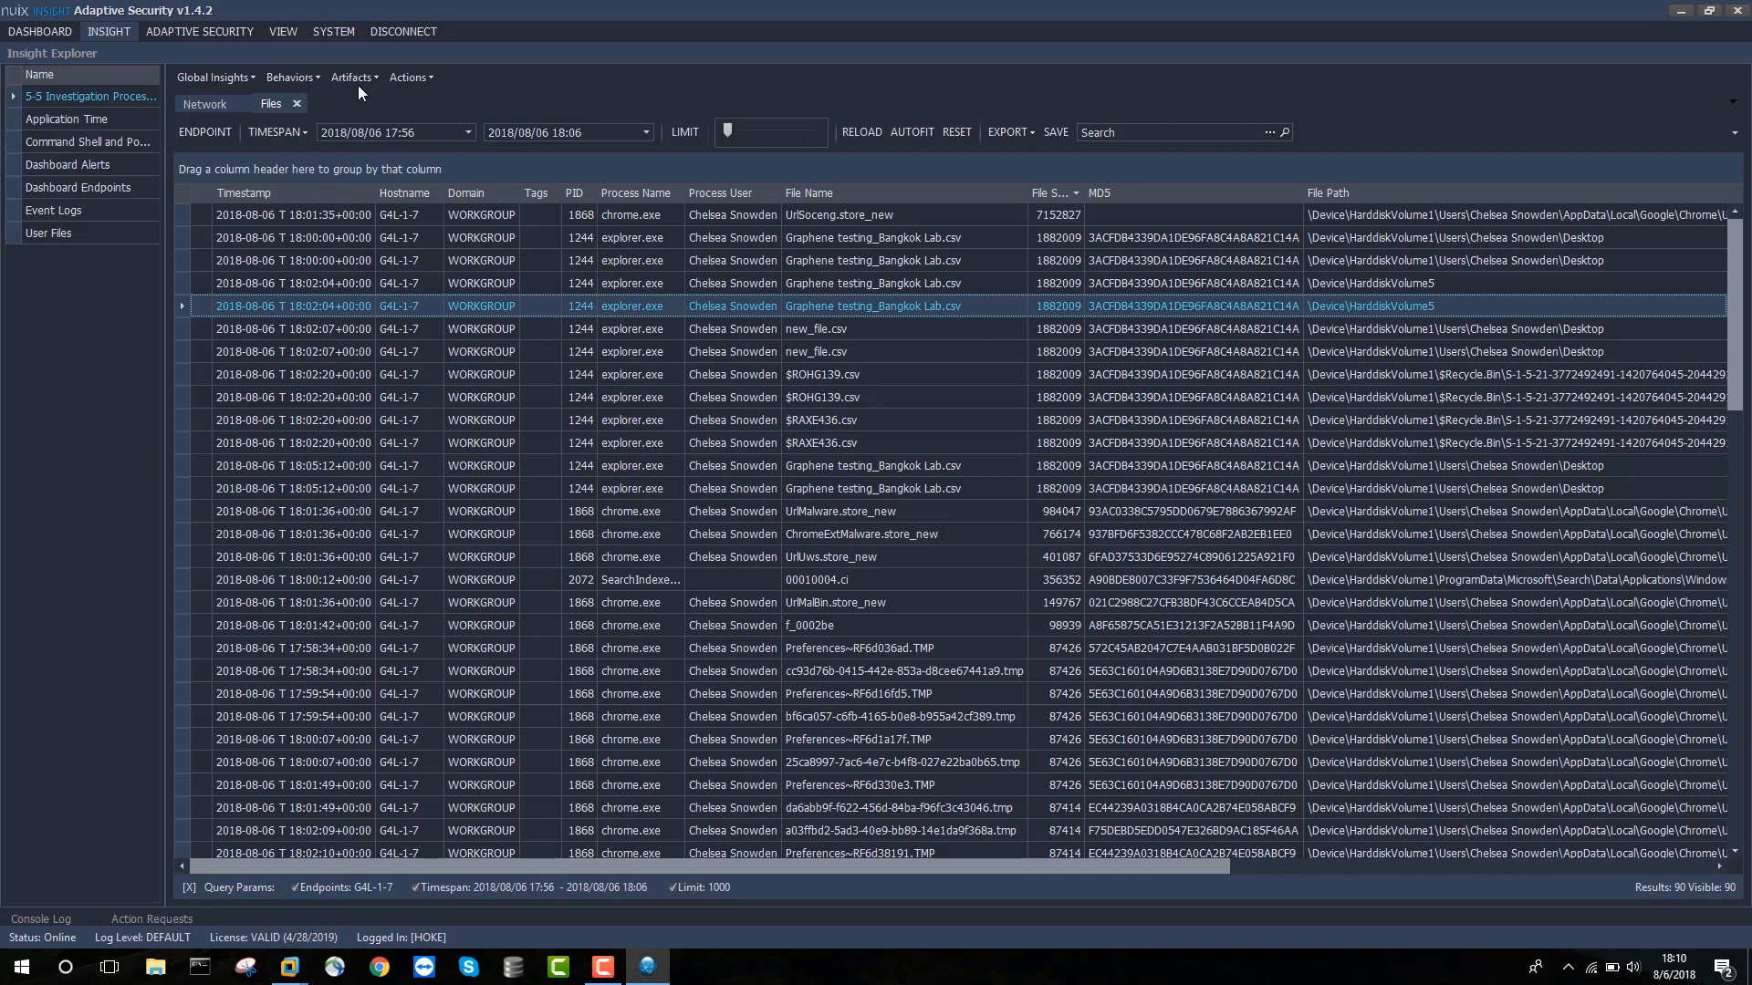
Open the Screenshots artifact and save the session capture to the Desktop as Screenshot 195310.png.
left_click(350, 77)
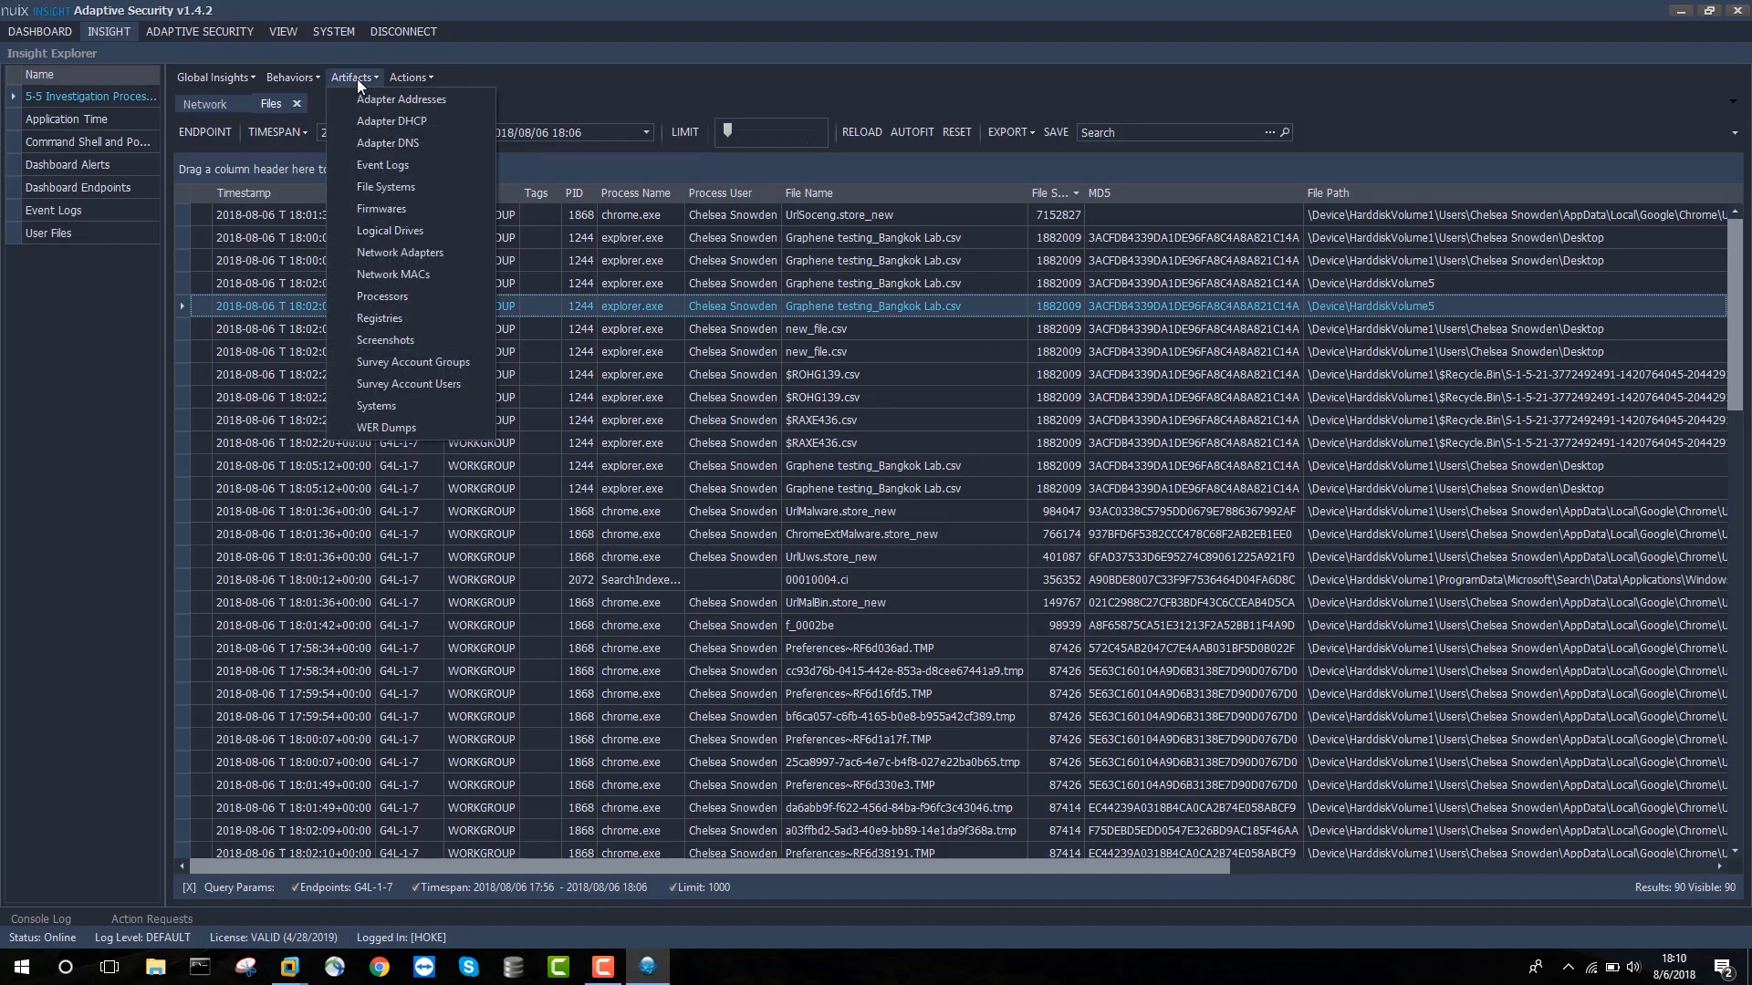
left_click(352, 76)
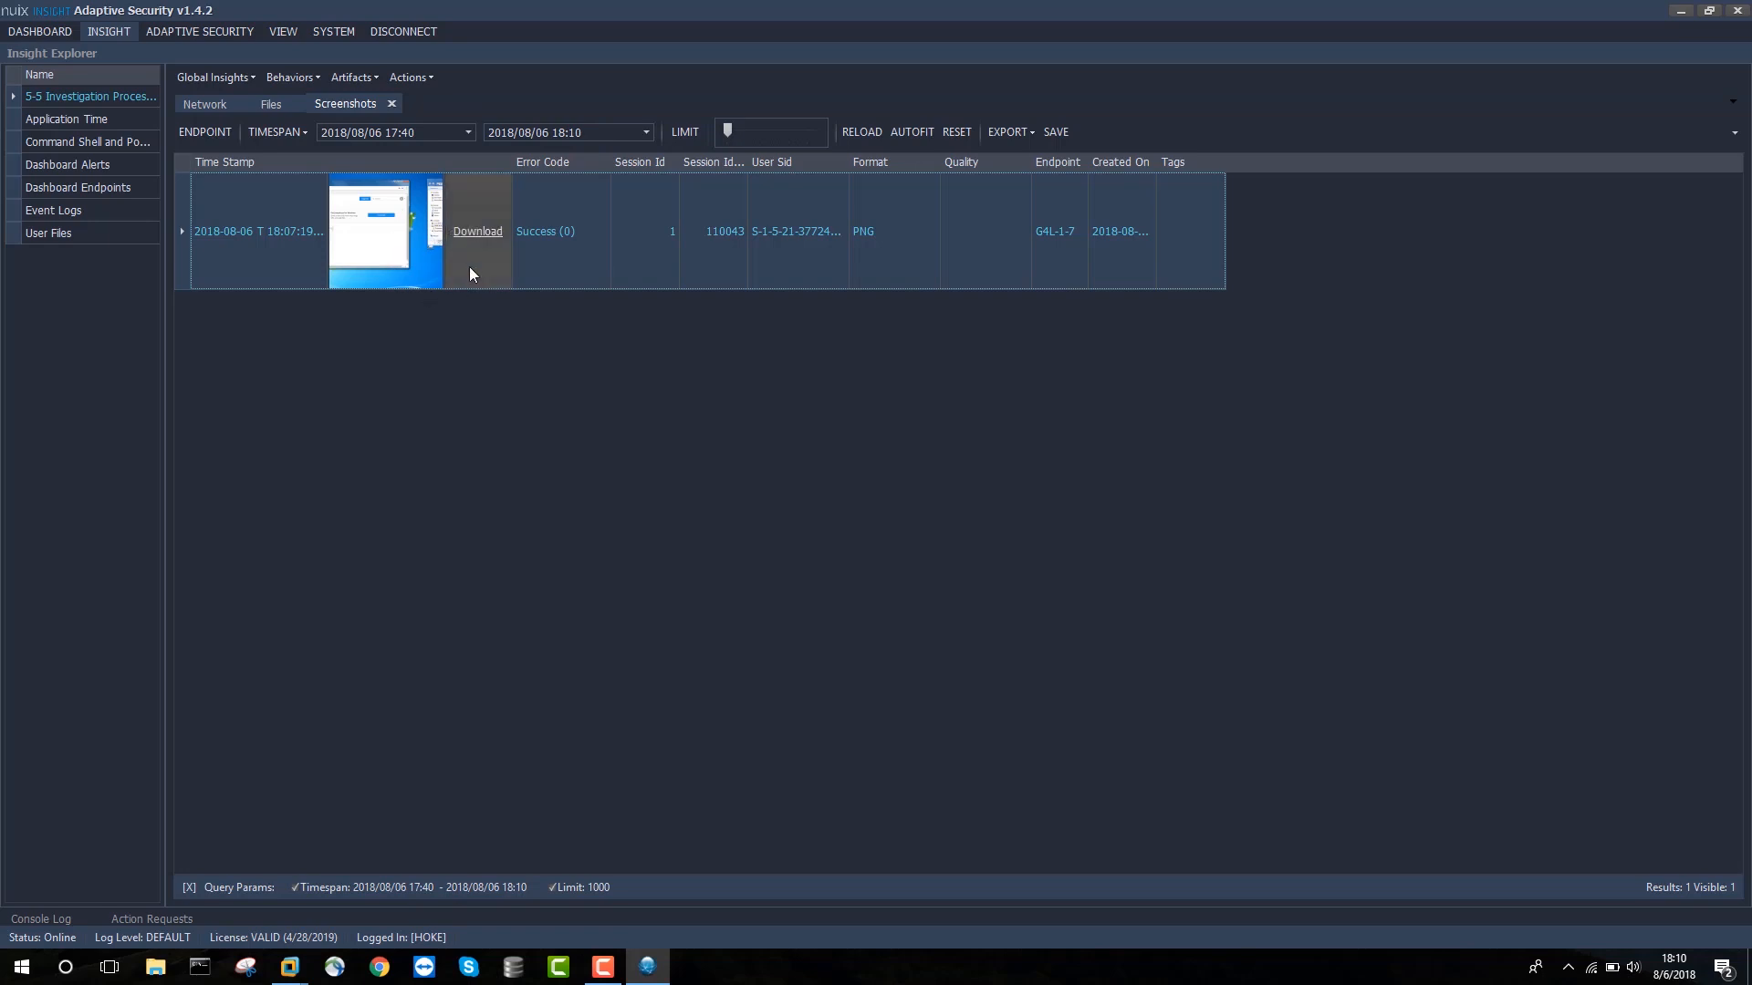
left_click(477, 231)
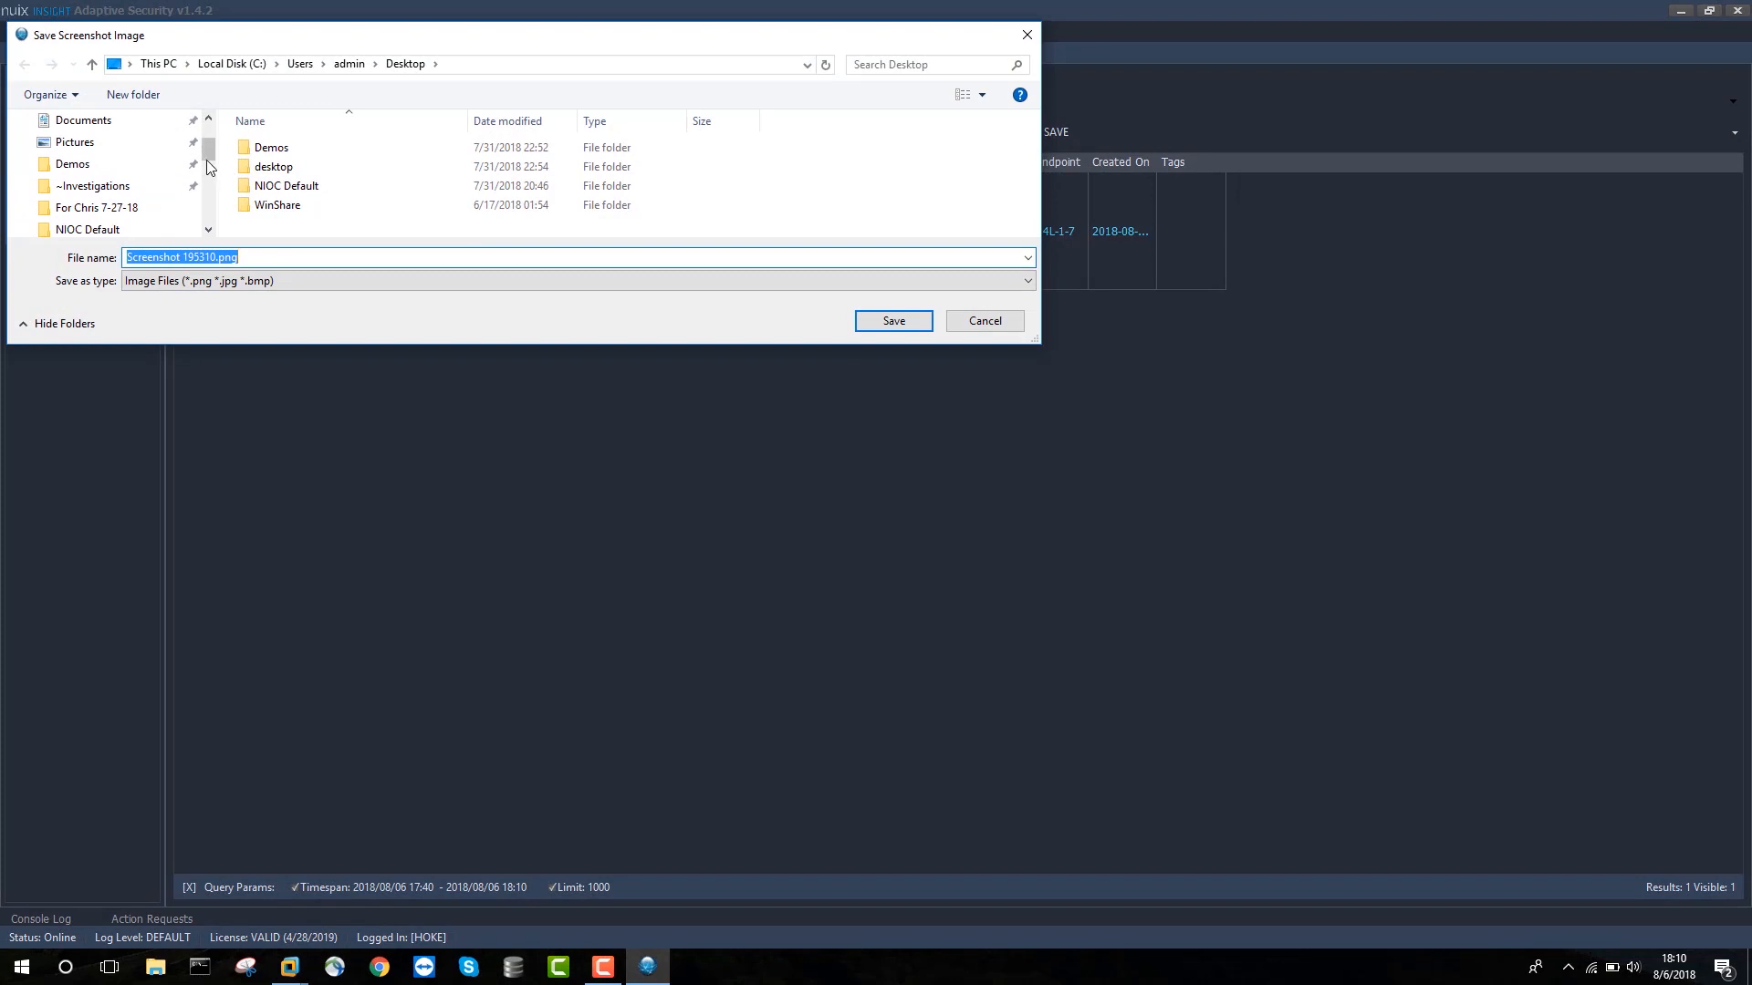
left_click(74, 149)
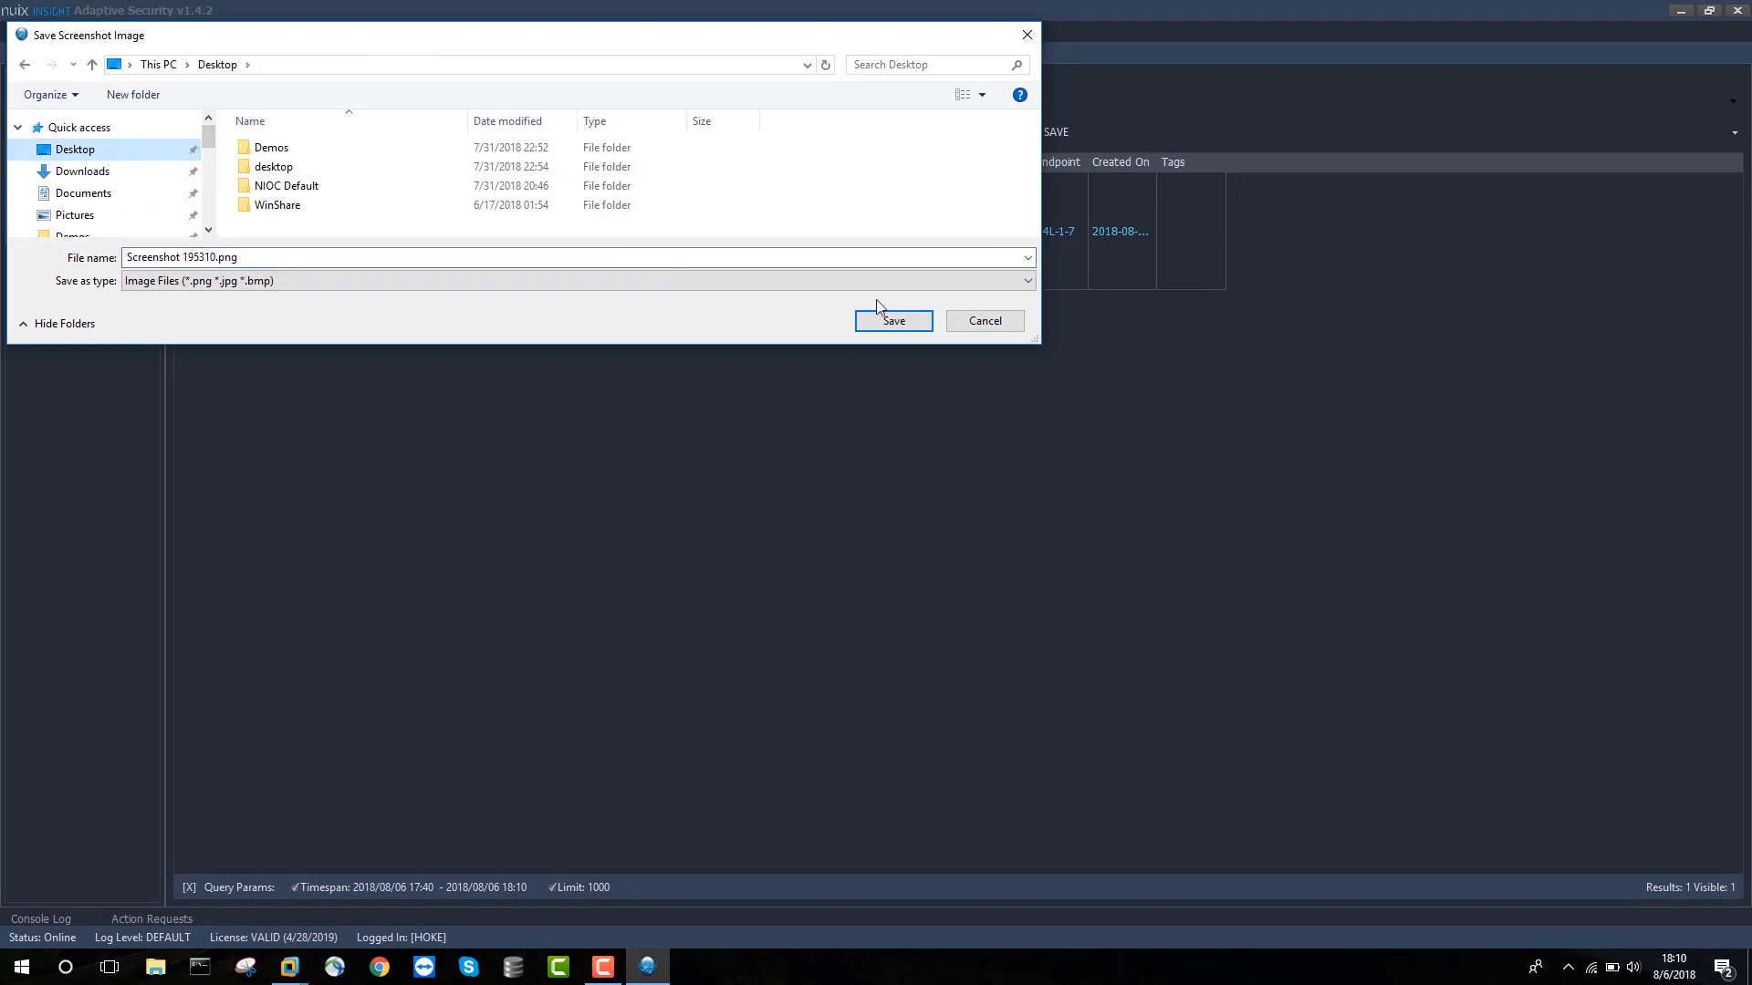
left_click(891, 320)
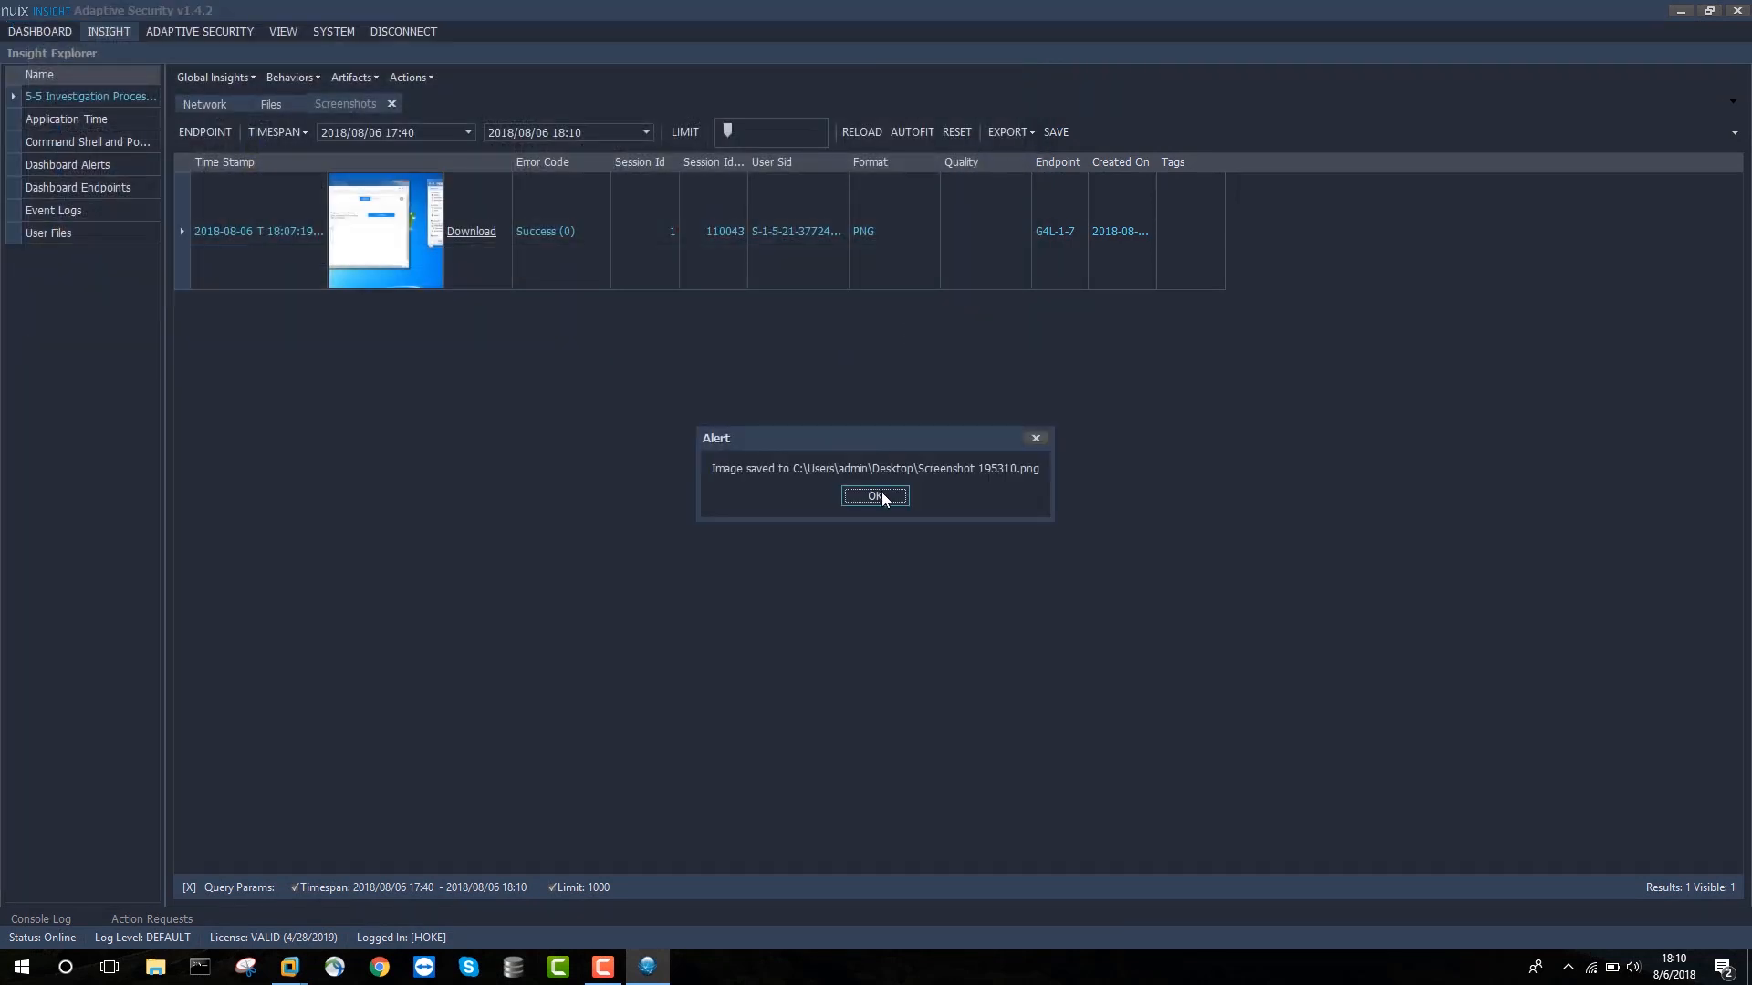
left_click(875, 497)
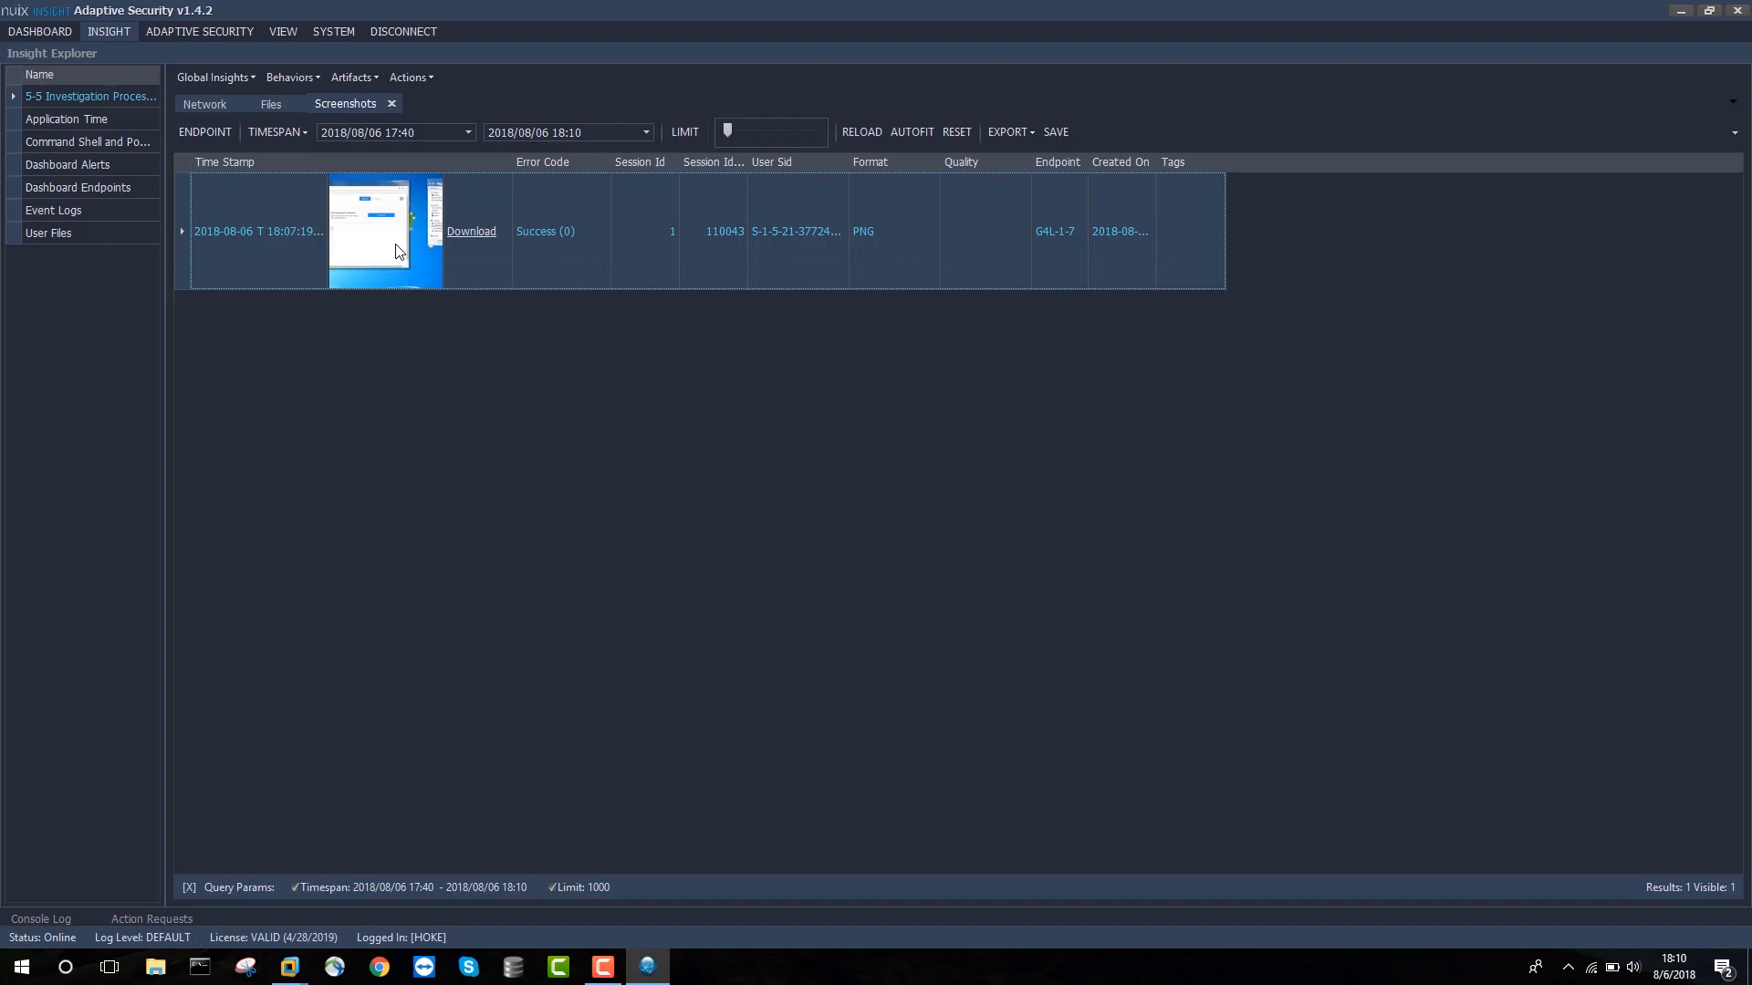
mouse_move(305, 143)
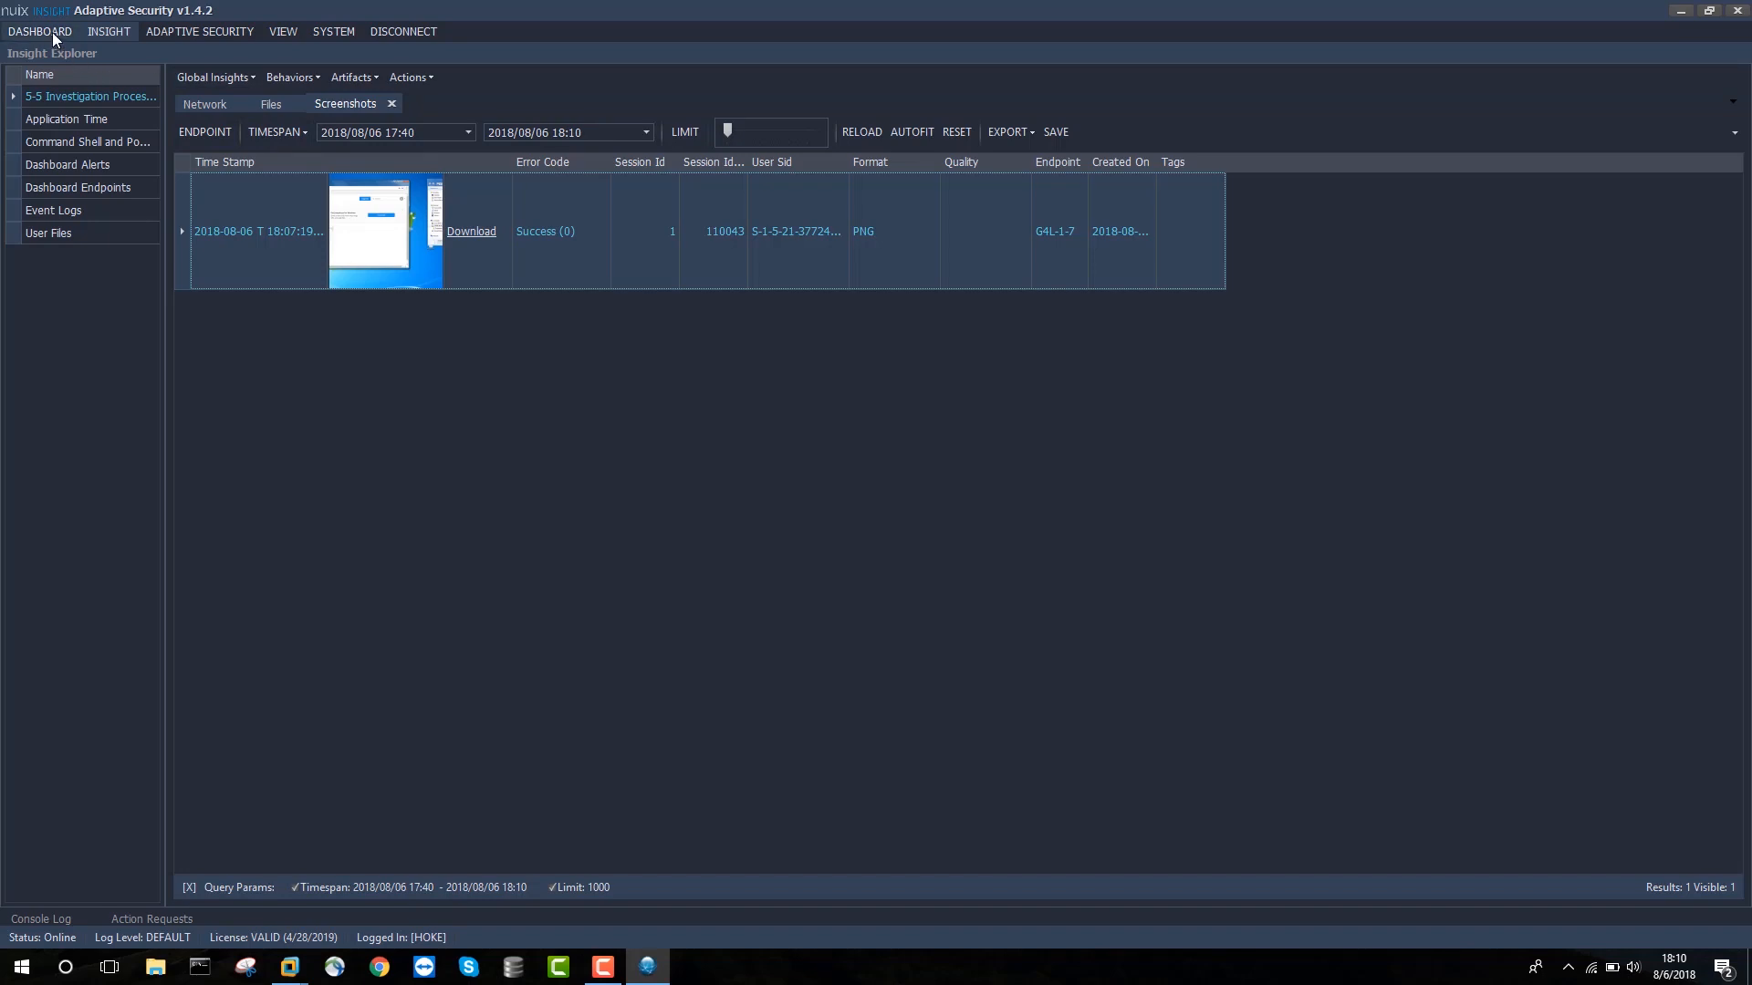
left_click(40, 30)
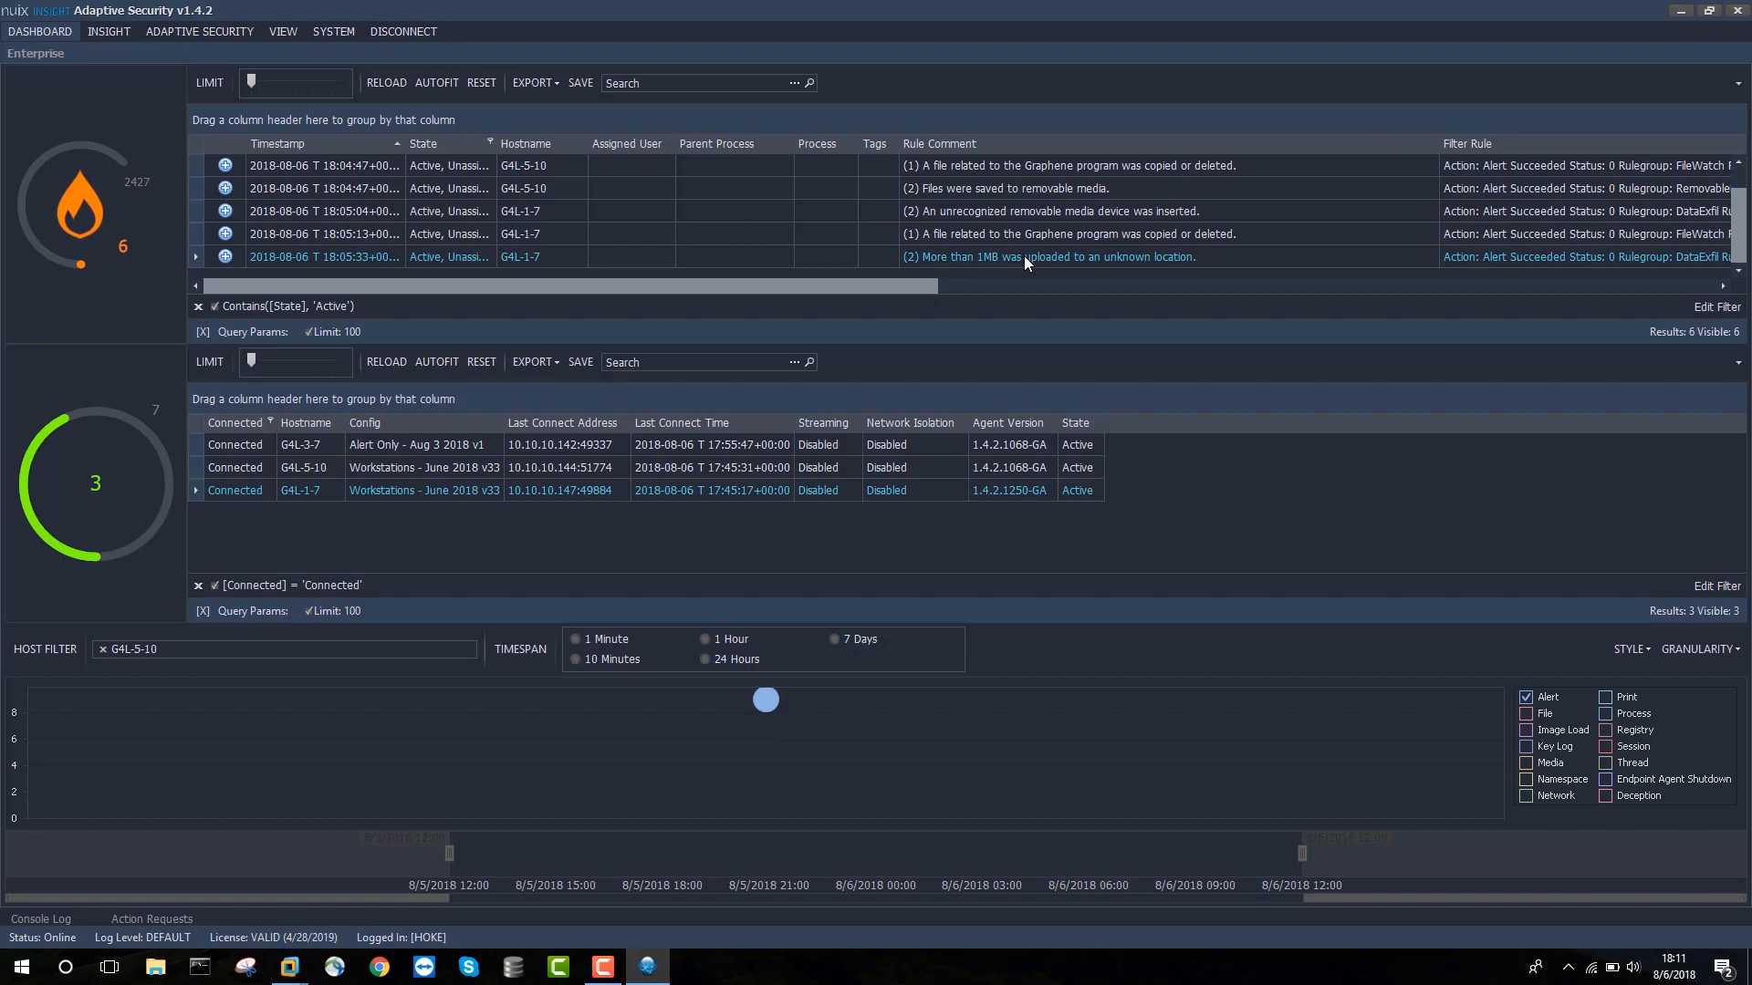
mouse_move(80, 45)
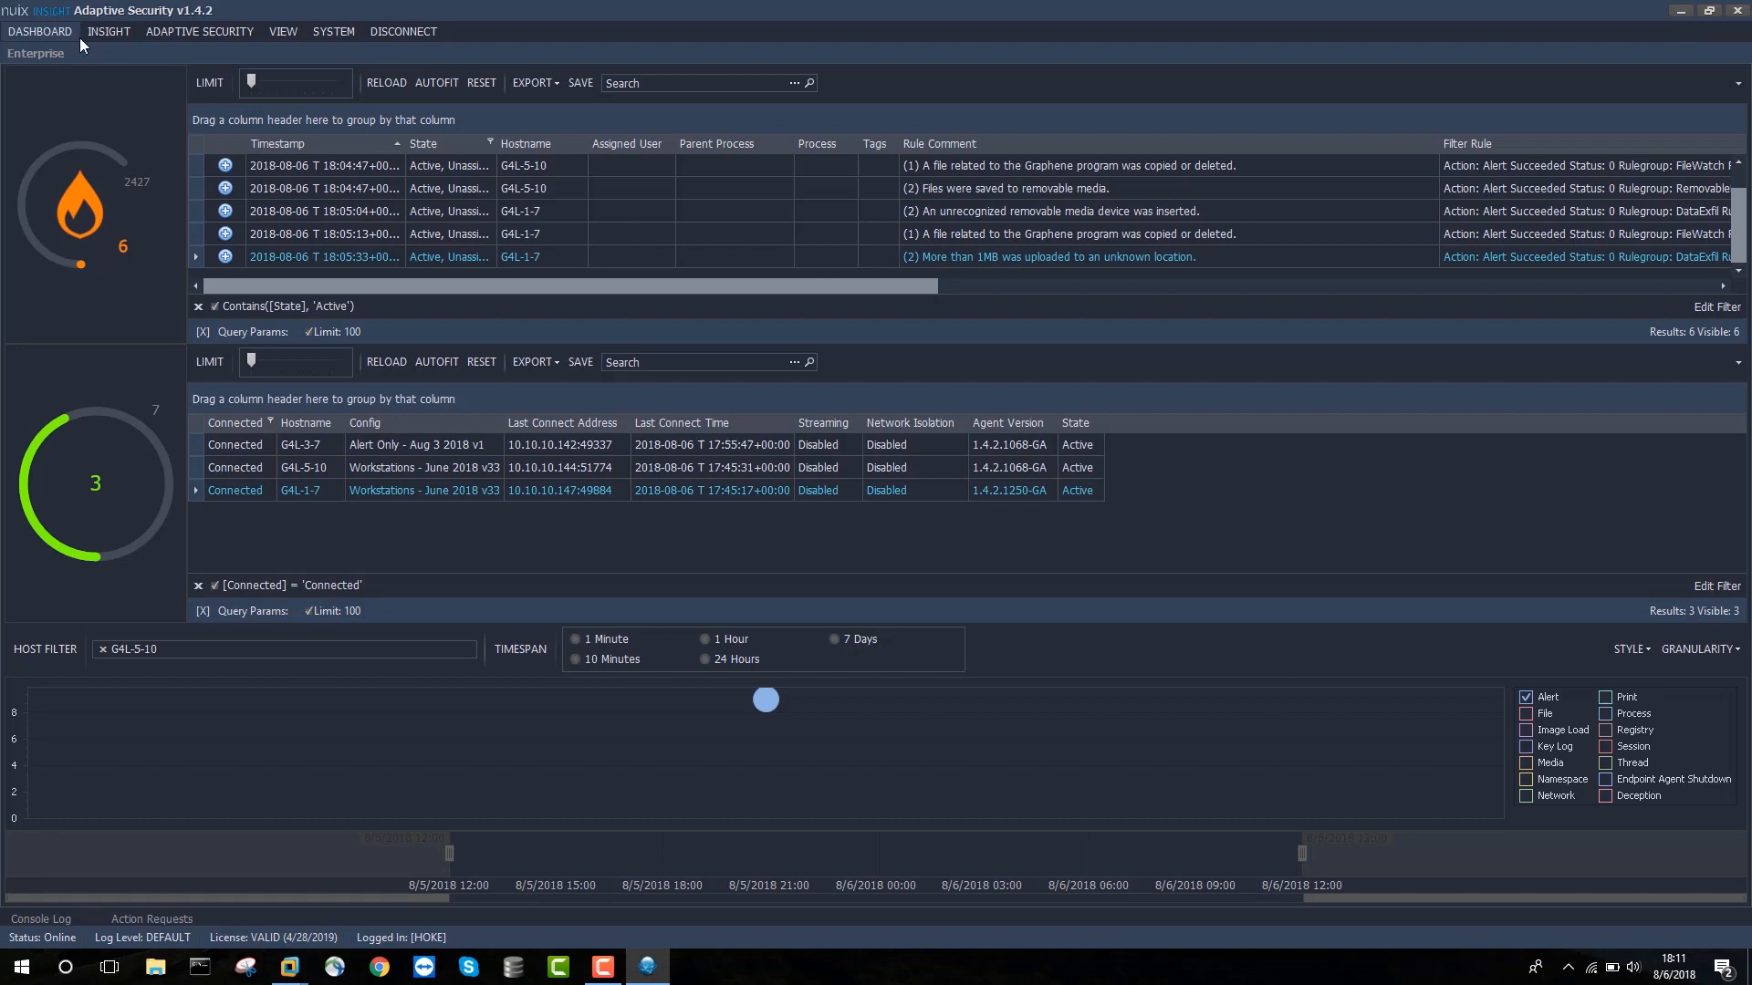
left_click(108, 30)
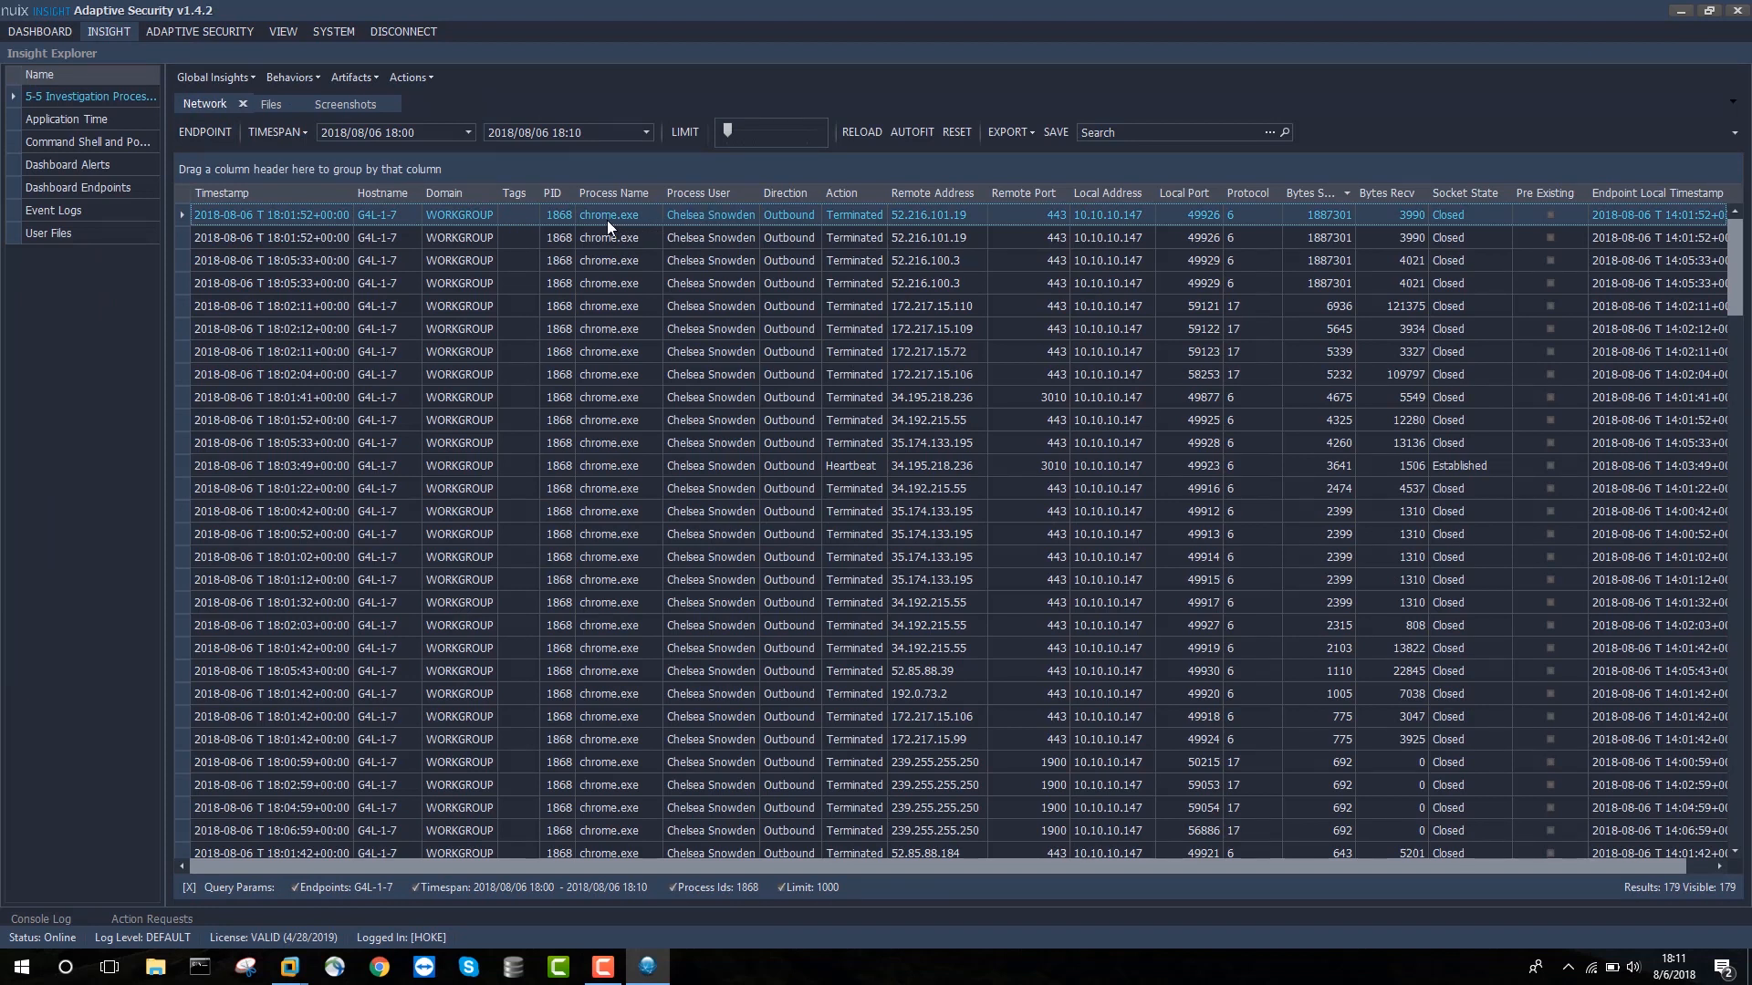
mouse_move(717, 224)
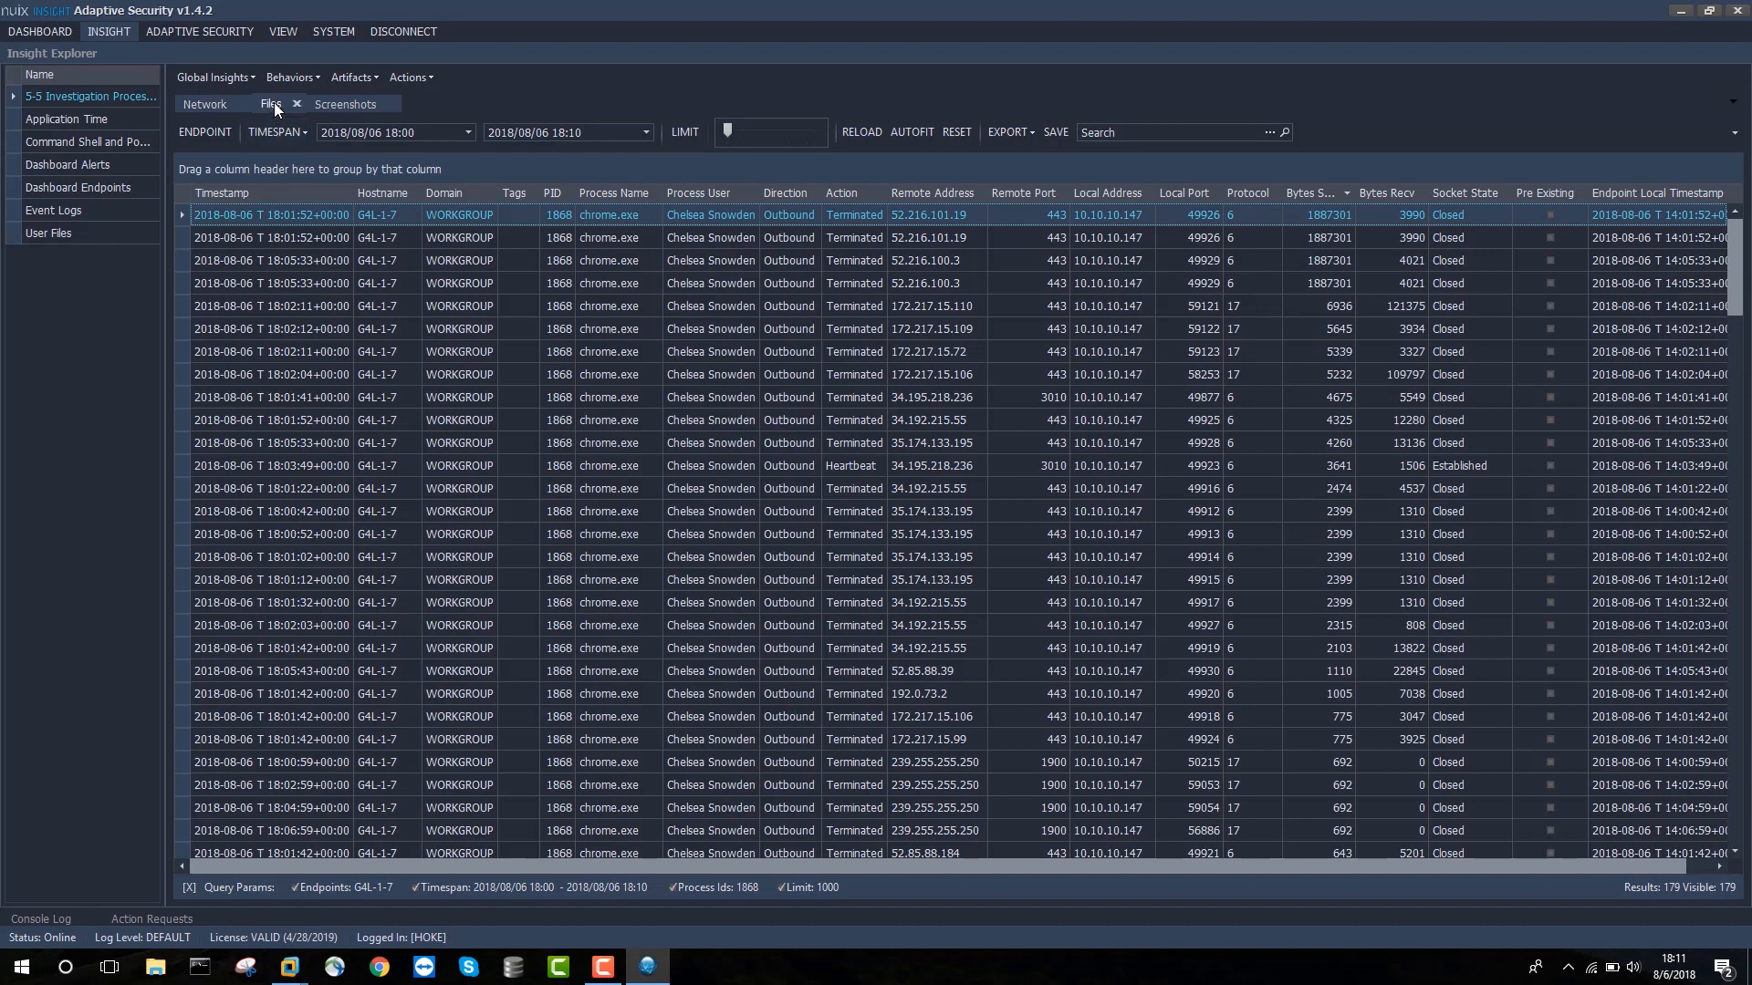
left_click(269, 104)
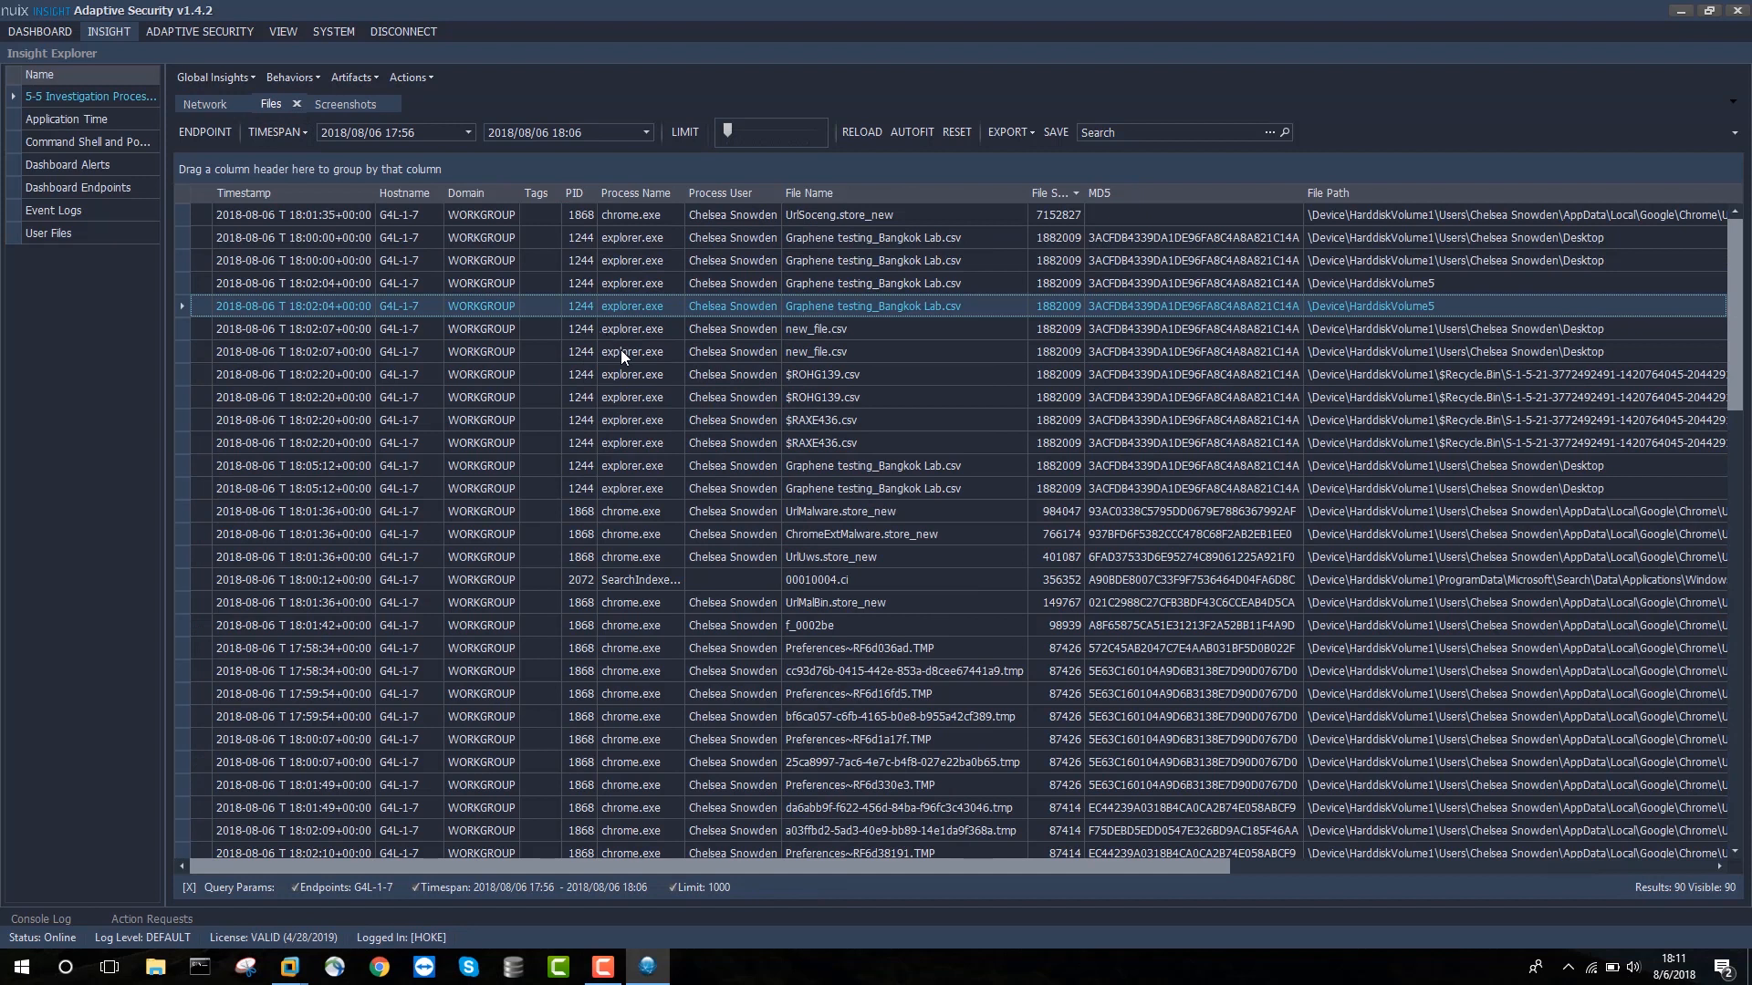
mouse_move(600, 325)
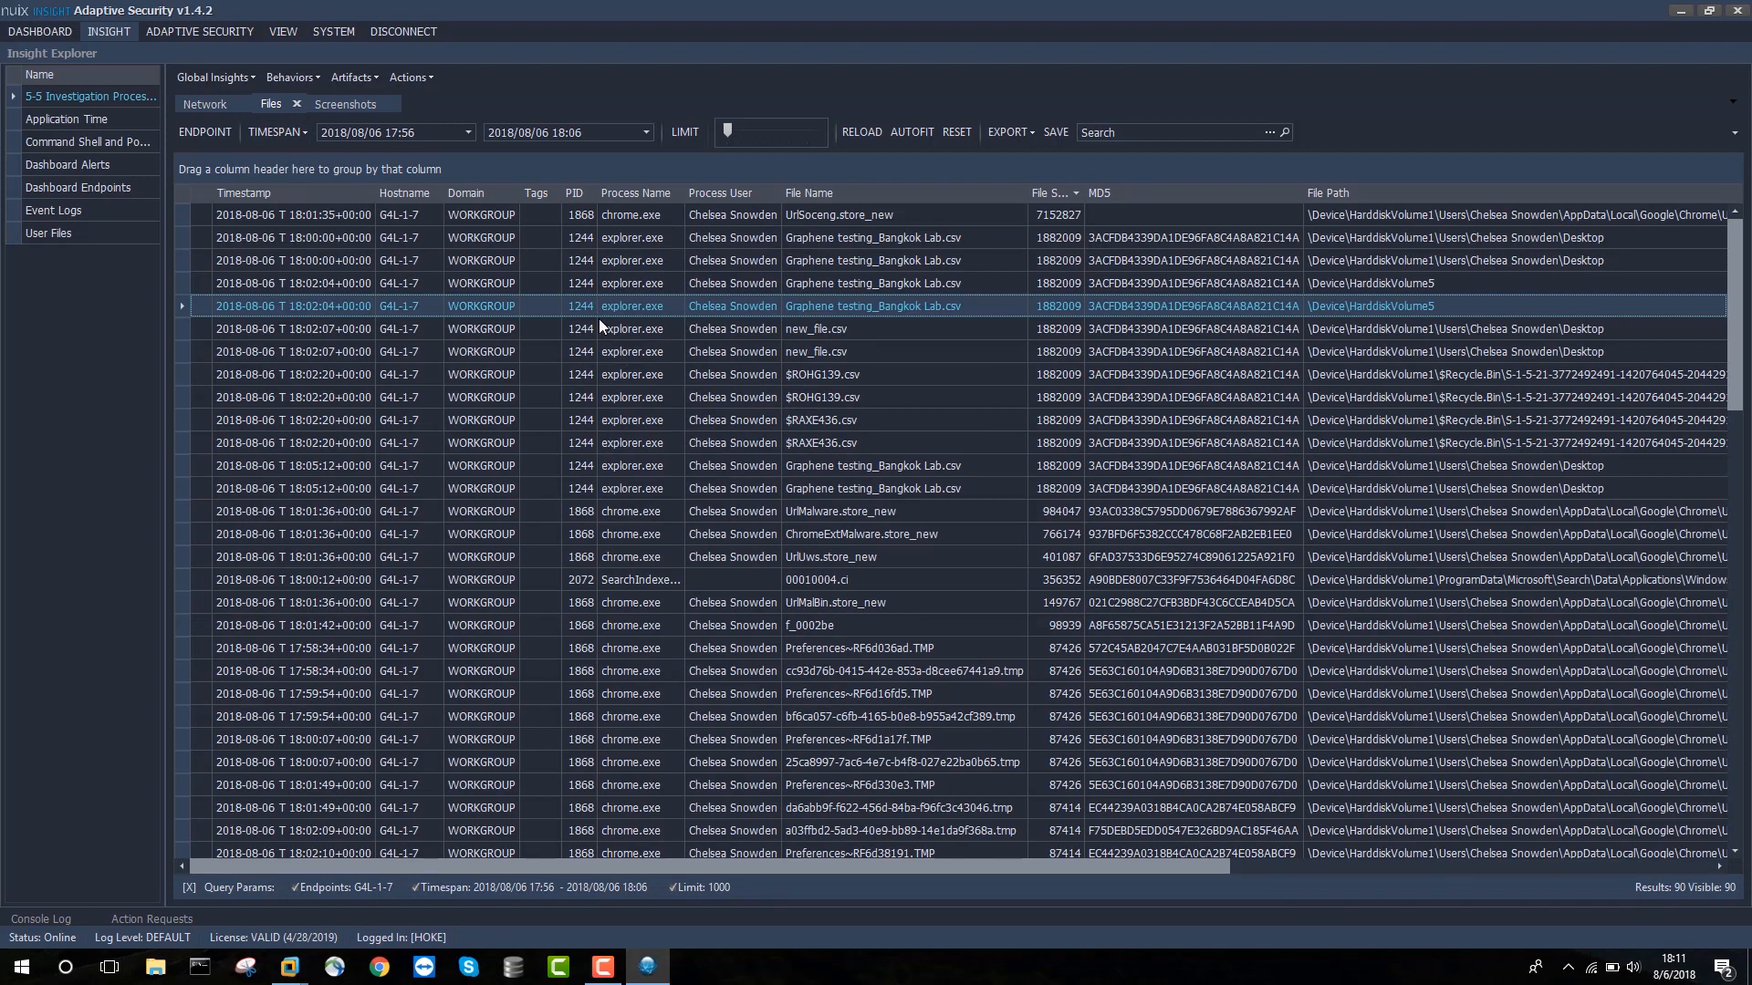
mouse_move(827, 324)
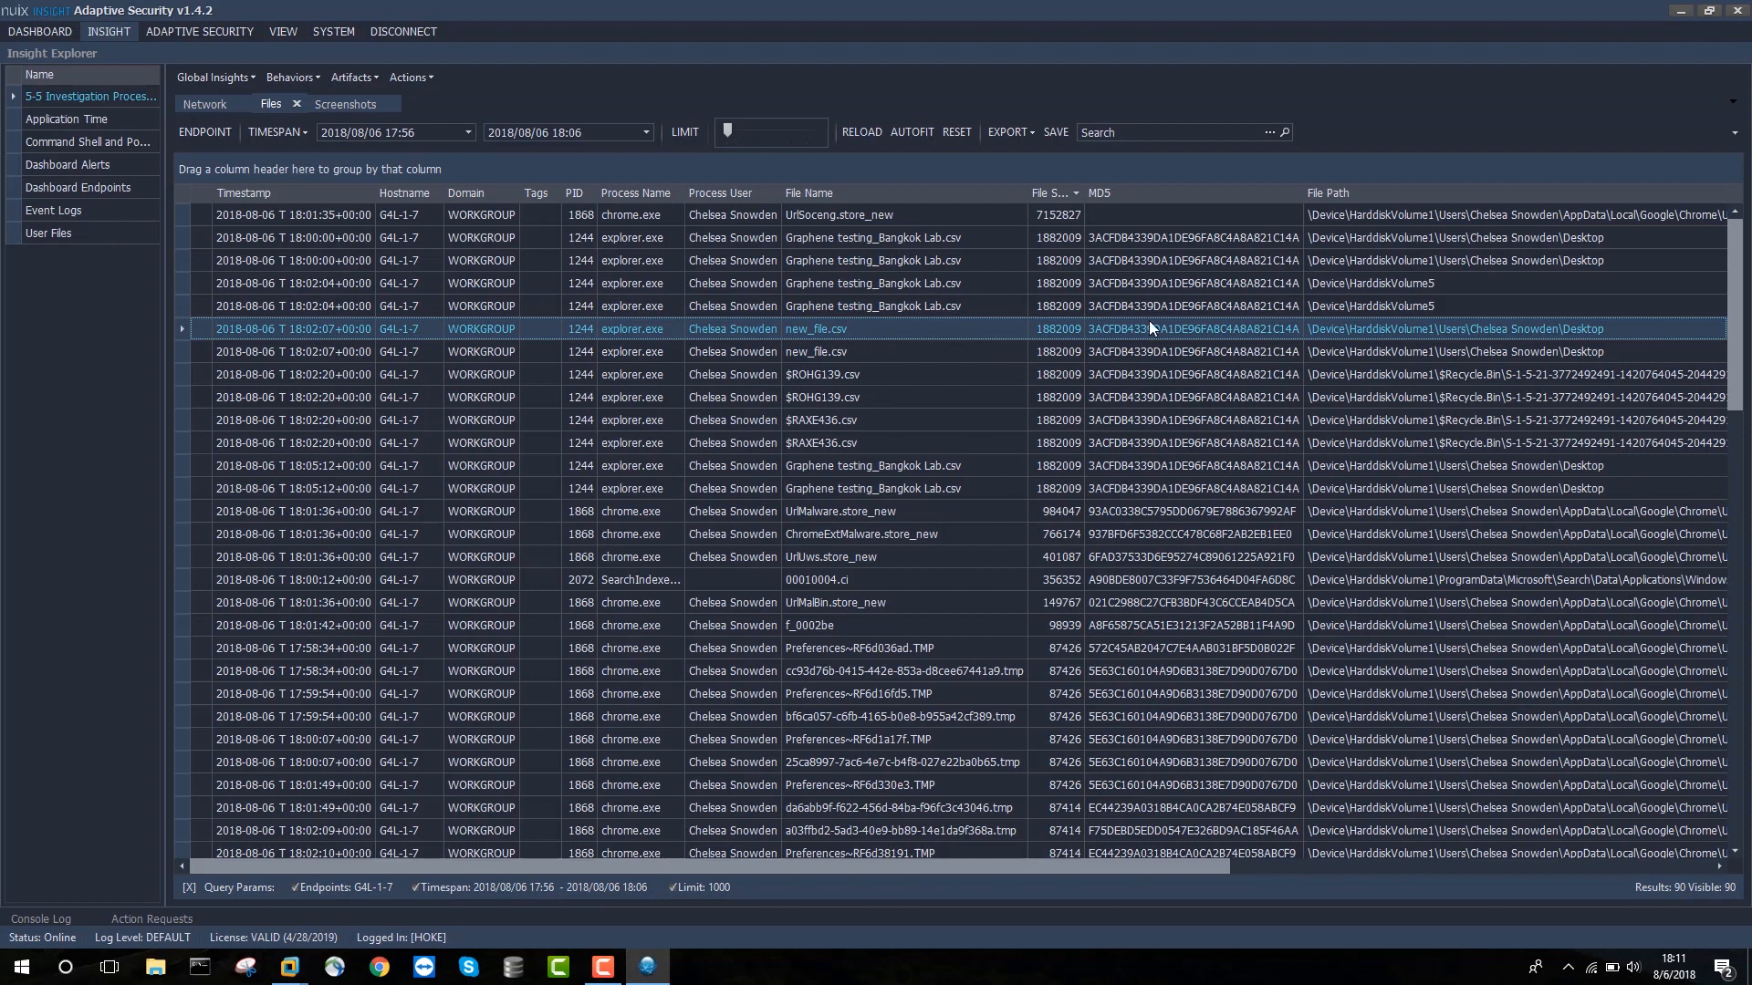
mouse_move(1146, 317)
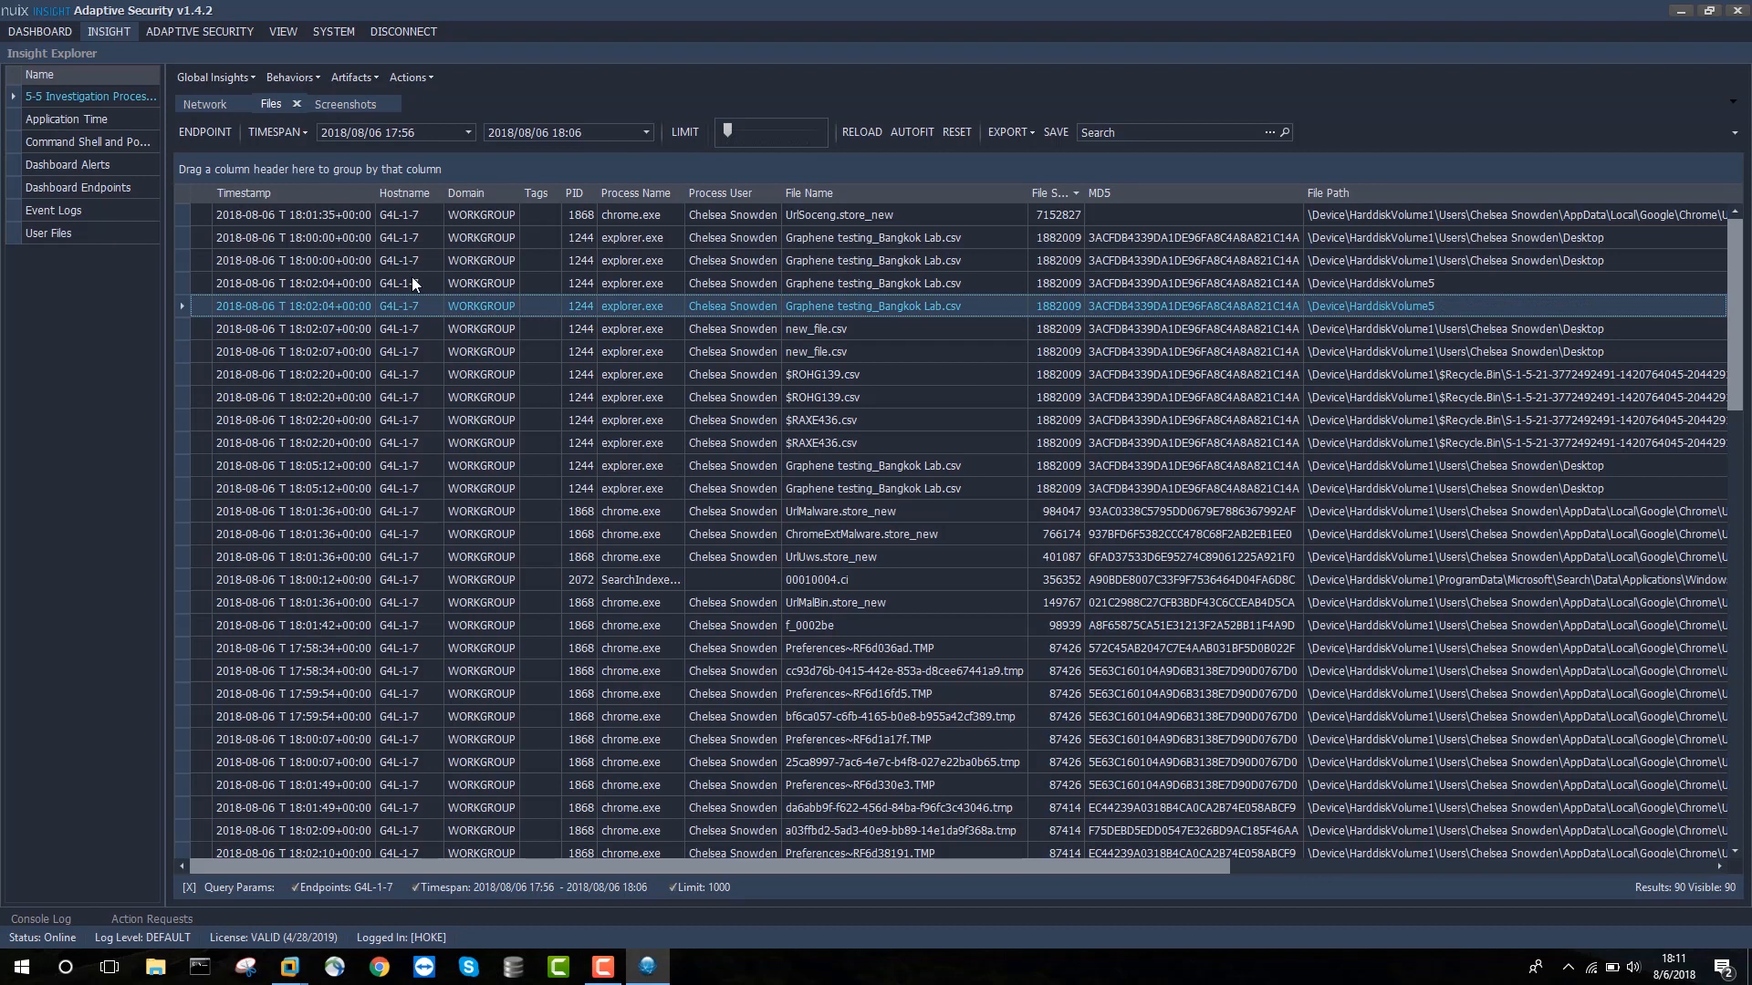
left_click(344, 103)
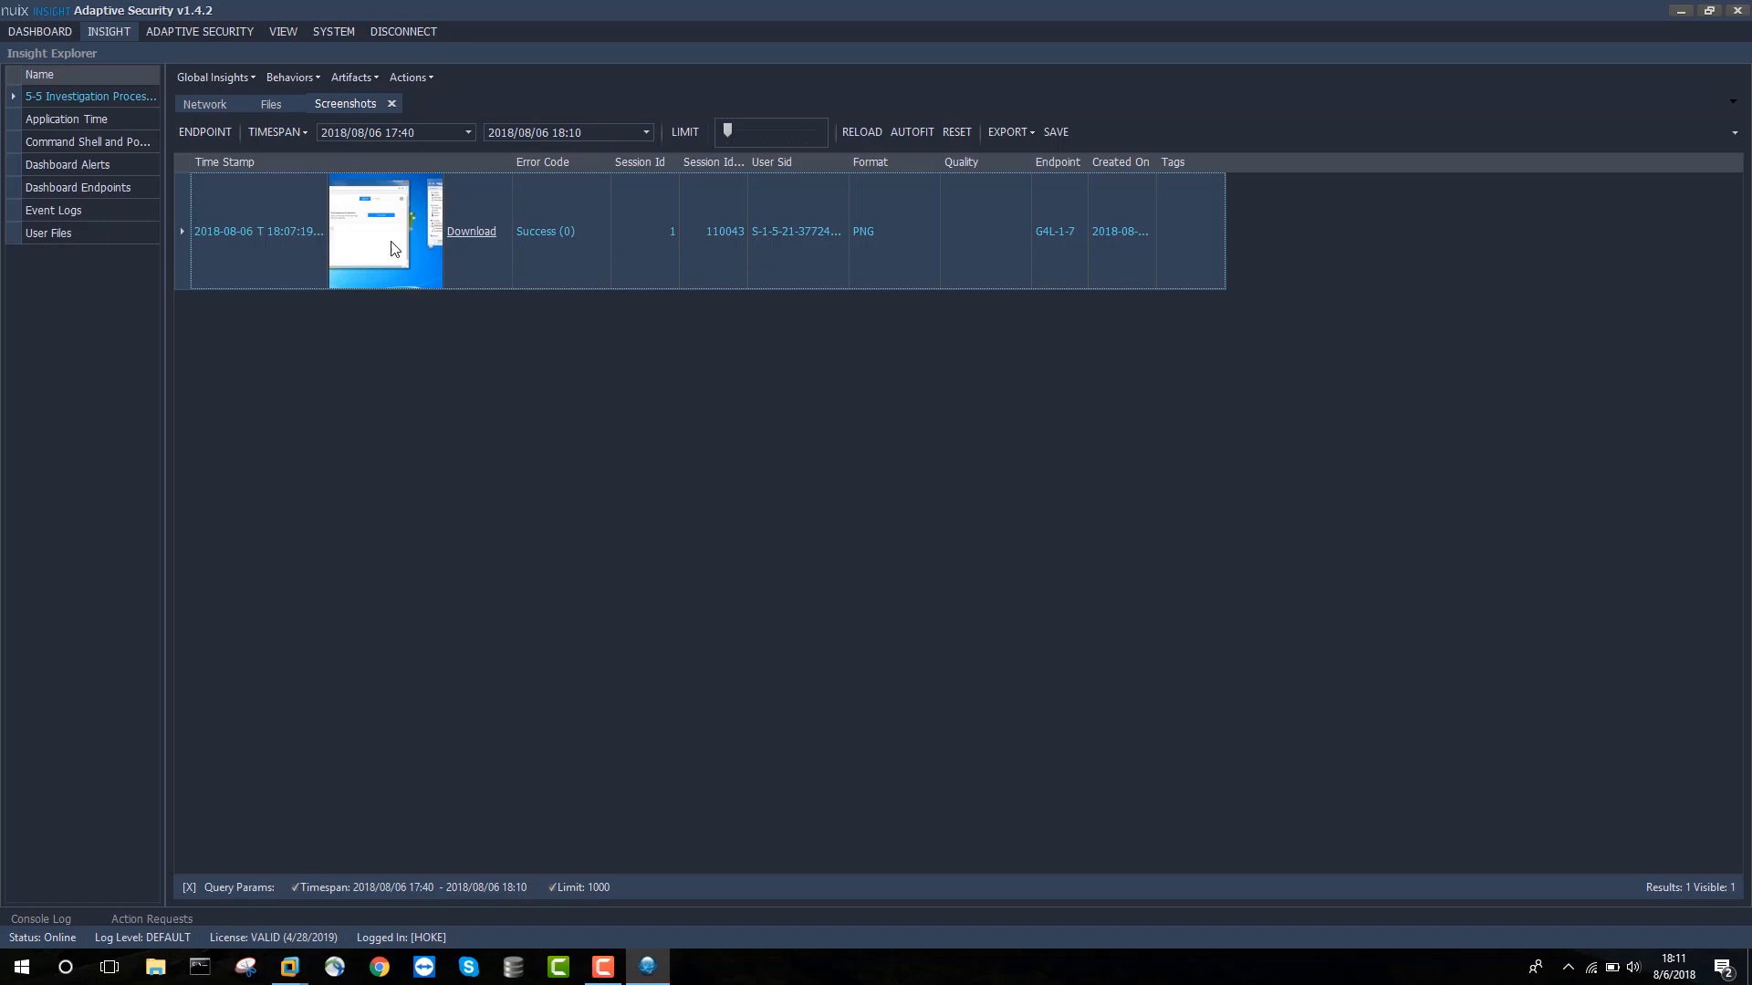
mouse_move(399, 249)
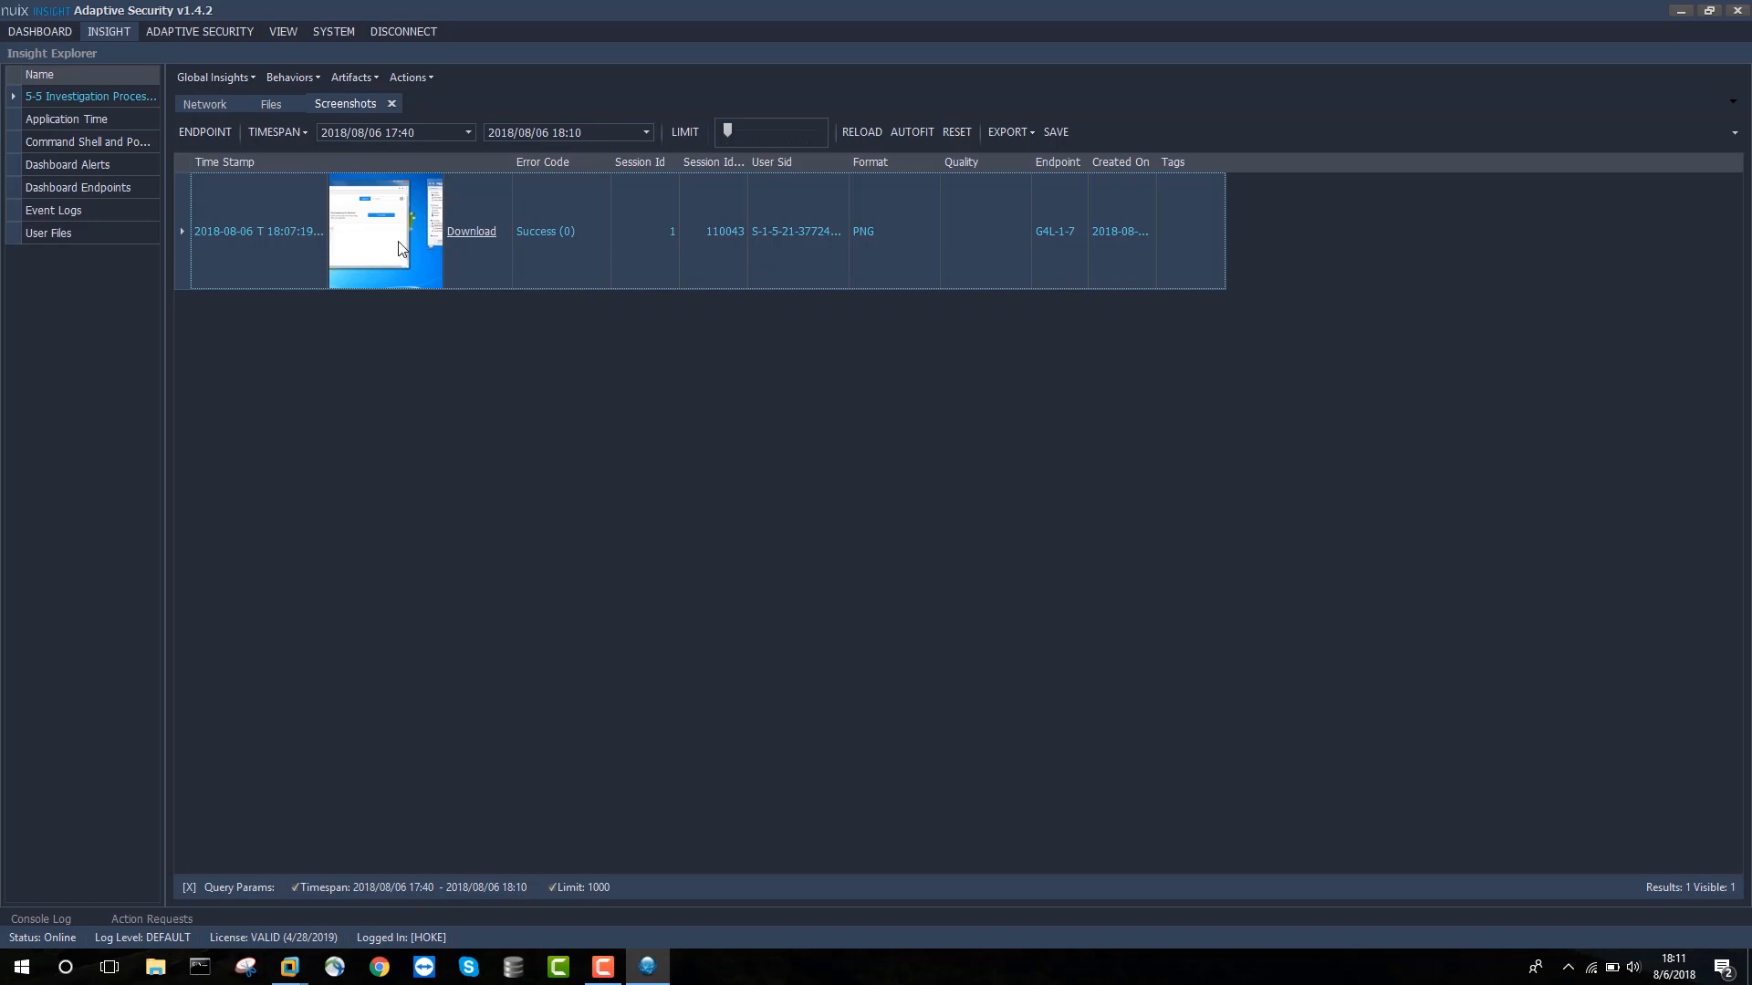